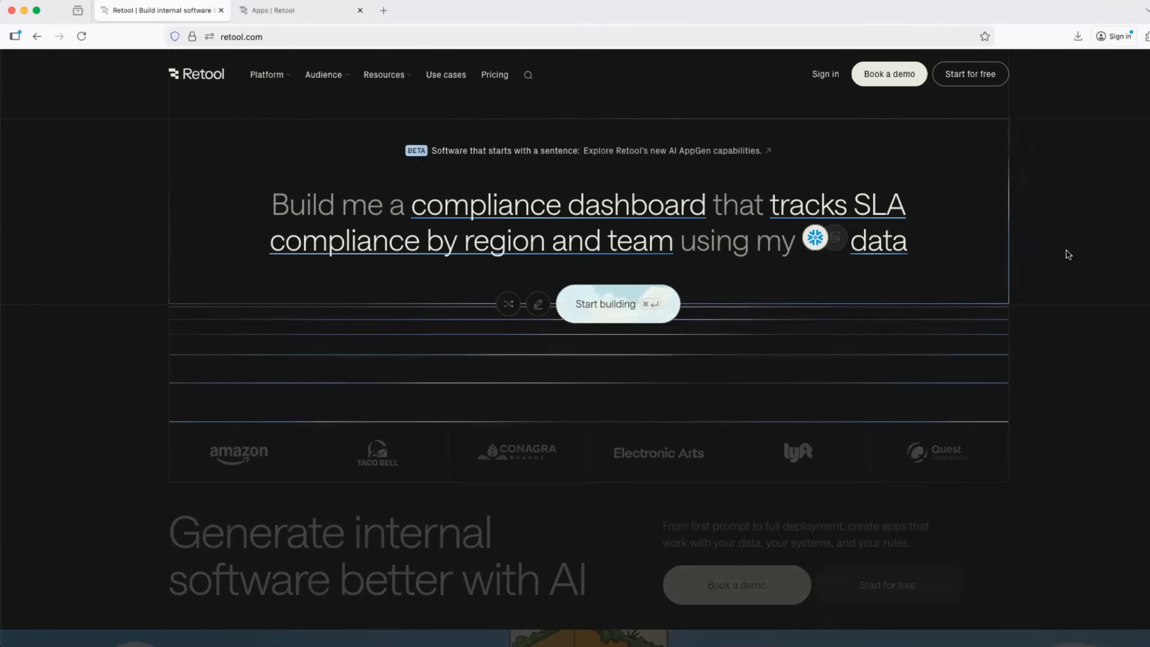
# Scroll down and highlight the 'AppGen platform for AI & LLMs' heading, then deselect it.
pyautogui.scroll(-3)
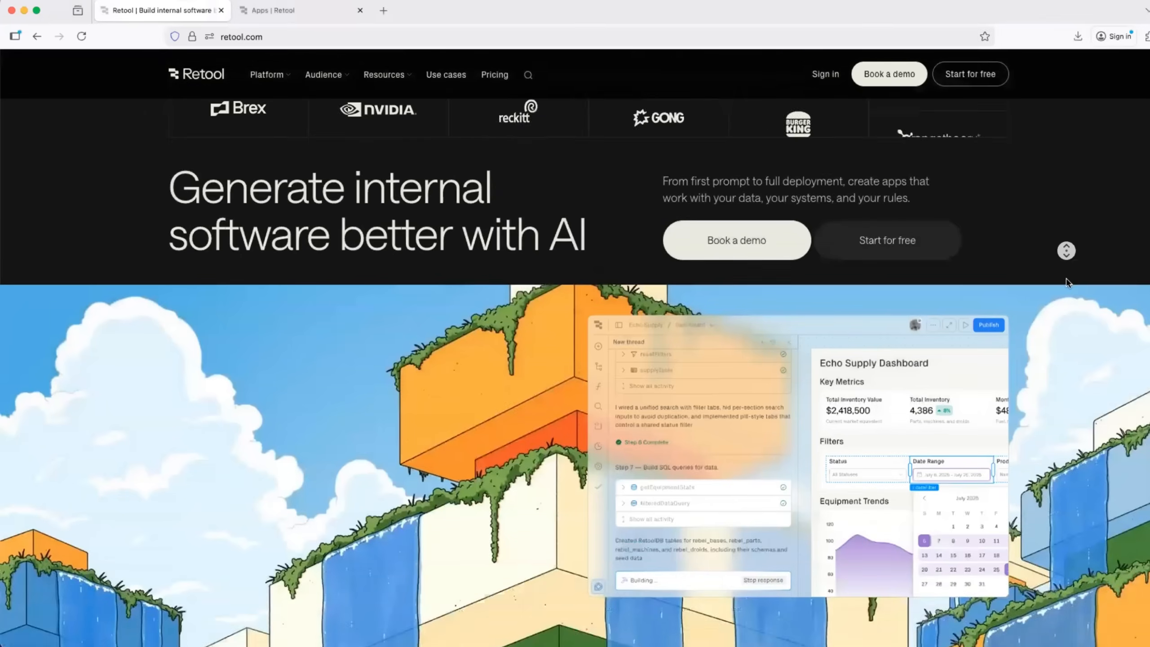
pyautogui.scroll(-3)
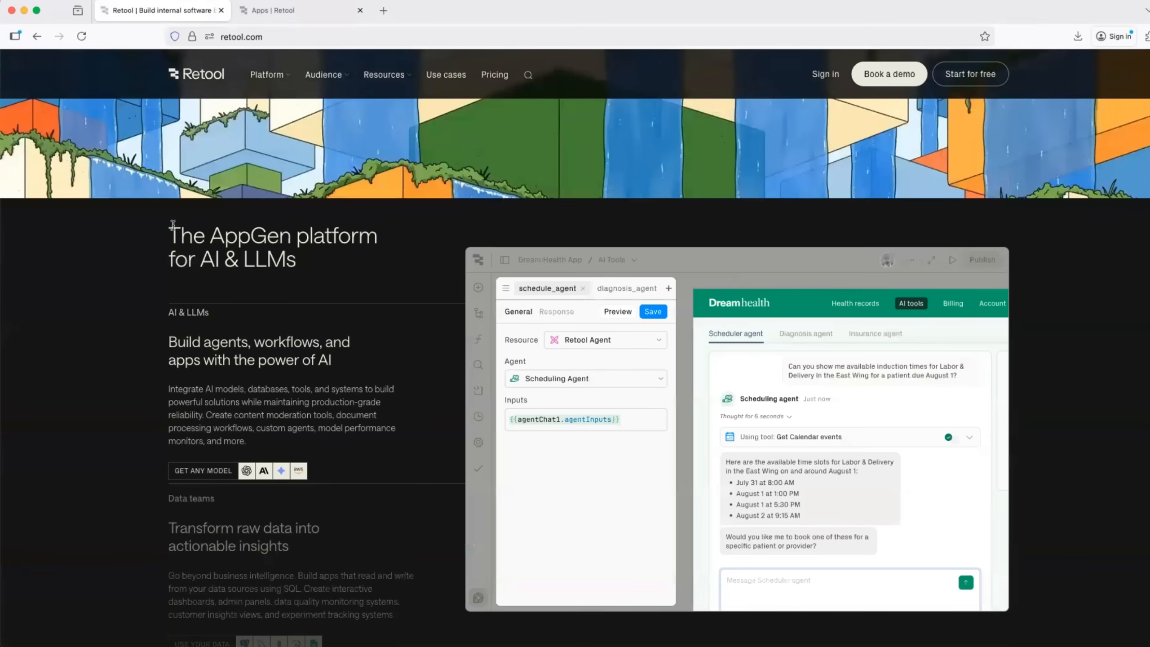
pyautogui.moveTo(171, 235); pyautogui.dragTo(287, 259)
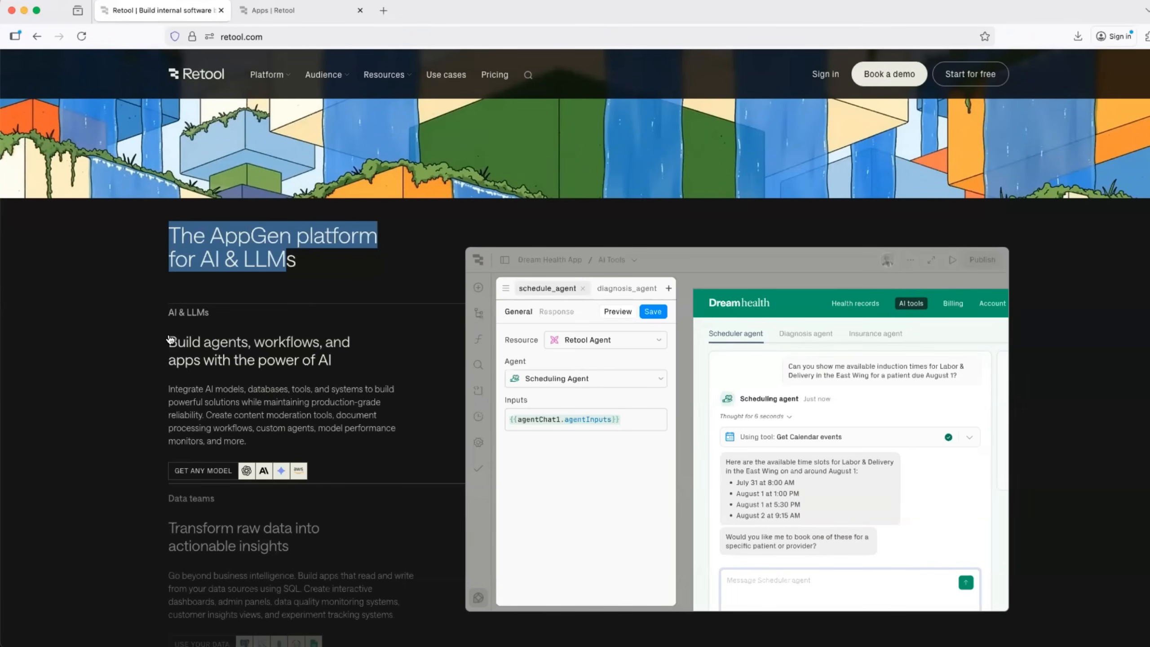
pyautogui.click(108, 269)
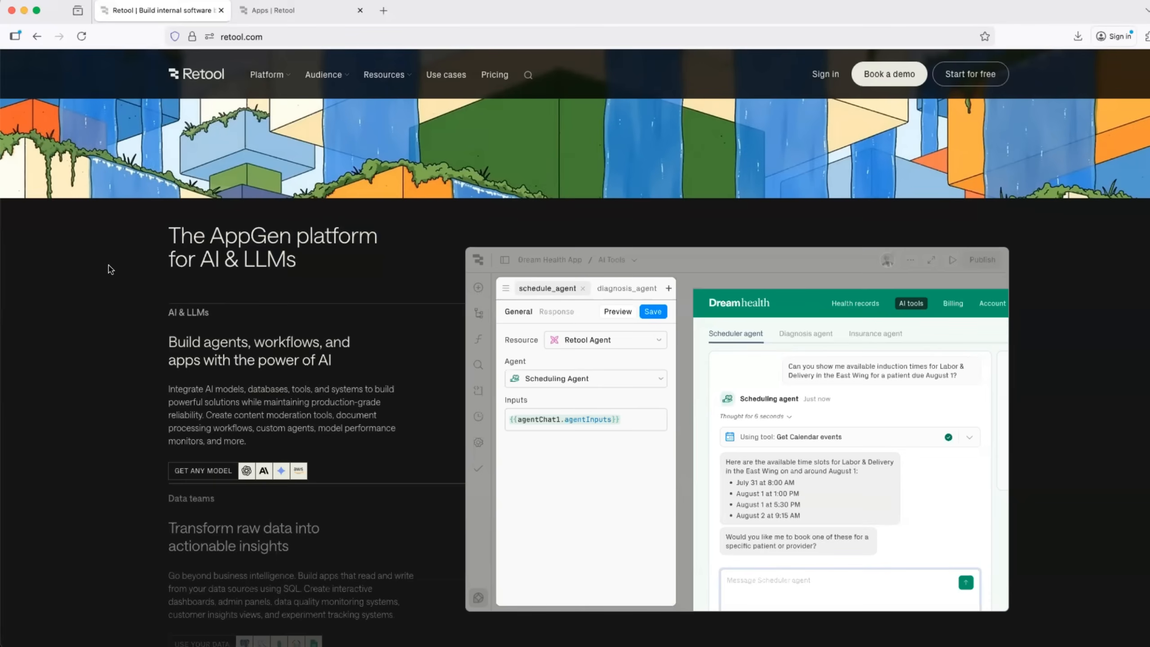
pyautogui.moveTo(61, 389)
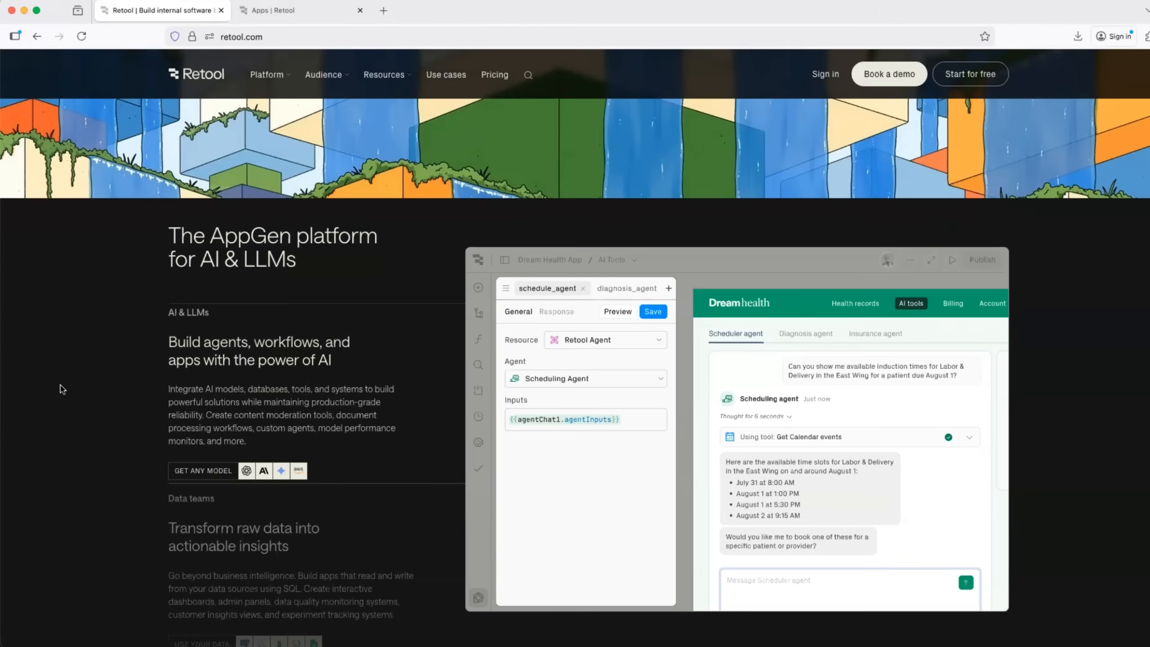
pyautogui.moveTo(256, 345)
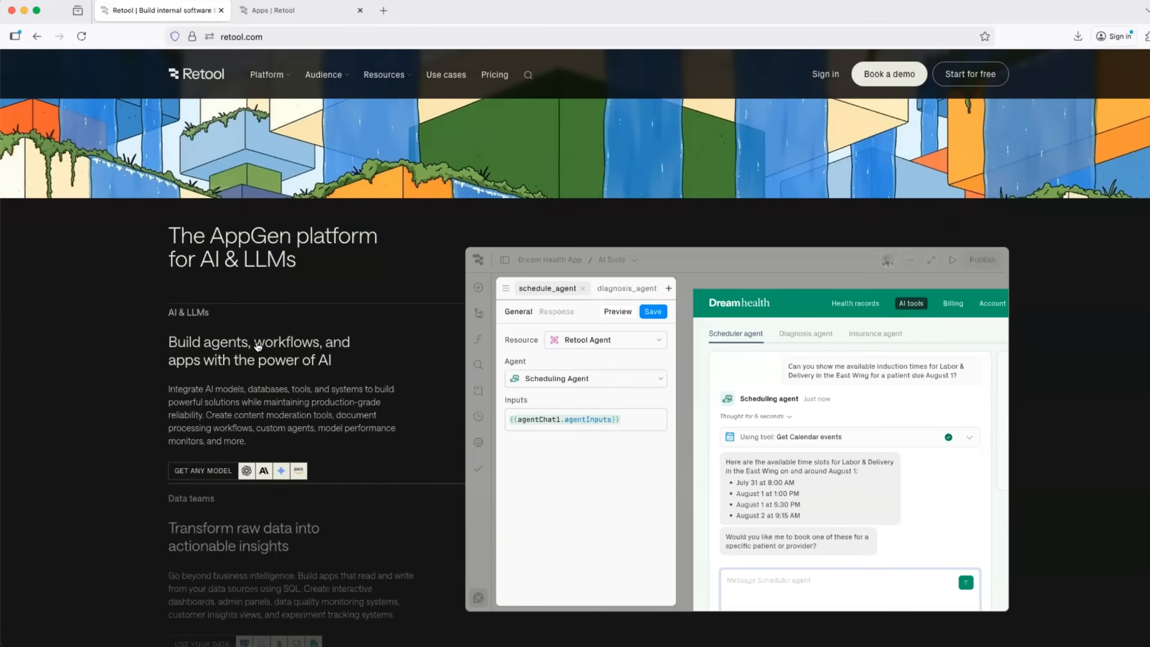
pyautogui.moveTo(354, 294)
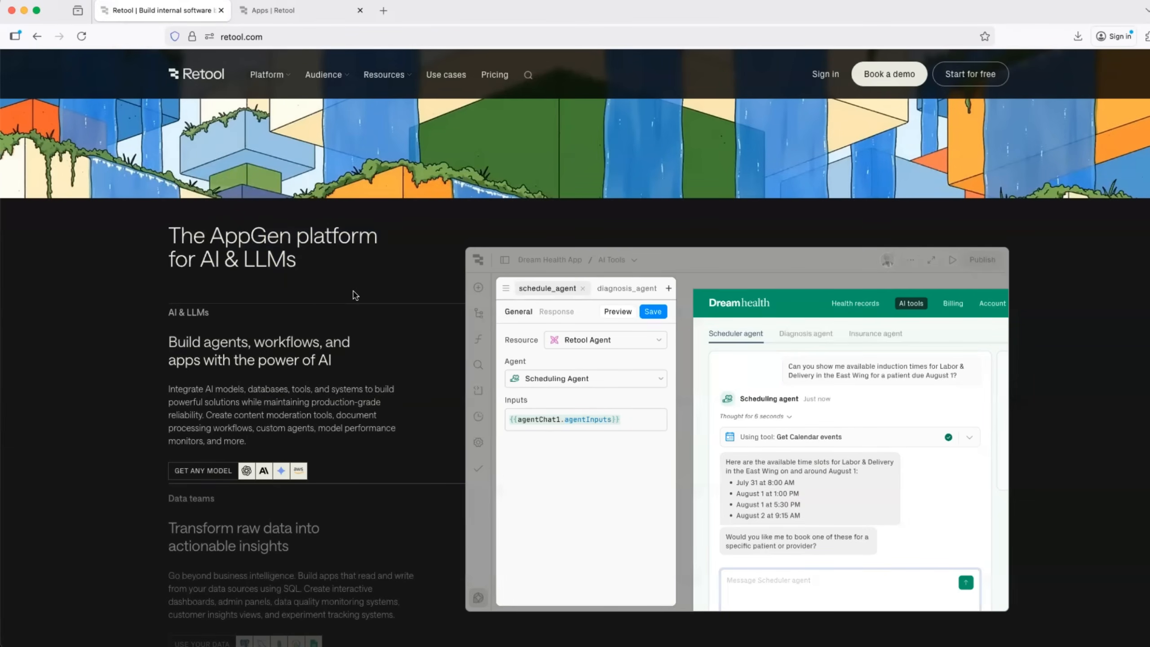
pyautogui.moveTo(747, 164)
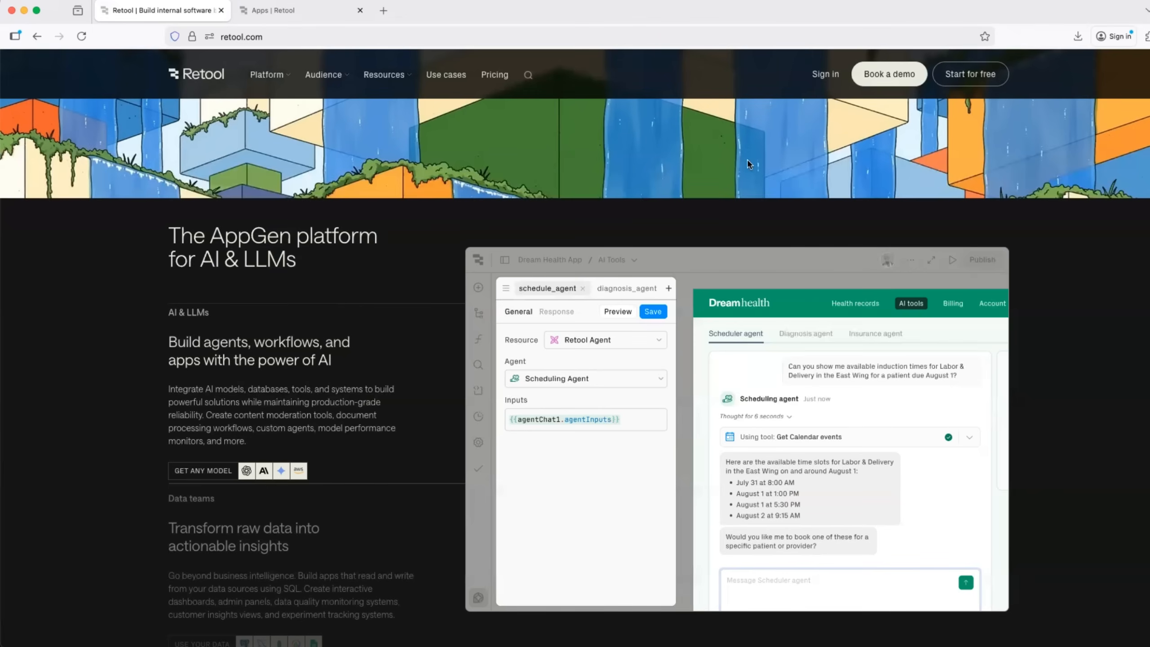
pyautogui.moveTo(751, 195)
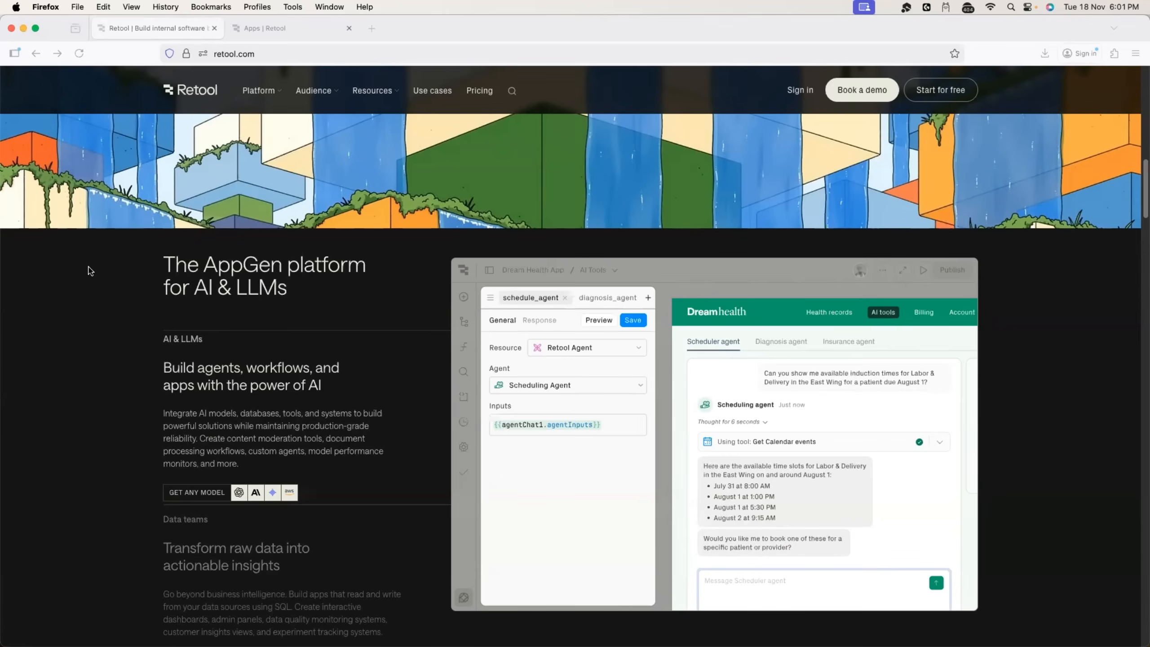
# Go to the Retool workspace's All agents page and scroll through the agent cards.
pyautogui.click(286, 28)
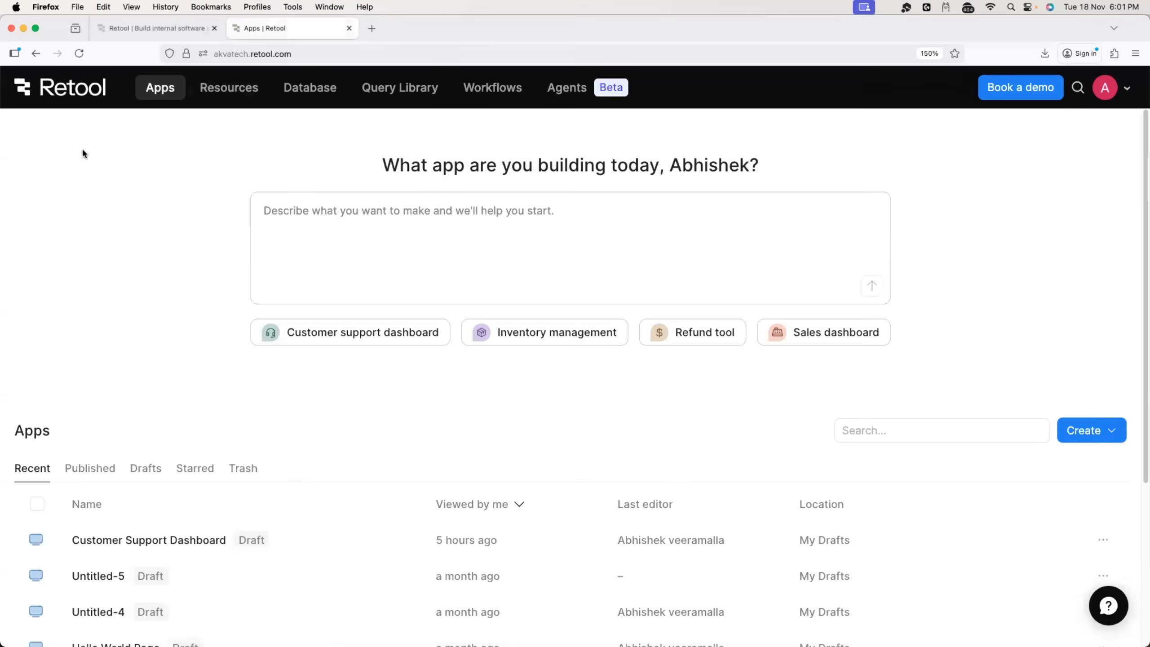
pyautogui.moveTo(79, 91)
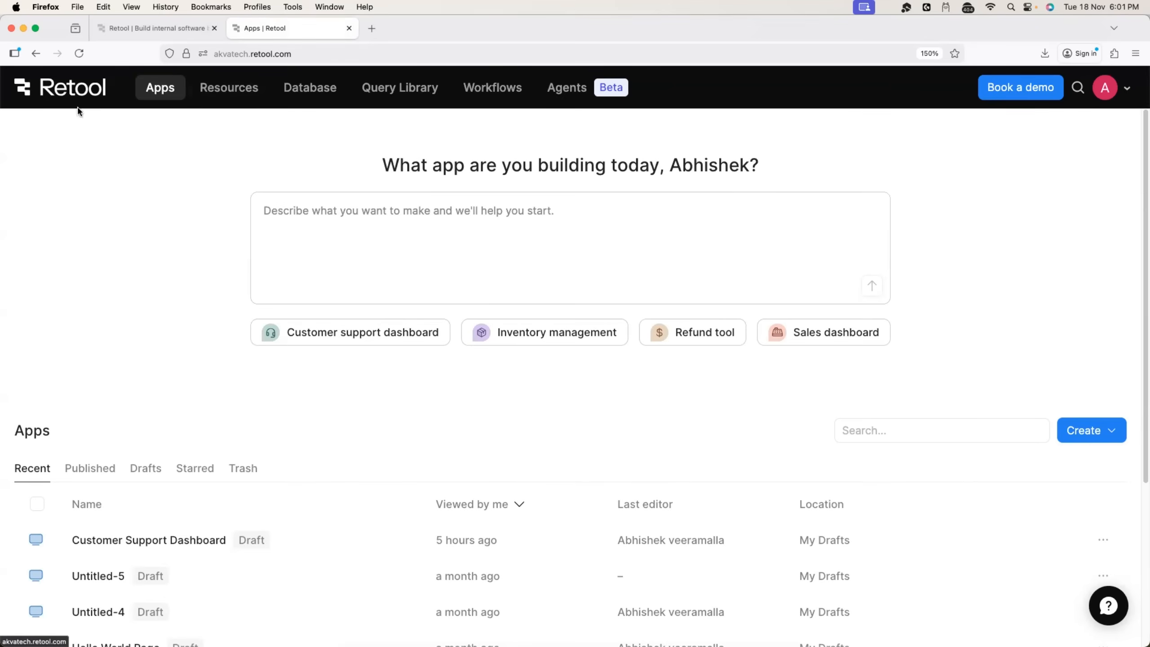
pyautogui.moveTo(71, 105)
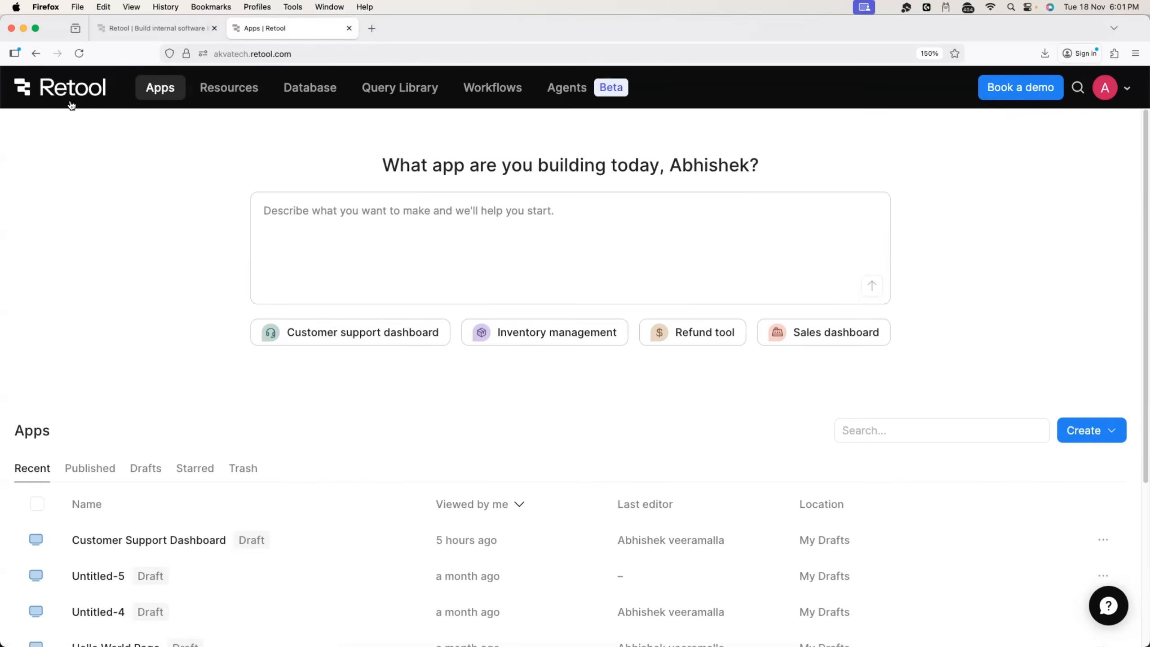
pyautogui.moveTo(586, 87)
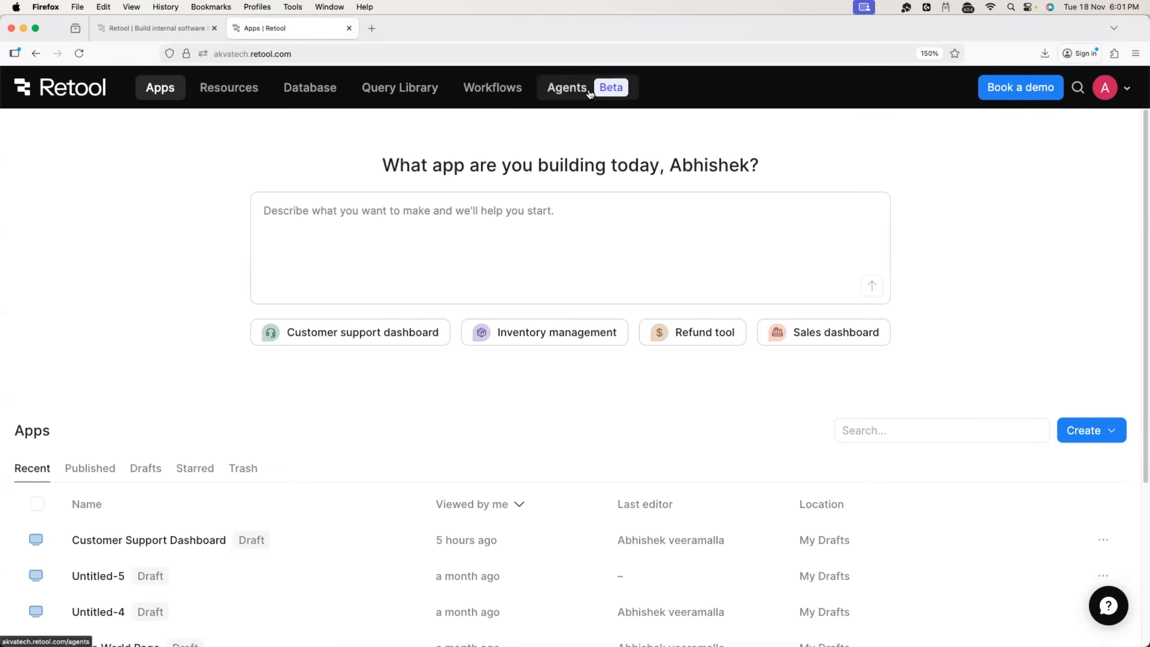
pyautogui.click(566, 87)
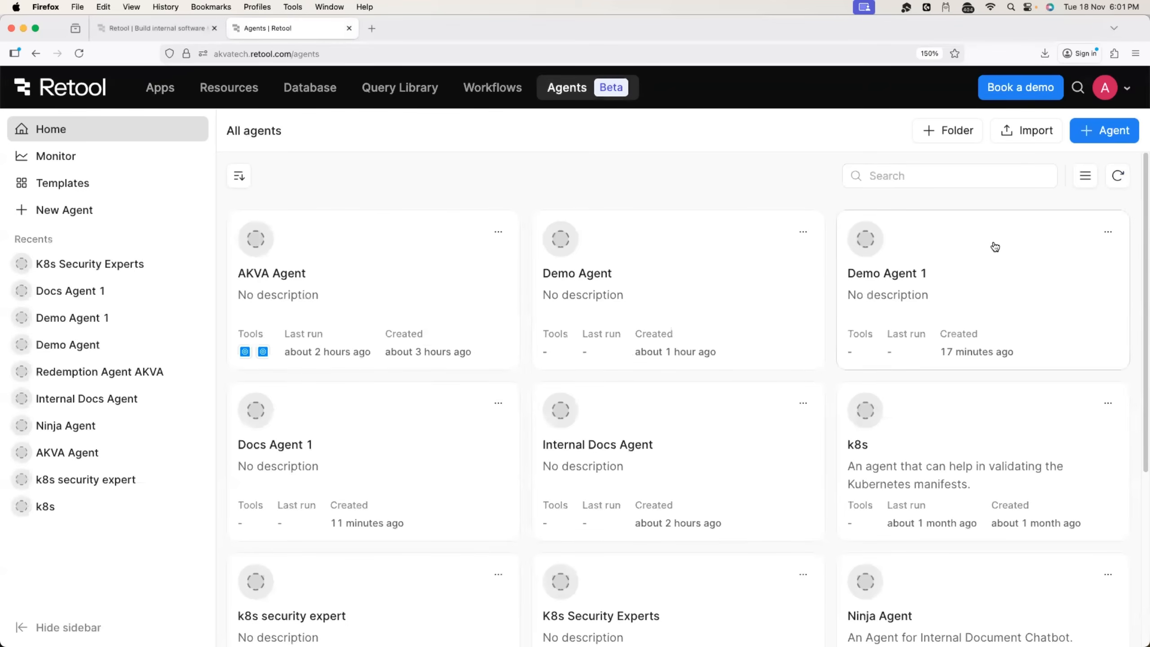
pyautogui.scroll(-3)
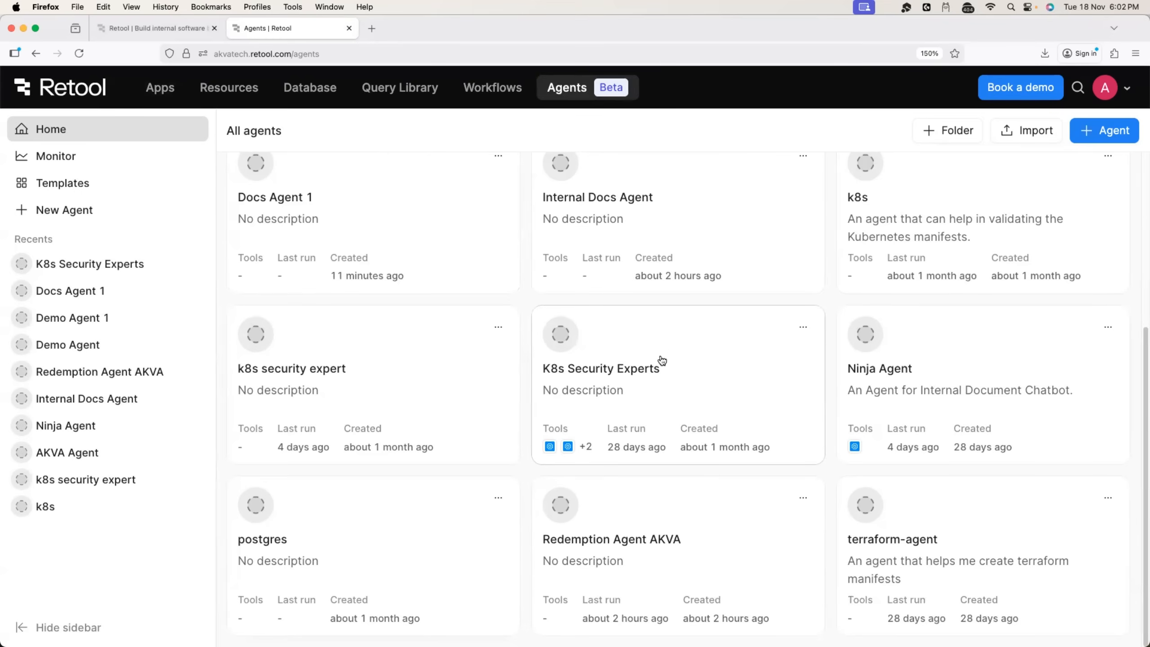
pyautogui.moveTo(658, 348)
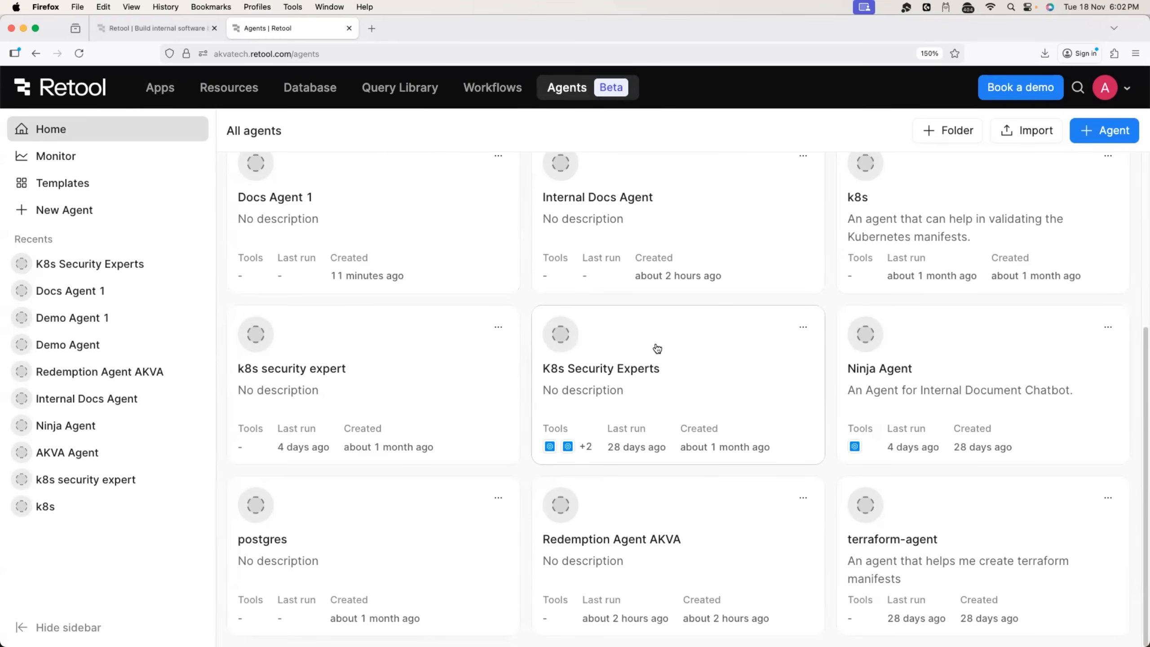
pyautogui.moveTo(651, 357)
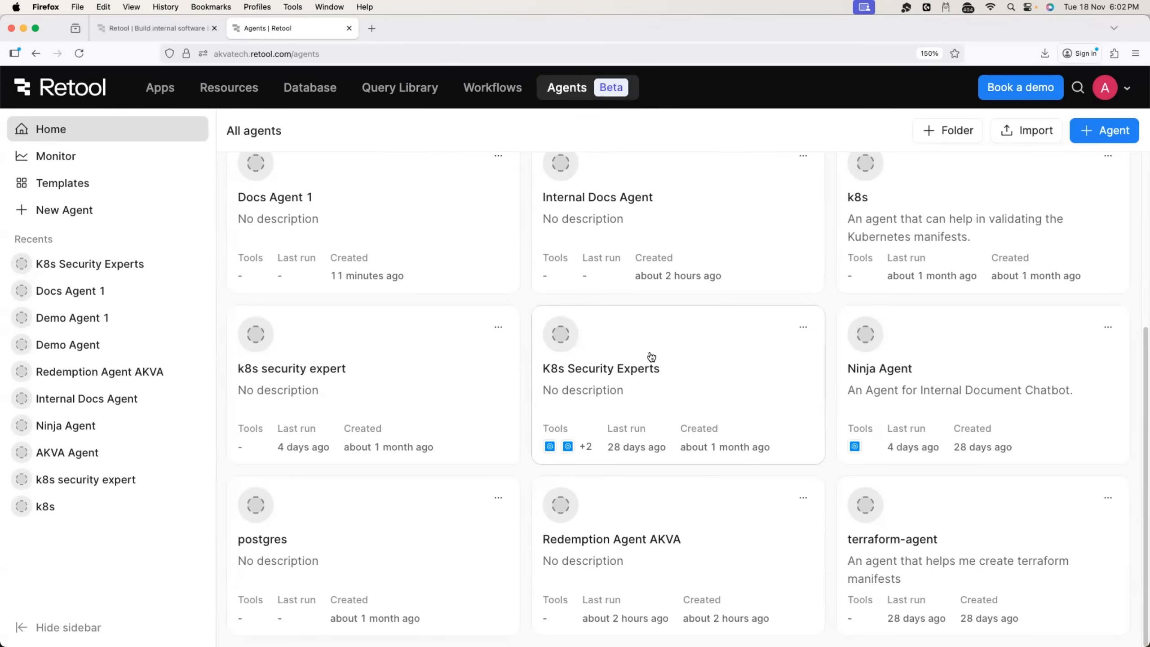
pyautogui.moveTo(656, 530)
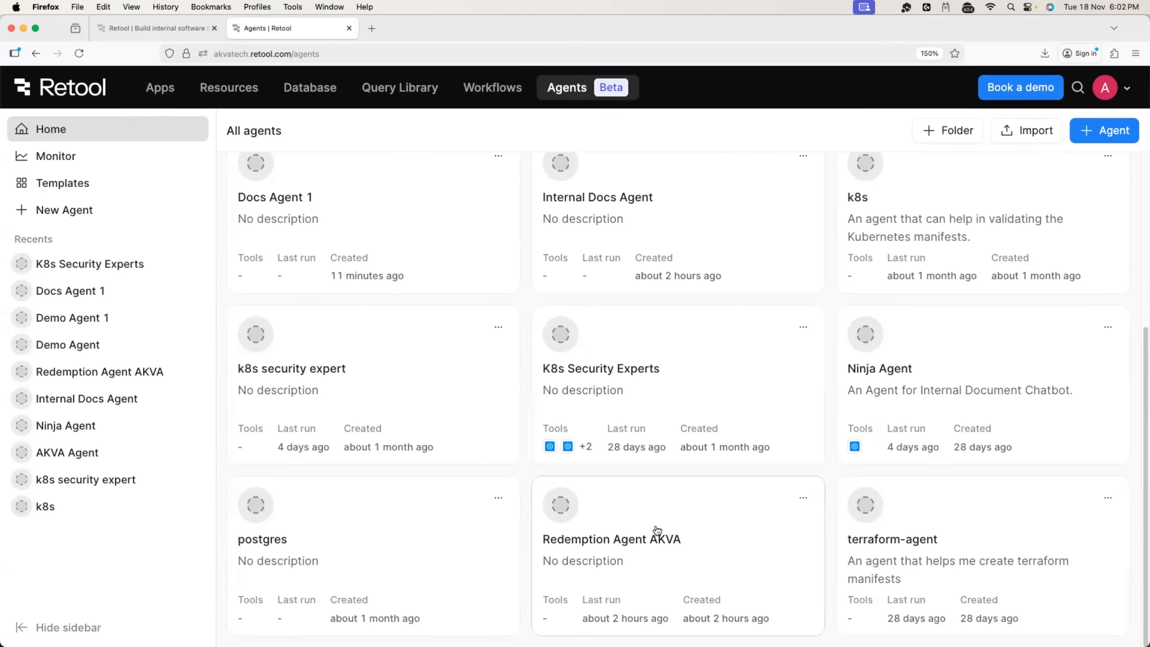
pyautogui.moveTo(928, 366)
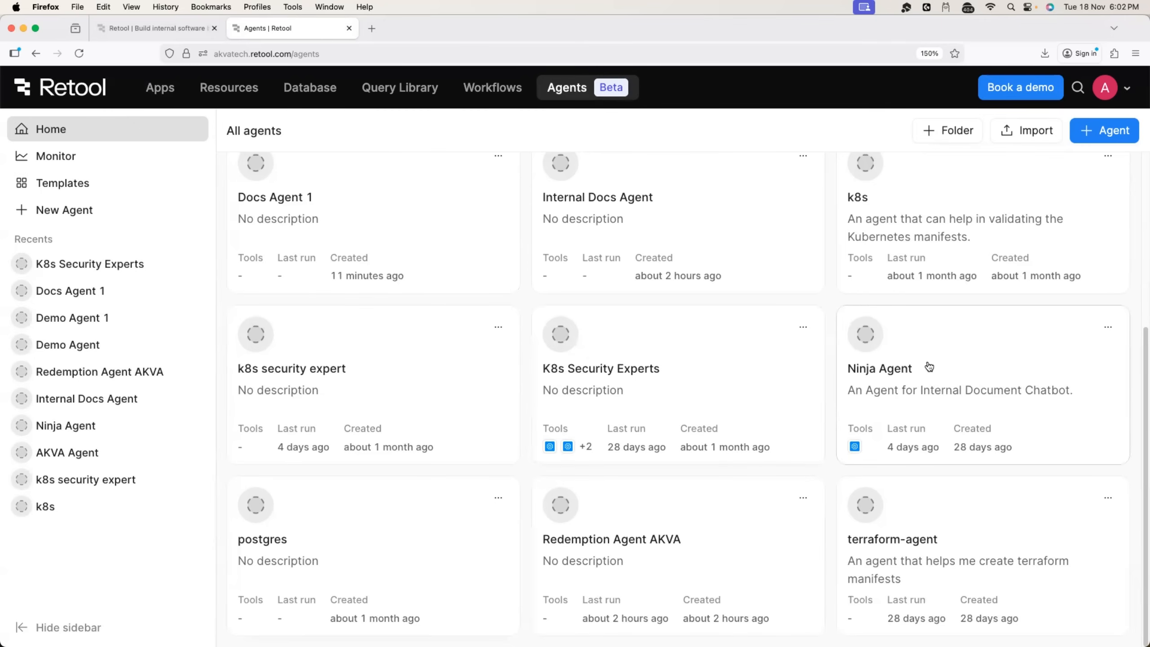
pyautogui.moveTo(998, 280)
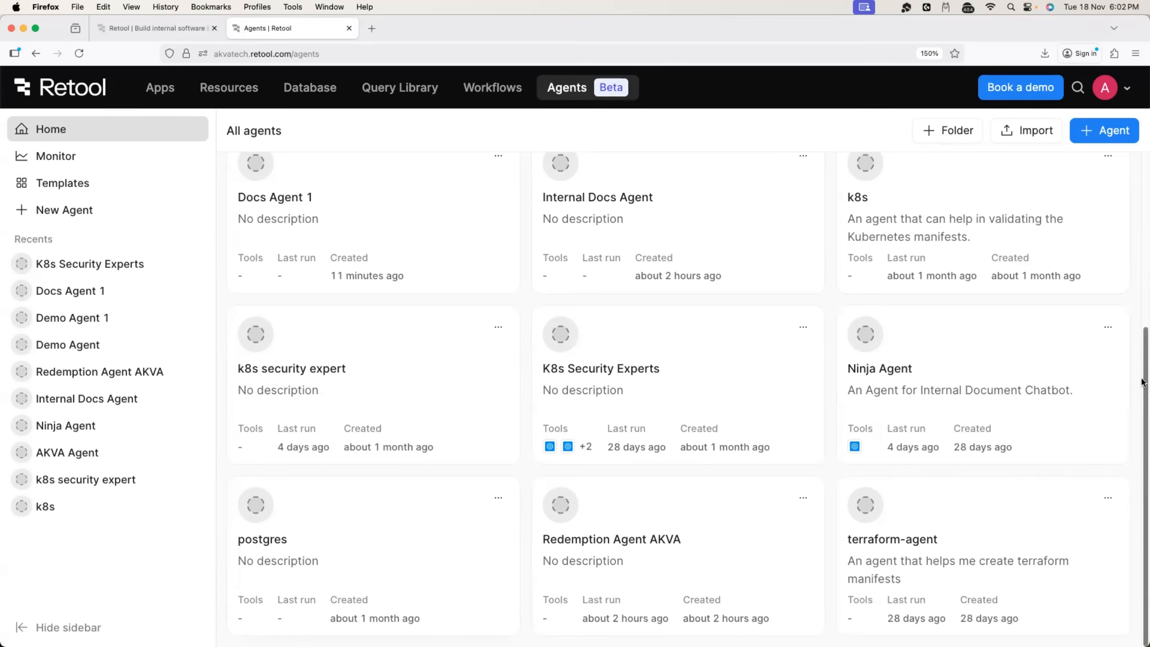
# Start a new agent with + Agent and browse the templates in the Create agent dialog.
pyautogui.click(1104, 130)
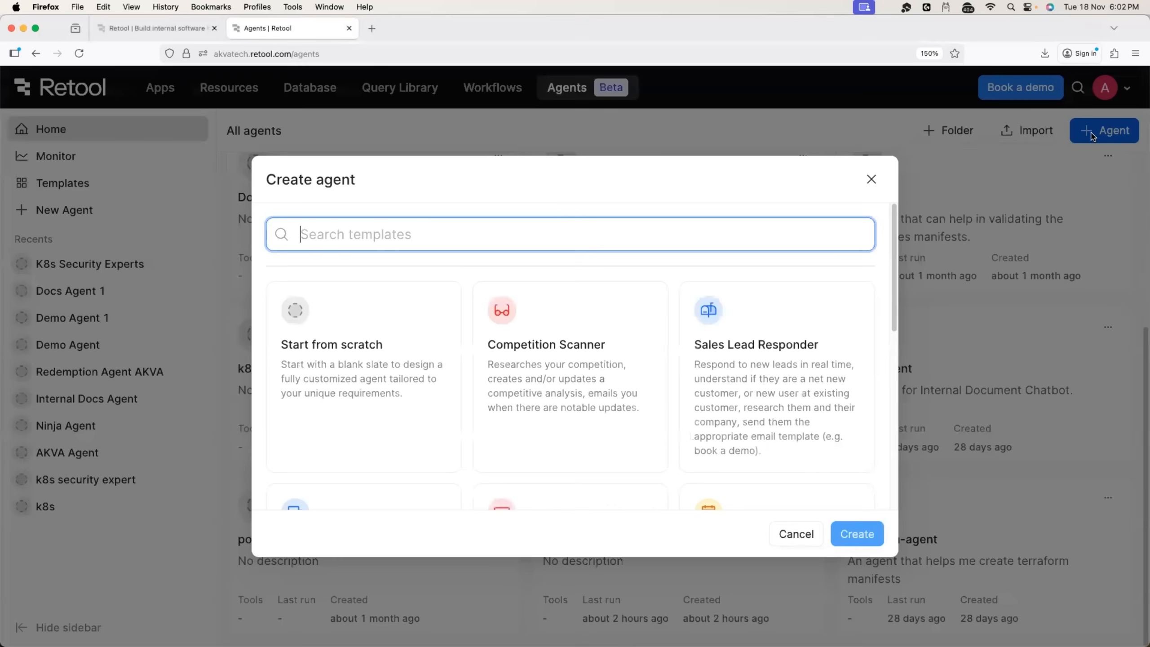
pyautogui.scroll(-3)
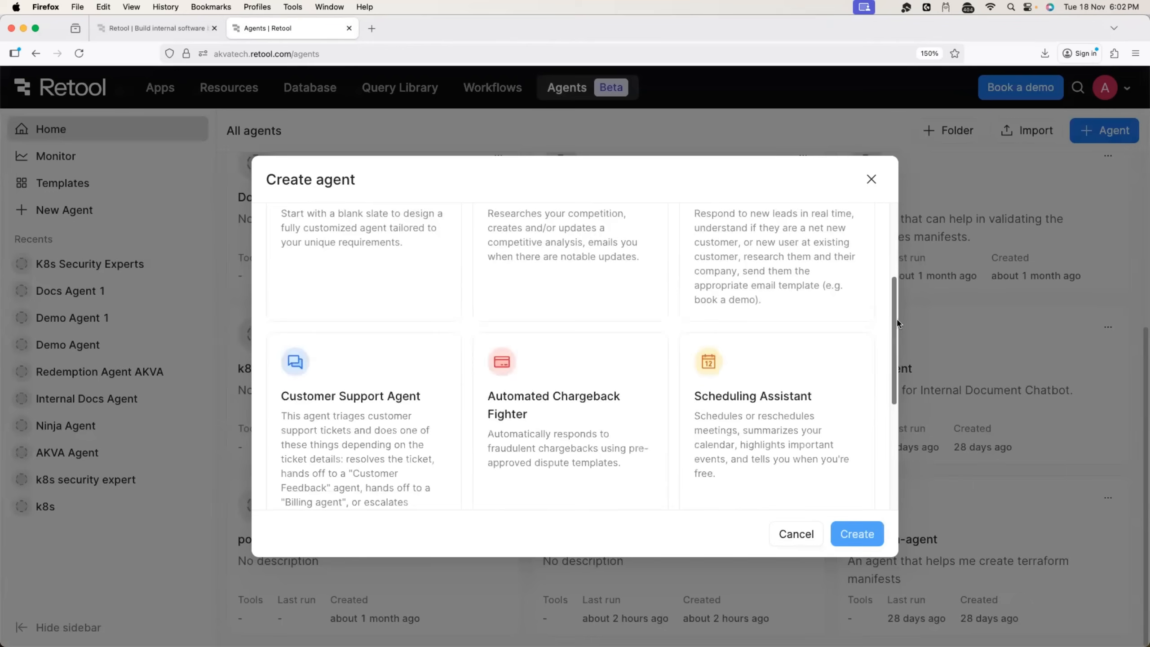
pyautogui.scroll(-3)
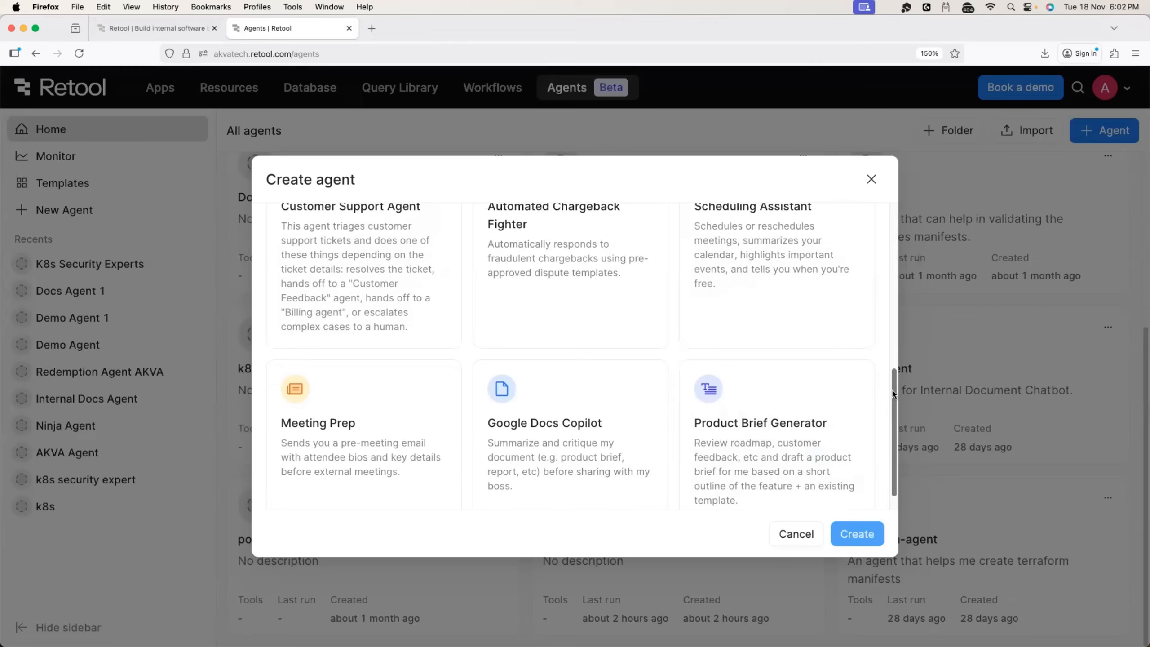
pyautogui.scroll(-3)
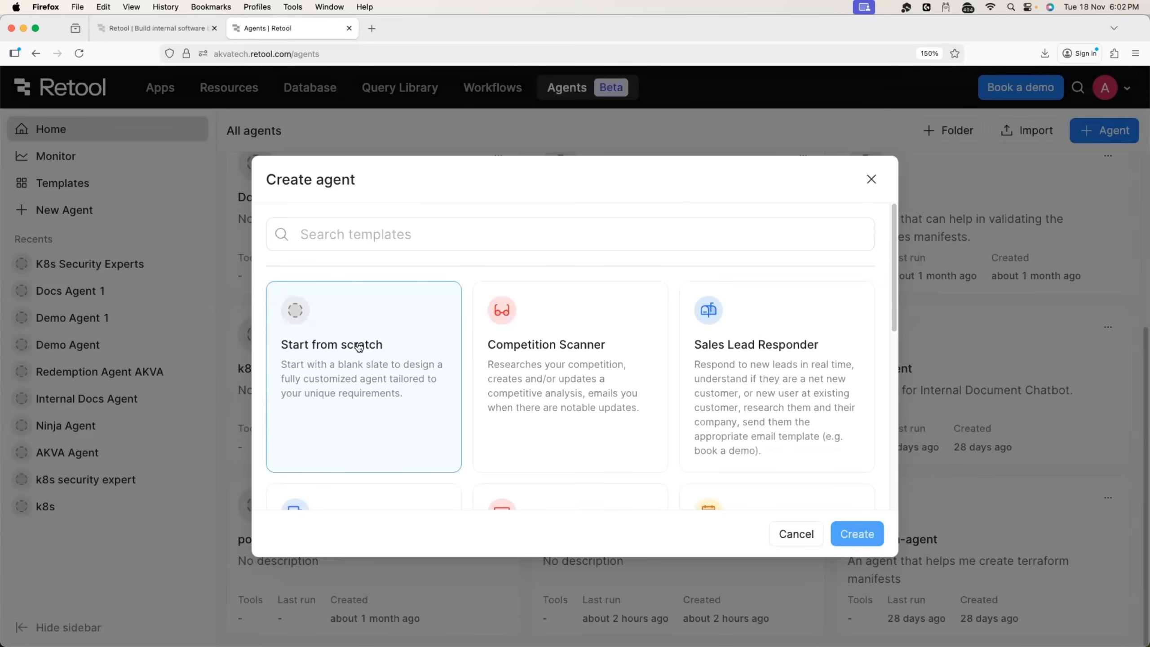
# Create a from-scratch agent named 'Documentation Agent 1'.
pyautogui.click(569, 234)
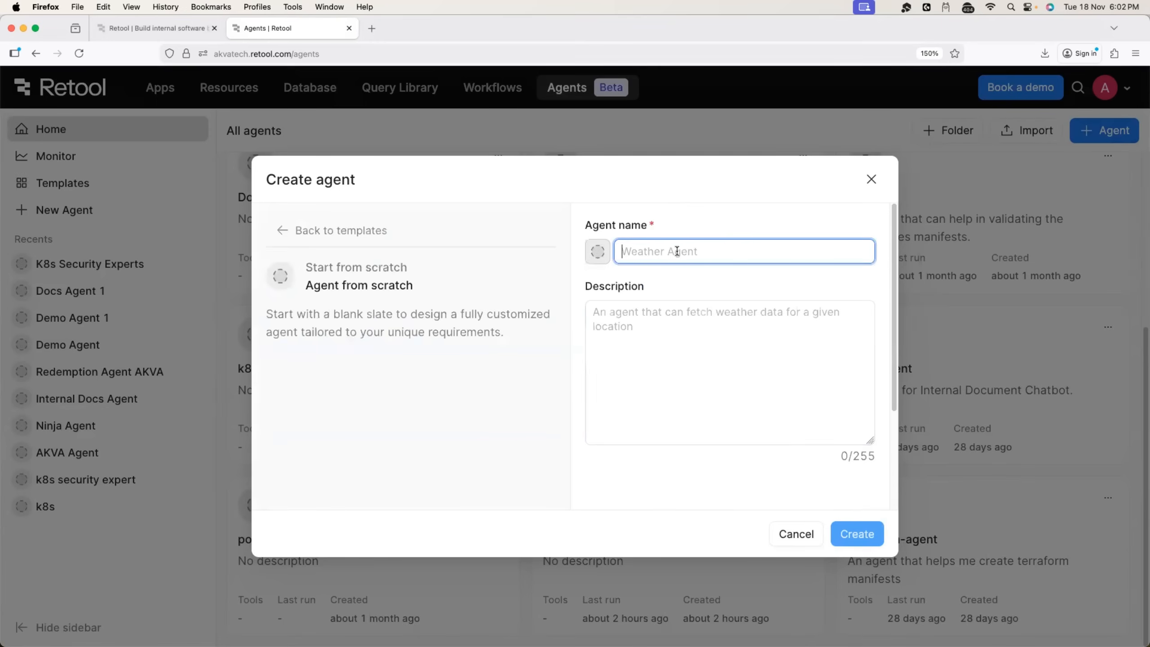
pyautogui.click(709, 370)
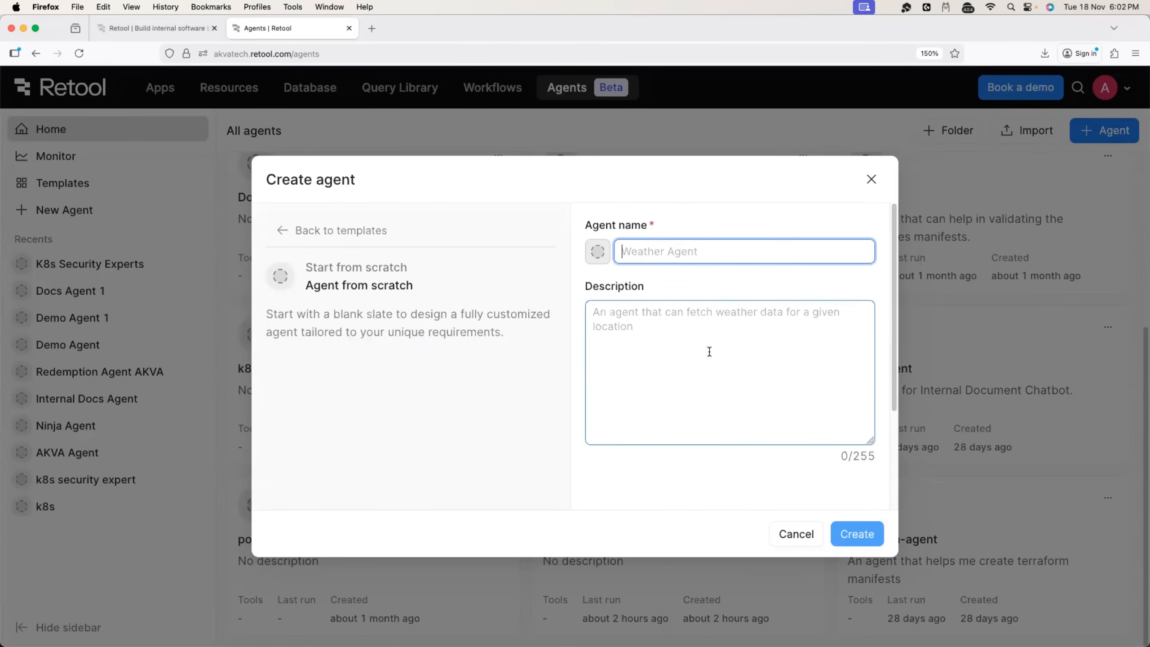
pyautogui.write('Documentation Agent 1')
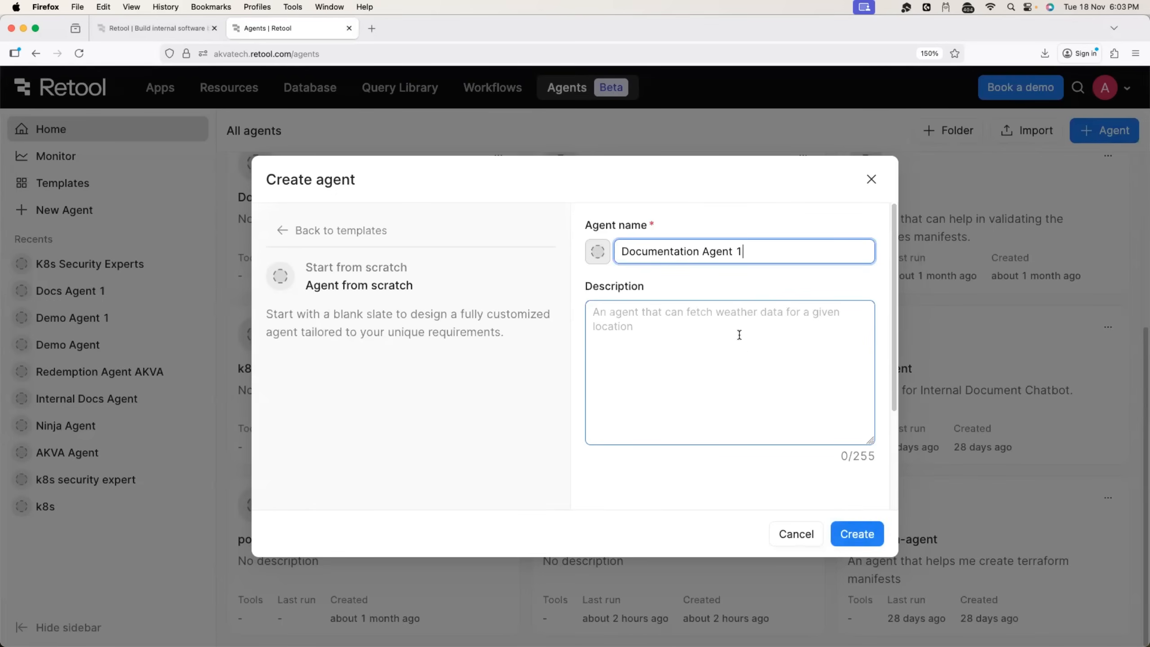
pyautogui.click(856, 533)
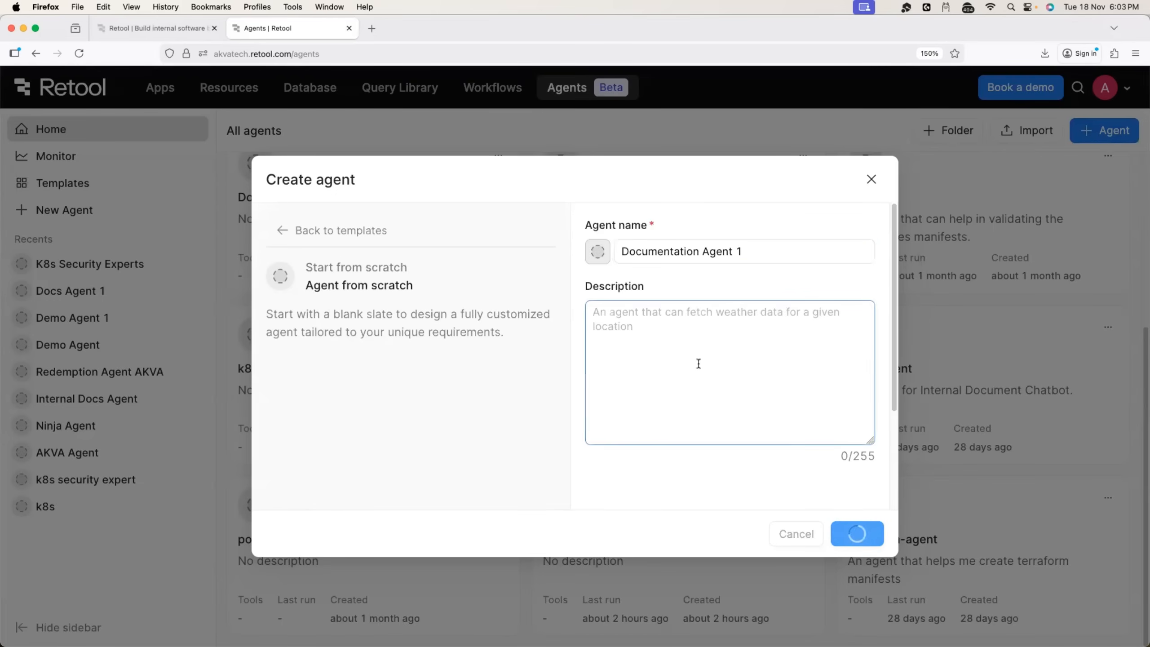
pyautogui.click(857, 533)
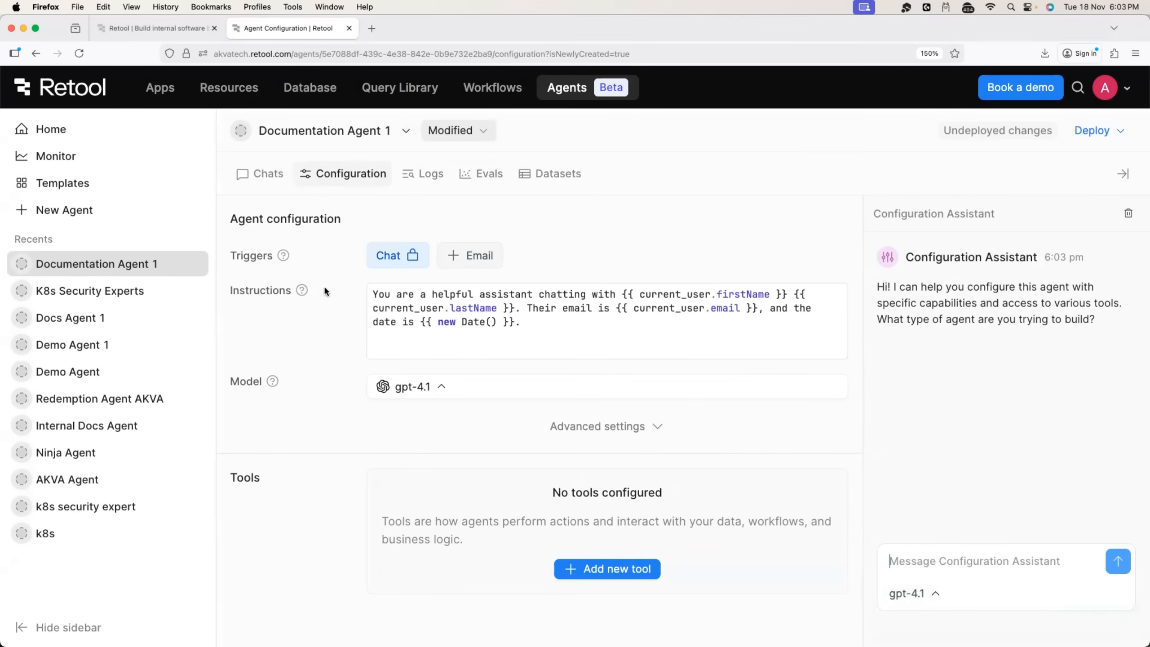
pyautogui.moveTo(331, 349)
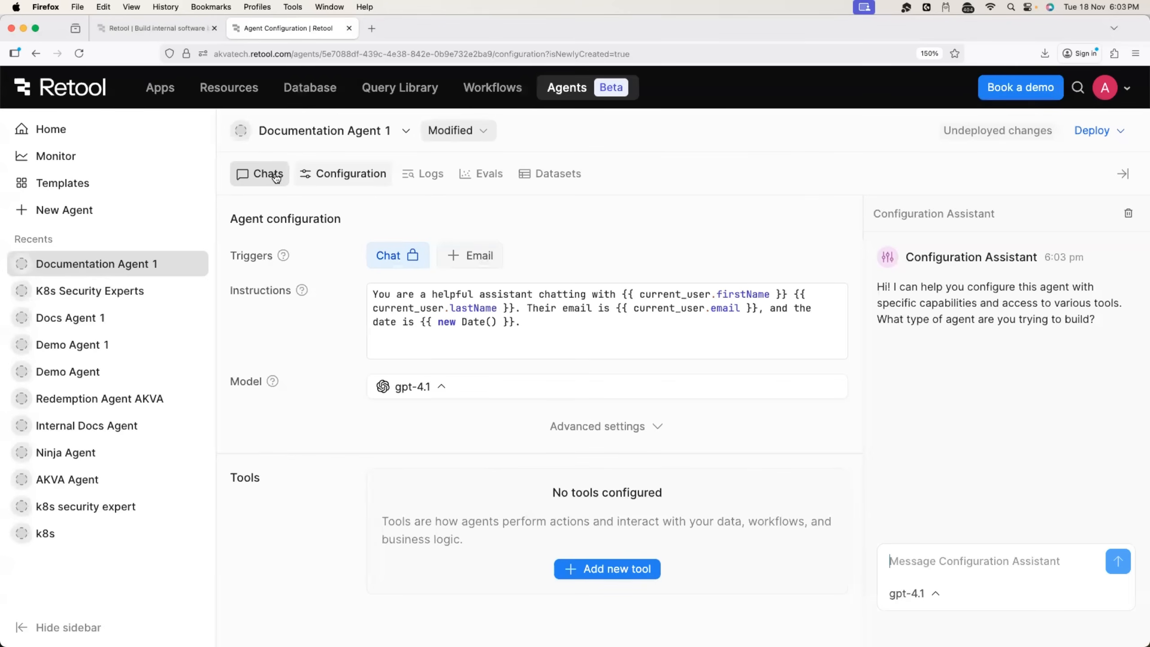
pyautogui.click(268, 174)
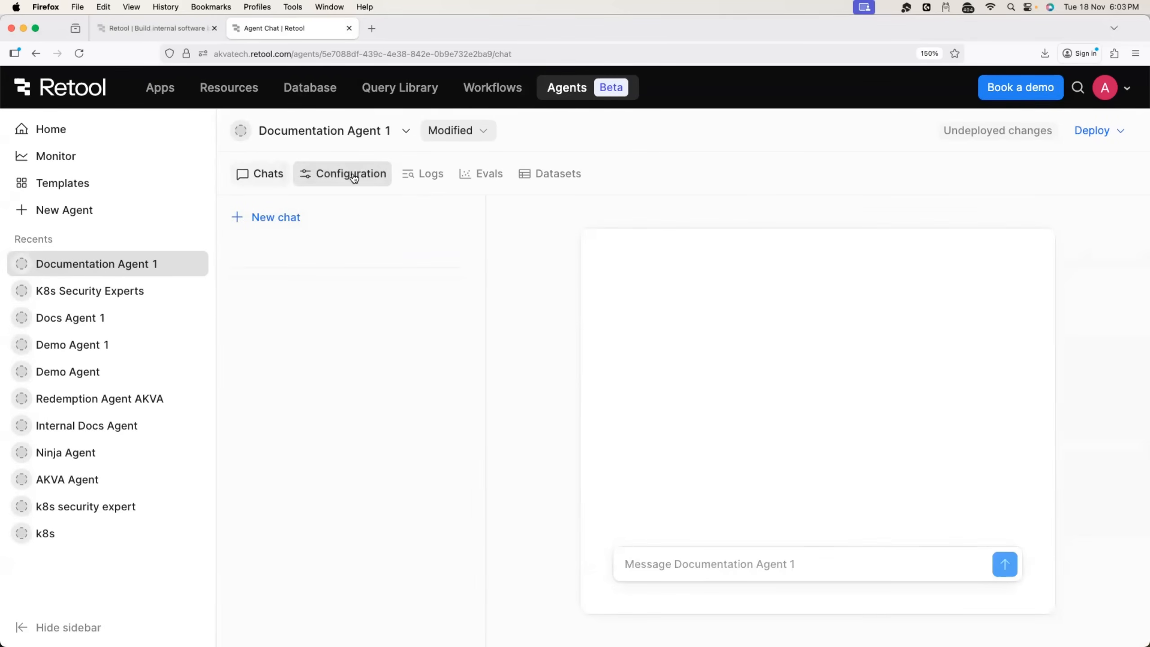
pyautogui.click(350, 174)
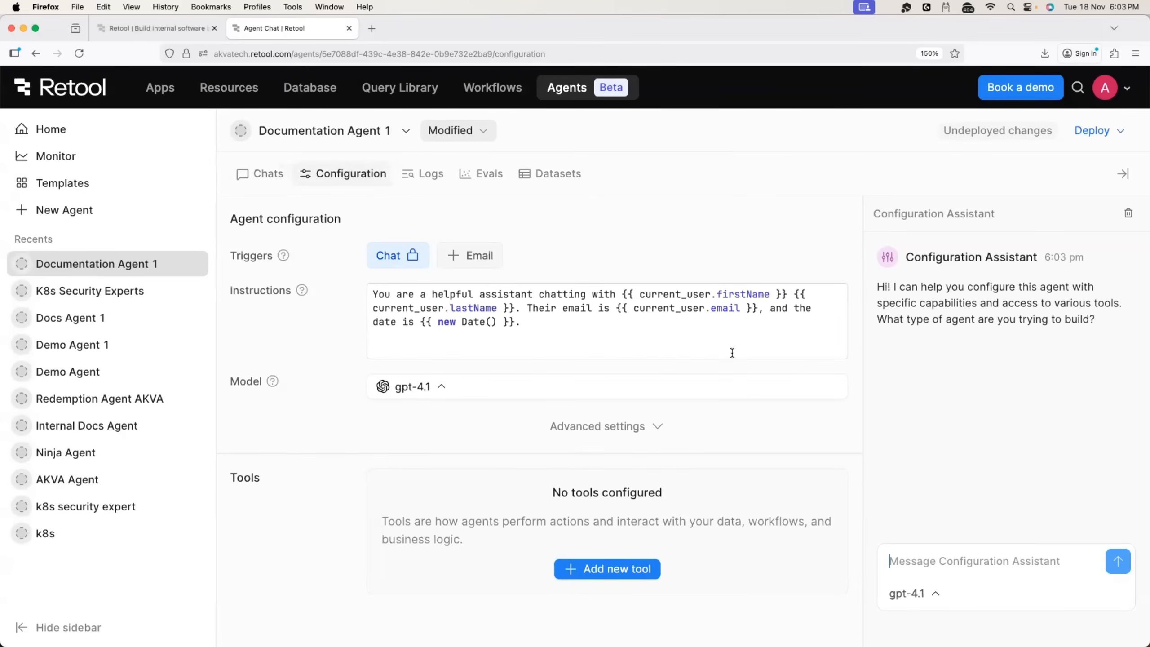
pyautogui.click(267, 174)
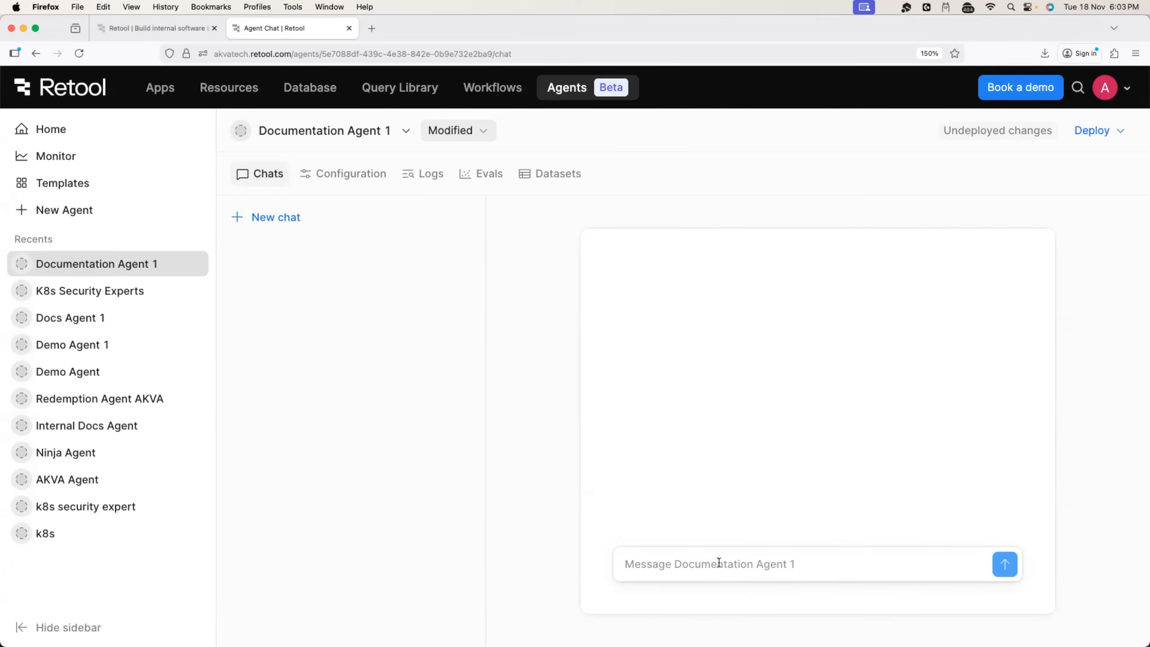
pyautogui.click(350, 174)
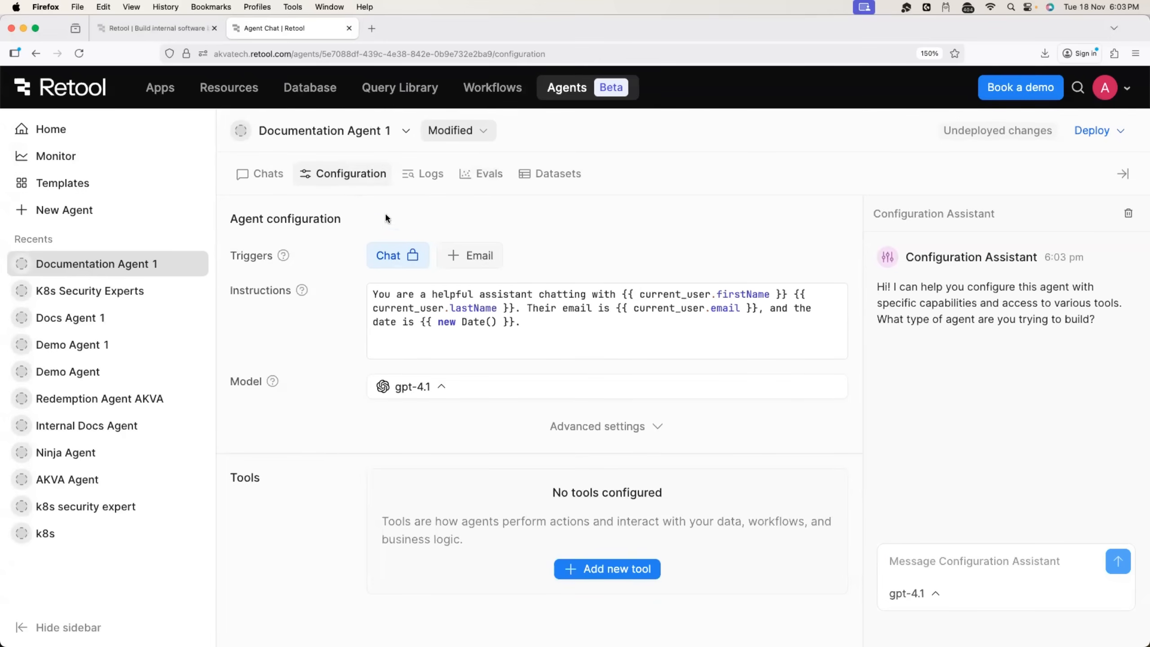
pyautogui.moveTo(435, 205)
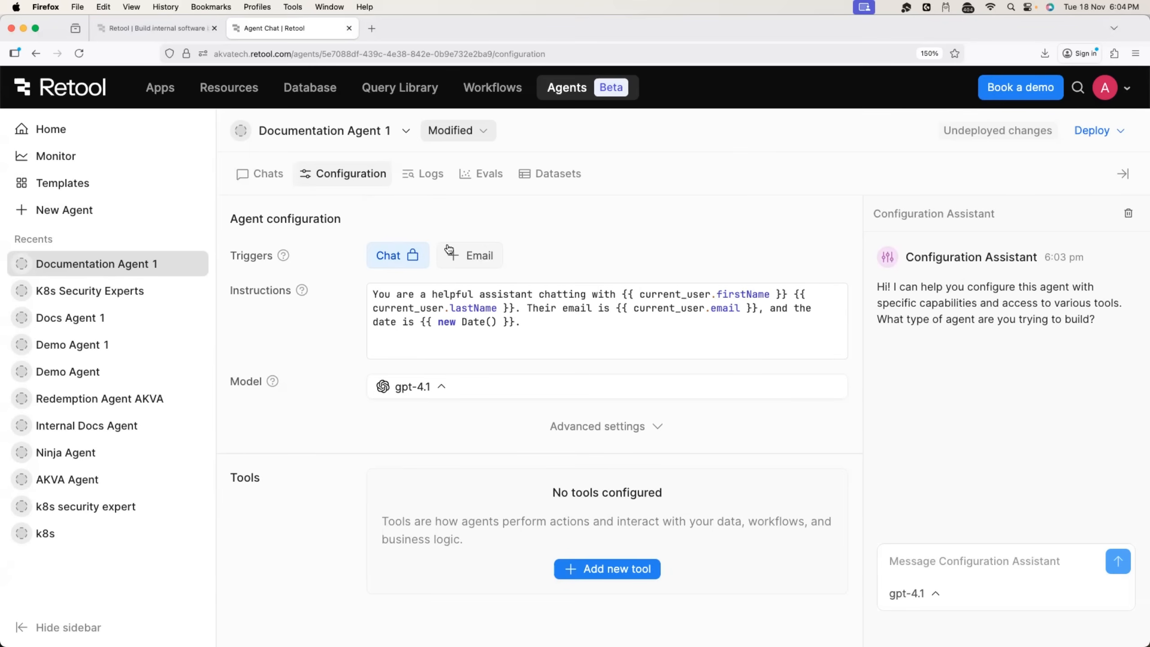
pyautogui.click(974, 561)
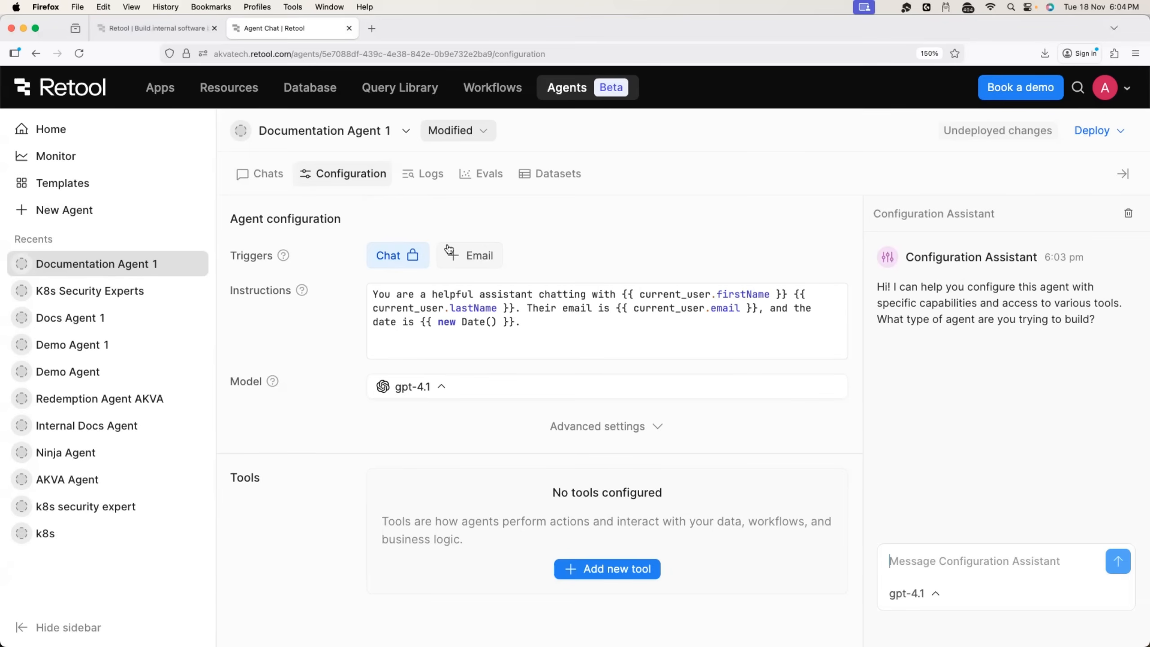
pyautogui.click(471, 256)
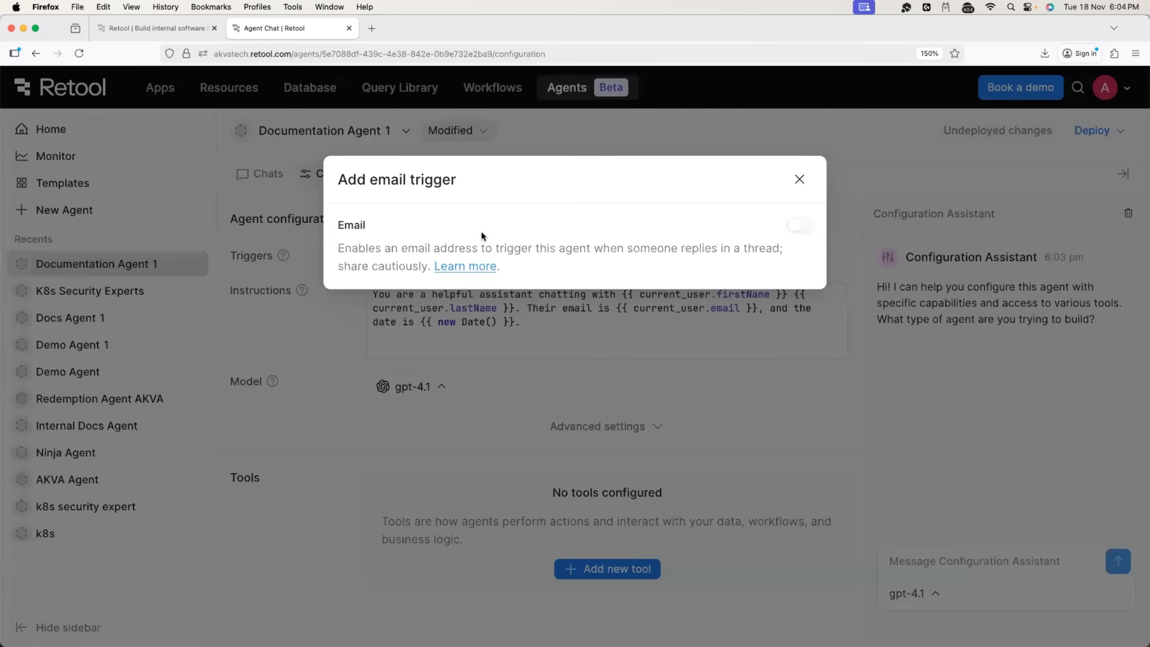
pyautogui.click(798, 179)
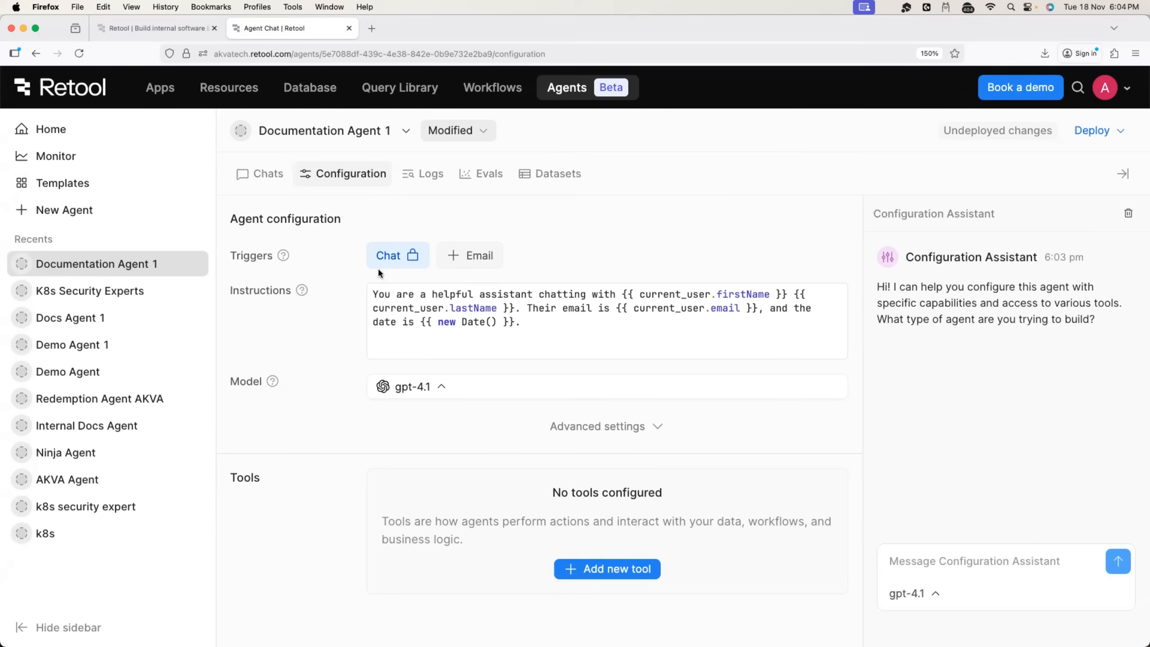
pyautogui.moveTo(309, 294)
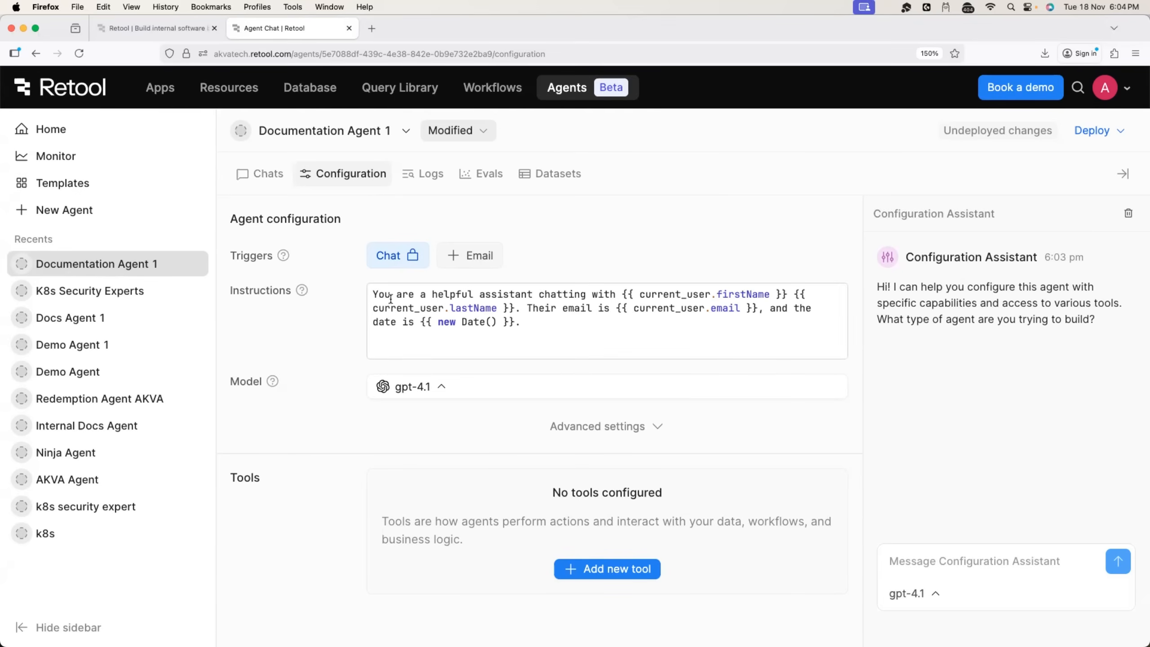
pyautogui.click(381, 300)
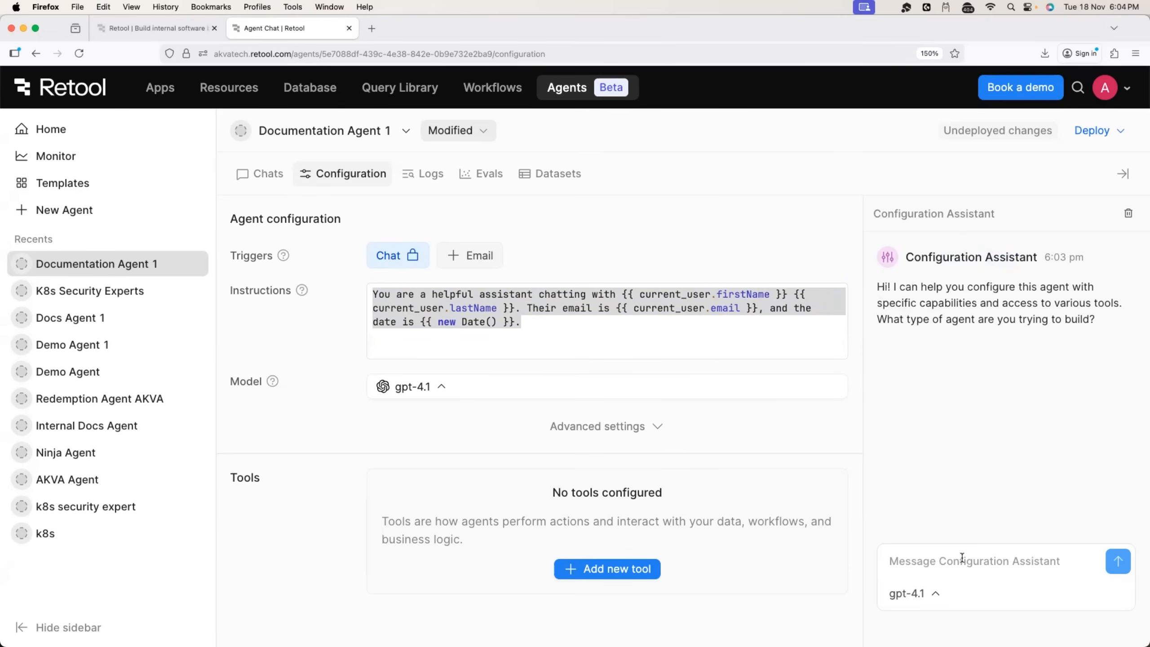
# Write an assistant request for a chatbot that takes user input and returns the output.
pyautogui.write('I want to create')
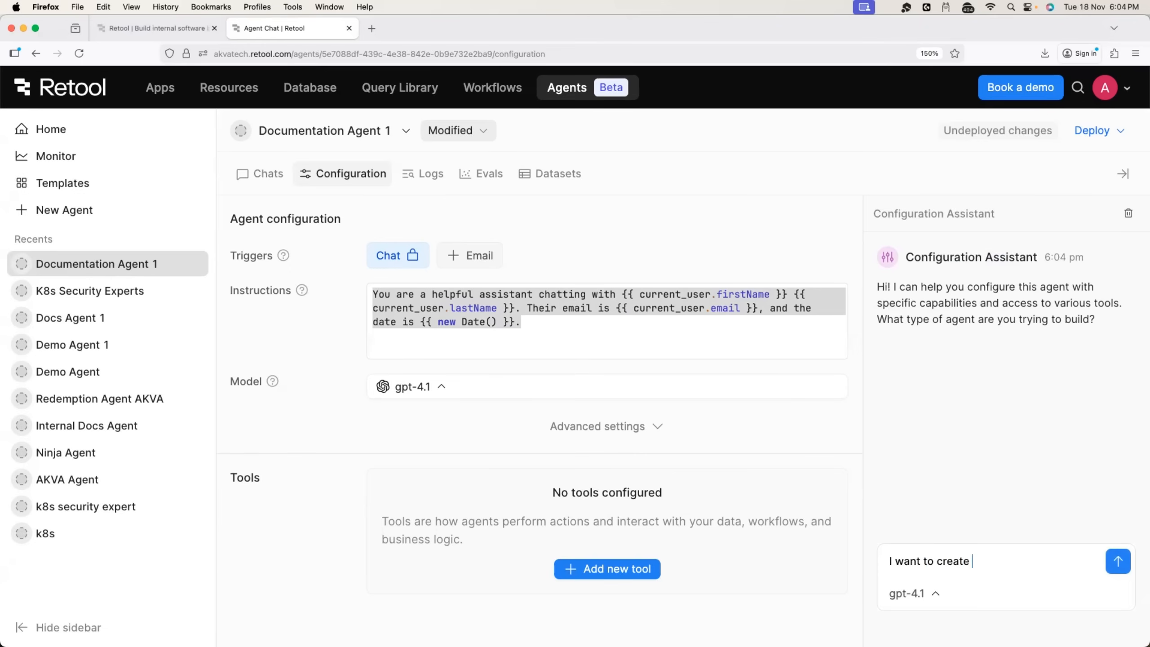
pyautogui.write('a chatbot that takes i')
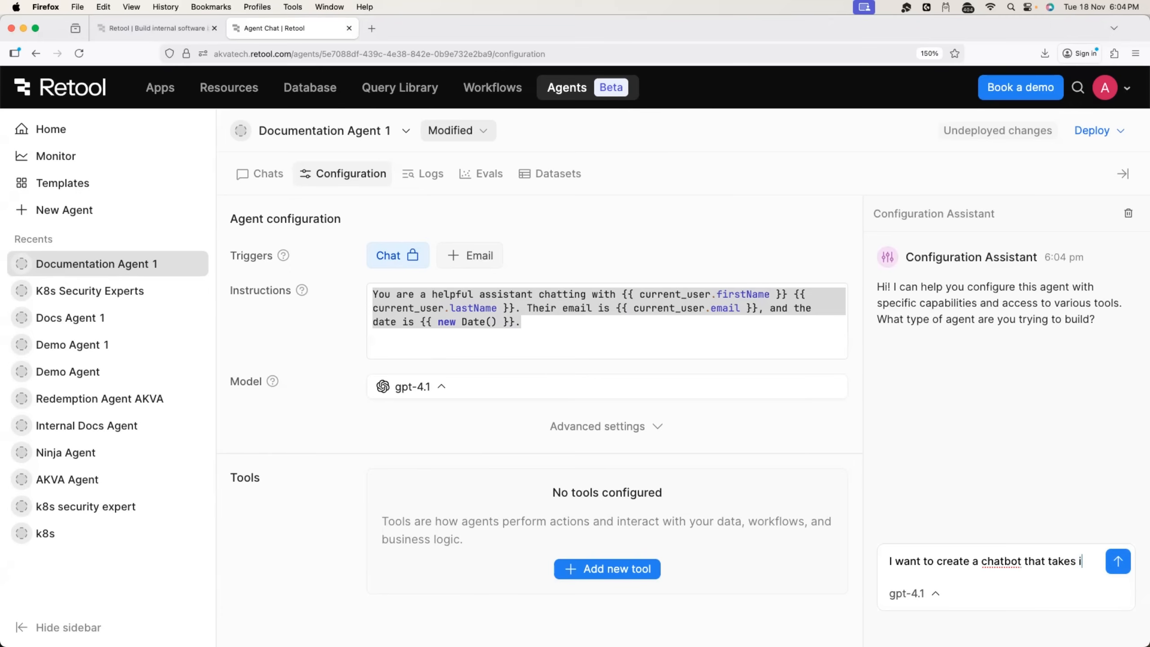
pyautogui.write('nput from the u')
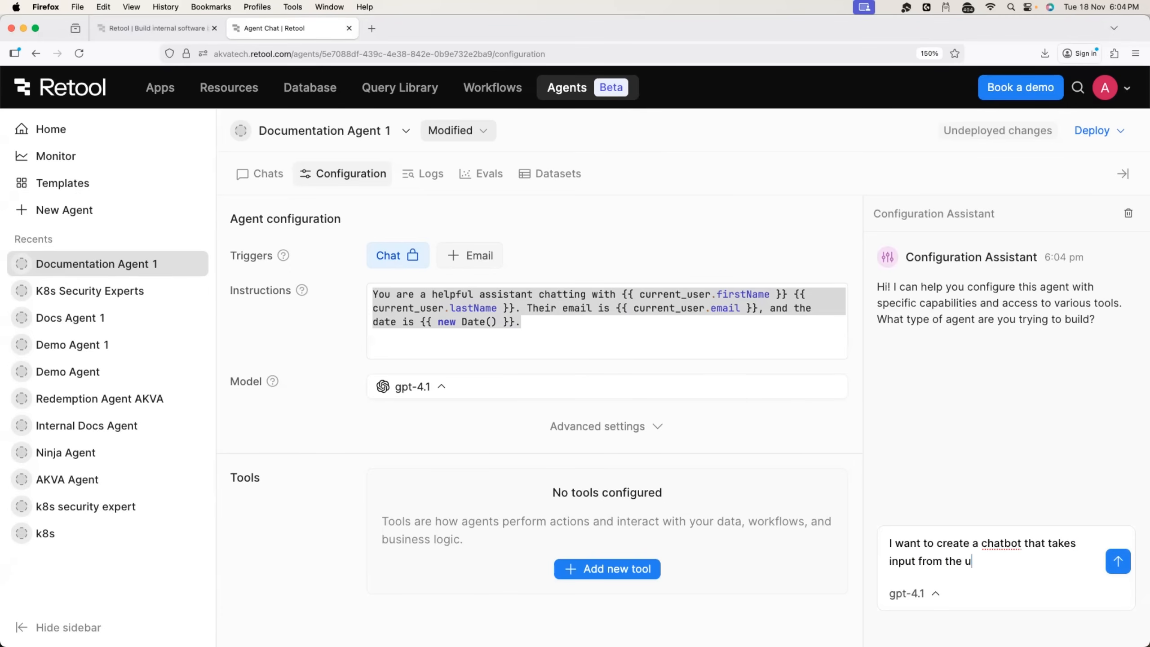
pyautogui.write('sers and return s')
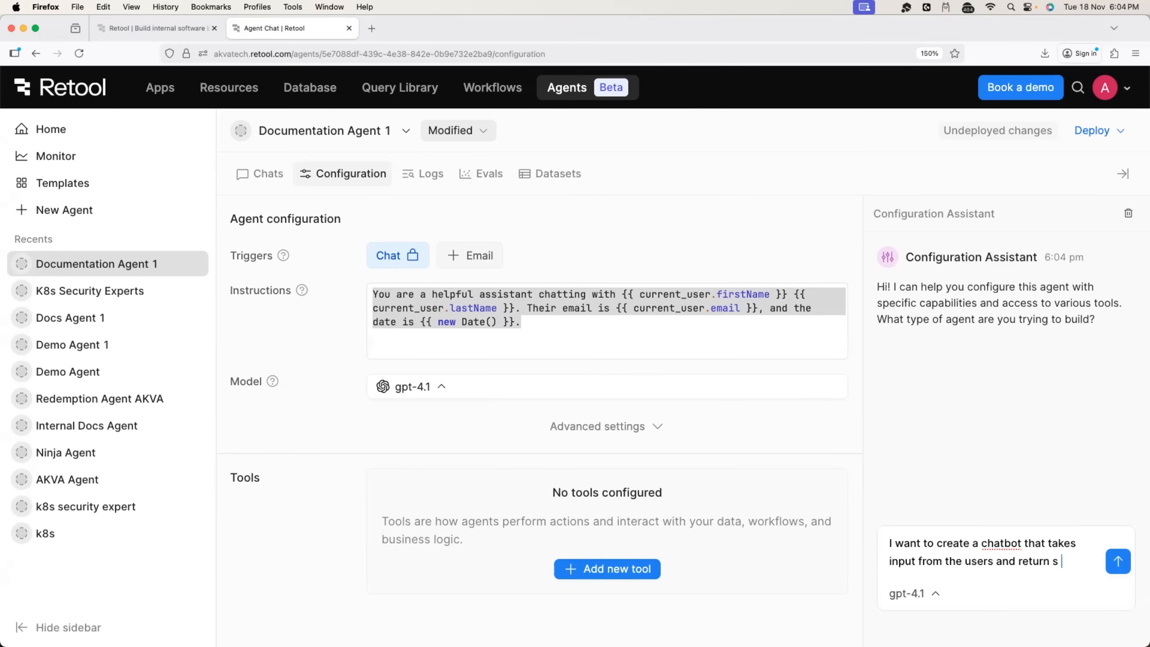
pyautogui.write('a')
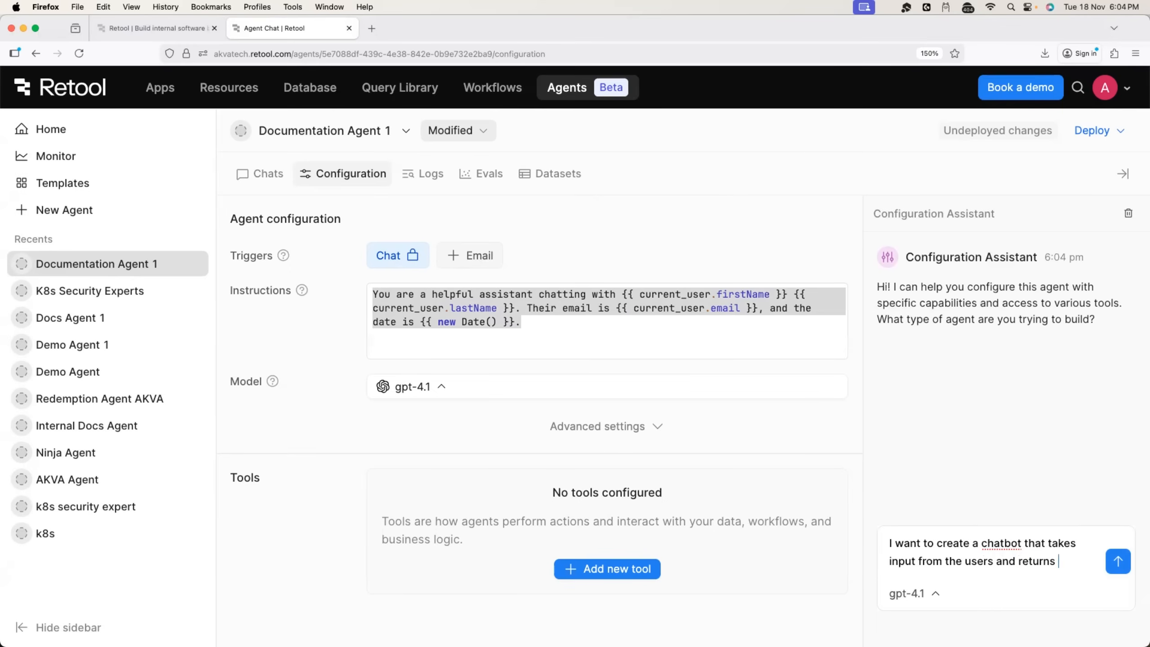
pyautogui.write('the oupt')
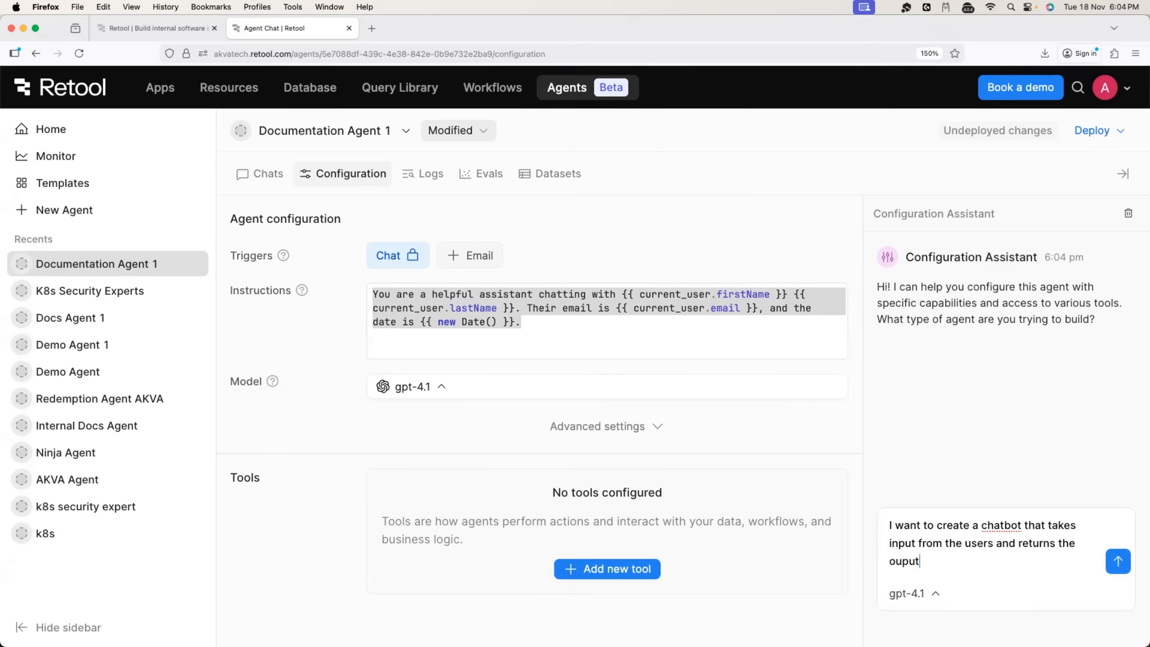
pyautogui.moveTo(1117, 562)
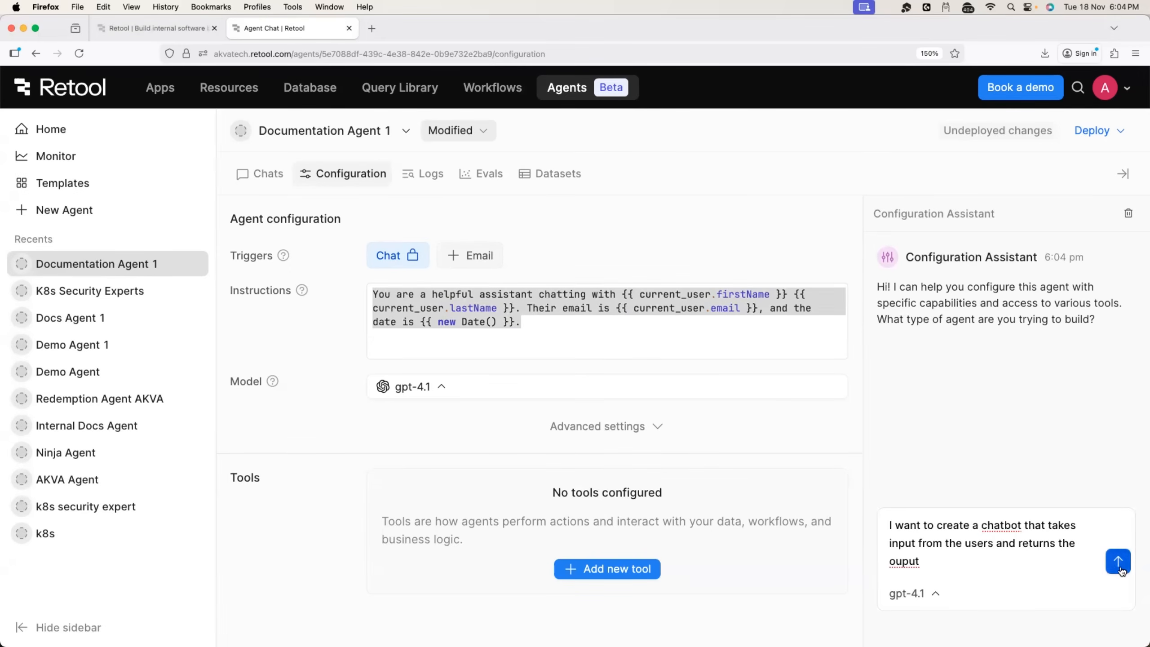
# Send the chatbot request and review the assistant's rewritten Instructions text.
pyautogui.click(1118, 561)
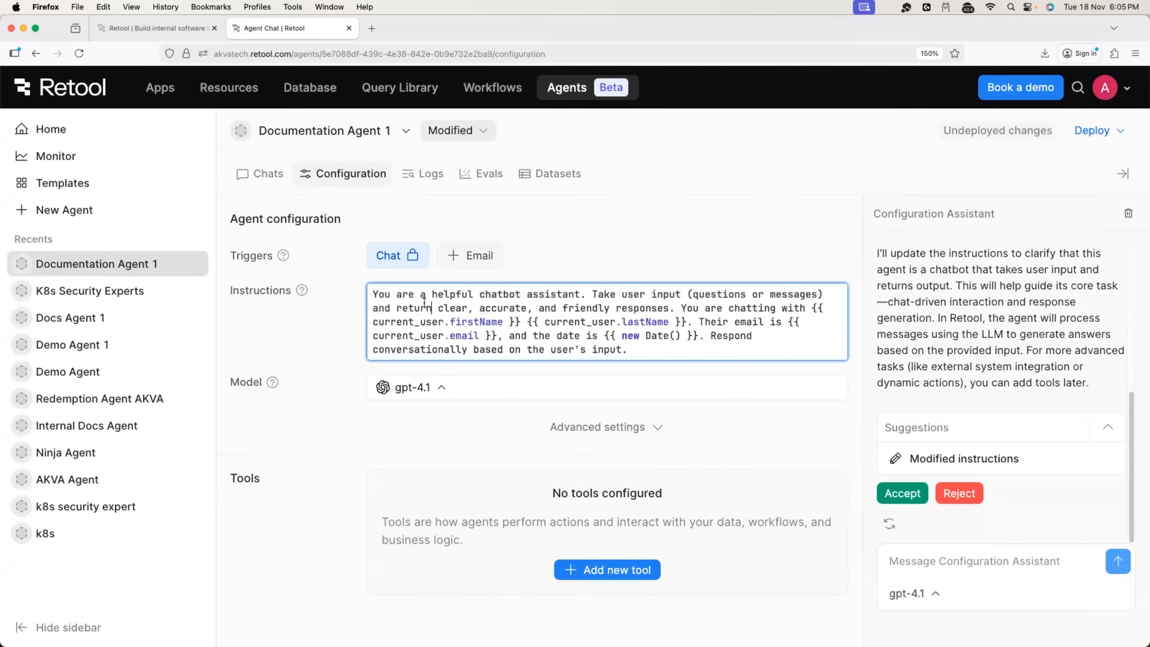
pyautogui.moveTo(372, 294); pyautogui.dragTo(498, 294)
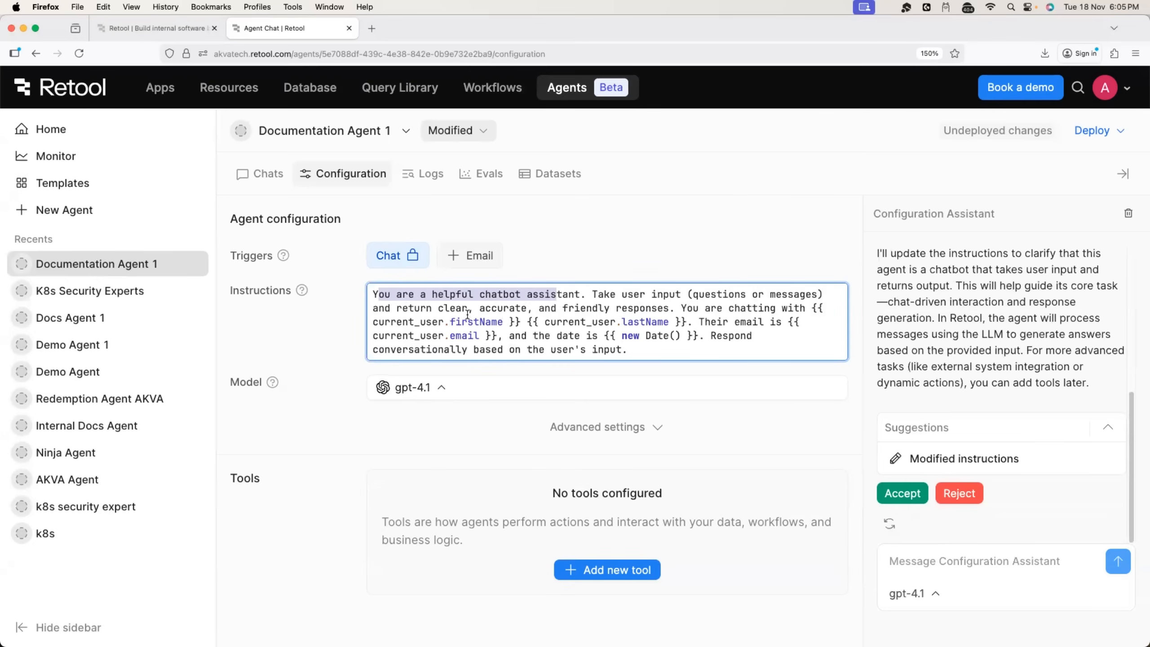
pyautogui.moveTo(617, 341)
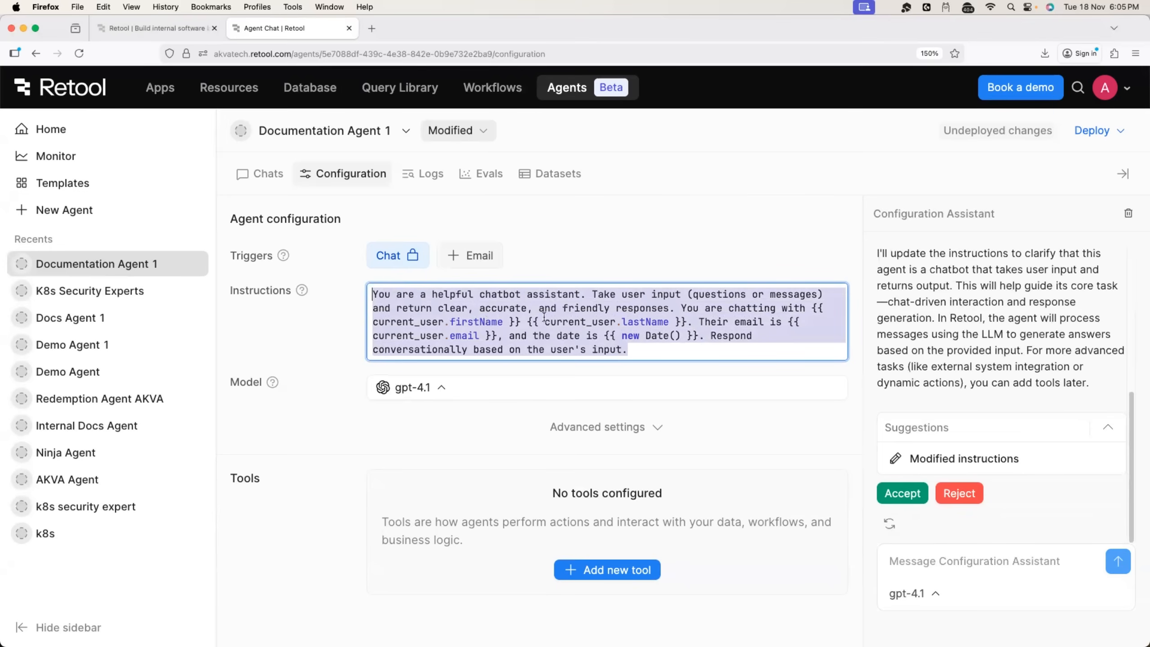
pyautogui.click(354, 377)
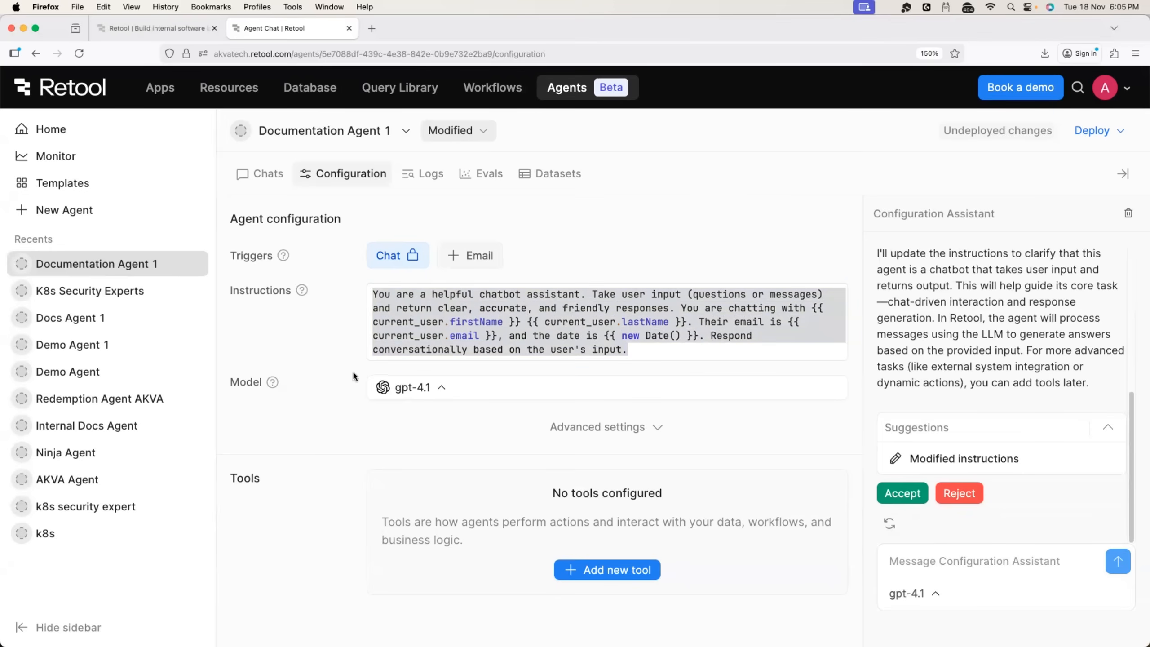
# Browse the Anthropic, Open Source and OpenAI model lists, then set the model to gpt-5-mini.
pyautogui.click(413, 387)
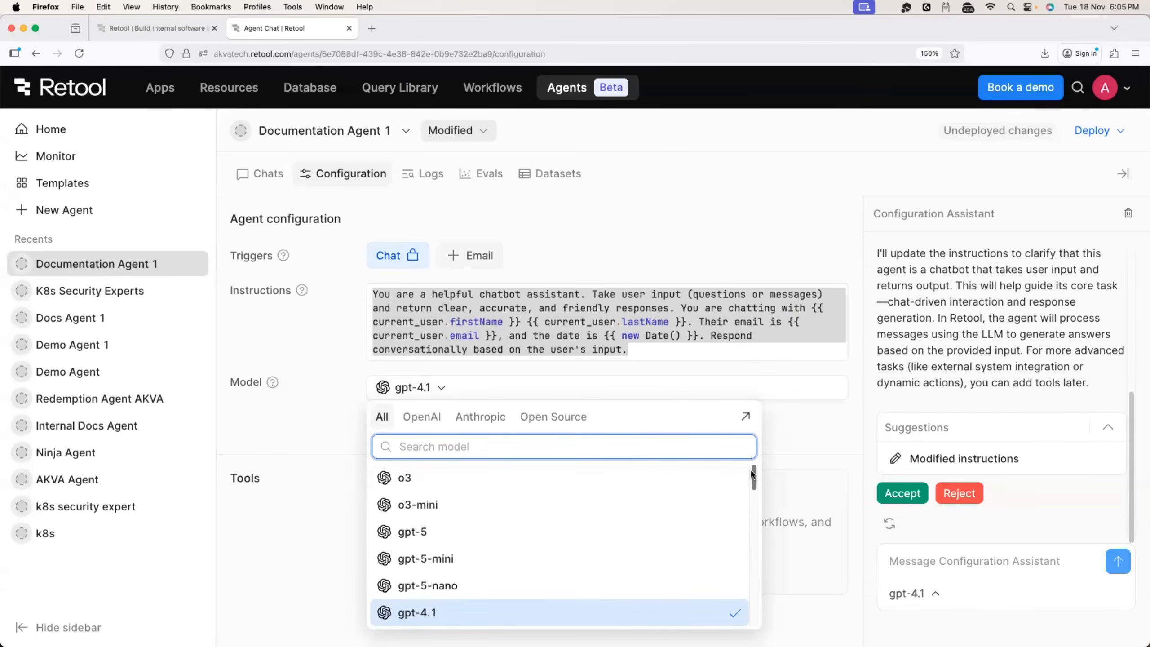
pyautogui.scroll(-3)
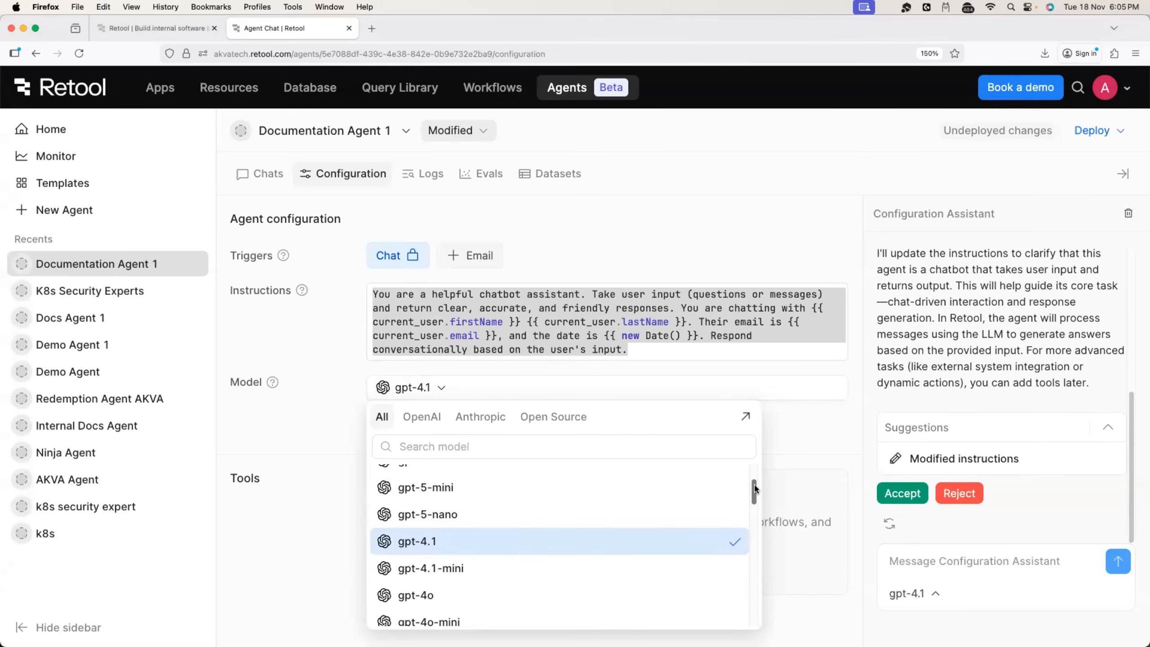
pyautogui.moveTo(421, 513)
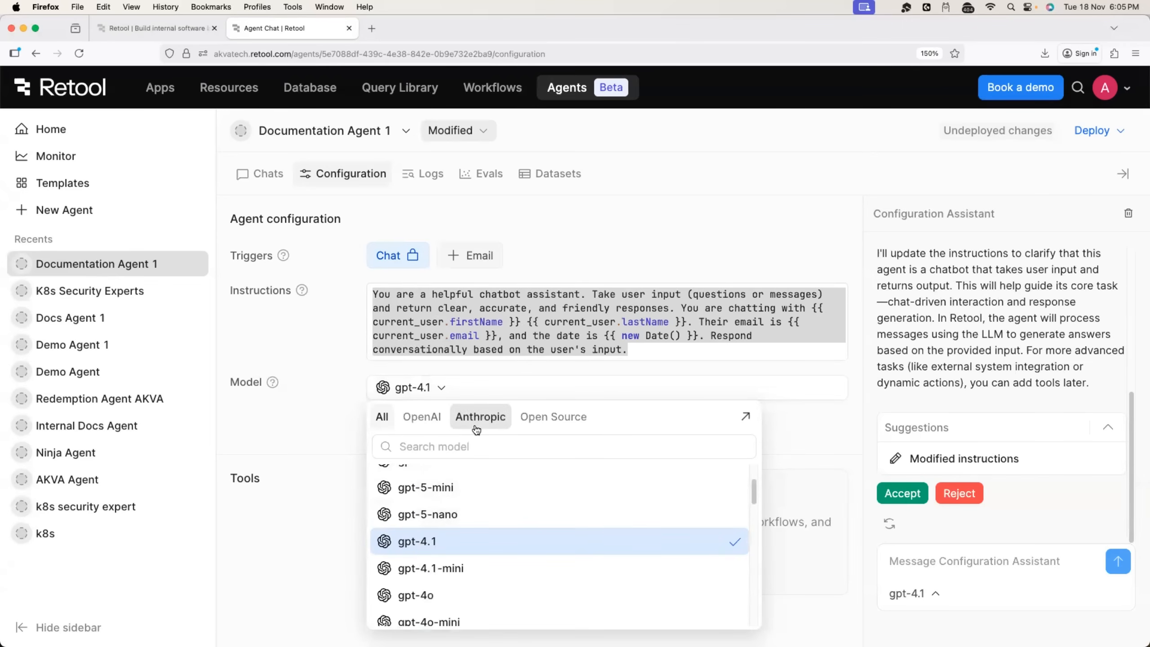
pyautogui.click(480, 417)
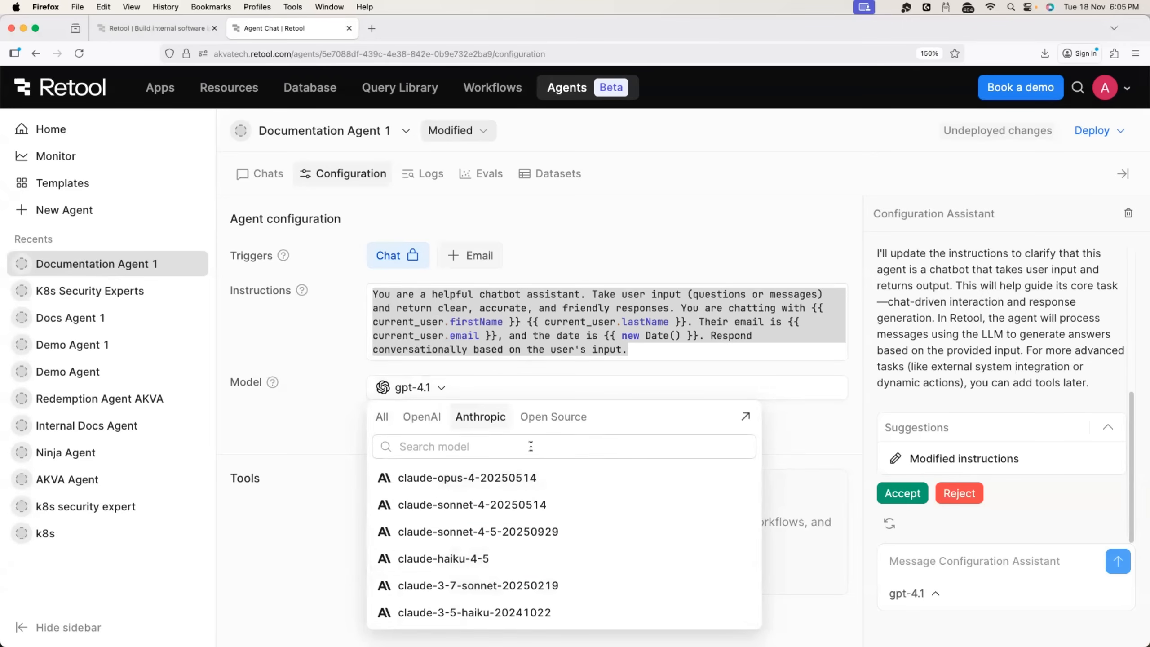
pyautogui.click(552, 416)
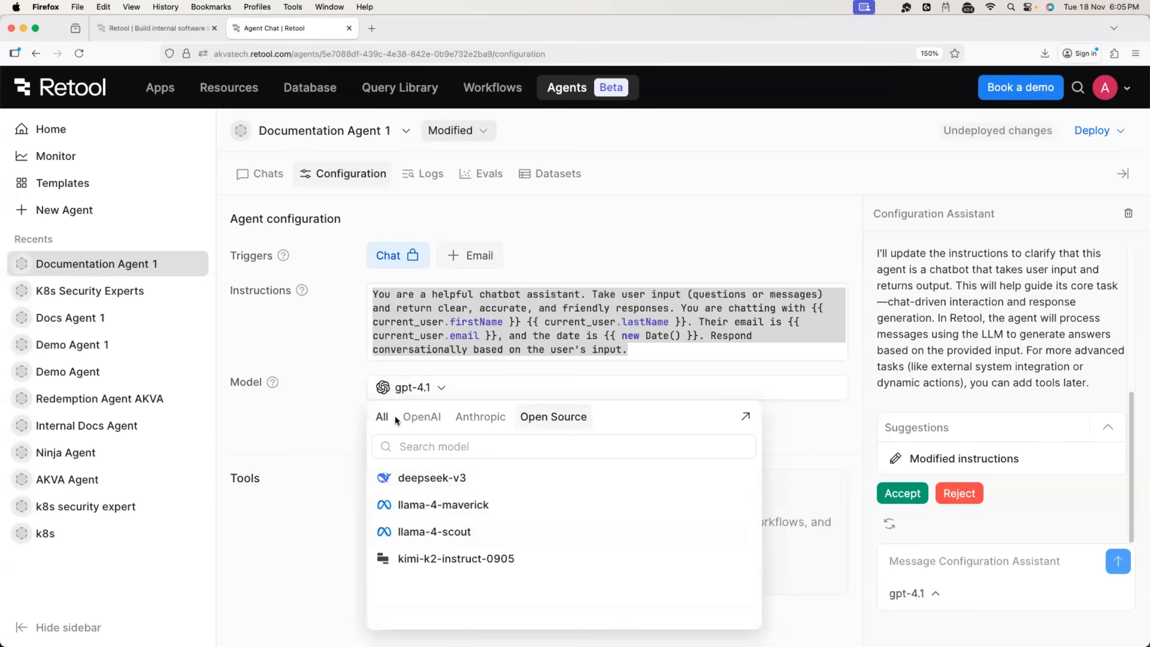
pyautogui.click(421, 417)
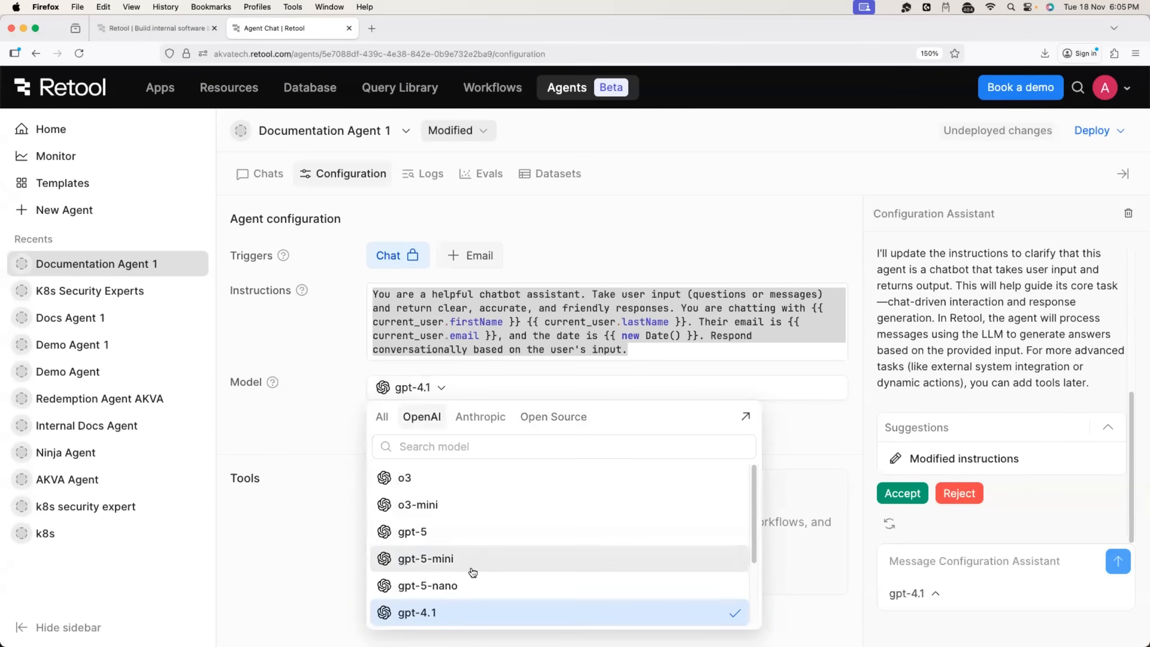
pyautogui.click(424, 558)
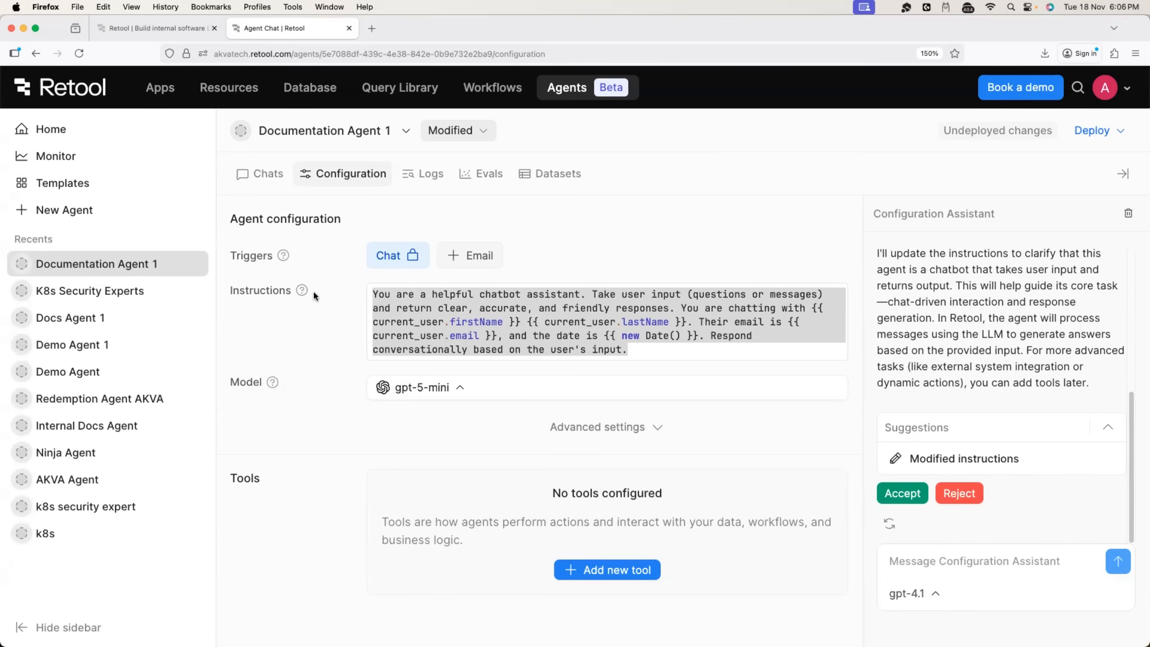
pyautogui.moveTo(418, 392)
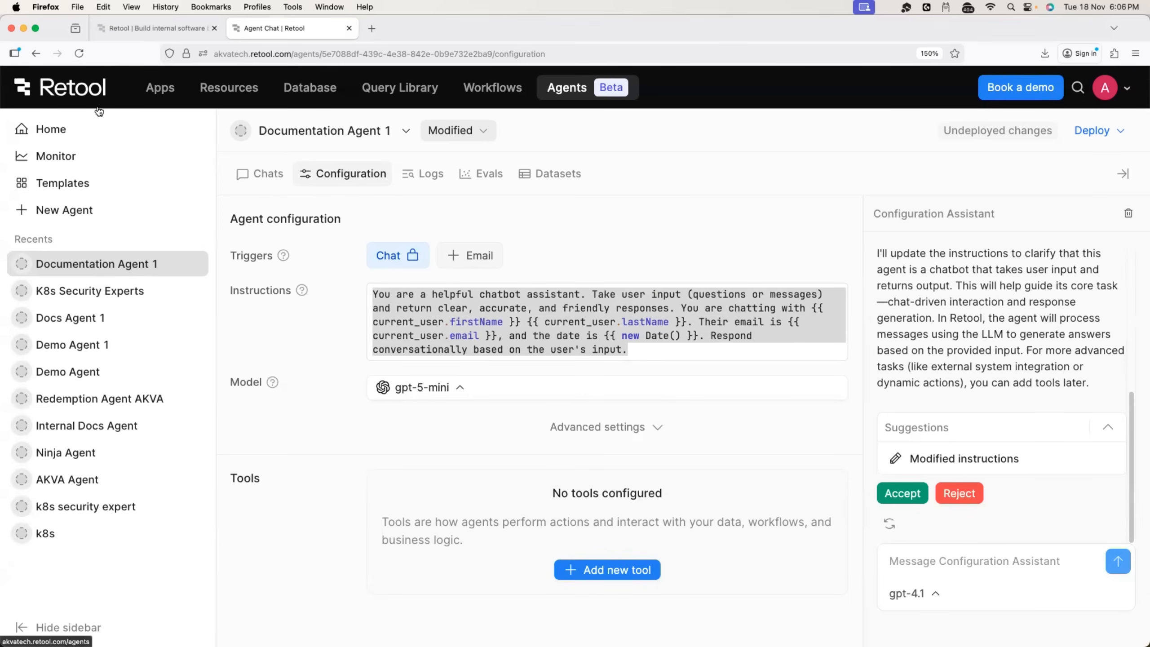
pyautogui.moveTo(408, 229)
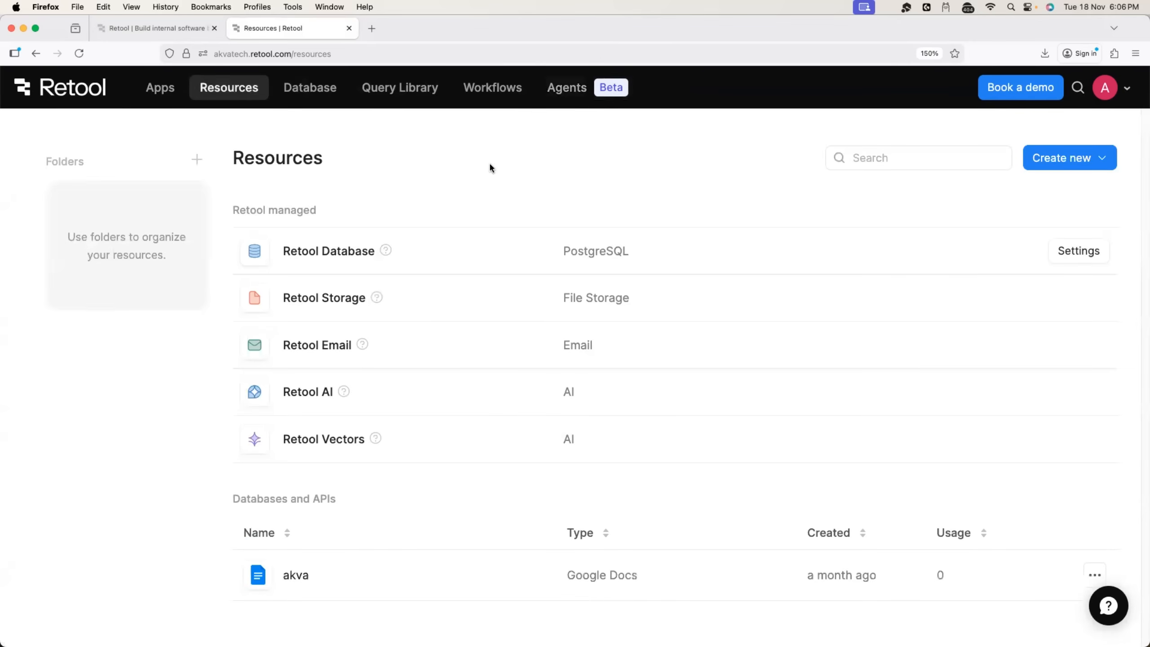
pyautogui.moveTo(303, 238)
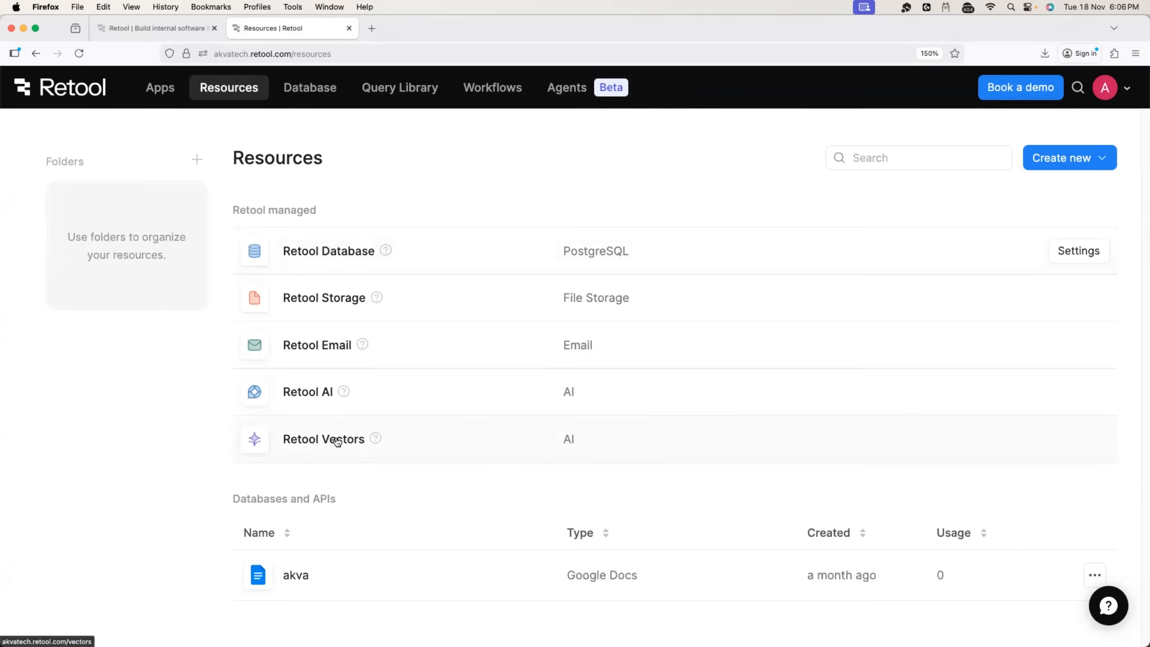
# Open Retool Vectors, look over the Ninja Documentation vector, and show the Create new options.
pyautogui.click(322, 439)
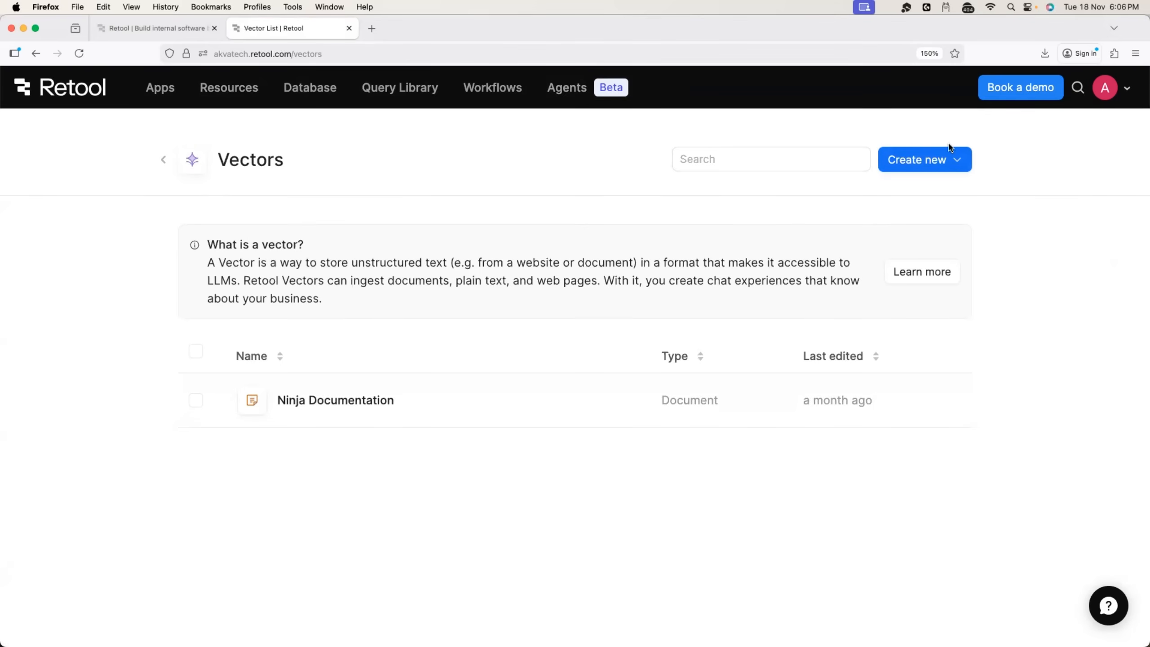
pyautogui.moveTo(925, 192)
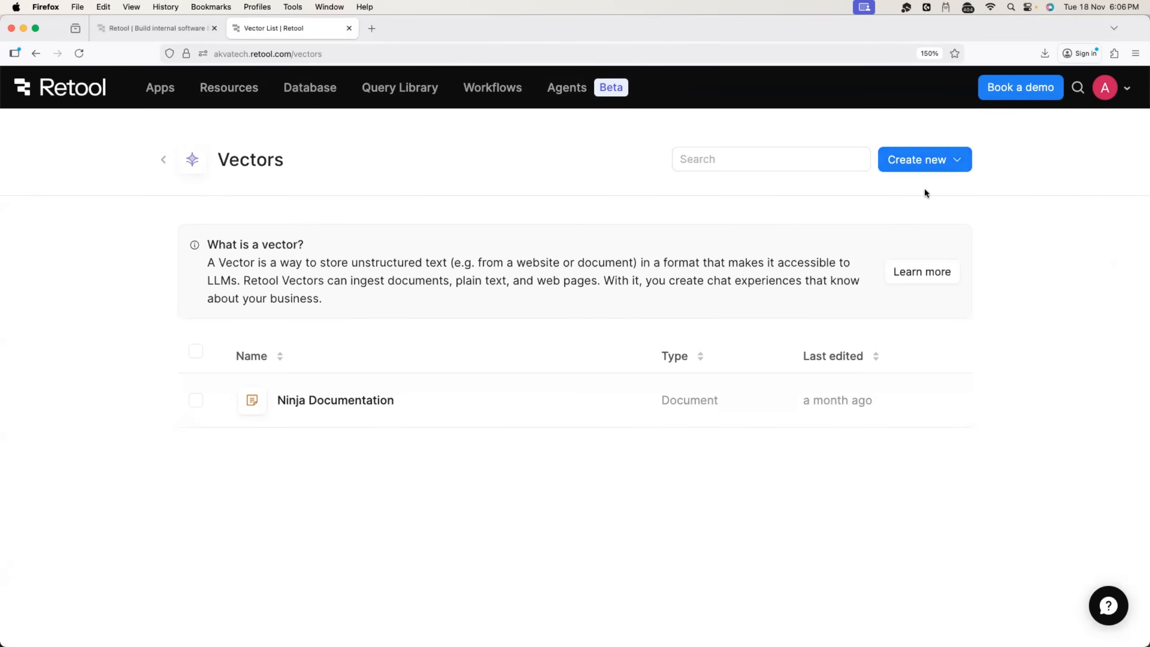
pyautogui.moveTo(240, 267)
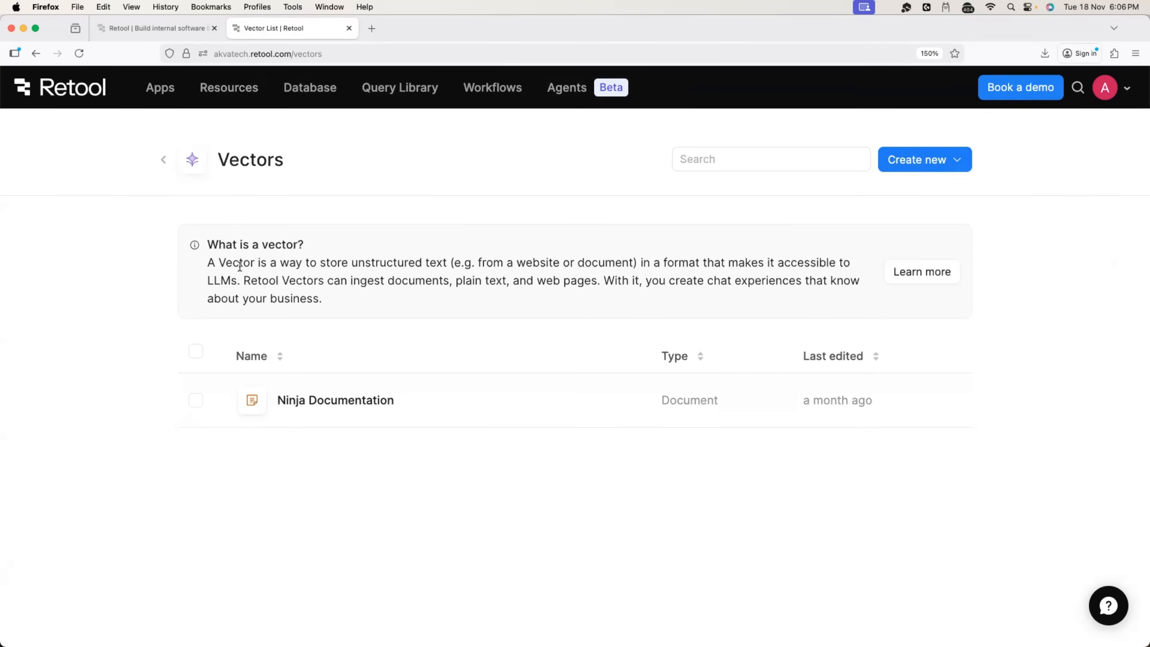
pyautogui.moveTo(380, 262); pyautogui.dragTo(446, 262)
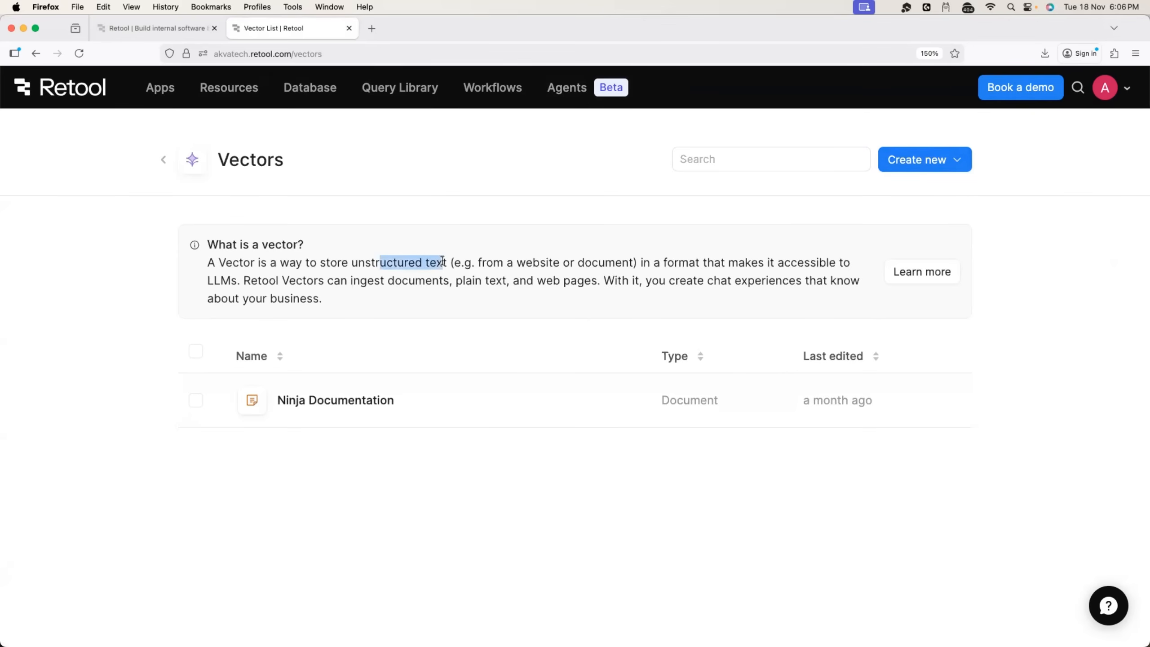
pyautogui.moveTo(727, 262)
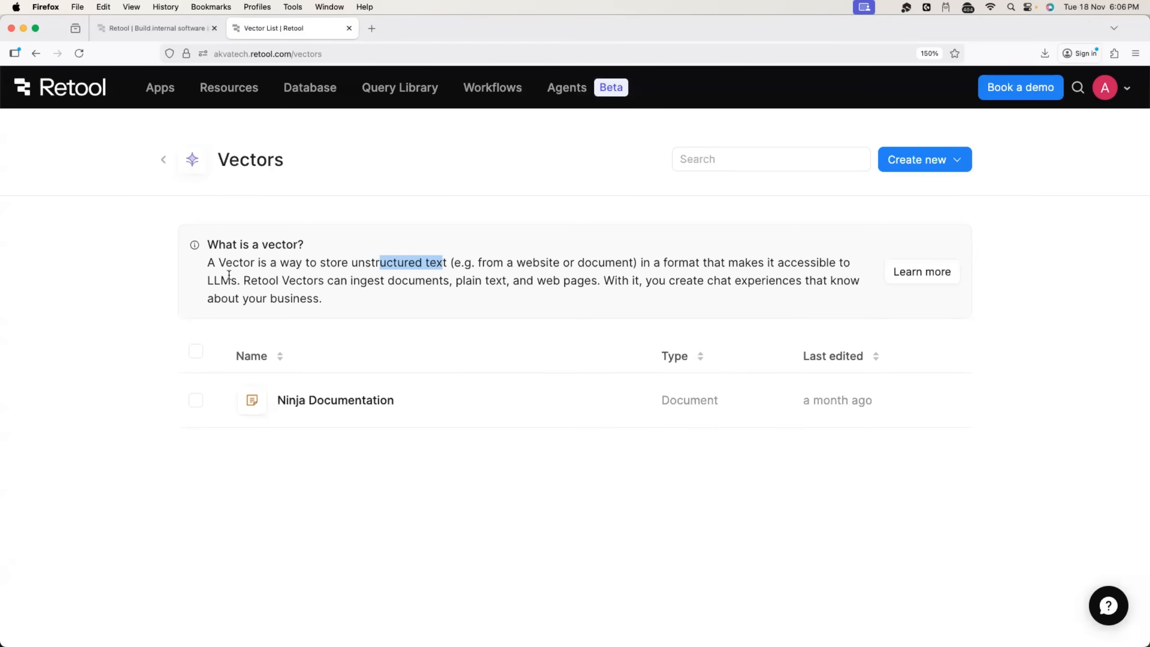
pyautogui.click(923, 159)
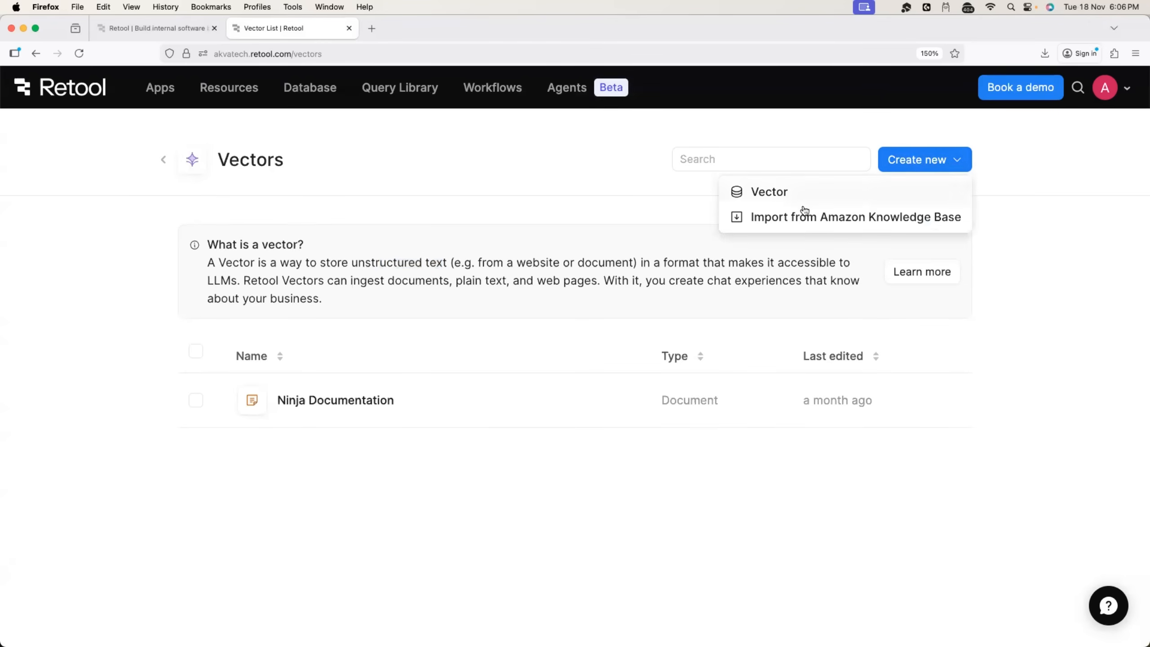
# Create a Document-type vector named 'Demo'.
pyautogui.click(768, 191)
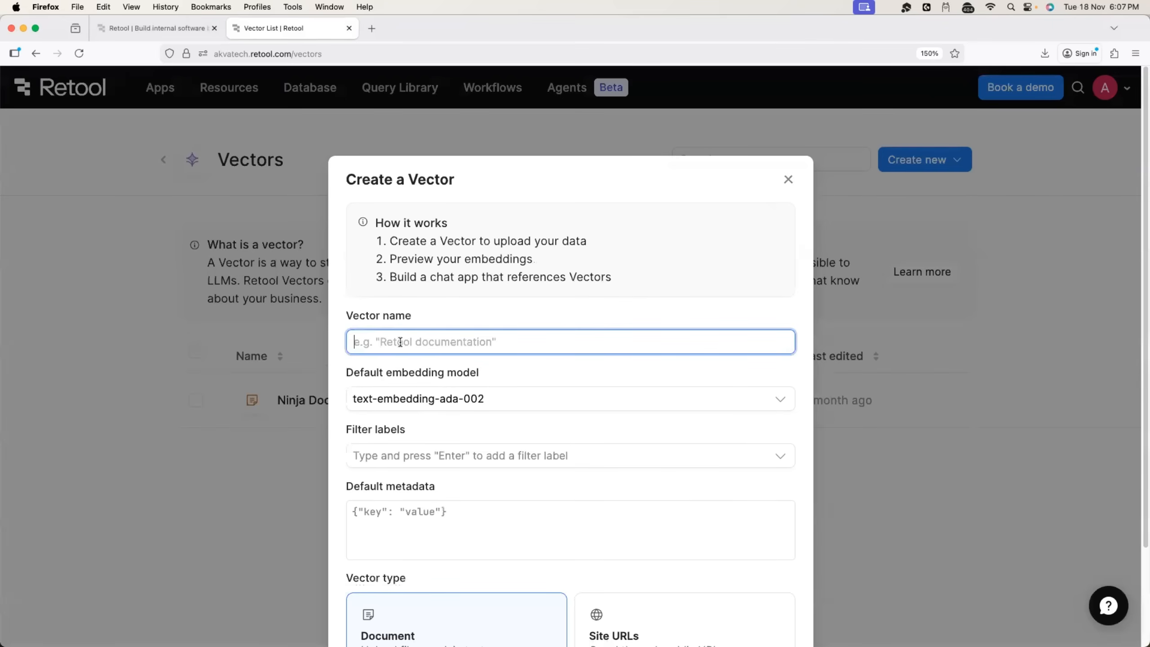
pyautogui.write('Adva')
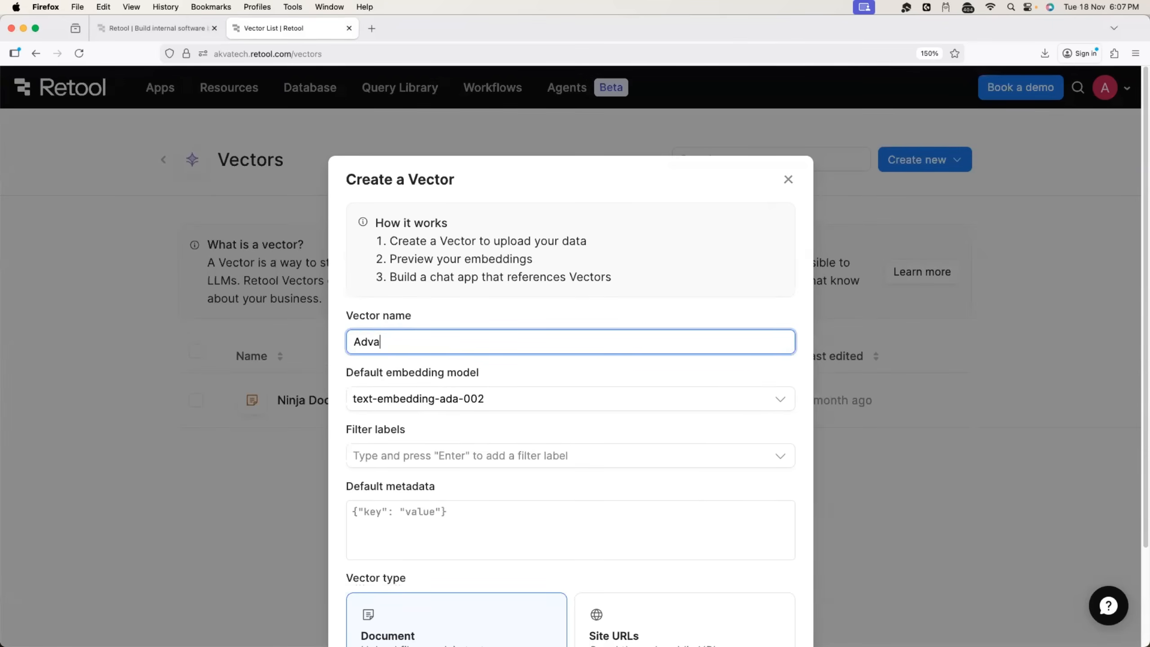
pyautogui.write('nc')
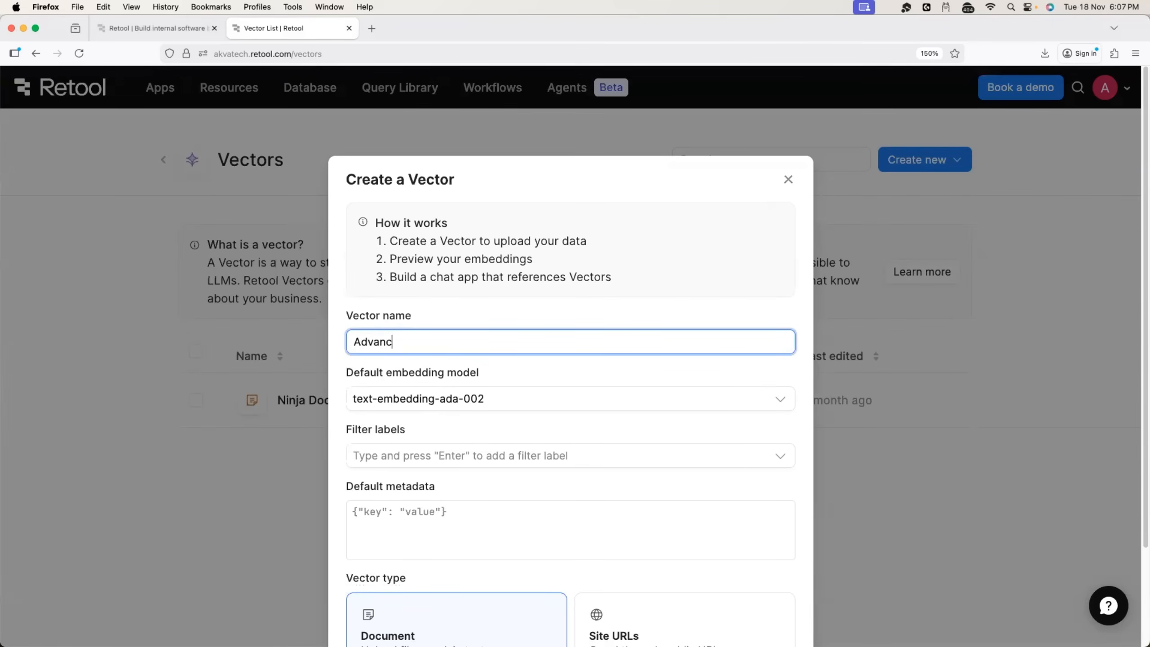
pyautogui.write('ed')
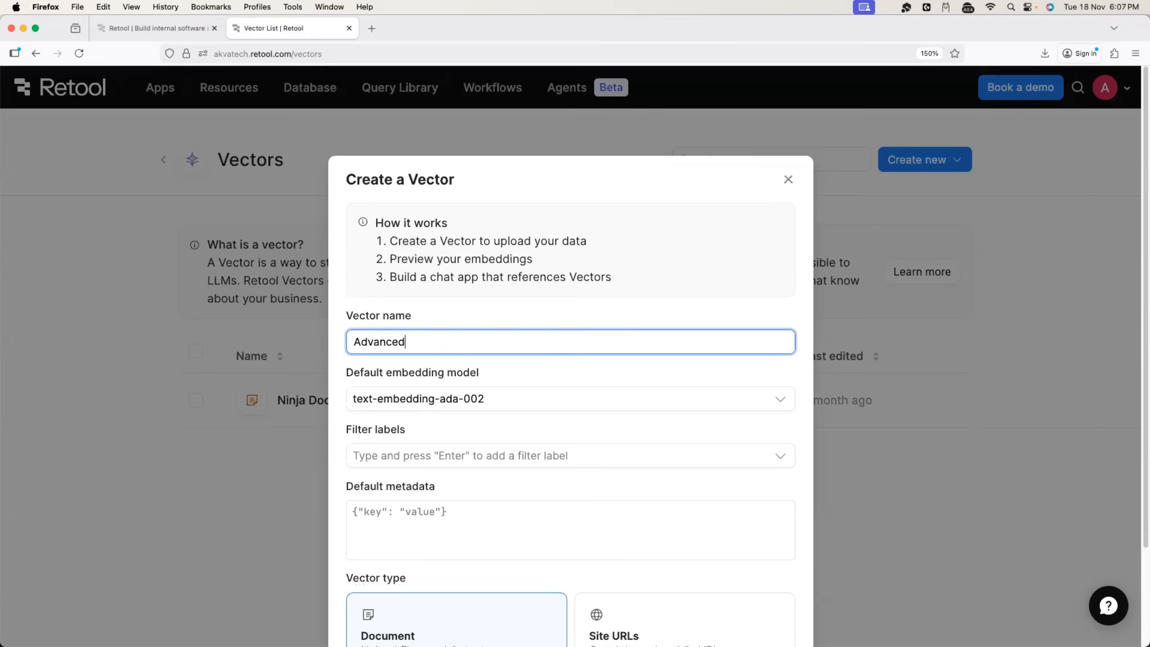
pyautogui.write('Demo')
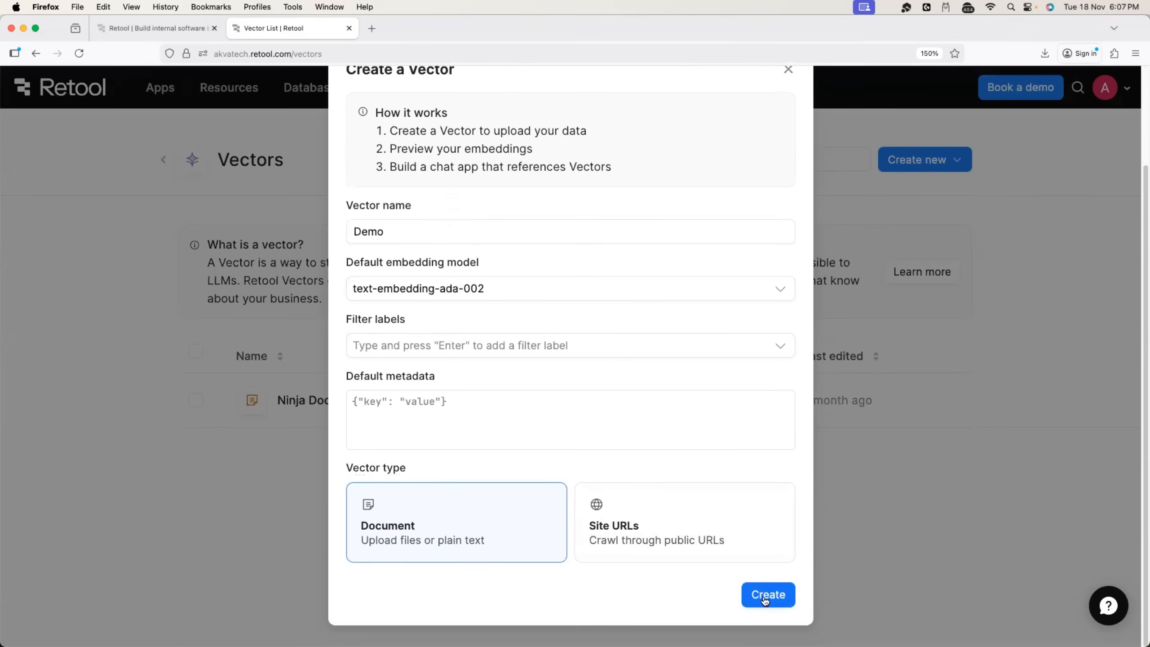
pyautogui.click(767, 595)
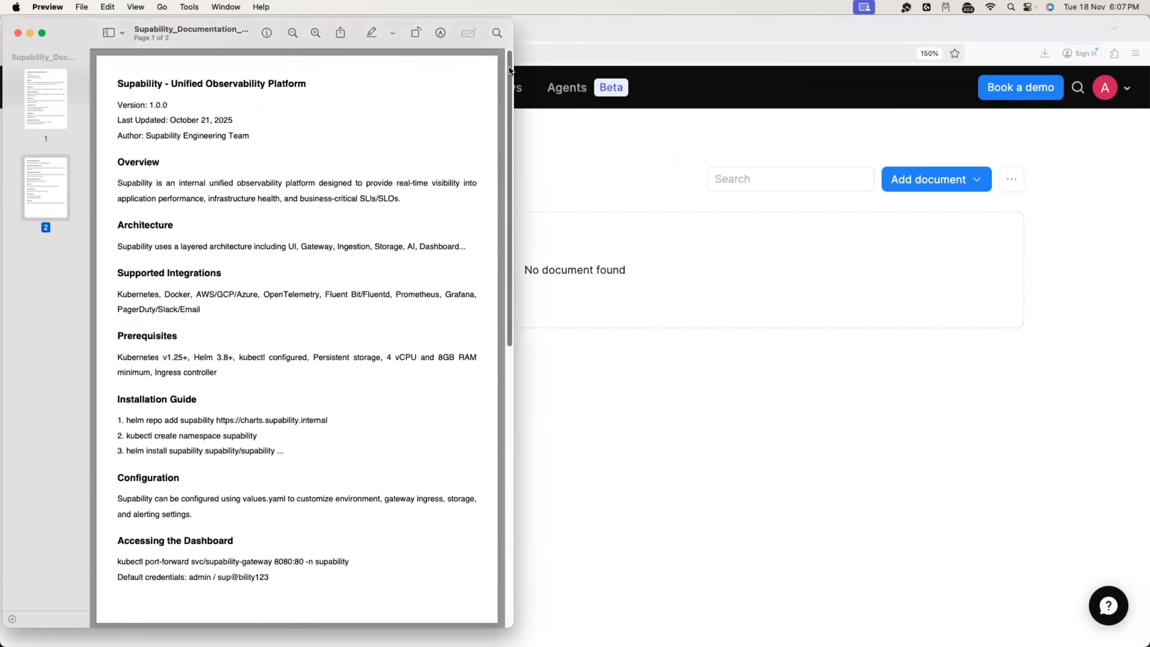
# Scroll through both pages of the Supability documentation PDF in Preview, then close it.
pyautogui.click(45, 99)
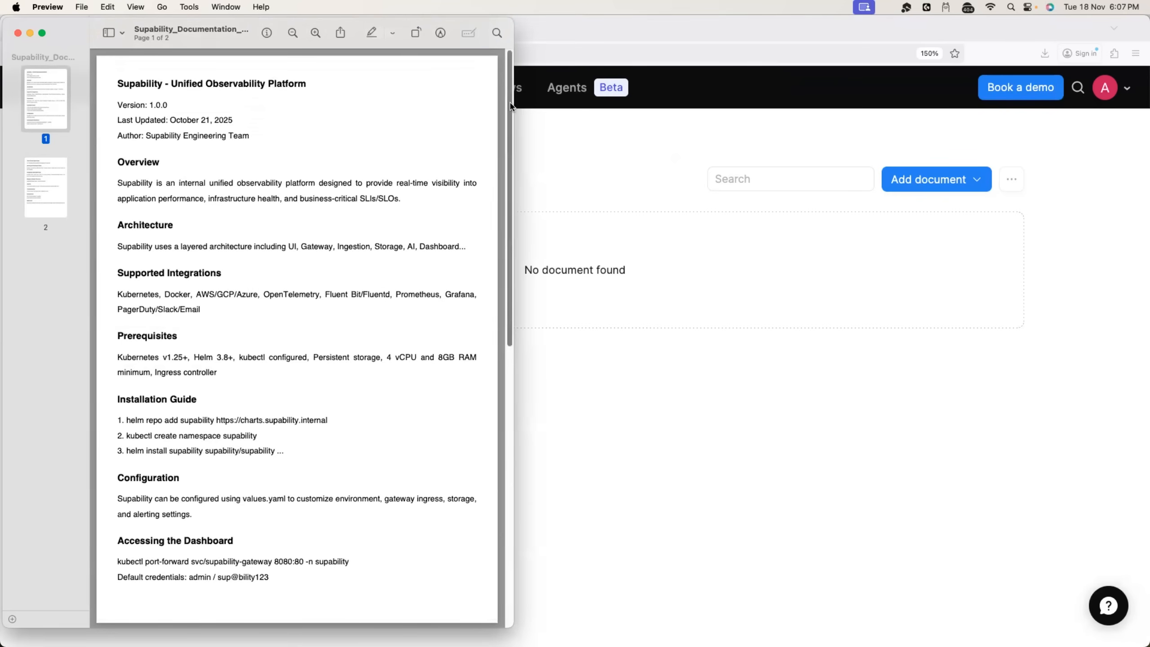
pyautogui.scroll(-3)
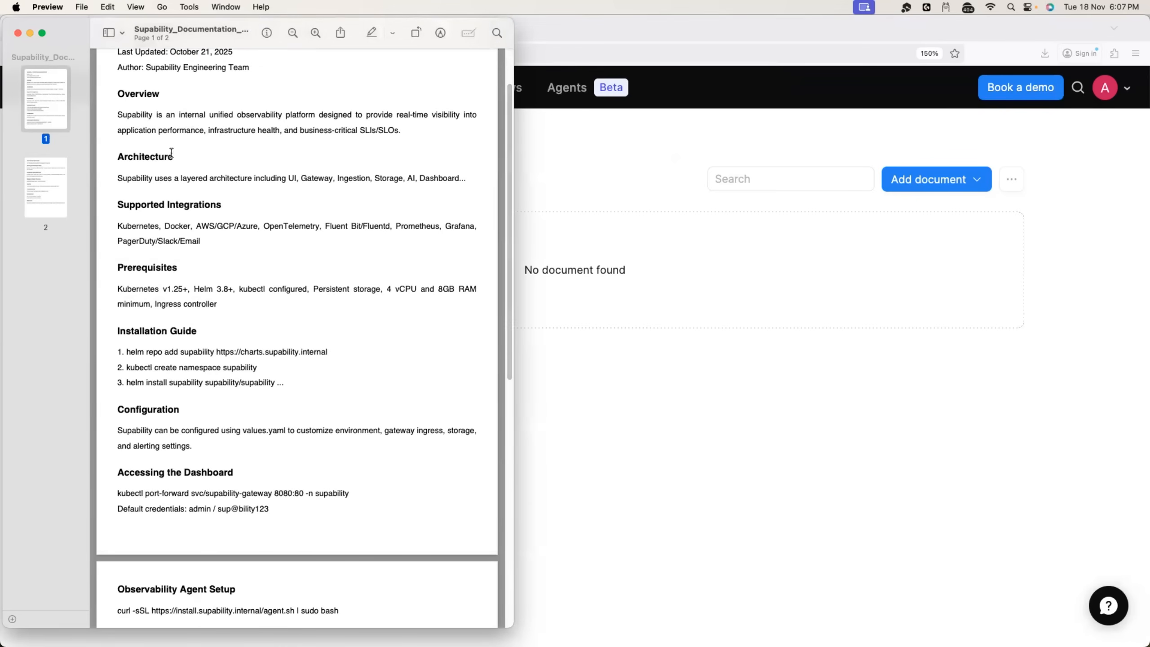
pyautogui.scroll(-3)
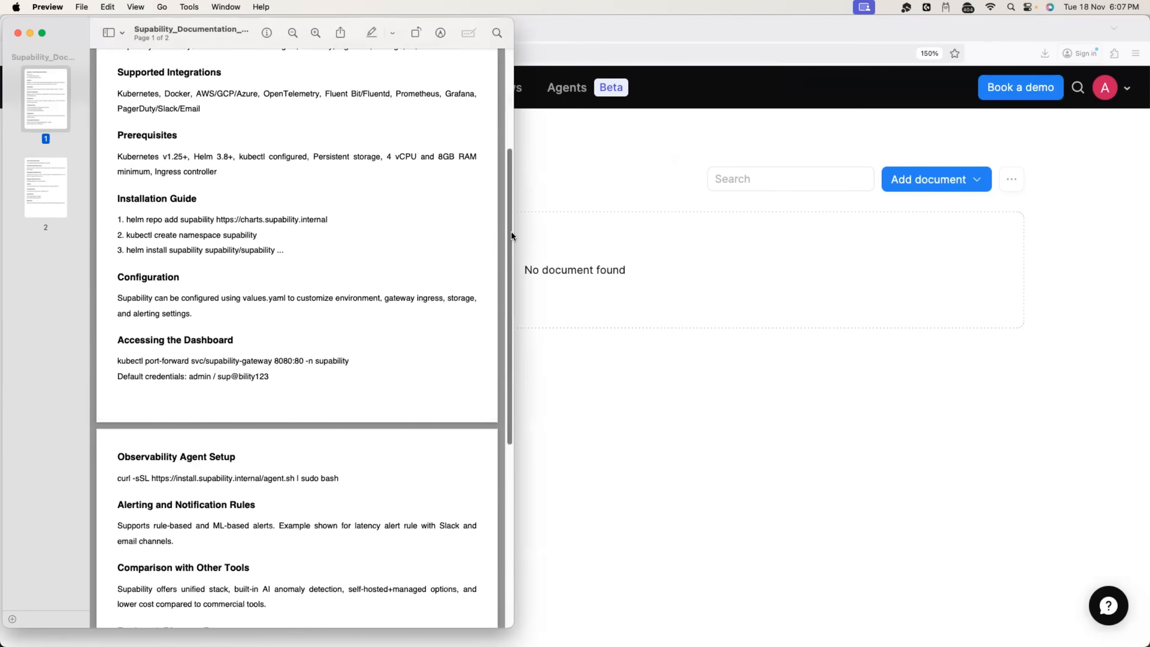
pyautogui.scroll(-3)
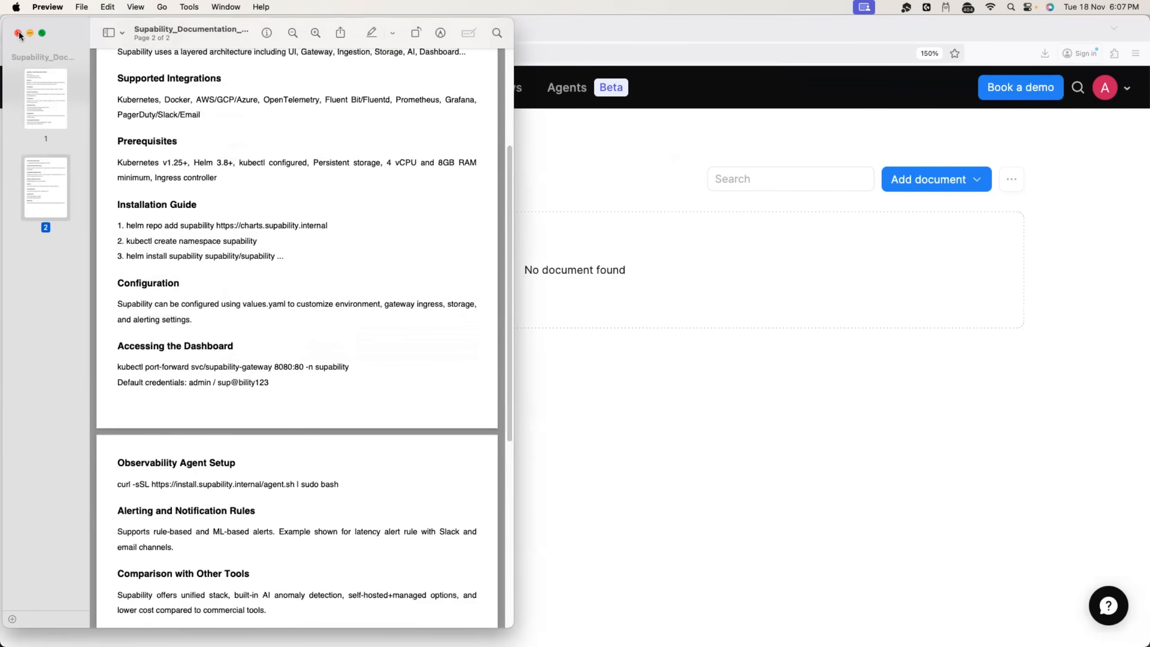
pyautogui.click(18, 34)
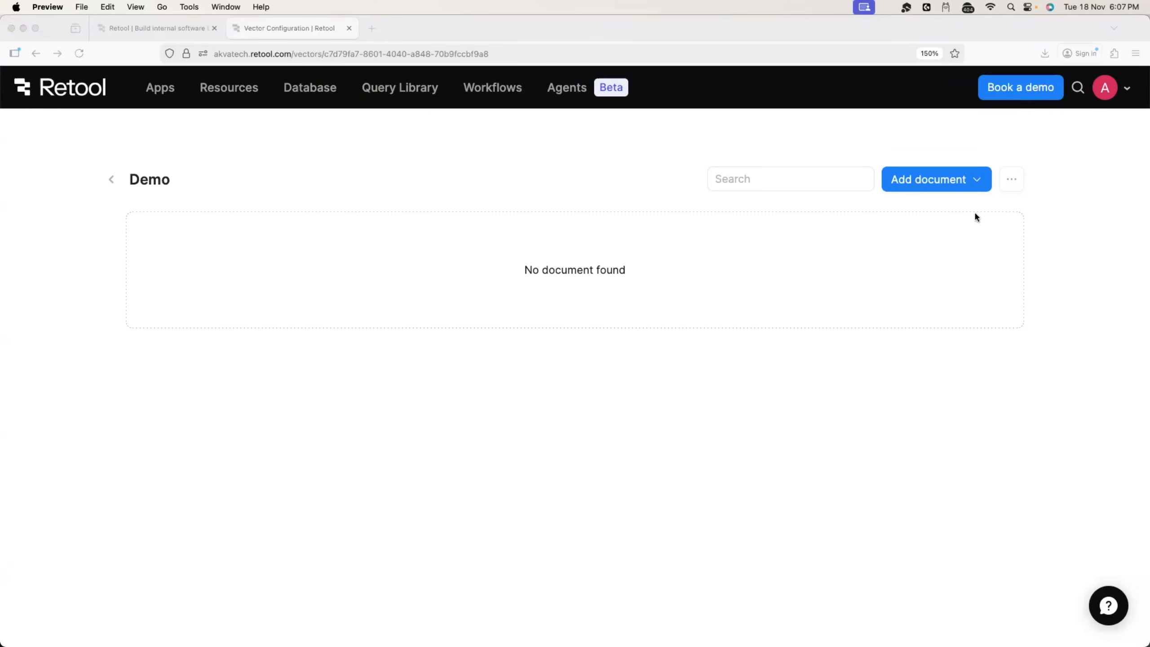
pyautogui.moveTo(977, 221)
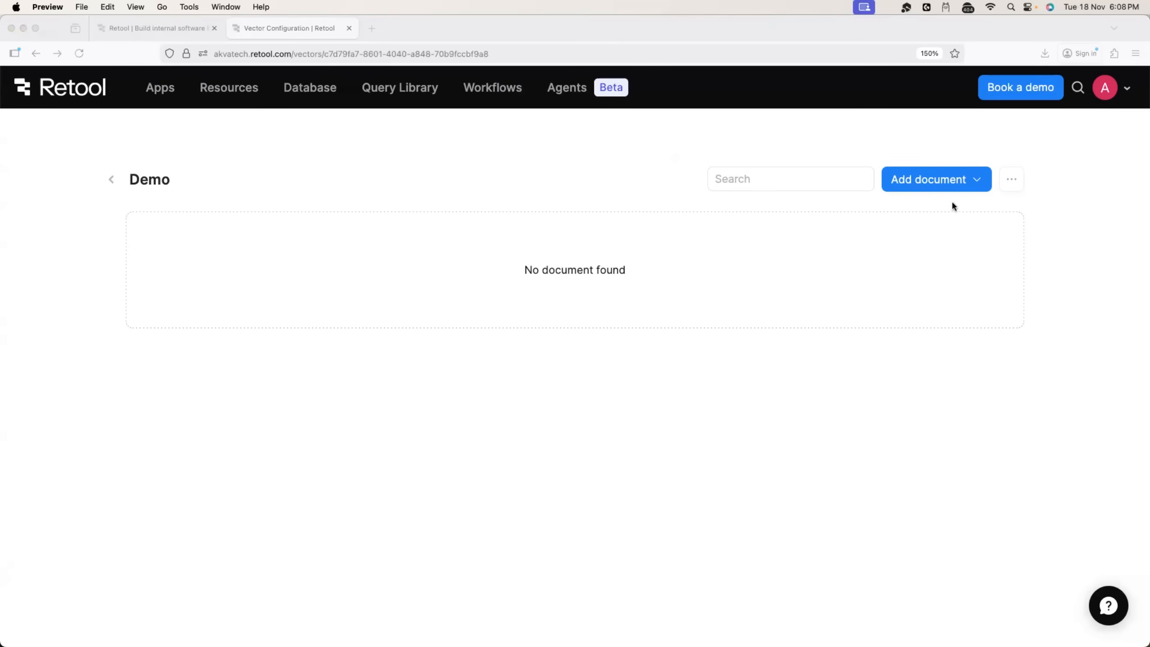
# Upload Supability_Documentation_Fulll.pdf into the Demo vector.
pyautogui.click(936, 179)
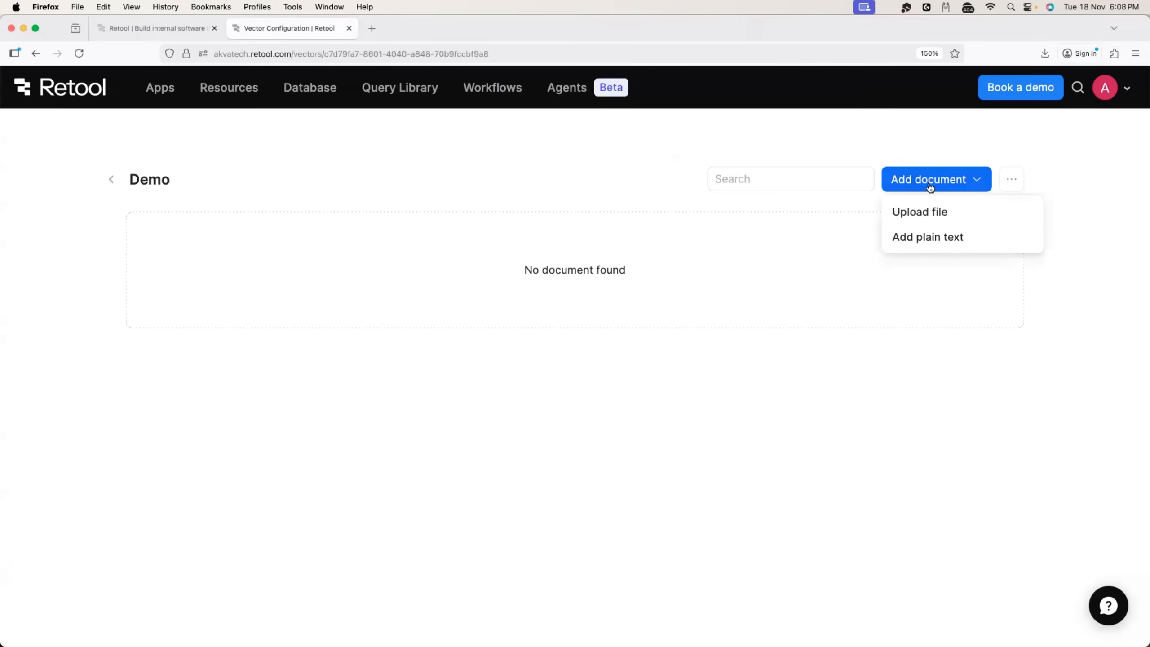
pyautogui.click(919, 212)
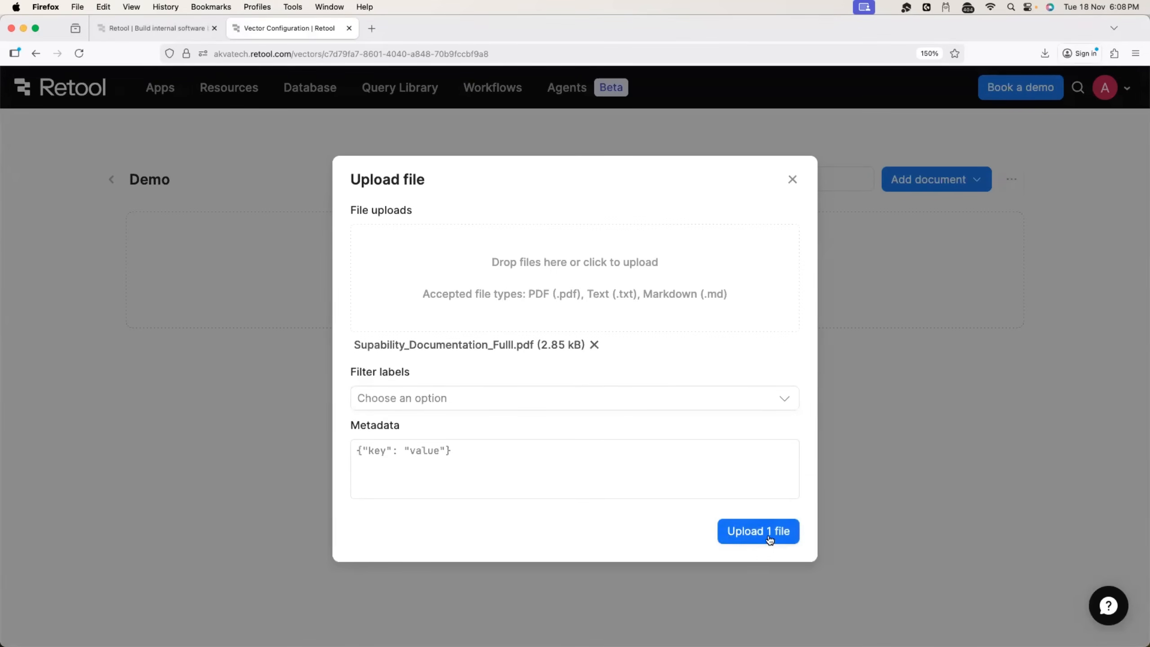
pyautogui.click(758, 531)
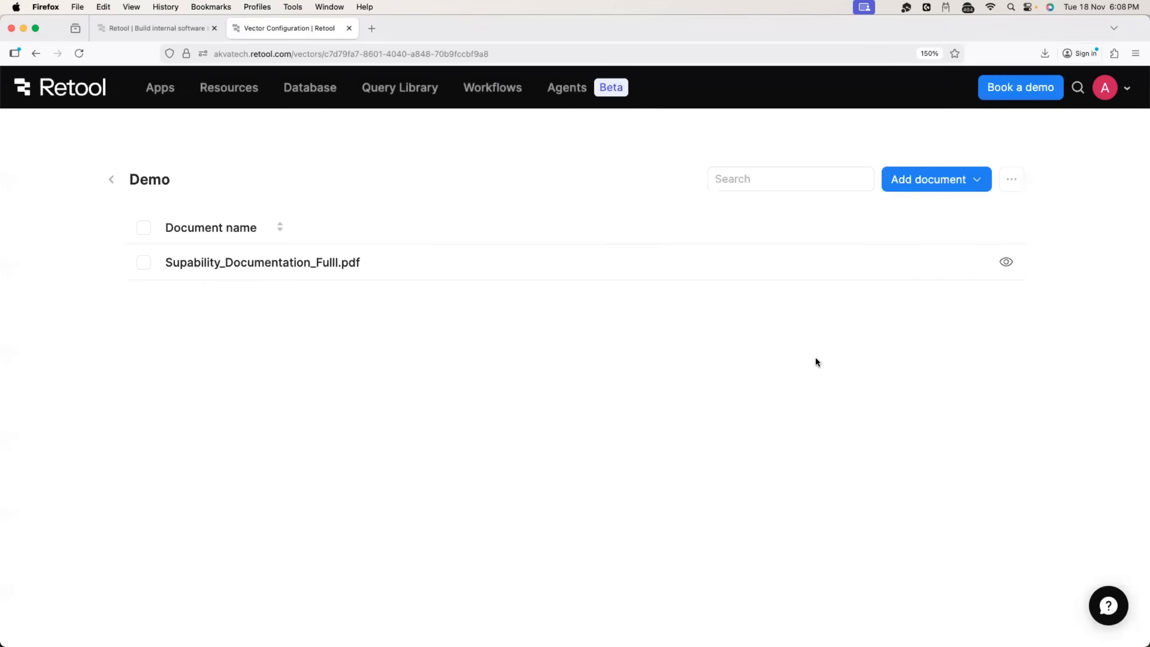
pyautogui.moveTo(619, 354)
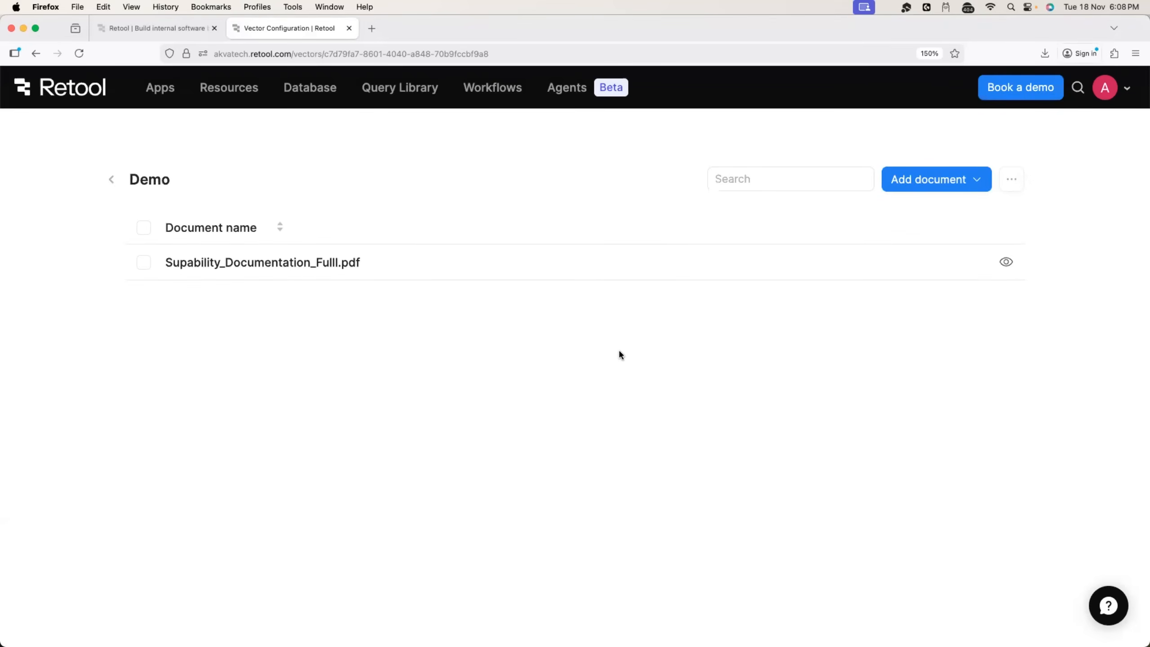
pyautogui.moveTo(234, 7)
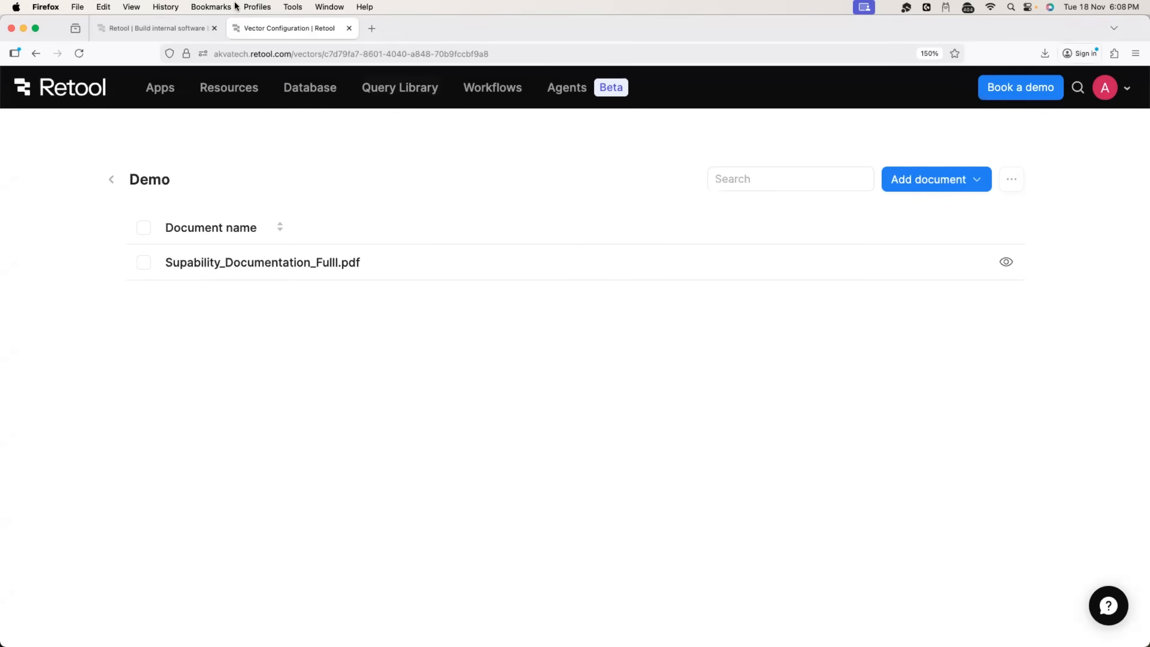
pyautogui.moveTo(367, 228)
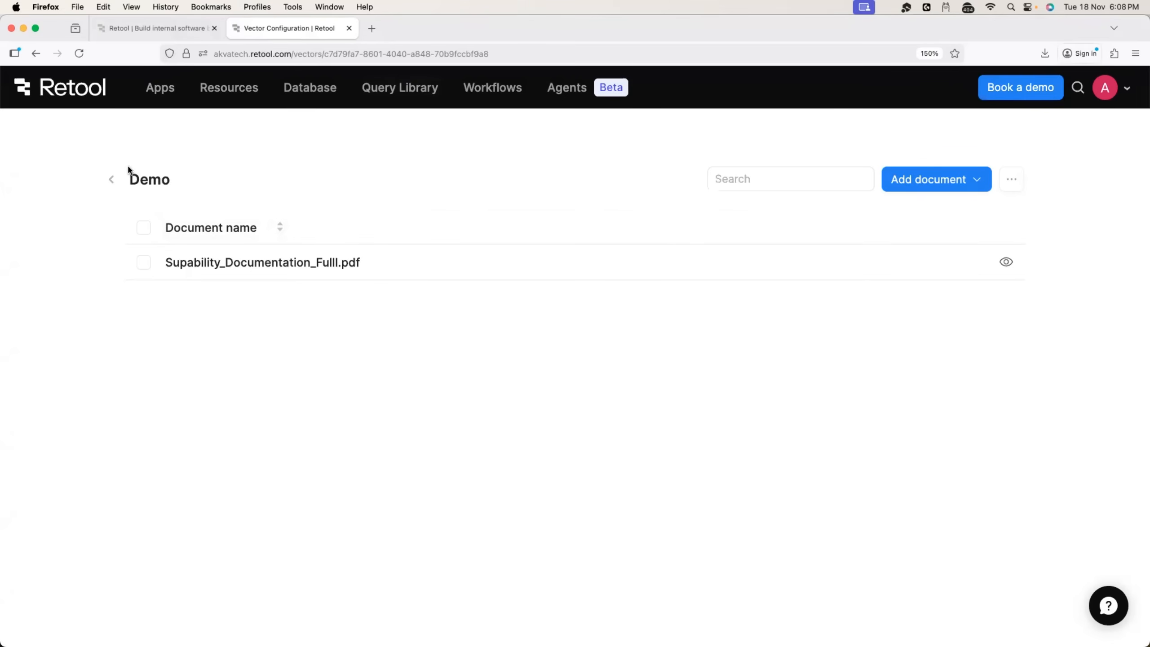
# Go from the vectors list to Documentation Agent 1's Configuration and start adding a tool.
pyautogui.click(112, 179)
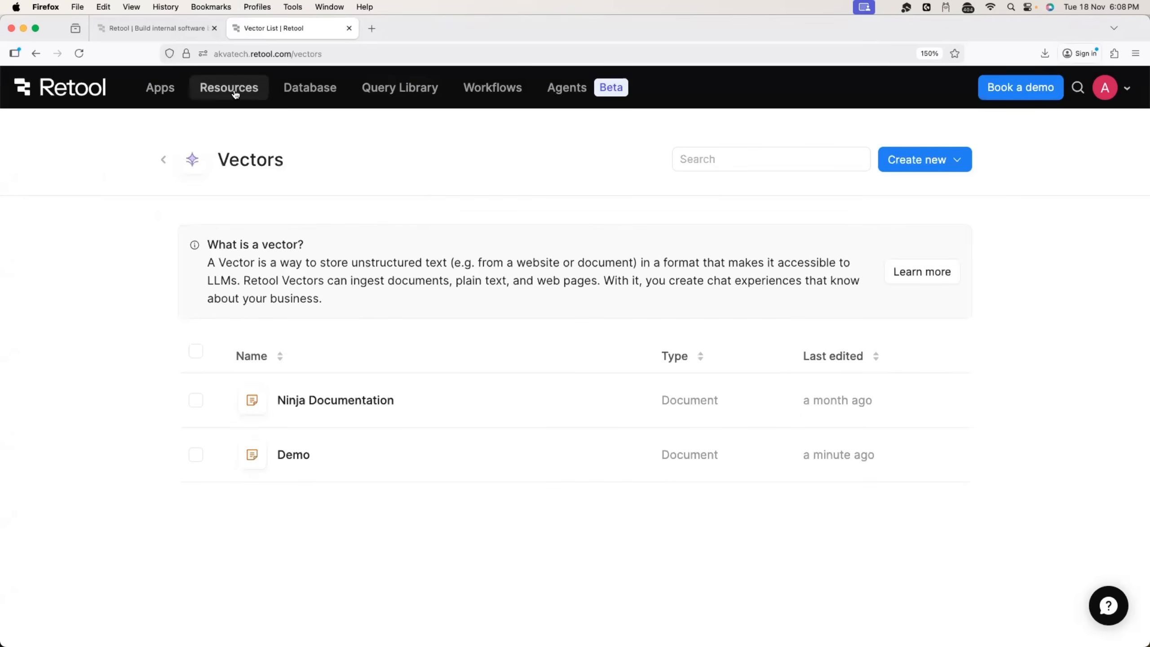
pyautogui.click(566, 87)
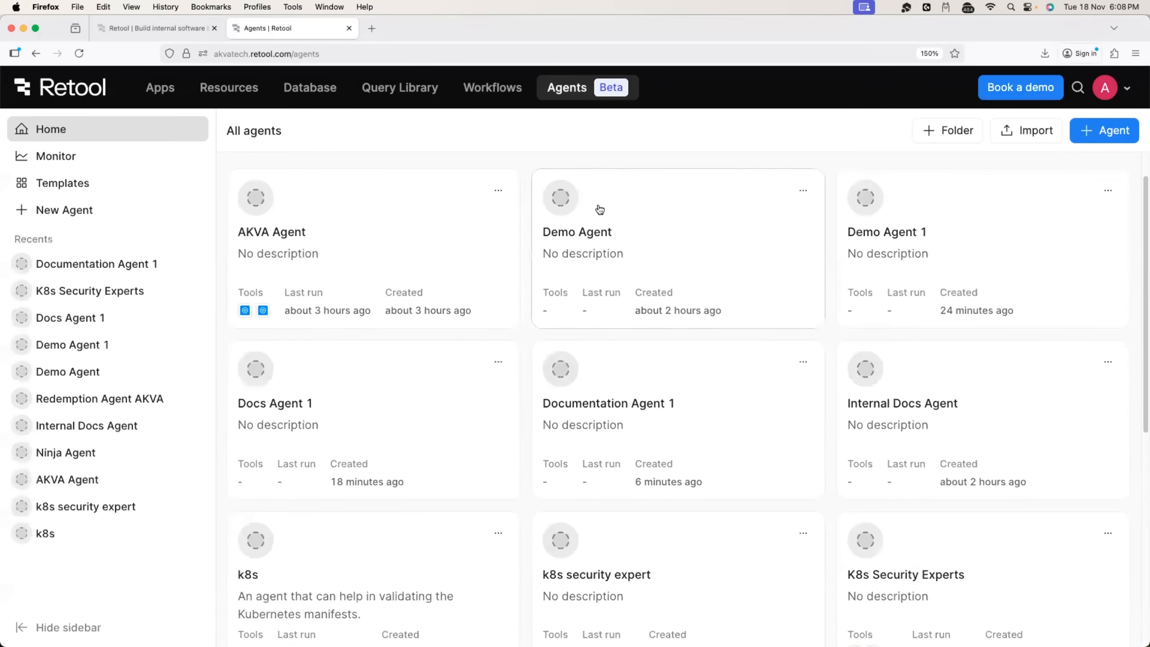
pyautogui.click(607, 402)
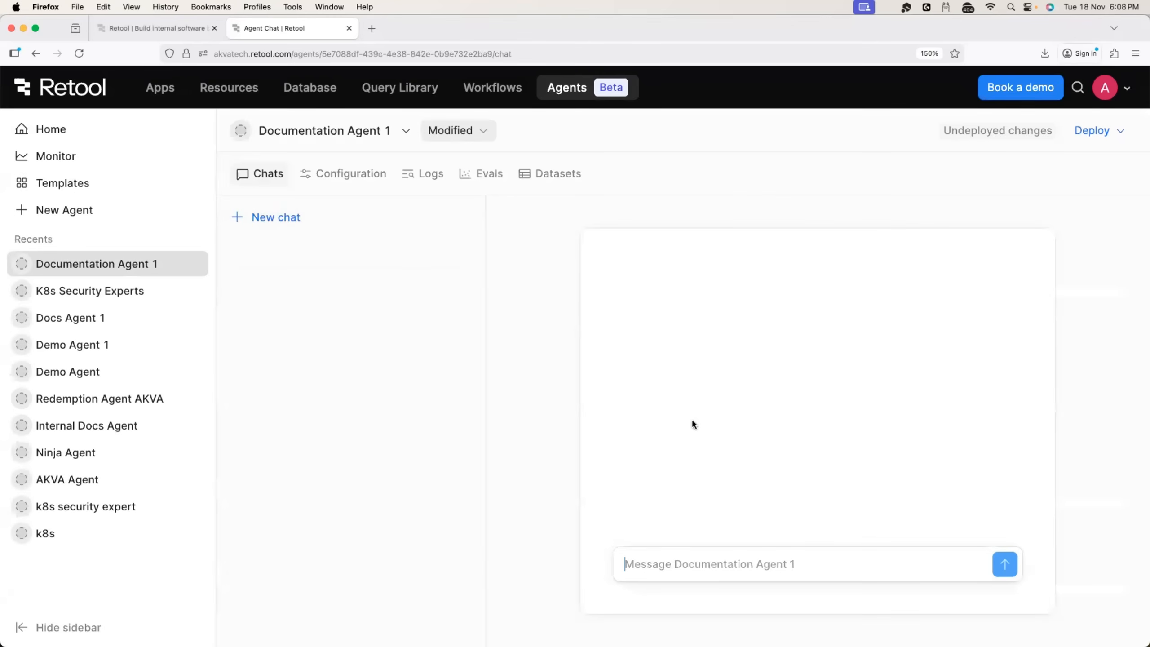
pyautogui.click(352, 172)
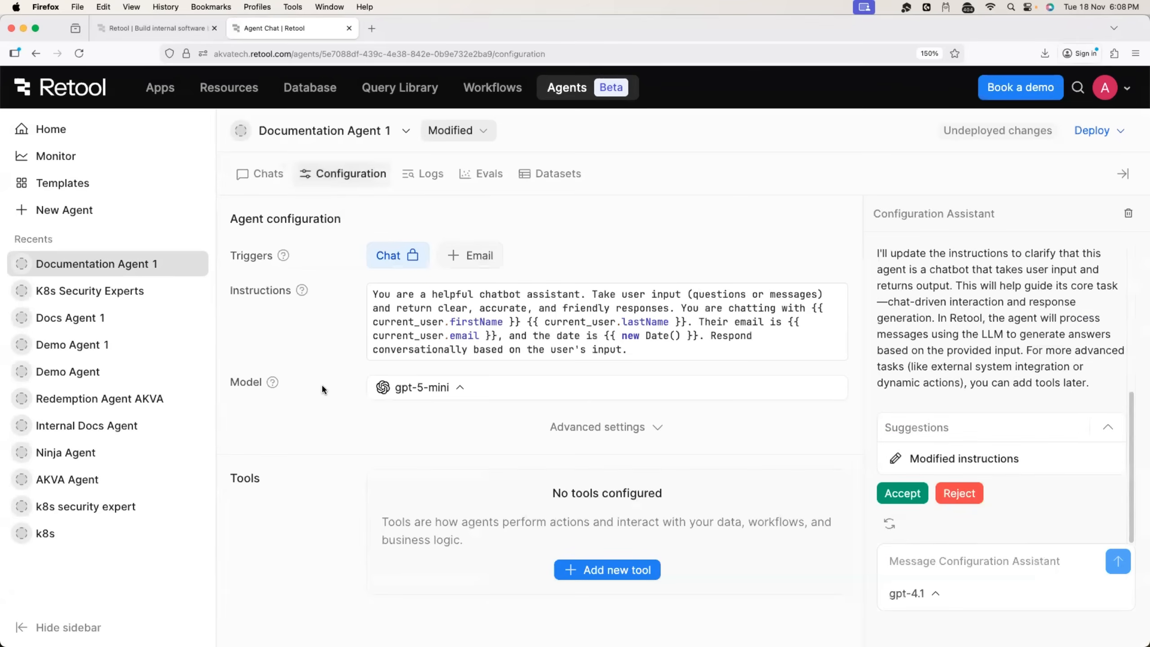
pyautogui.moveTo(331, 236)
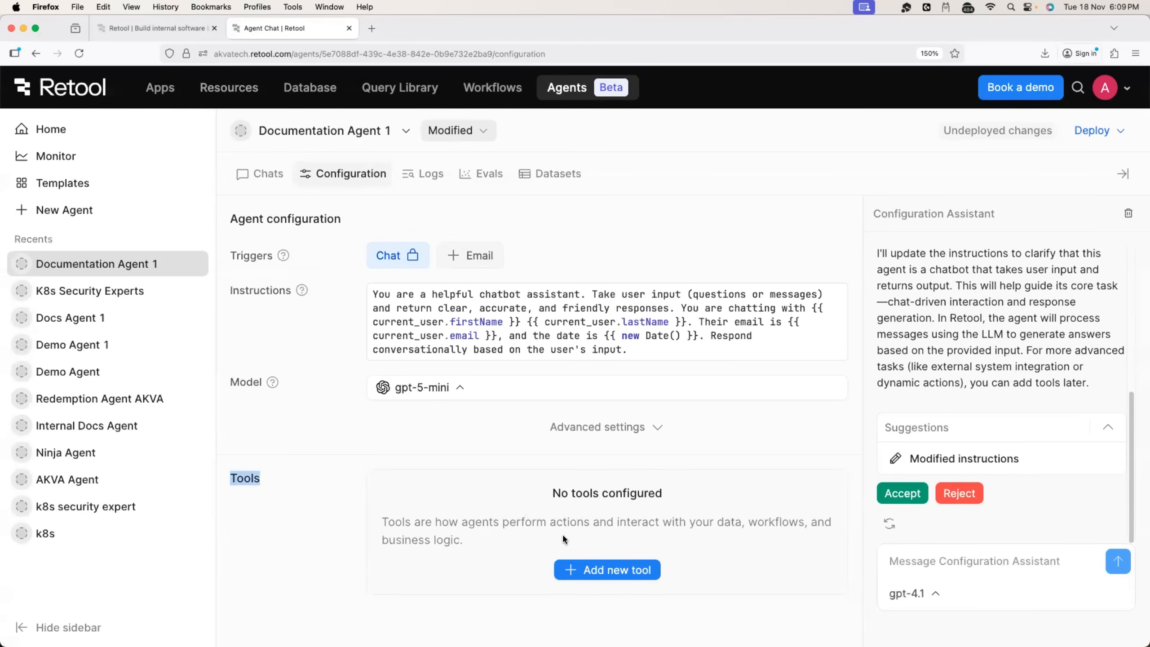
pyautogui.moveTo(540, 516)
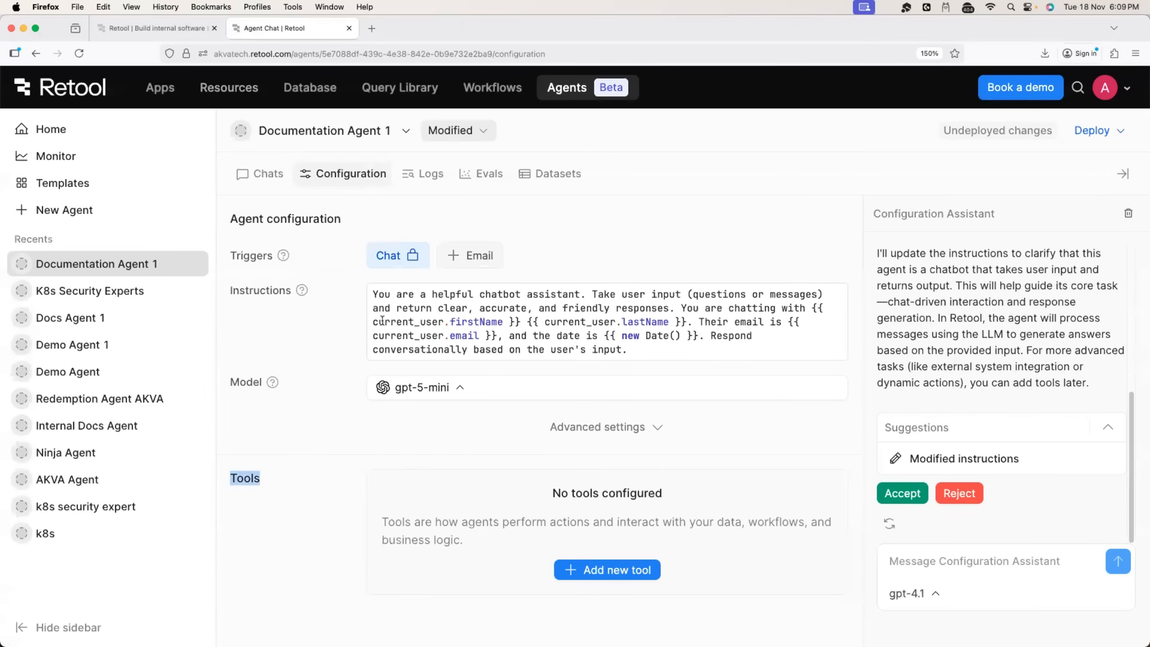
pyautogui.click(606, 570)
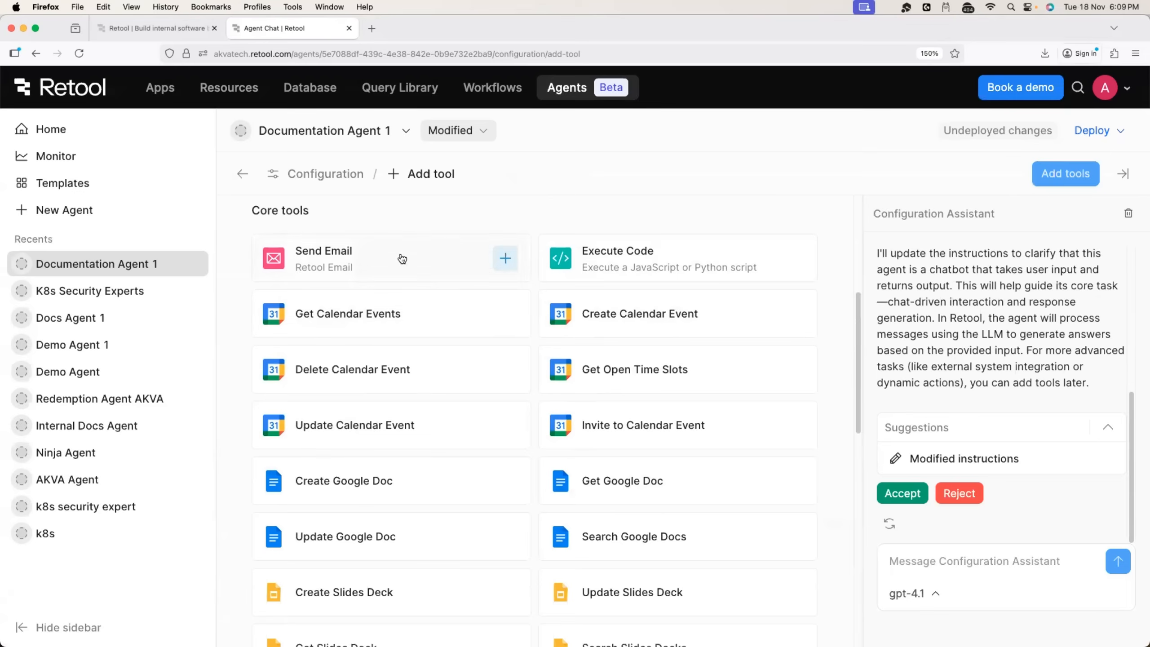
pyautogui.moveTo(593, 310)
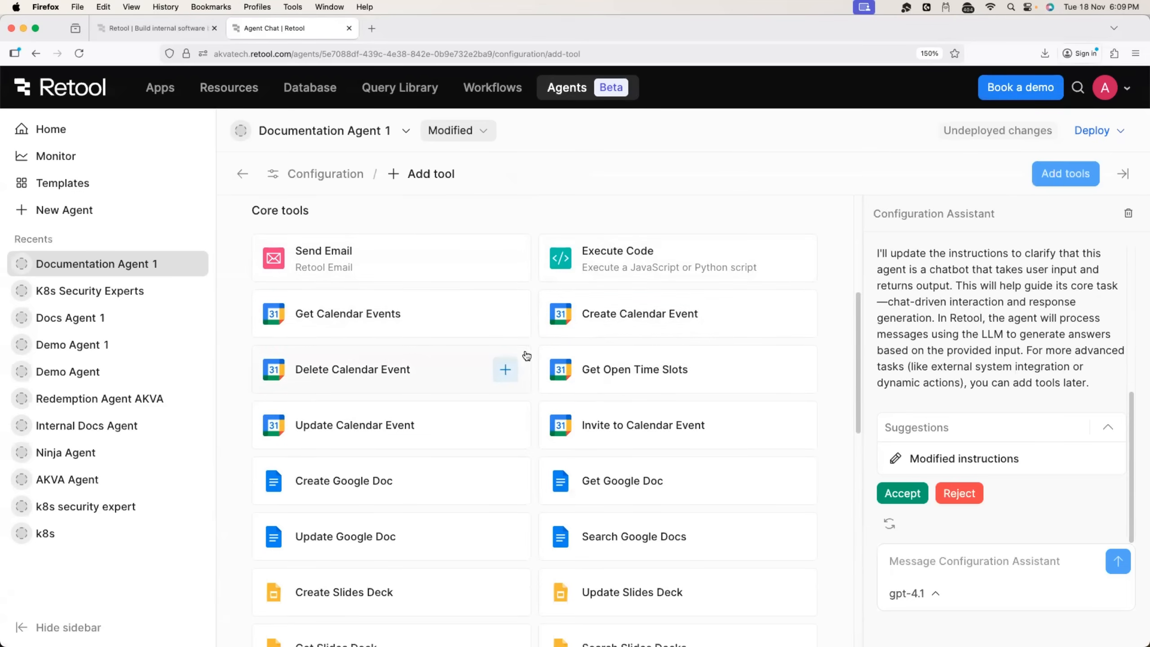
pyautogui.moveTo(680, 374)
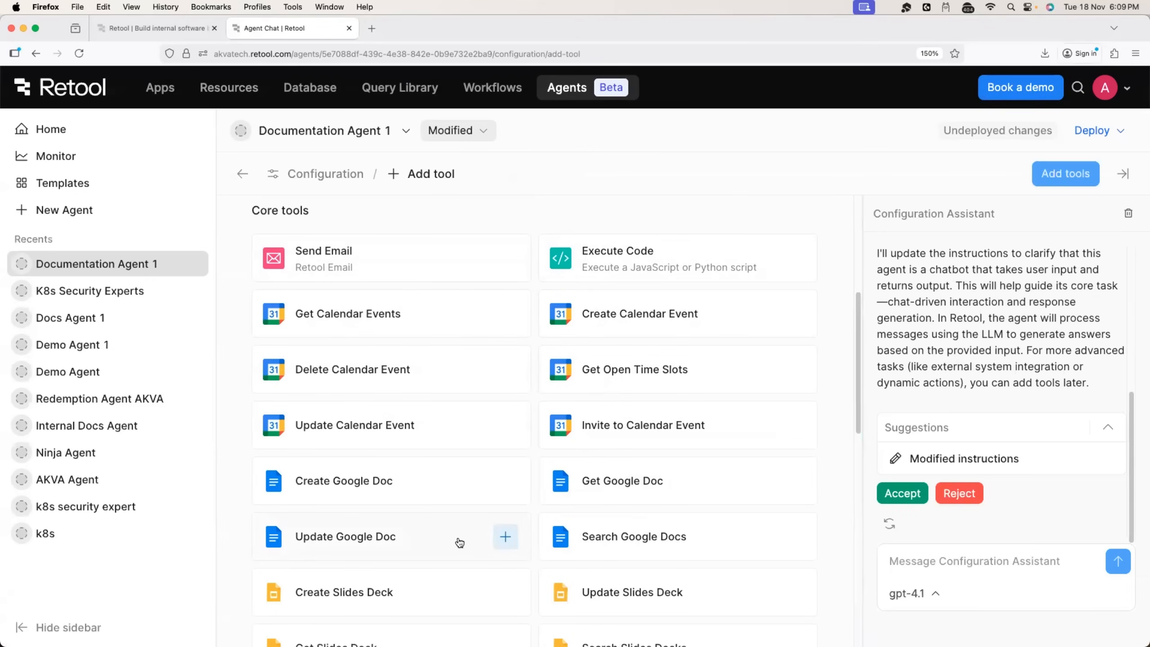
# Add the Get Document Chunks vector tool to the agent, then open Resources.
pyautogui.scroll(-3)
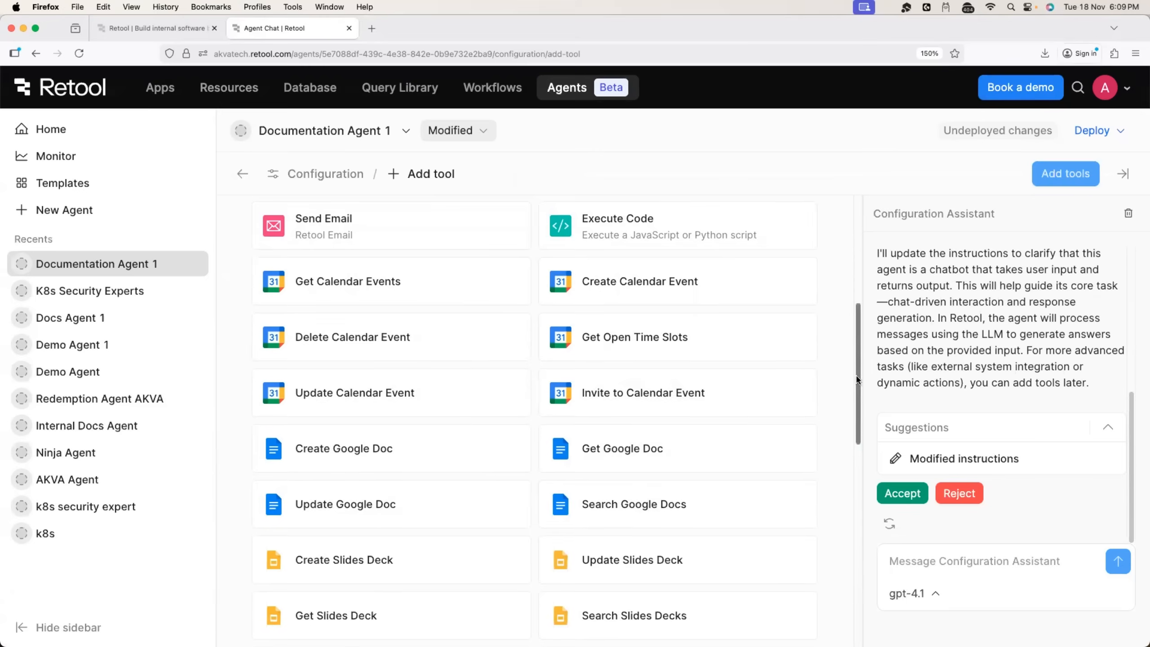
pyautogui.scroll(-3)
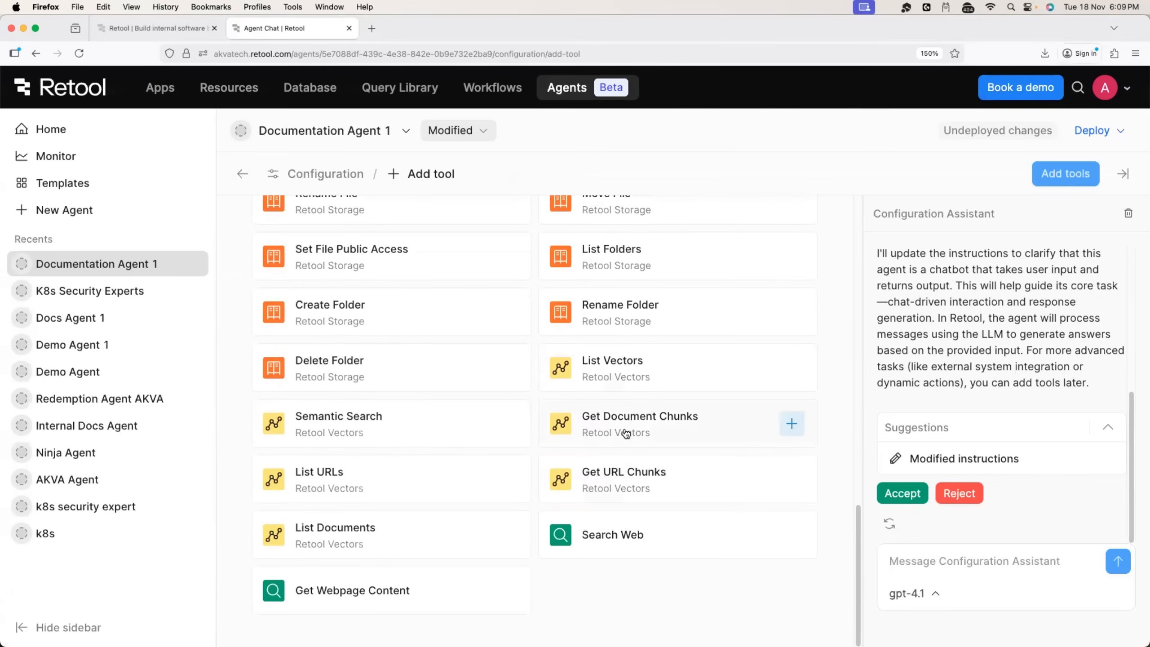
pyautogui.moveTo(654, 432)
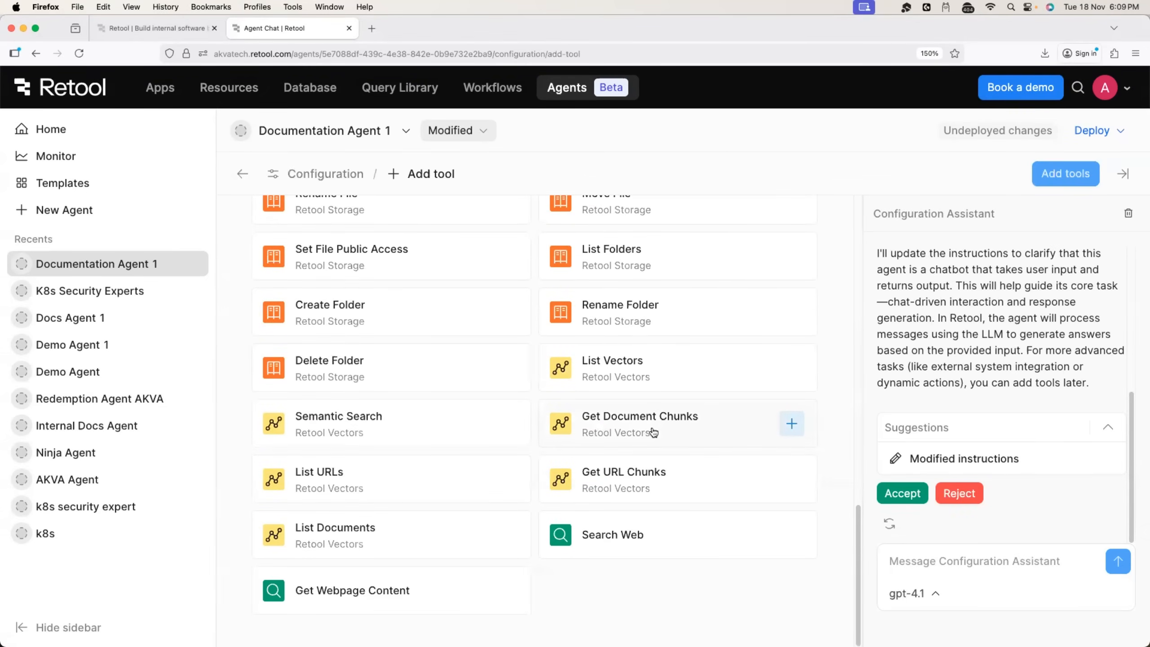
pyautogui.click(791, 423)
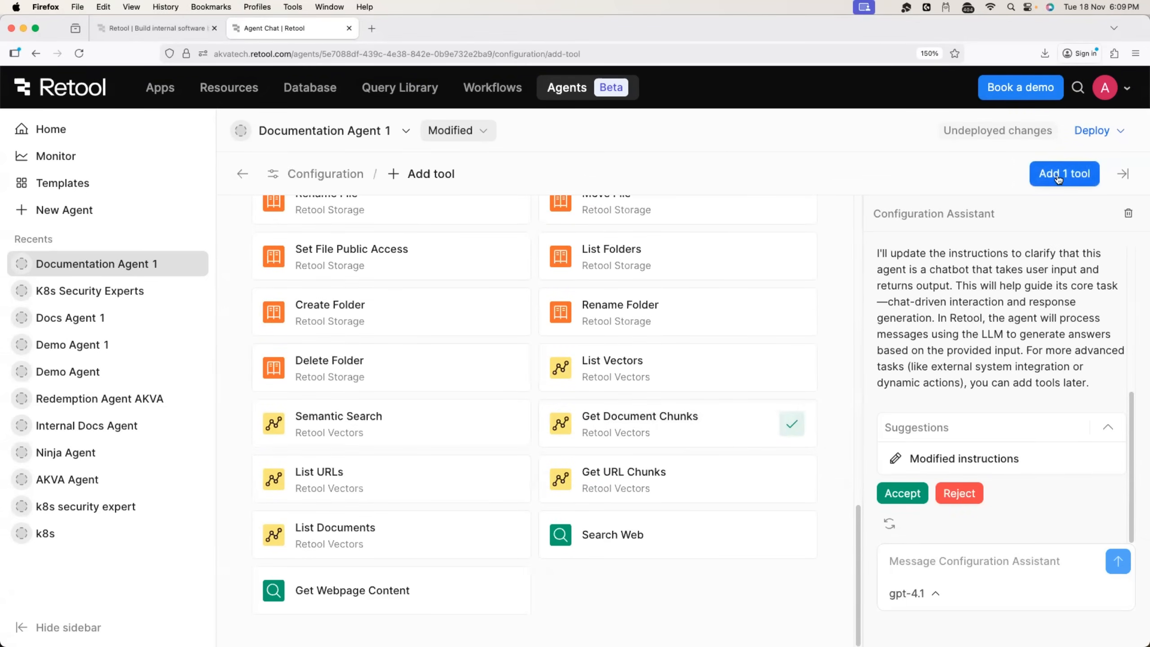
pyautogui.click(1063, 174)
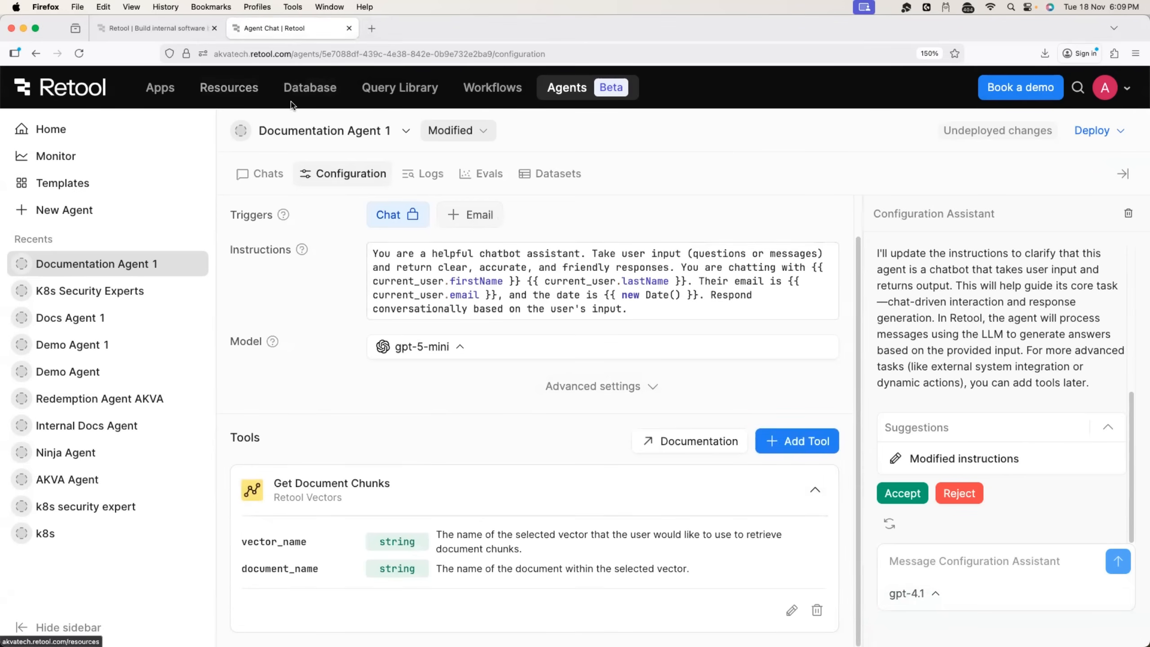
pyautogui.click(228, 87)
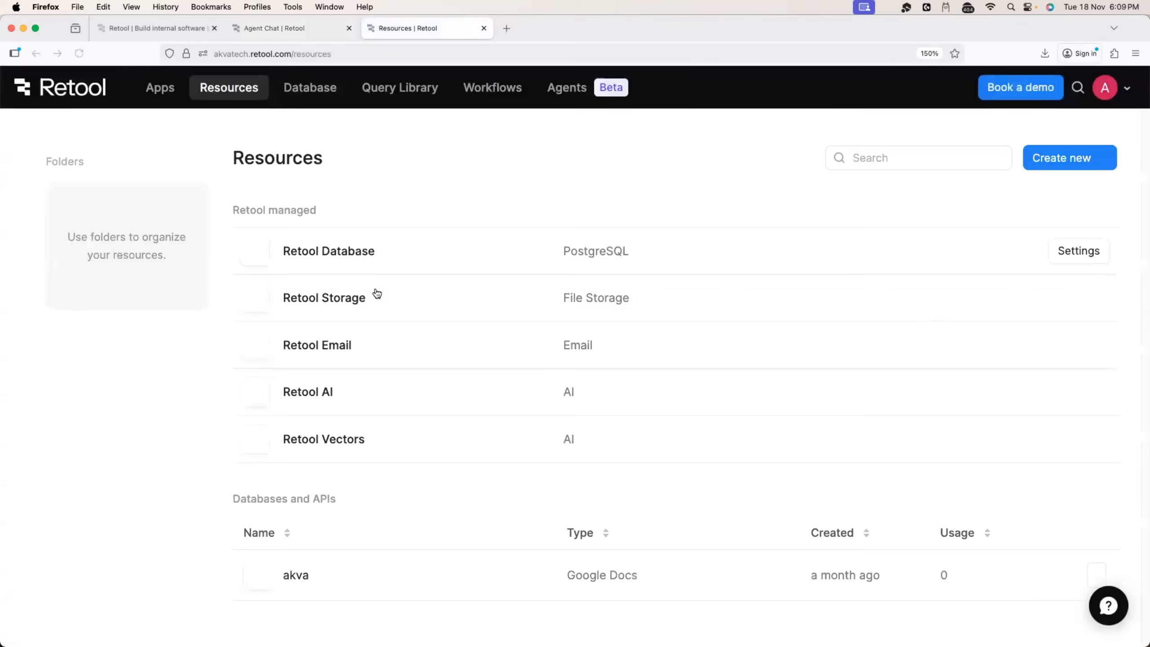
# View a vector in Retool Vectors, then convert Get Document Chunks into a custom tool.
pyautogui.click(324, 438)
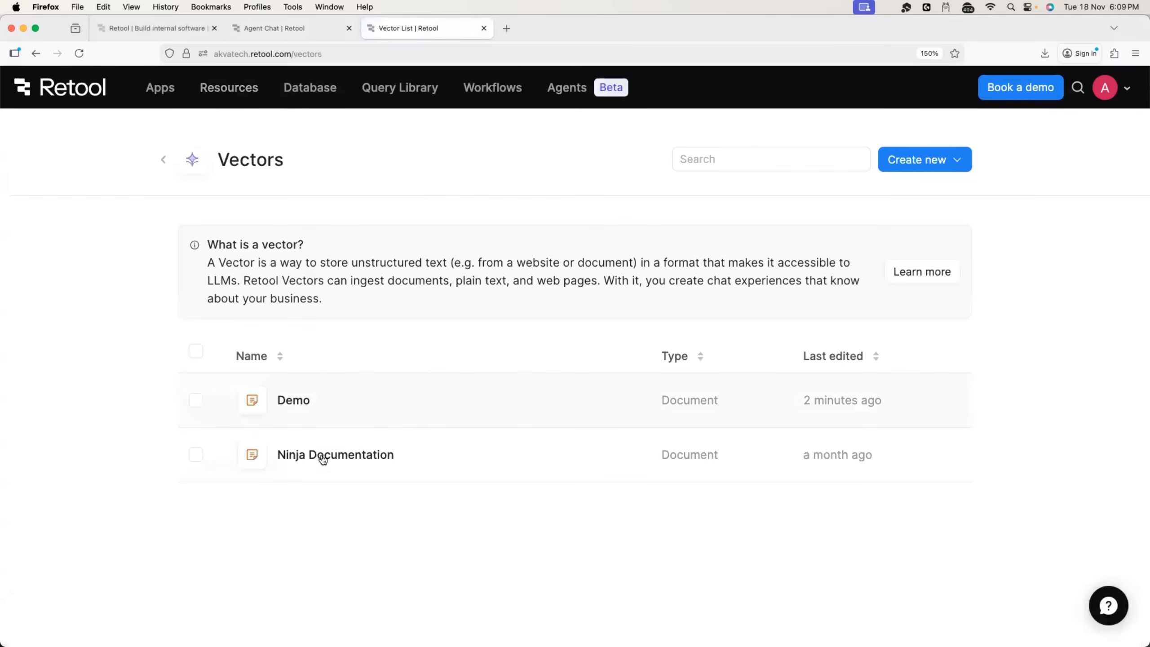
pyautogui.click(292, 399)
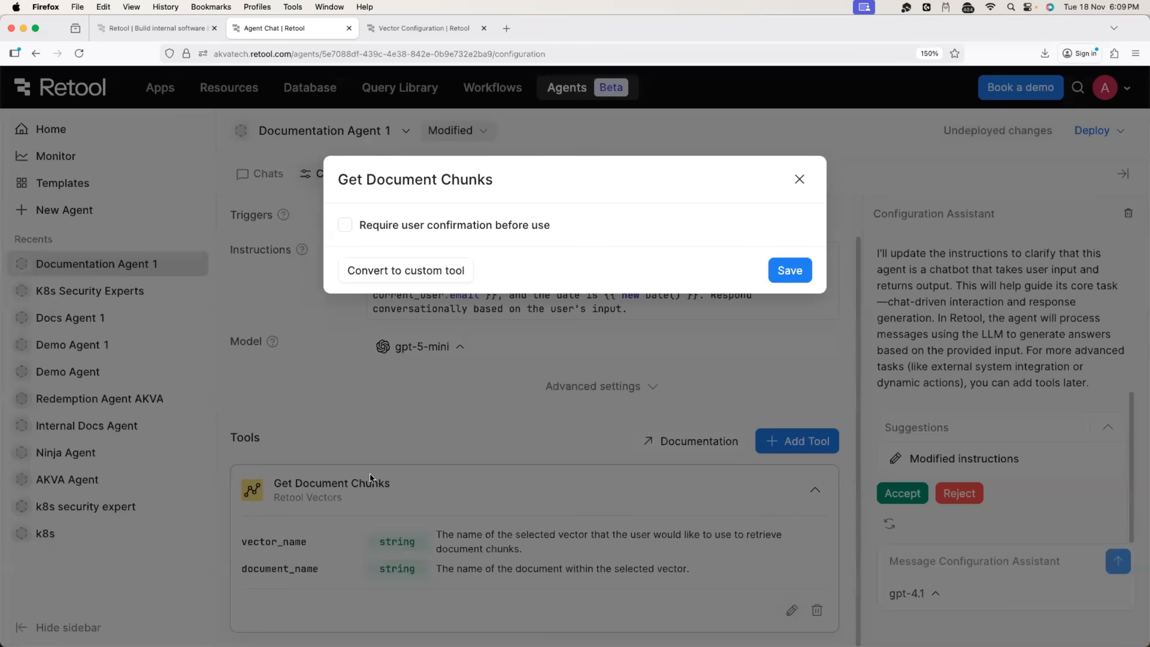
pyautogui.click(405, 270)
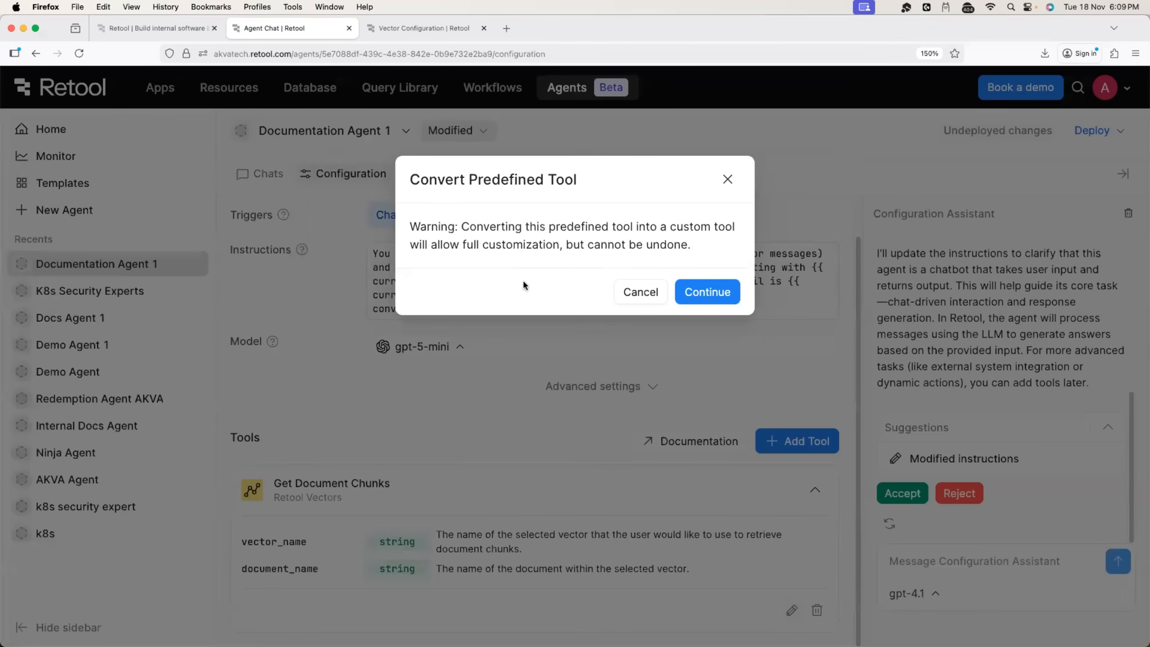
pyautogui.click(705, 291)
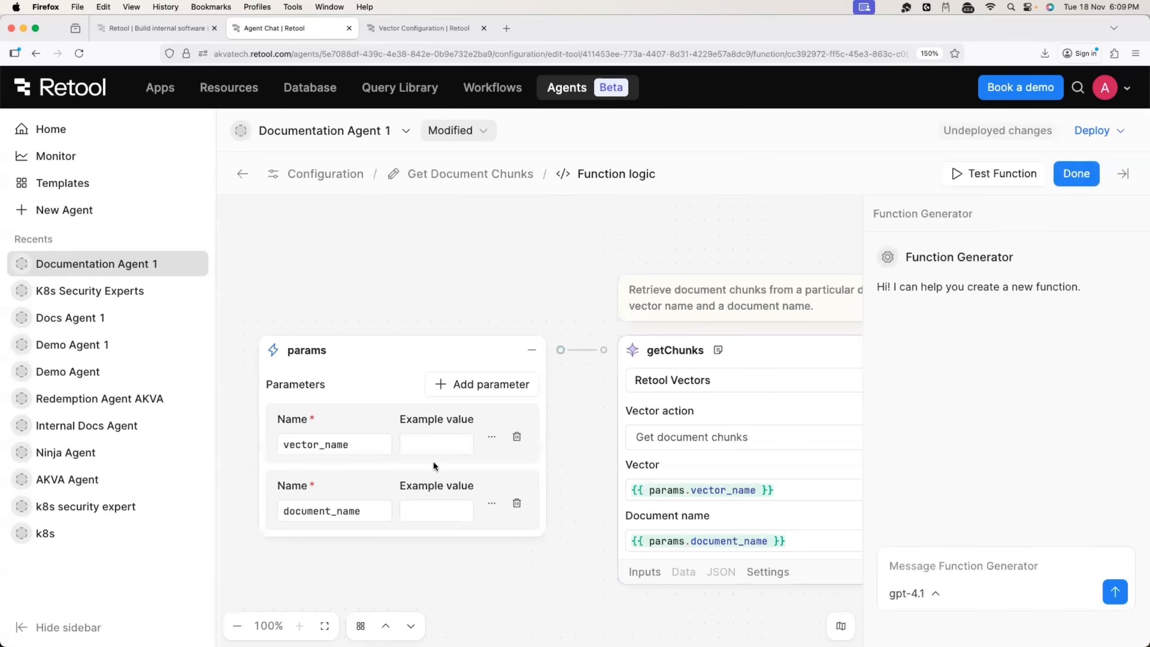
# Enter example values Demo for vector_name and Supability_Documentation_Fulll.pdf for document_name.
pyautogui.click(436, 444)
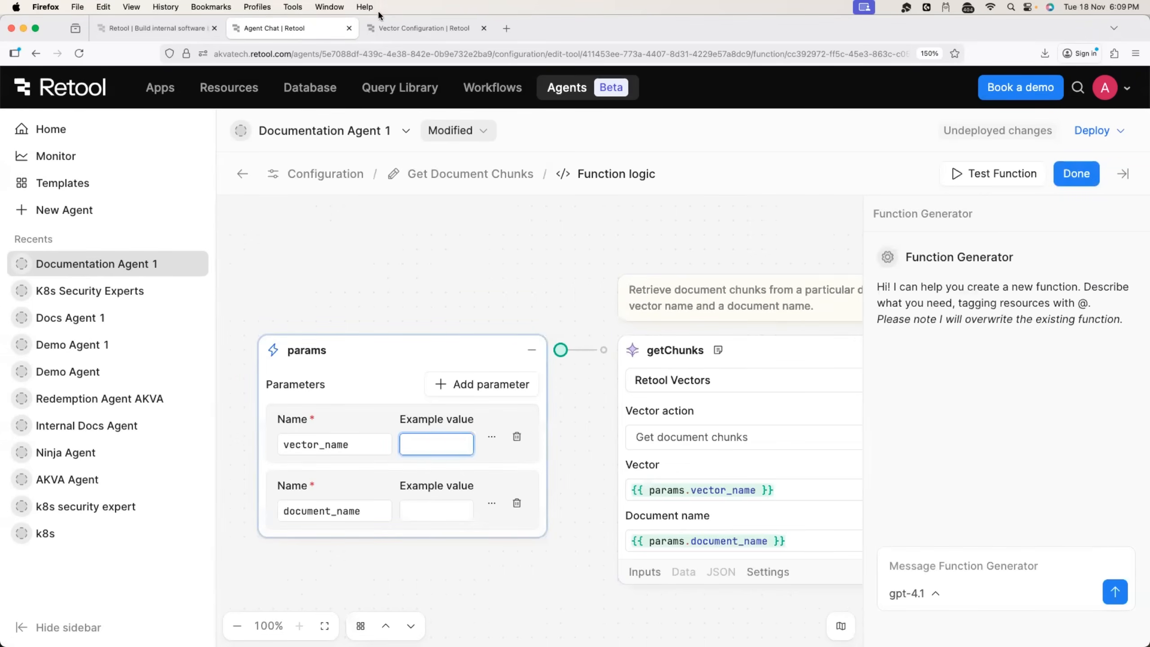
pyautogui.click(426, 28)
pyautogui.write('D')
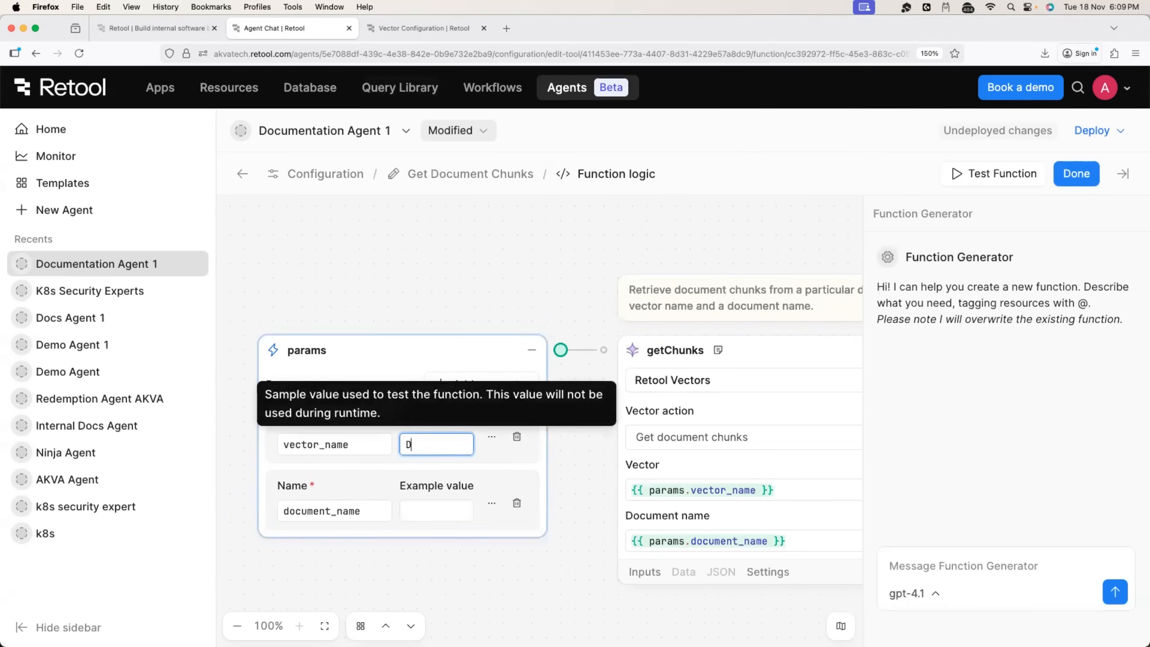
pyautogui.write('emo')
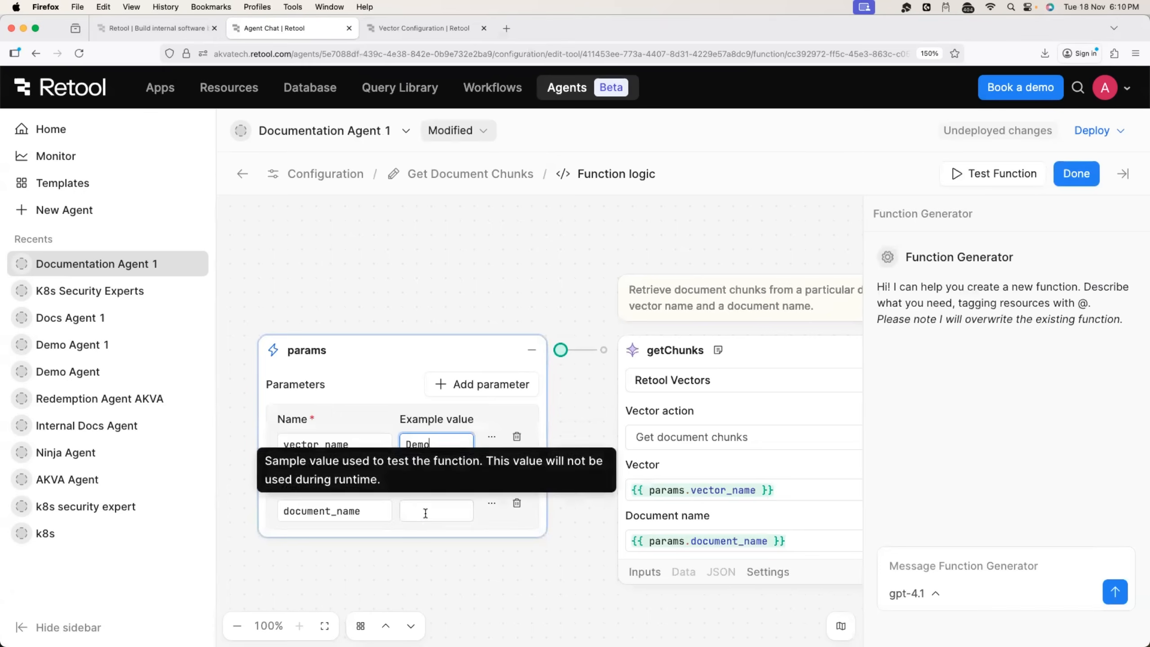
pyautogui.write('Supability_Documentation_Full.pdf')
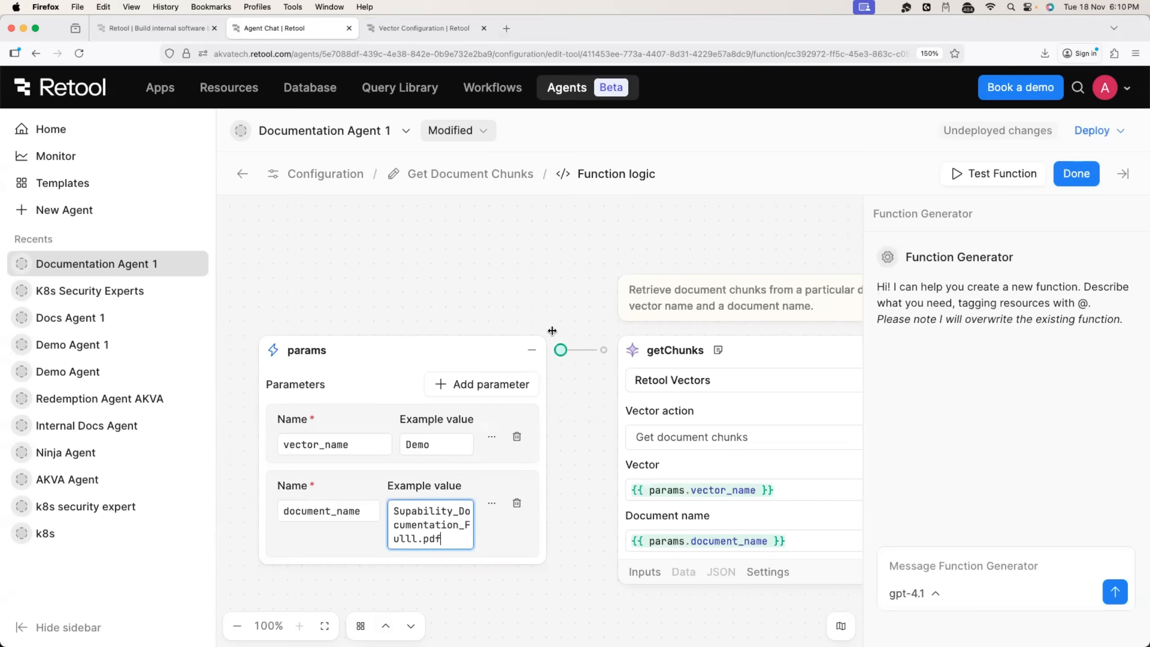
pyautogui.click(991, 174)
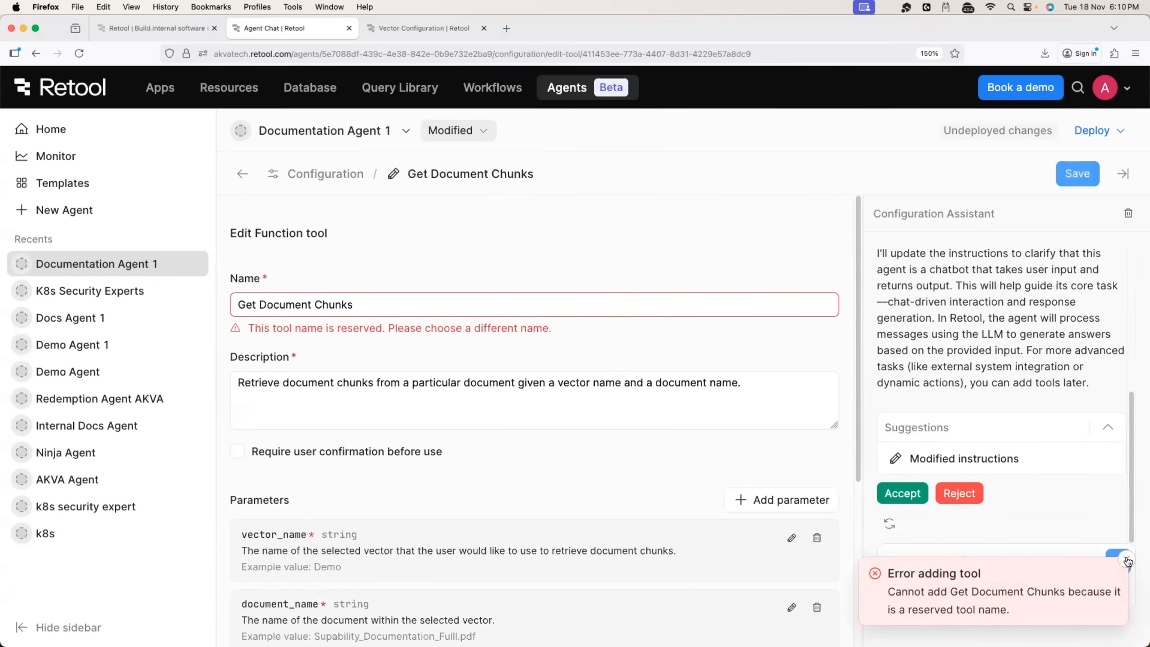
# Replace the reserved tool name with 'Retrieve Tool' and save the custom tool.
pyautogui.tripleClick(294, 304)
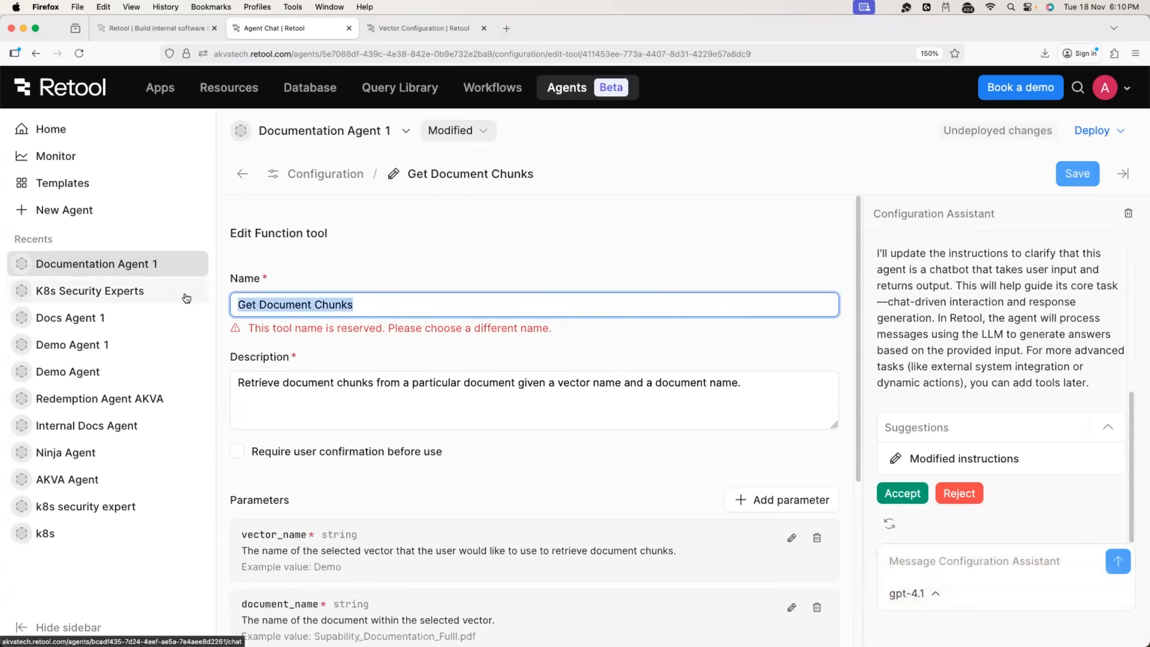
pyautogui.write('Retrieve')
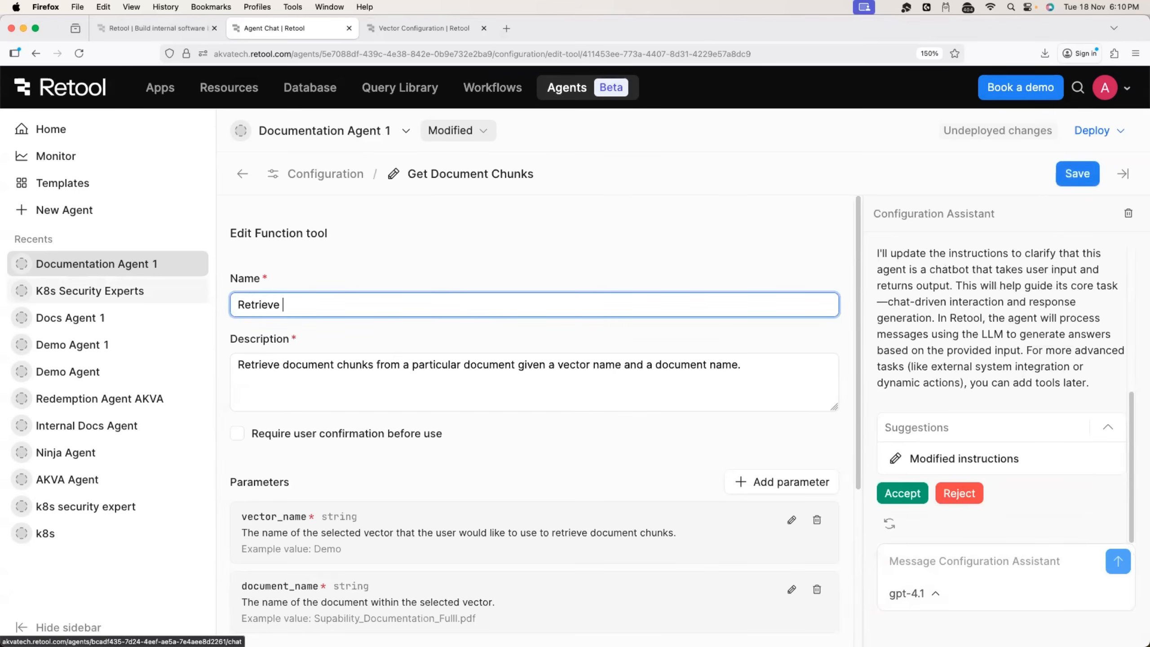
pyautogui.write('Function')
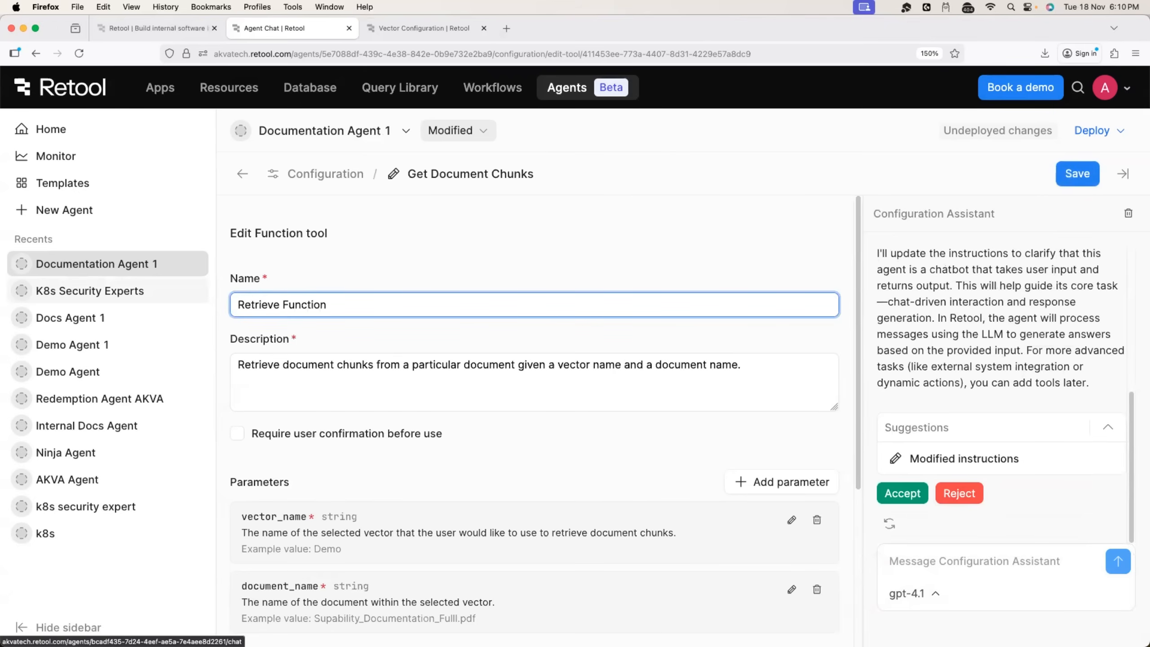
pyautogui.write('Retrieve Tool')
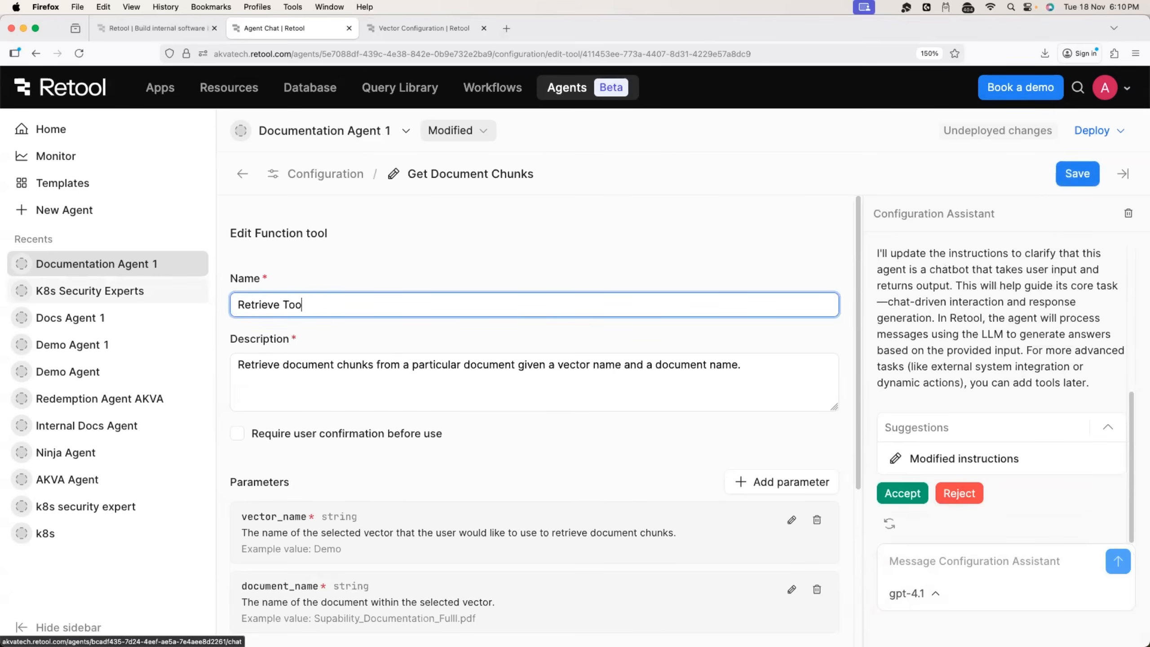
pyautogui.click(1075, 174)
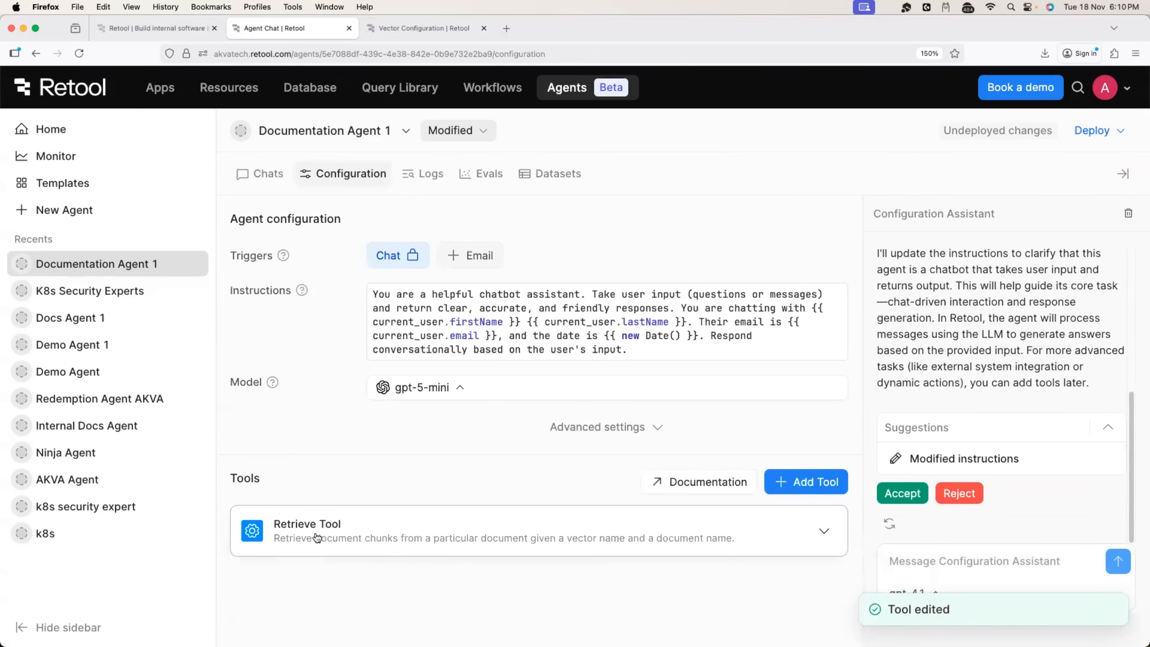
pyautogui.moveTo(340, 524)
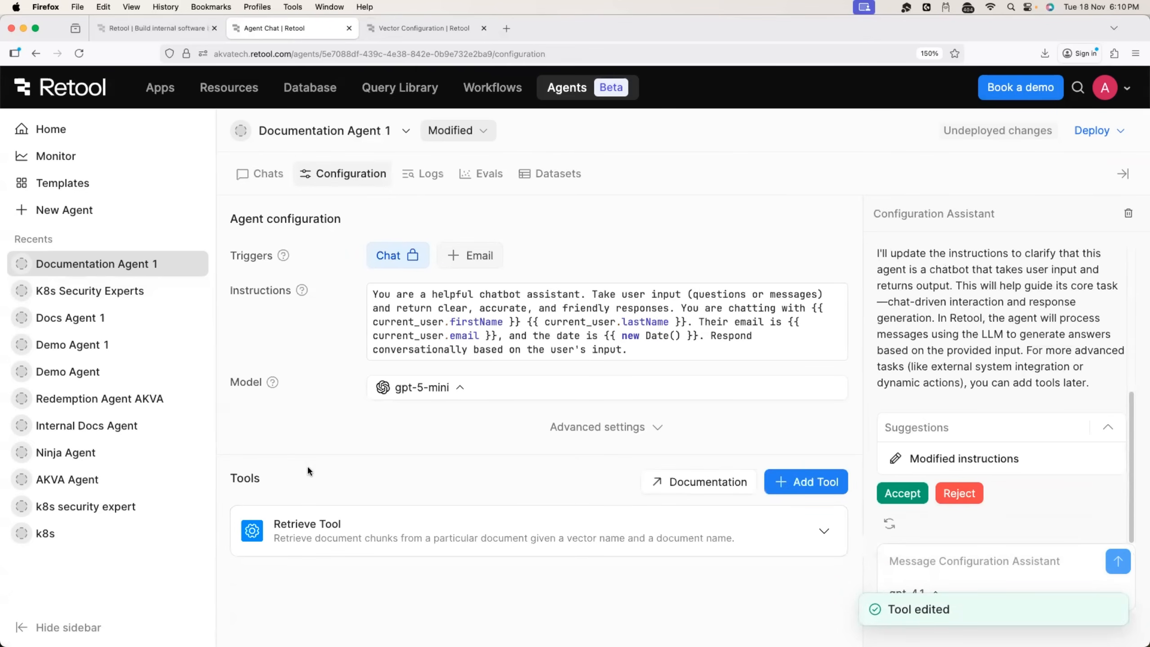
pyautogui.moveTo(349, 277)
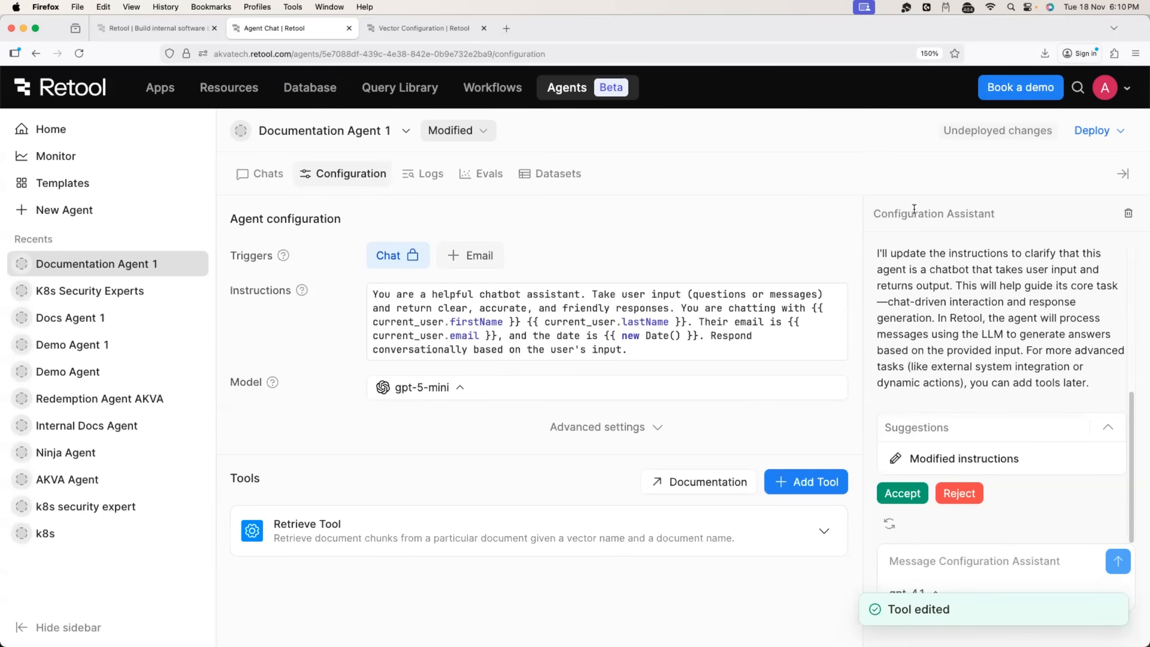
pyautogui.moveTo(872, 218)
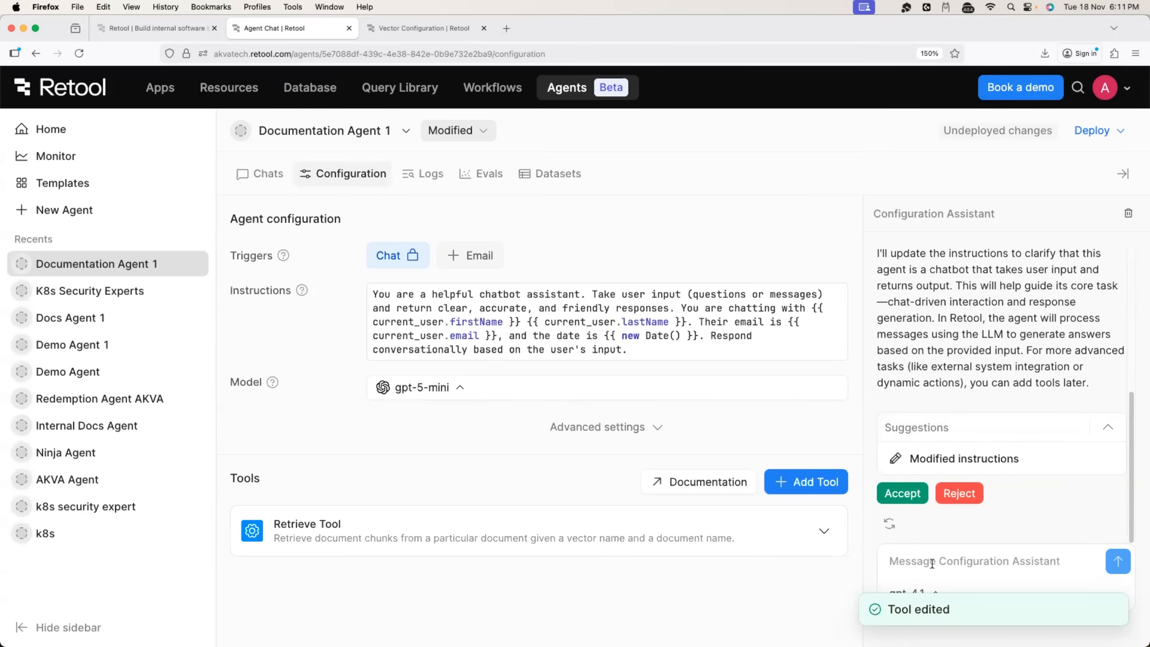
pyautogui.moveTo(278, 284)
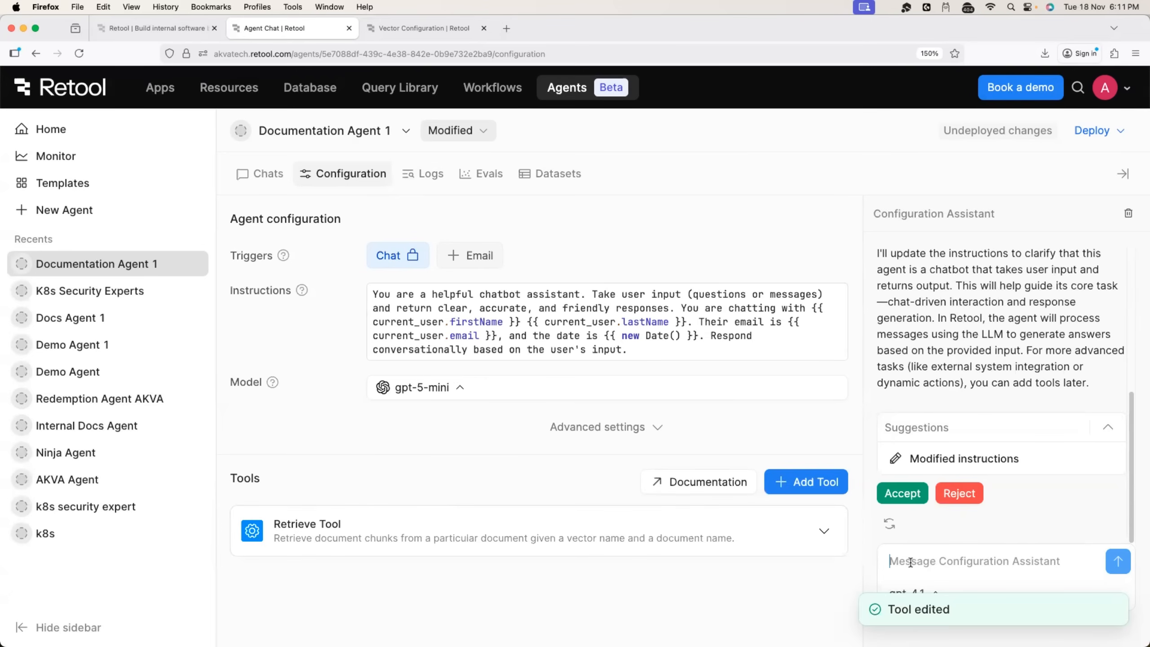
# Ask the Configuration Assistant to default to vector Demo and document Supability_Documentation_Fulll.pdf.
pyautogui.write('U')
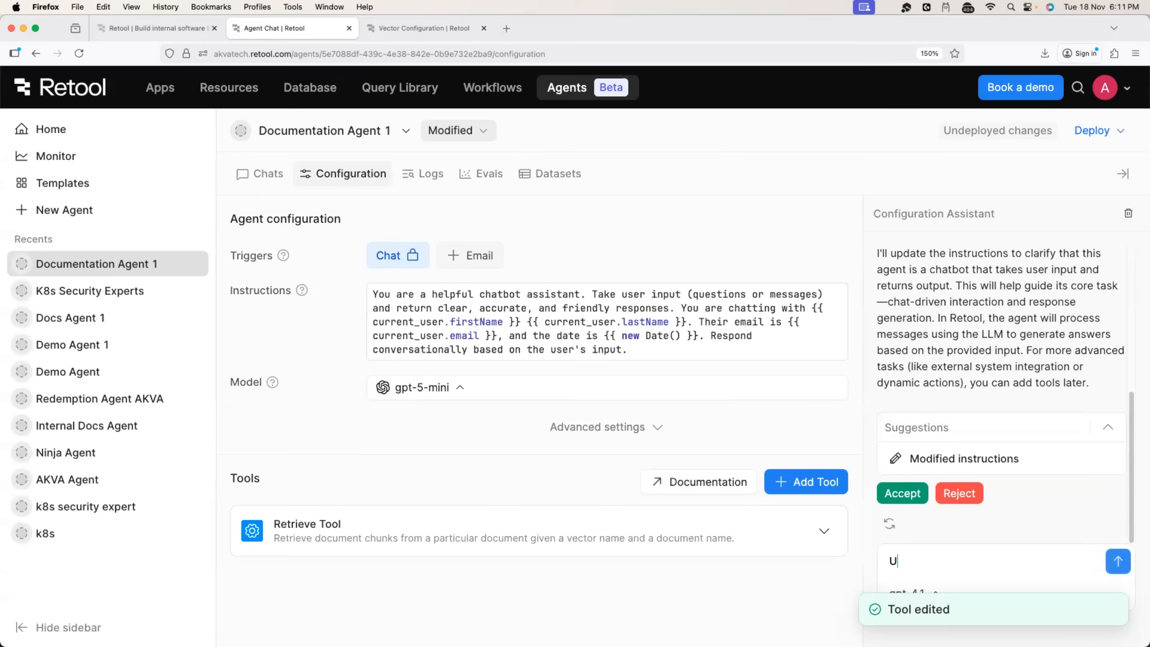
pyautogui.write('se')
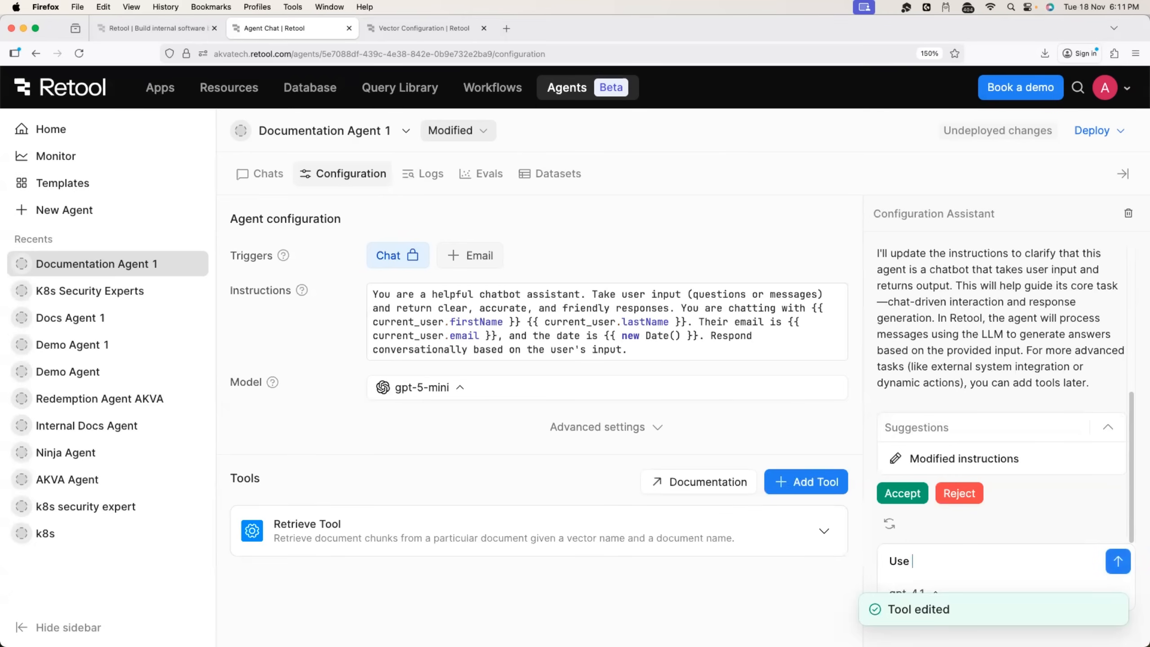
pyautogui.write('Demo')
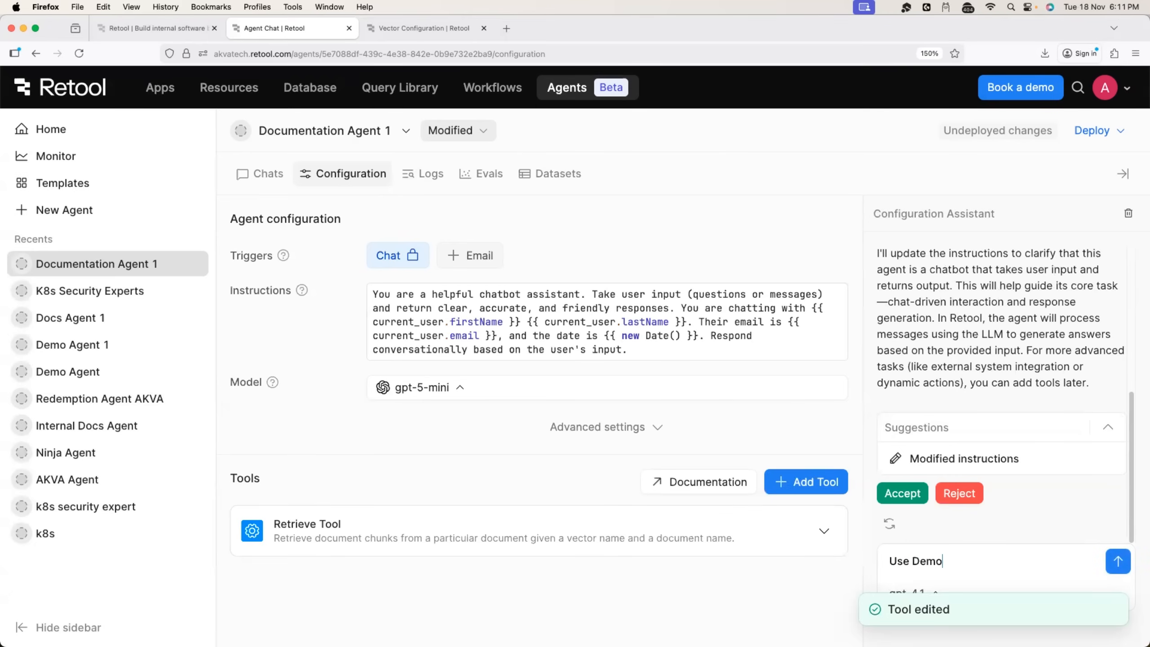
pyautogui.write('as dfe')
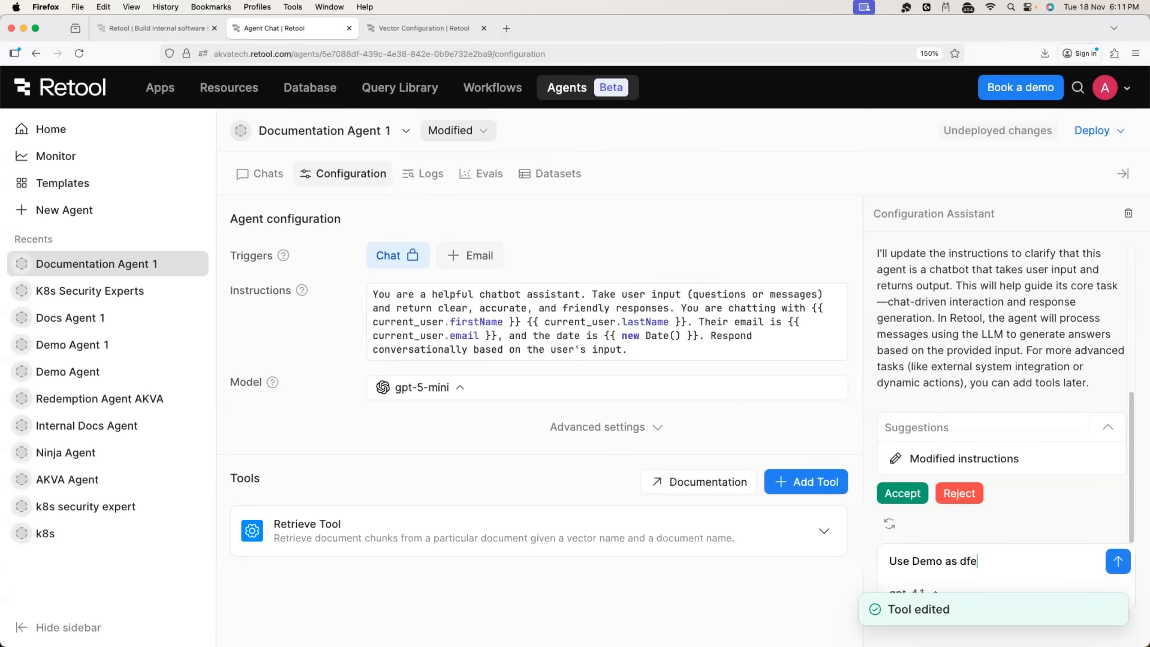
pyautogui.write('default name for the')
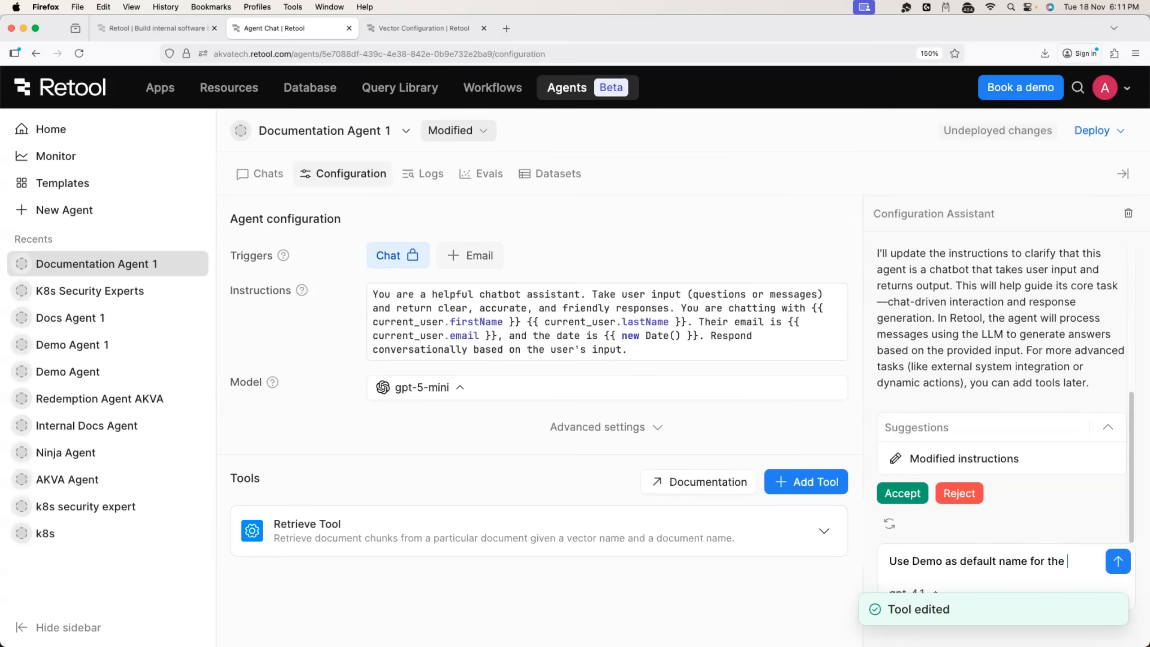
pyautogui.write('vector and')
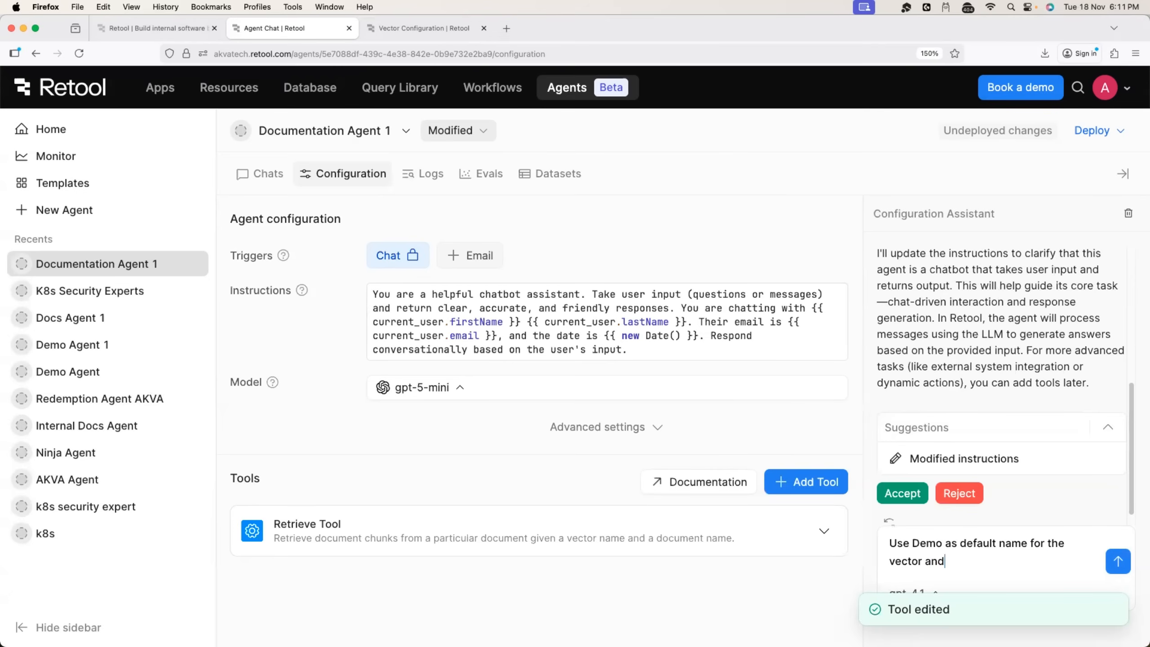
pyautogui.write('use')
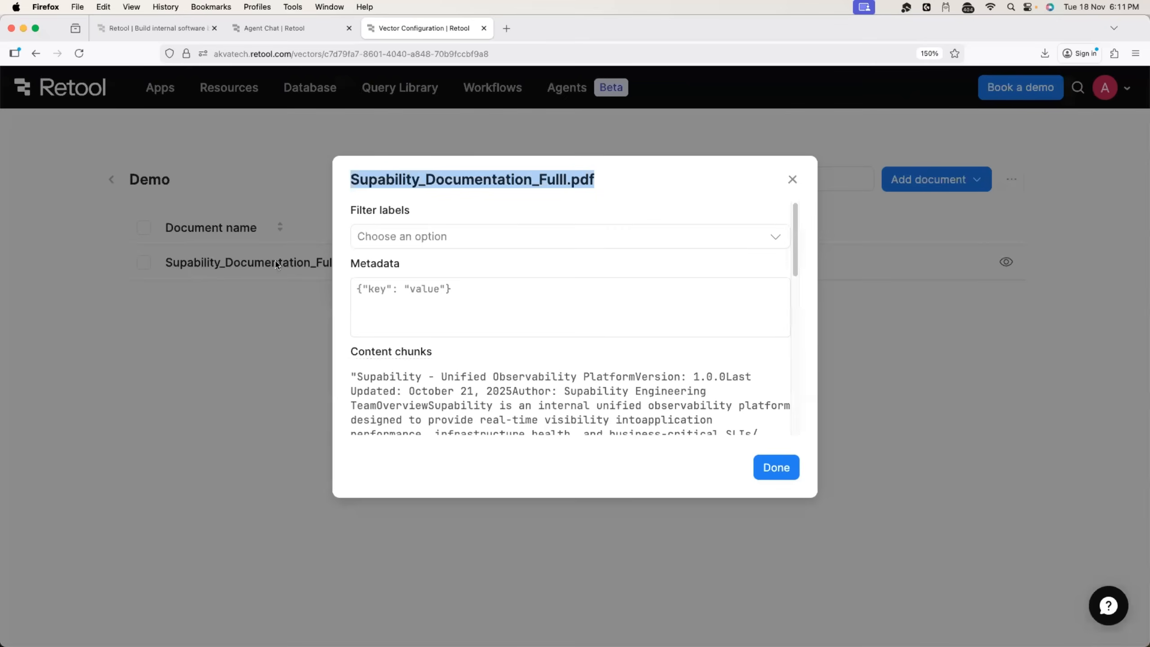
pyautogui.click(291, 28)
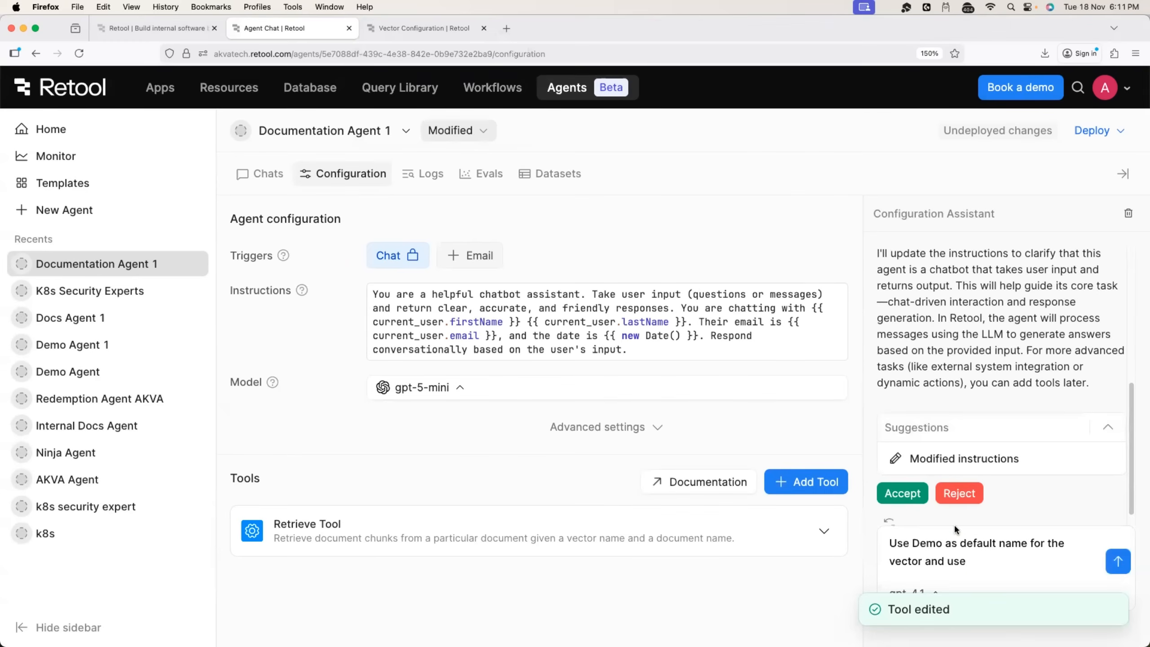
pyautogui.write('Supability_Documentation_Fulll.pdf as')
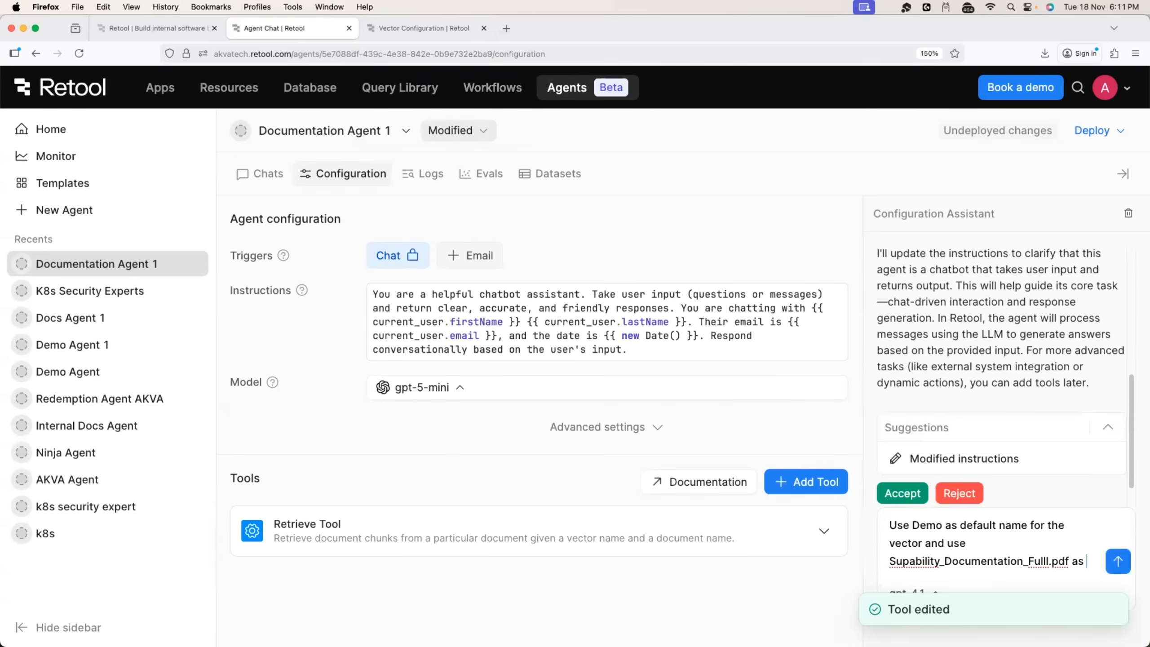
pyautogui.write('the default document_name')
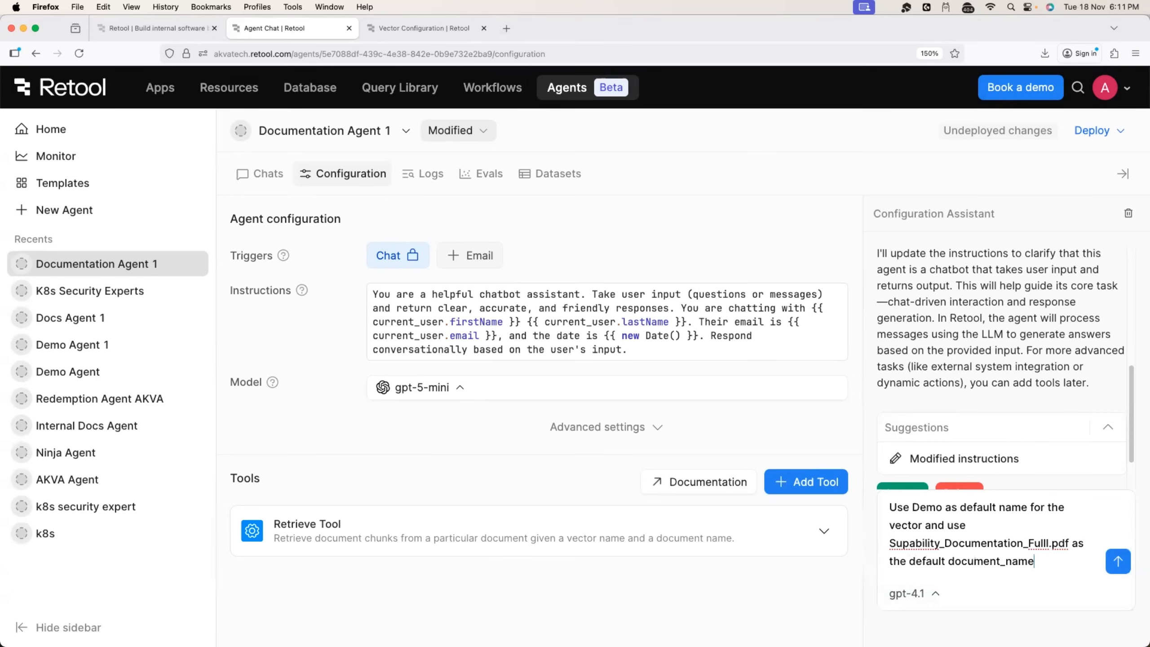
pyautogui.click(1117, 561)
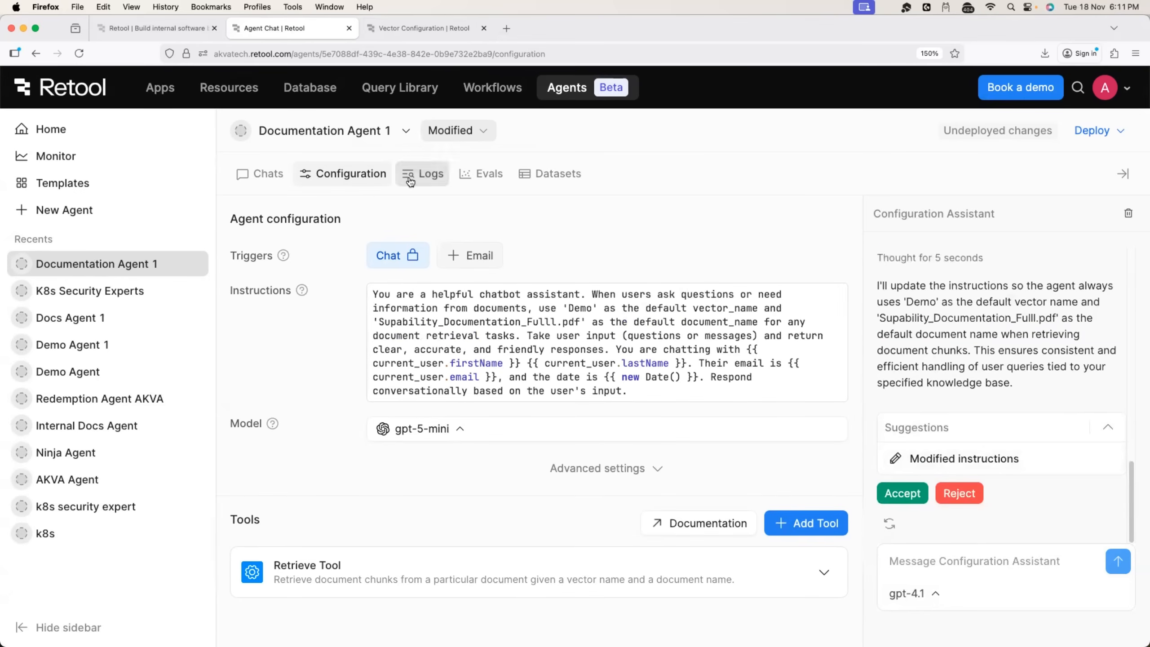
# In Chats, send Documentation Agent 1 the question 'What is Supability?'.
pyautogui.click(269, 174)
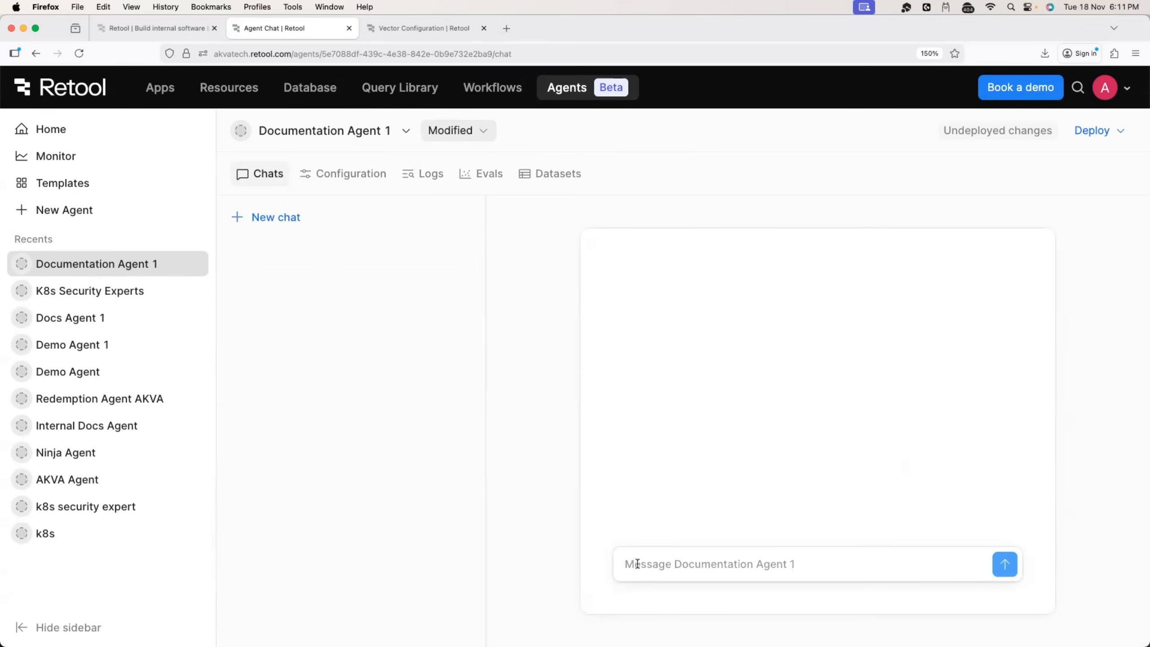
pyautogui.write('What')
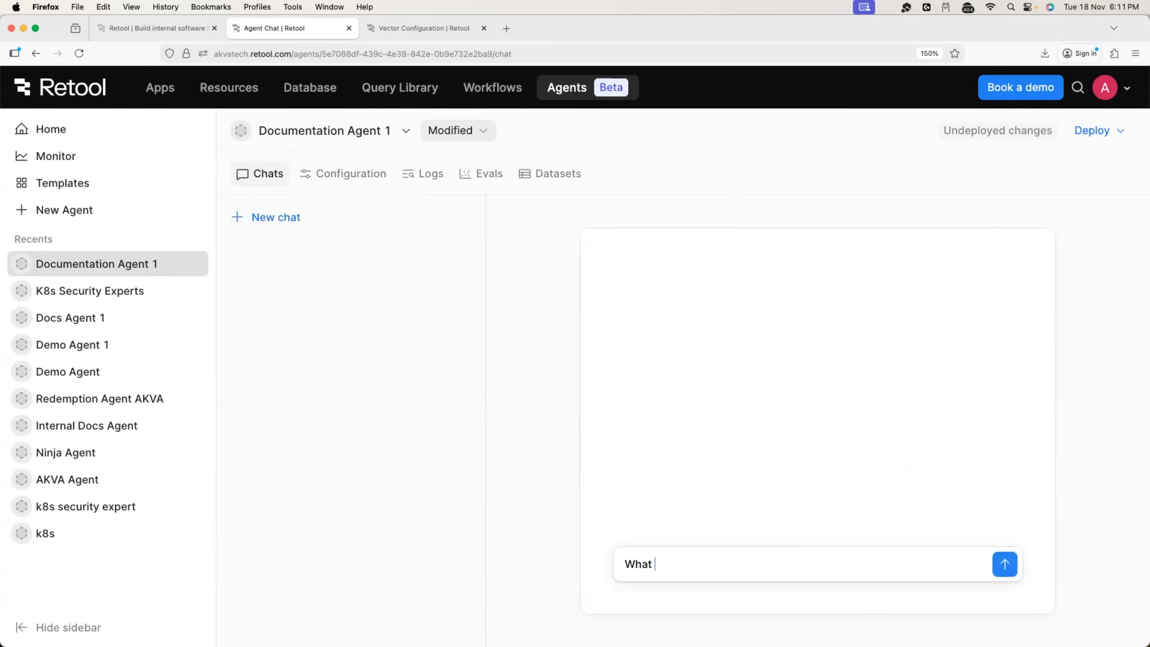
pyautogui.write('is Supability')
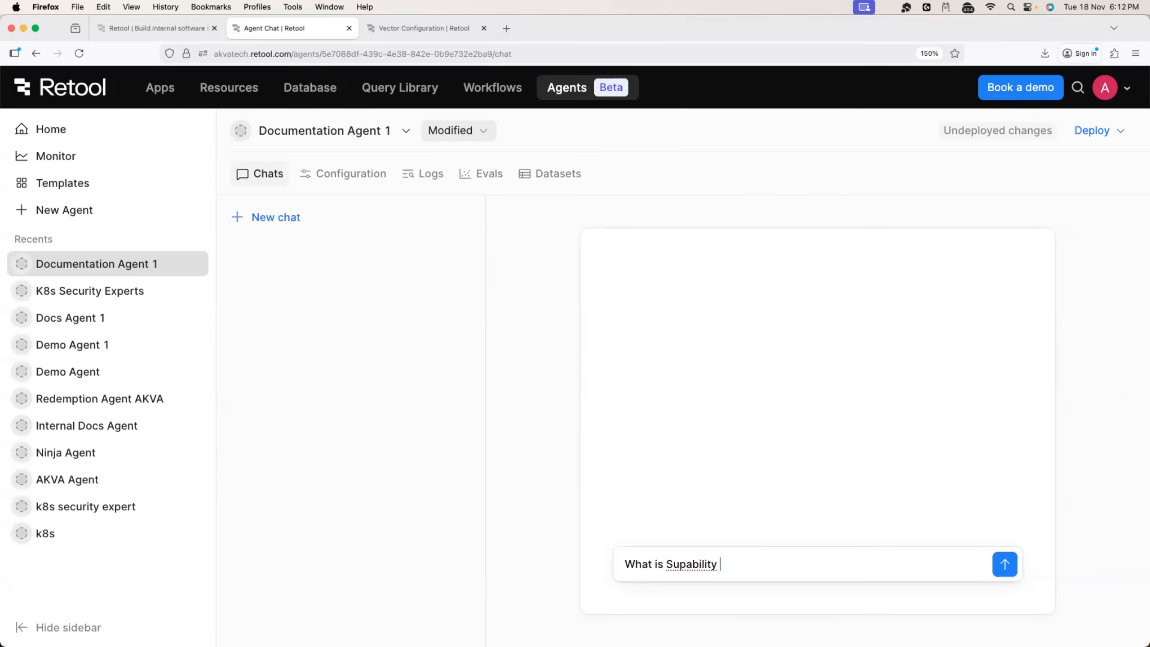
pyautogui.write('?')
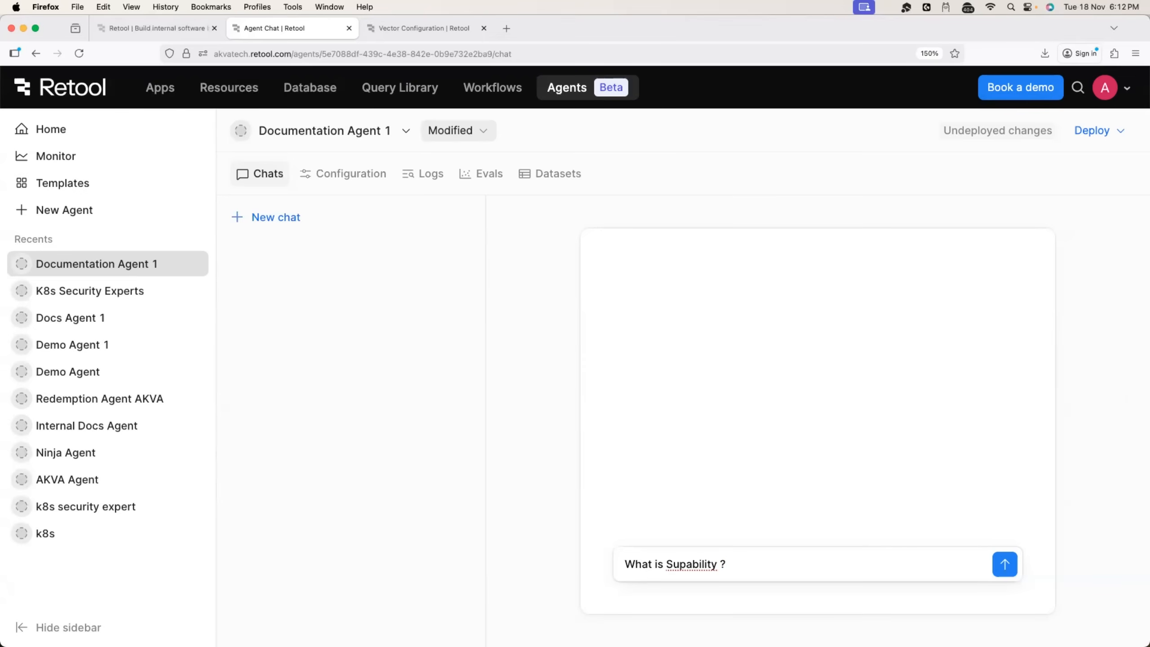
pyautogui.click(712, 564)
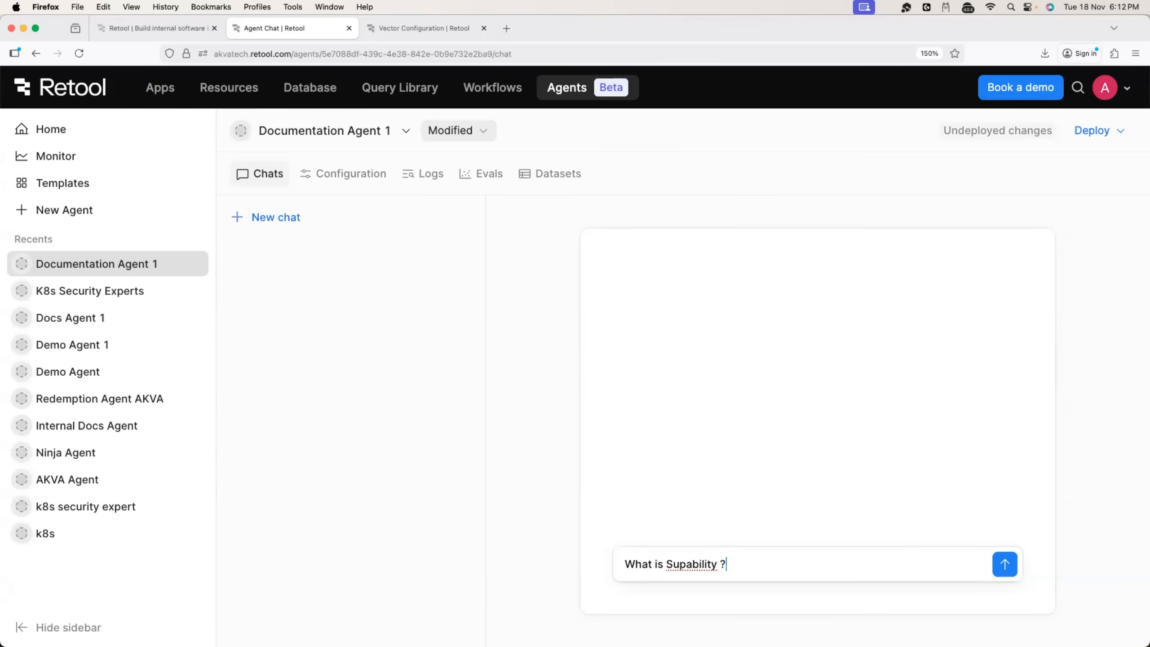
pyautogui.moveTo(706, 587)
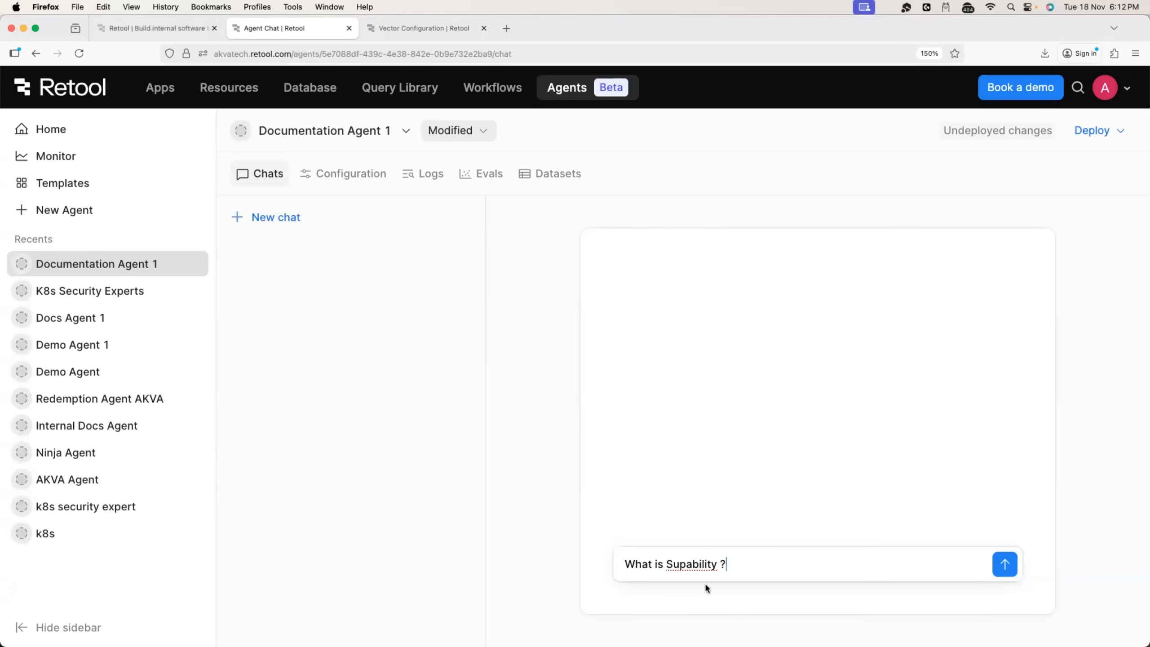
pyautogui.click(1004, 564)
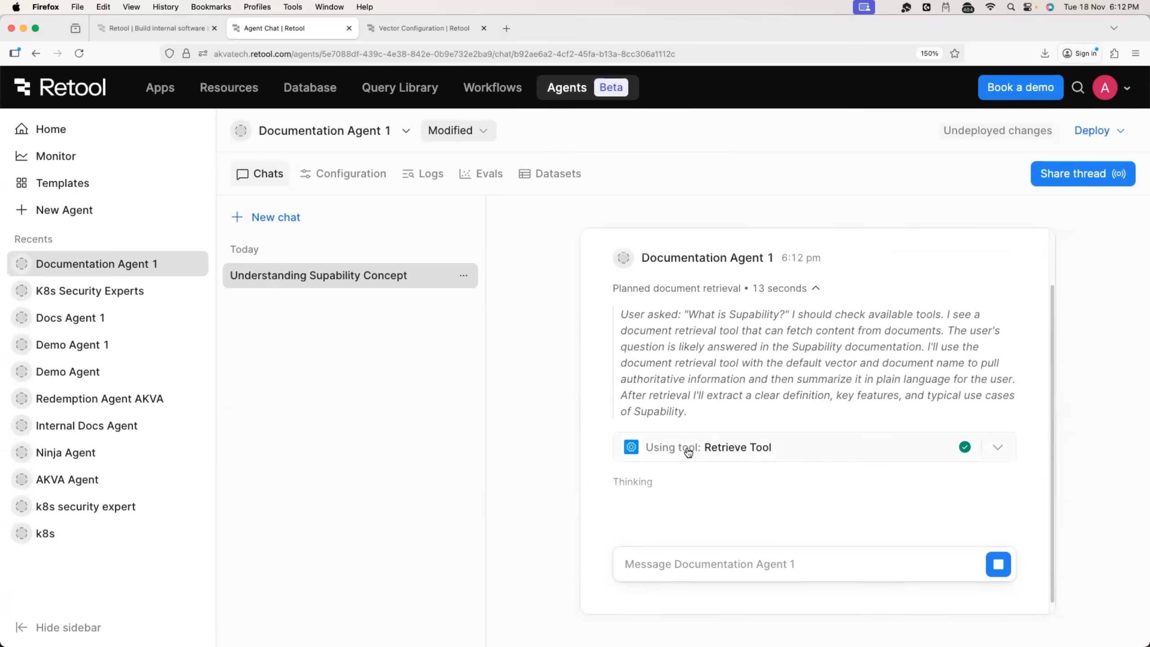
# Expand the Retrieve Tool step and read through the agent's Supability answer.
pyautogui.click(997, 446)
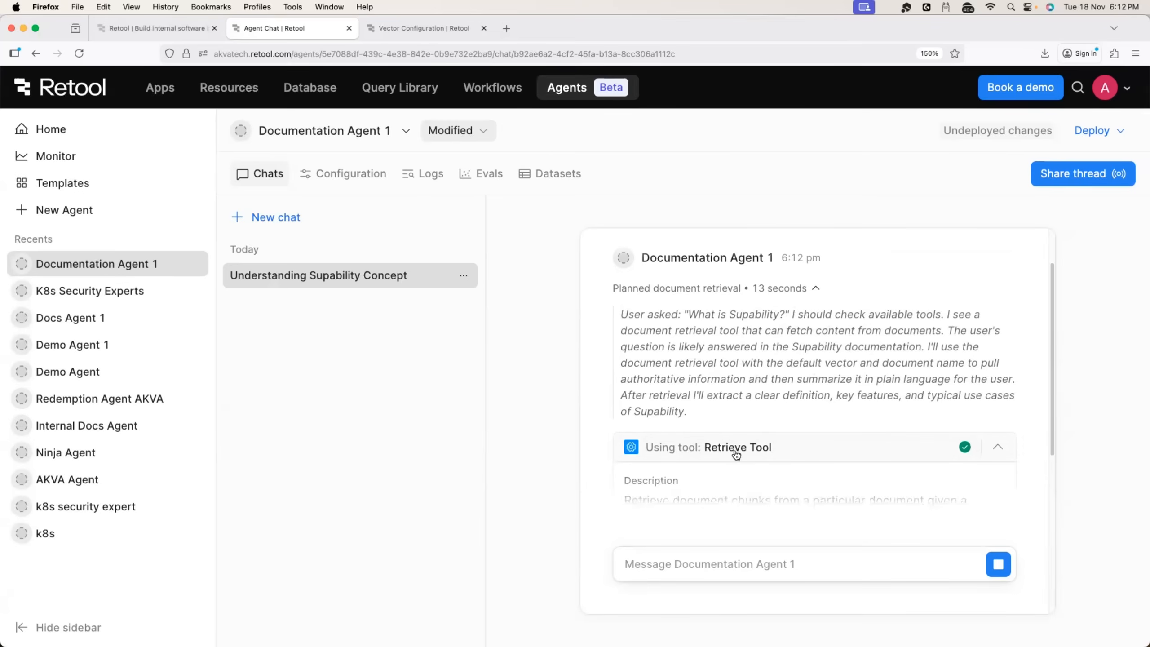
pyautogui.scroll(-3)
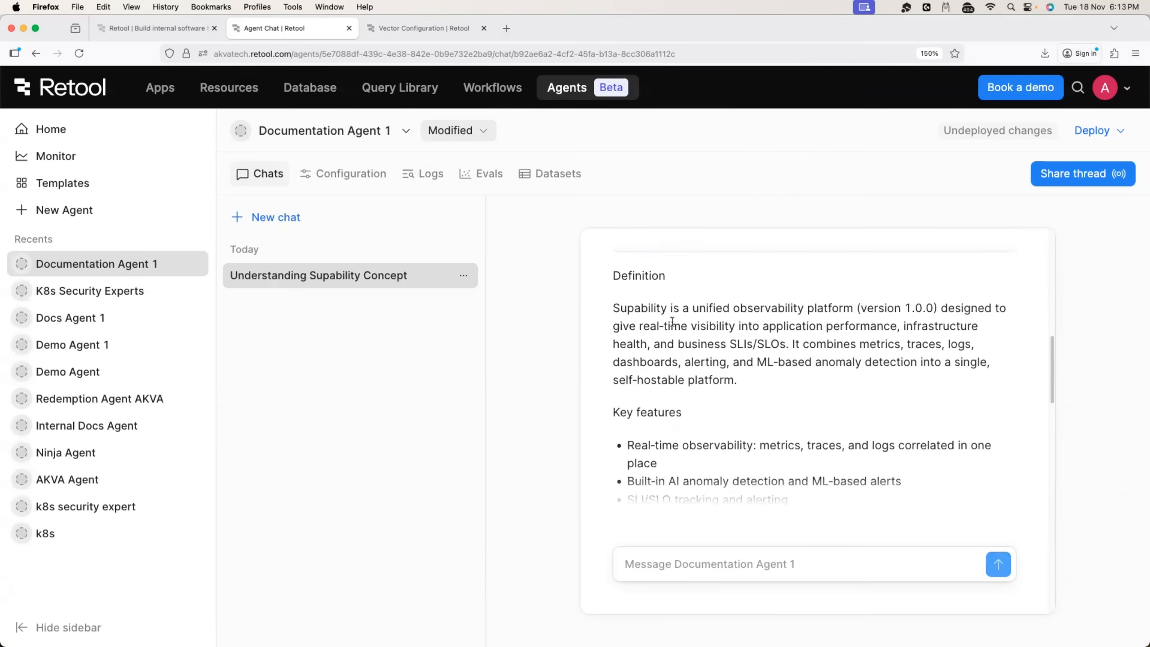
pyautogui.moveTo(649, 326); pyautogui.dragTo(820, 325)
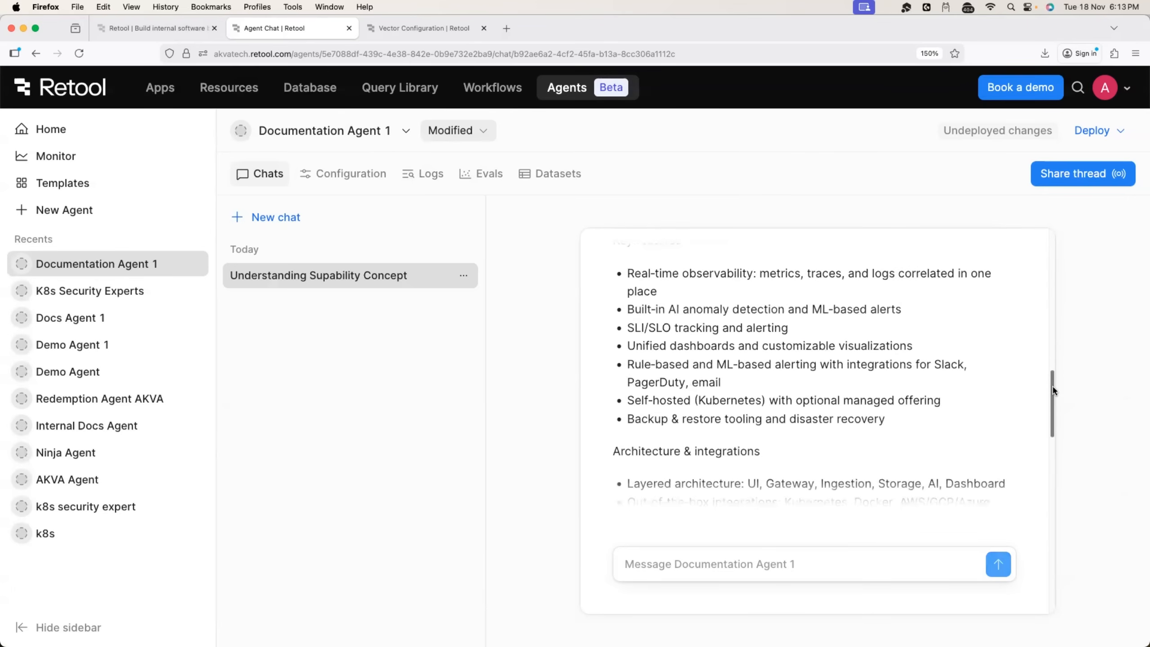
pyautogui.scroll(-3)
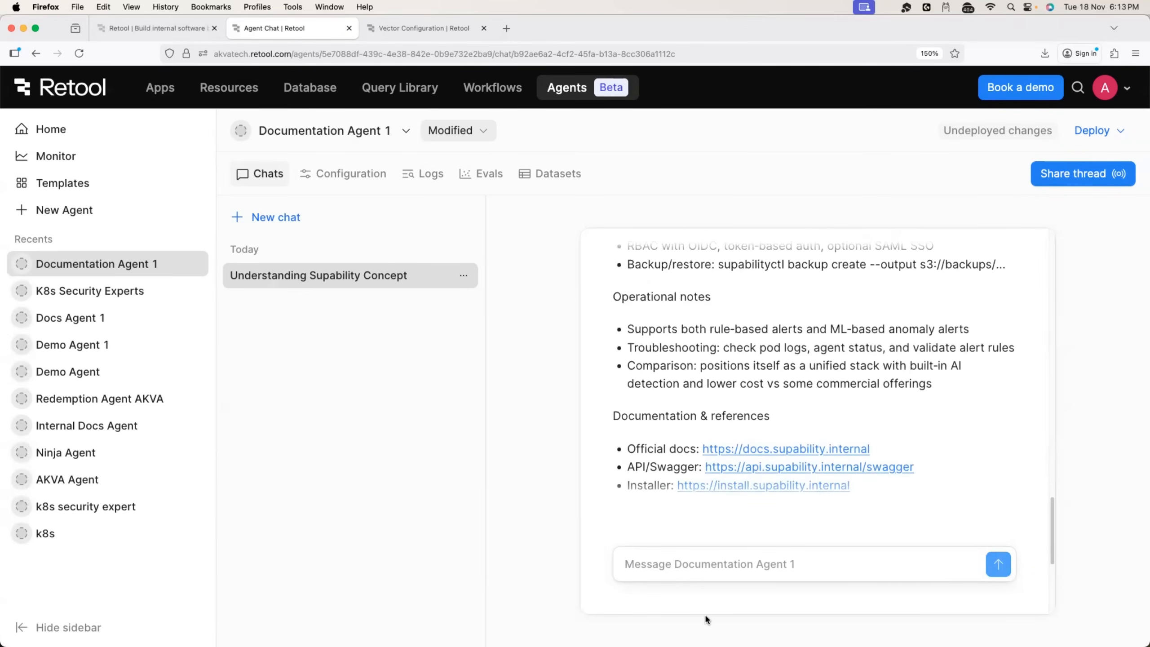
pyautogui.write('what is the differe')
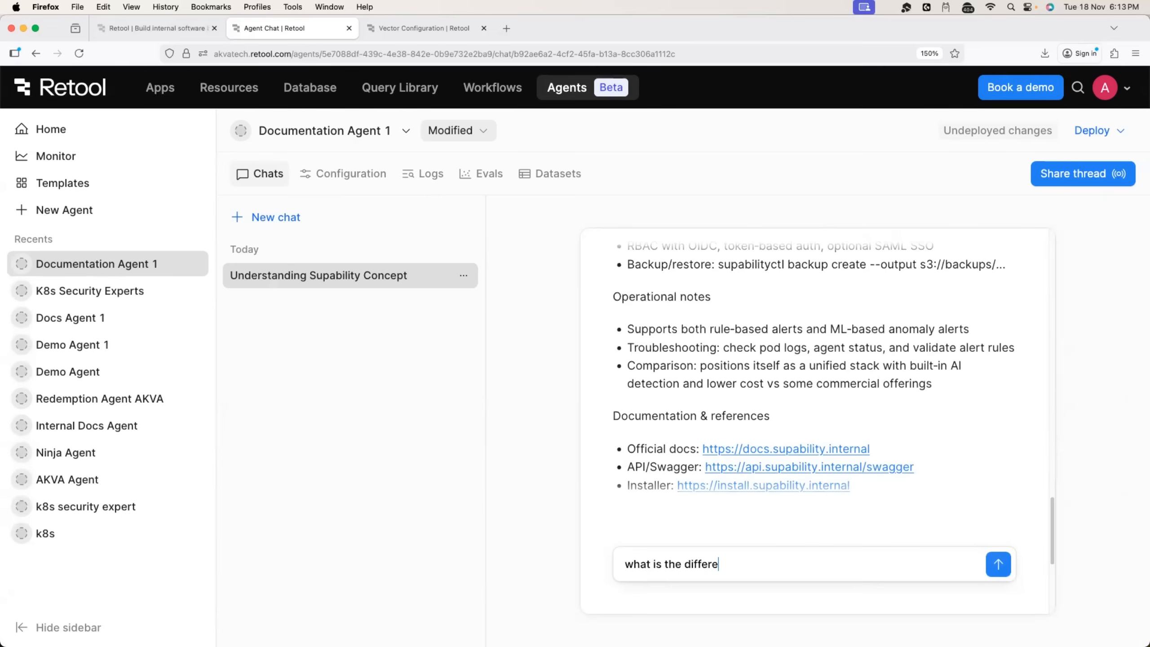
# Send the follow-up 'How supability is better than prometheus ?' to the agent.
pyautogui.click(997, 564)
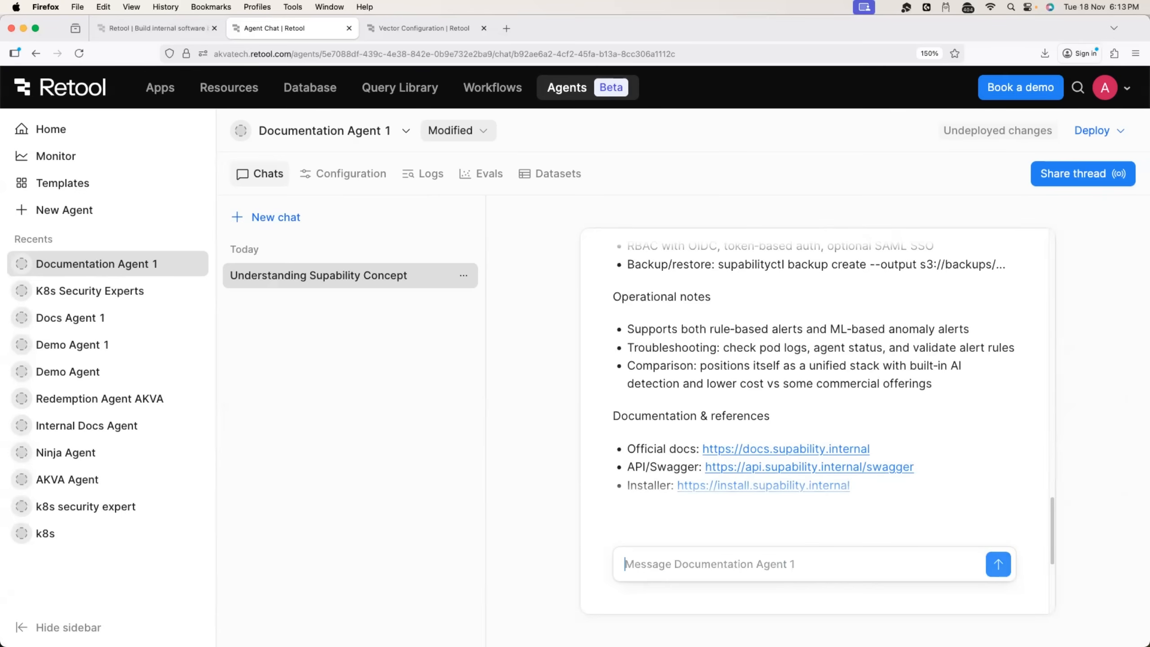
pyautogui.write('How supability is better')
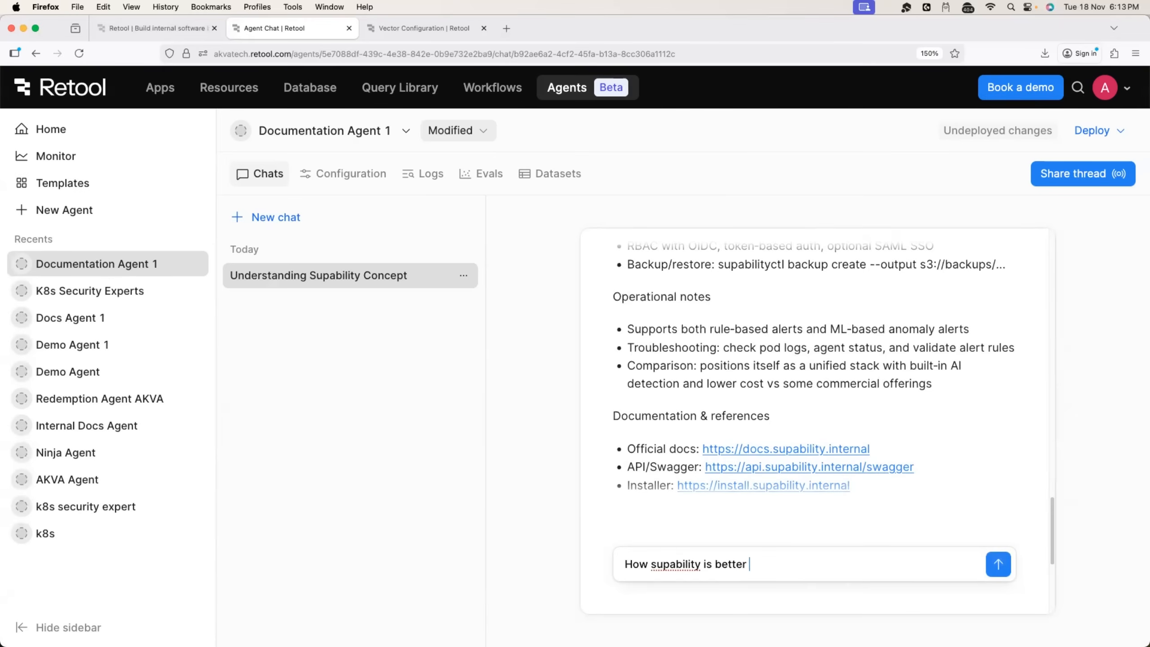
pyautogui.write('than prome')
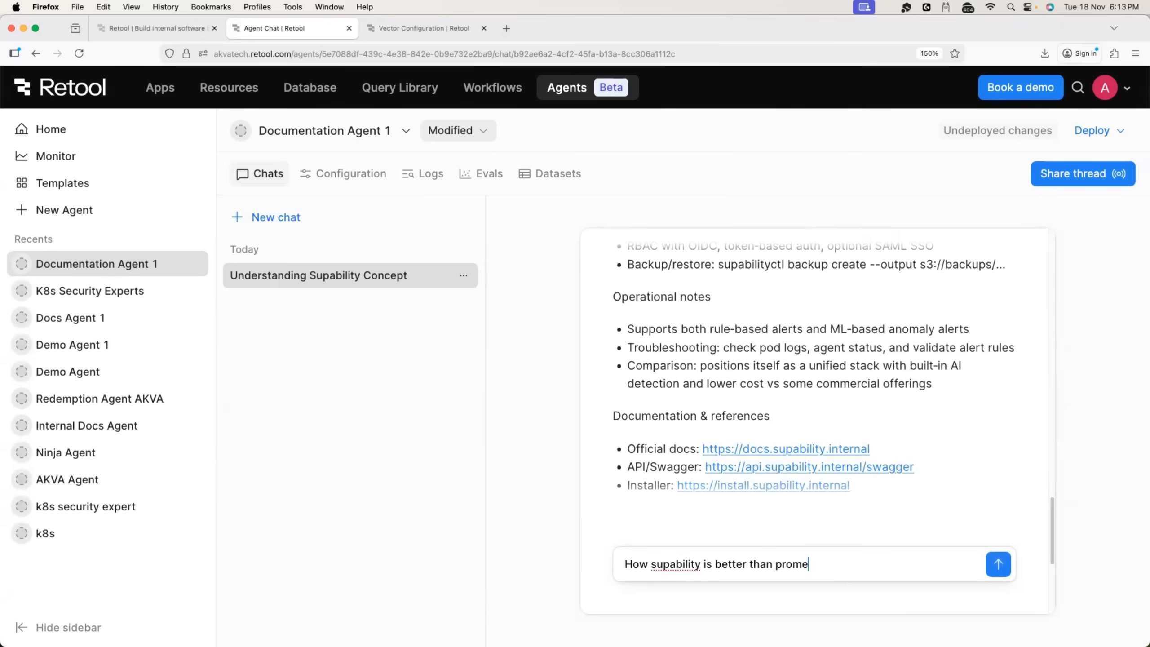
pyautogui.write('theus')
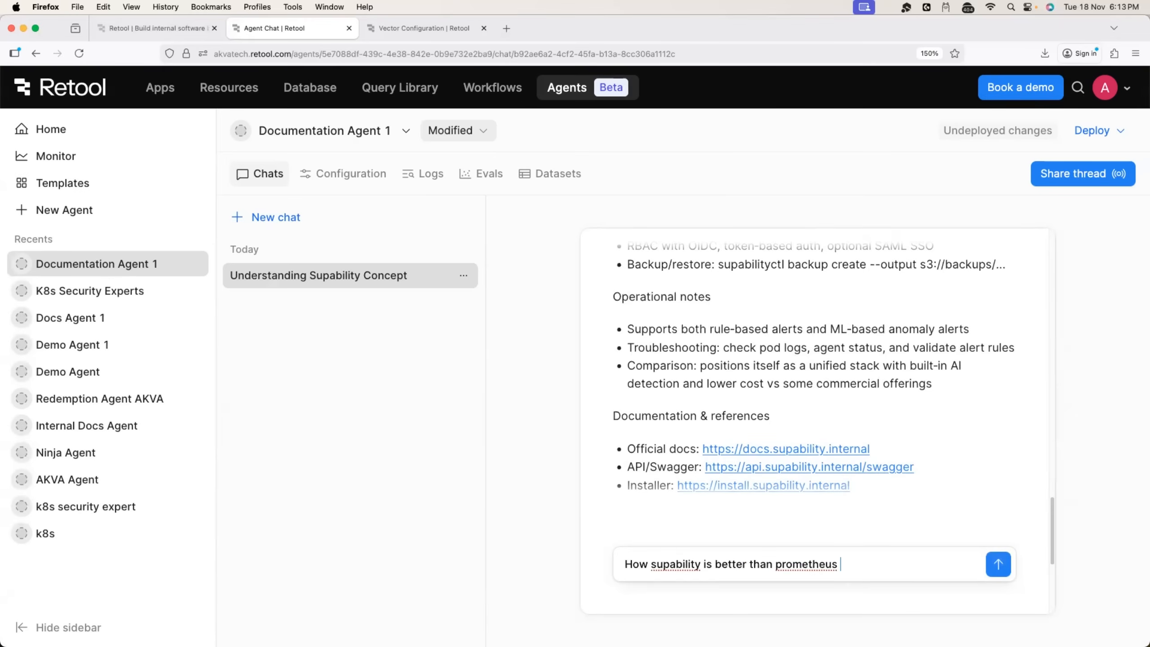
pyautogui.write('?')
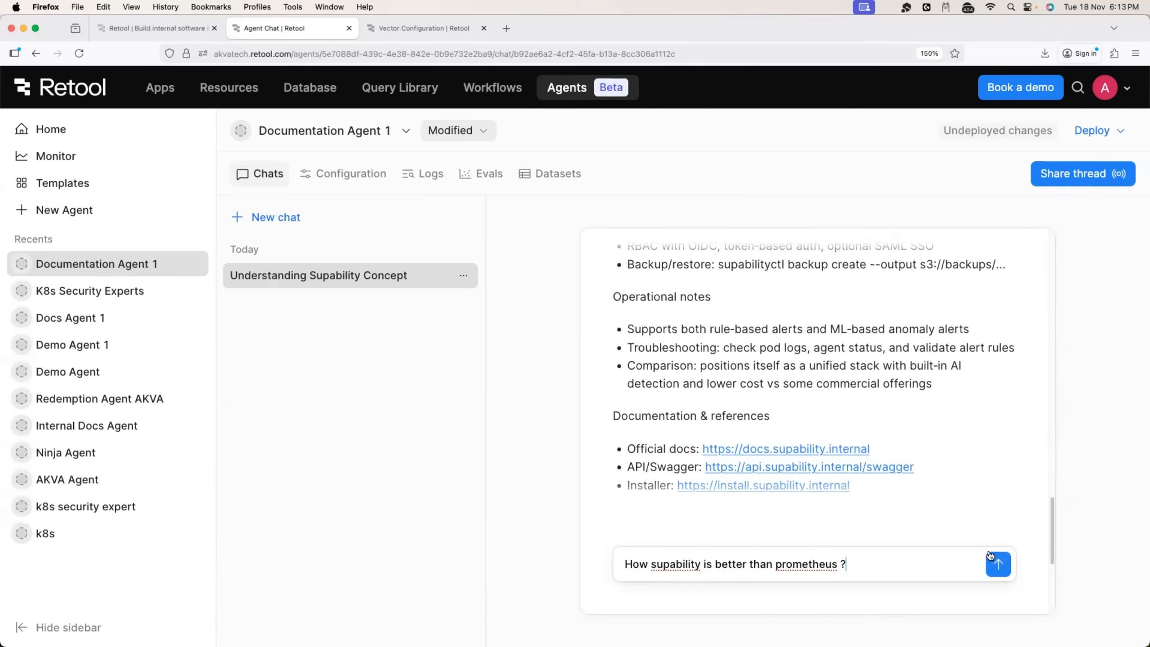
pyautogui.click(997, 563)
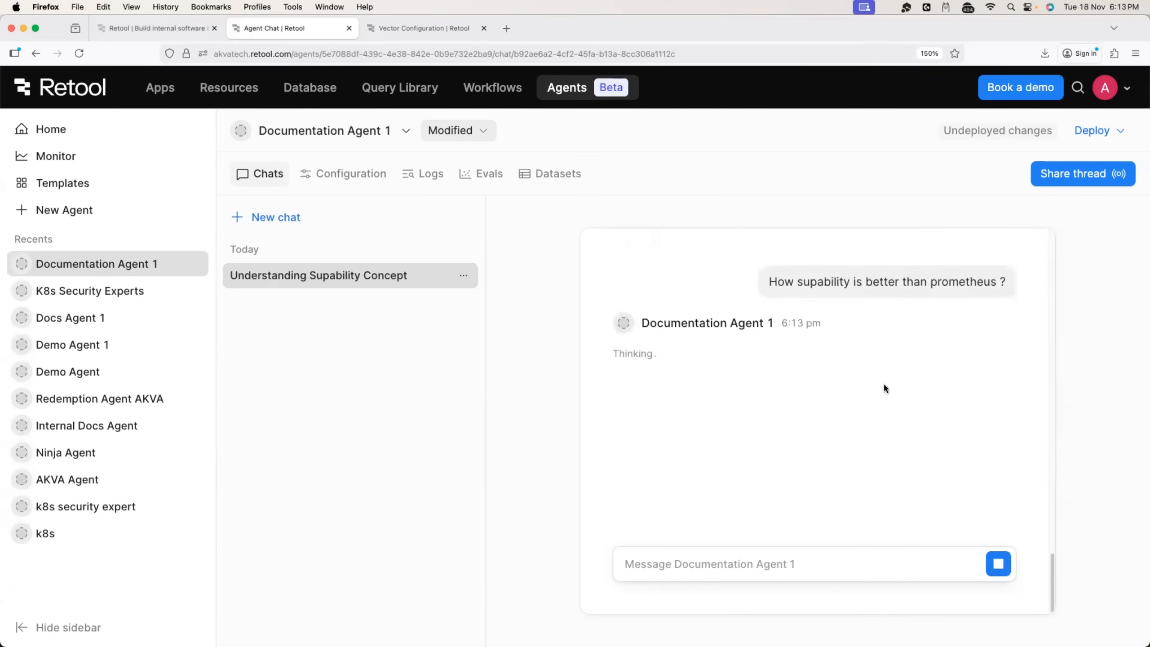
pyautogui.moveTo(821, 363)
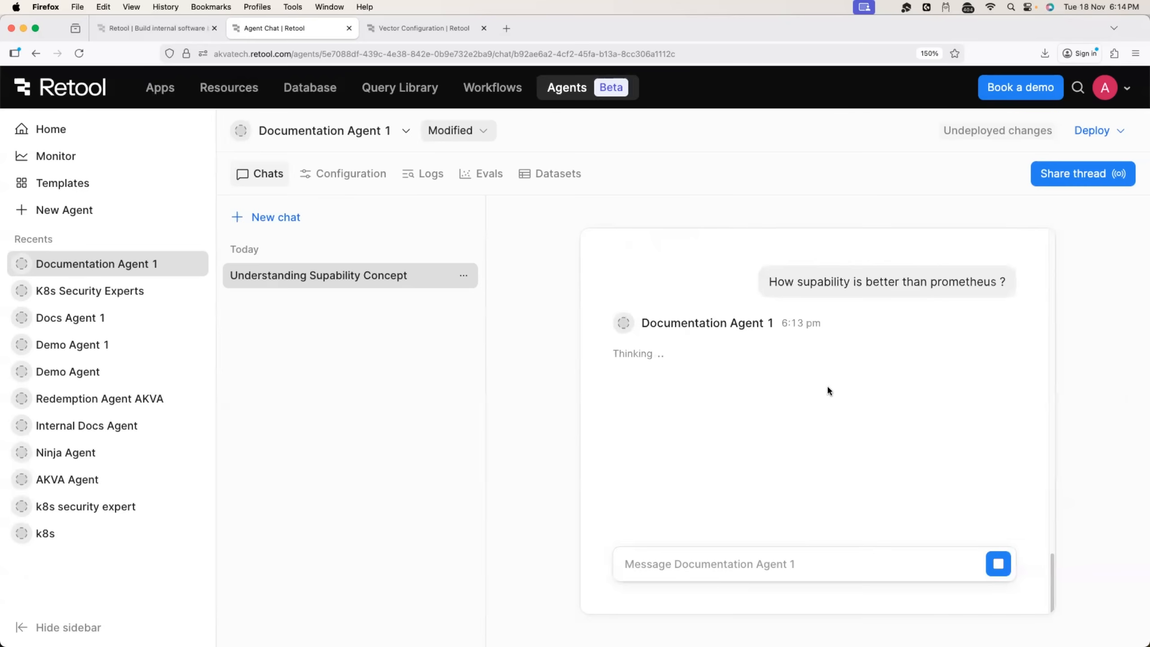
pyautogui.moveTo(862, 368)
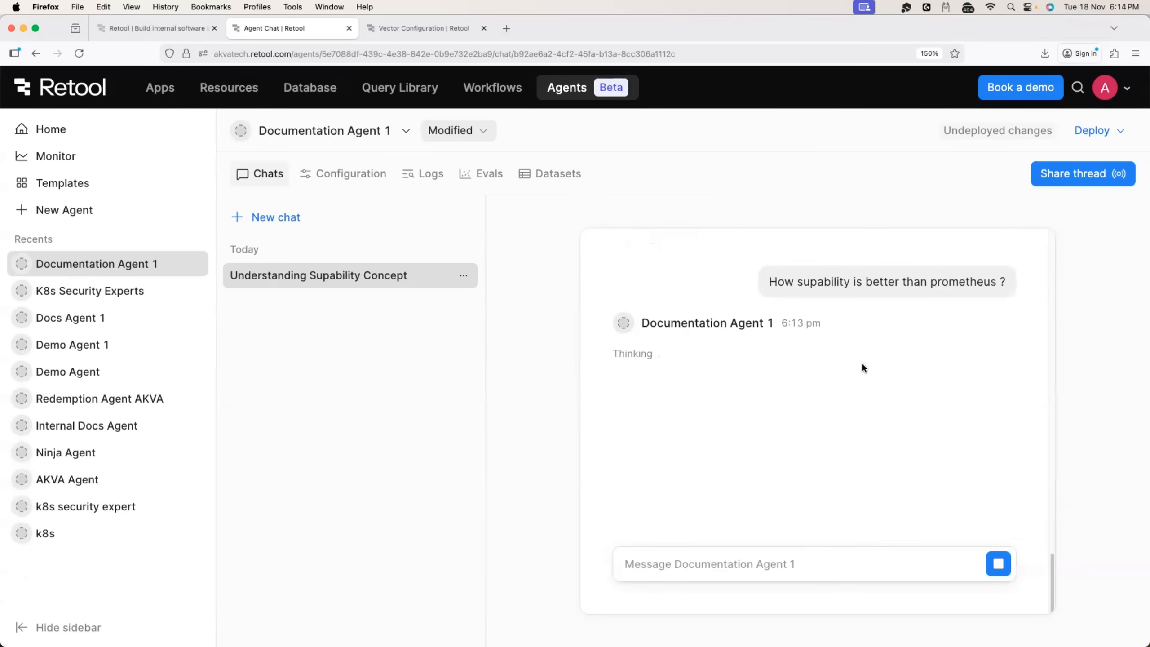
pyautogui.moveTo(669, 334)
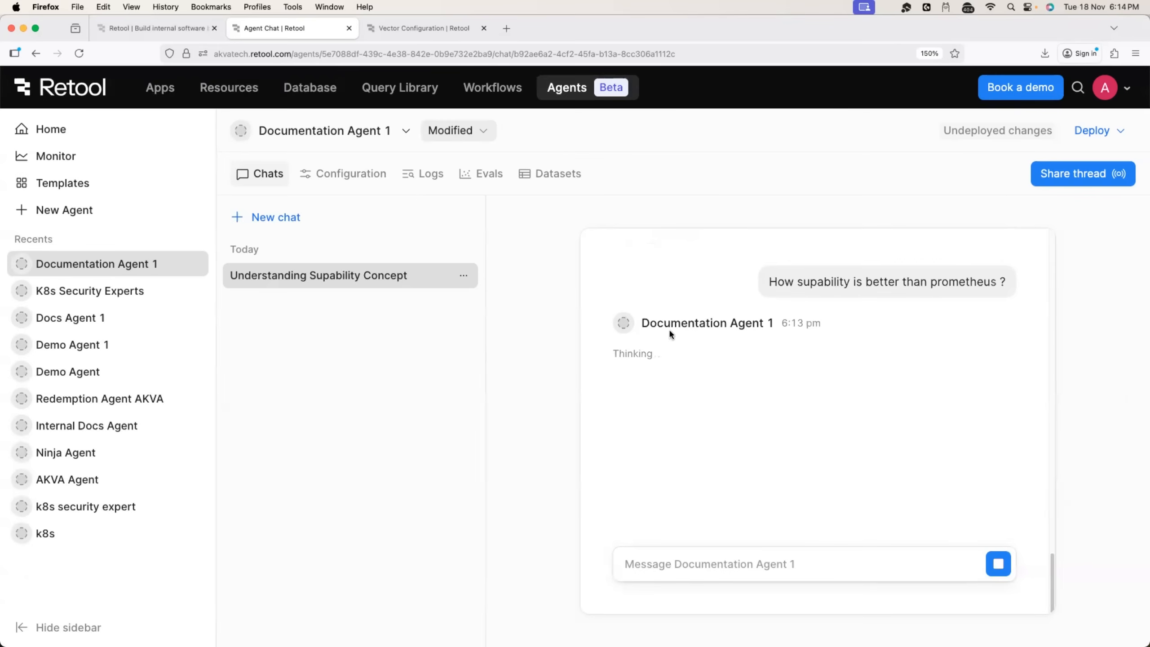
pyautogui.moveTo(694, 311)
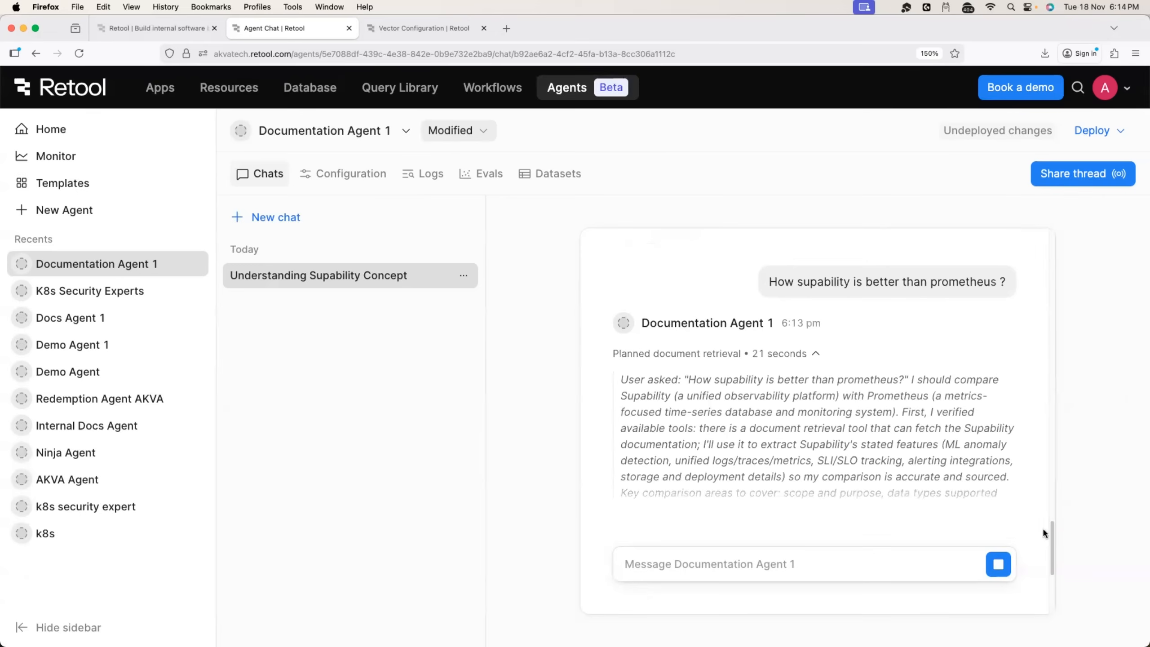
# Scroll down to follow the agent's Retrieve Tool run on the Demo vector.
pyautogui.scroll(-3)
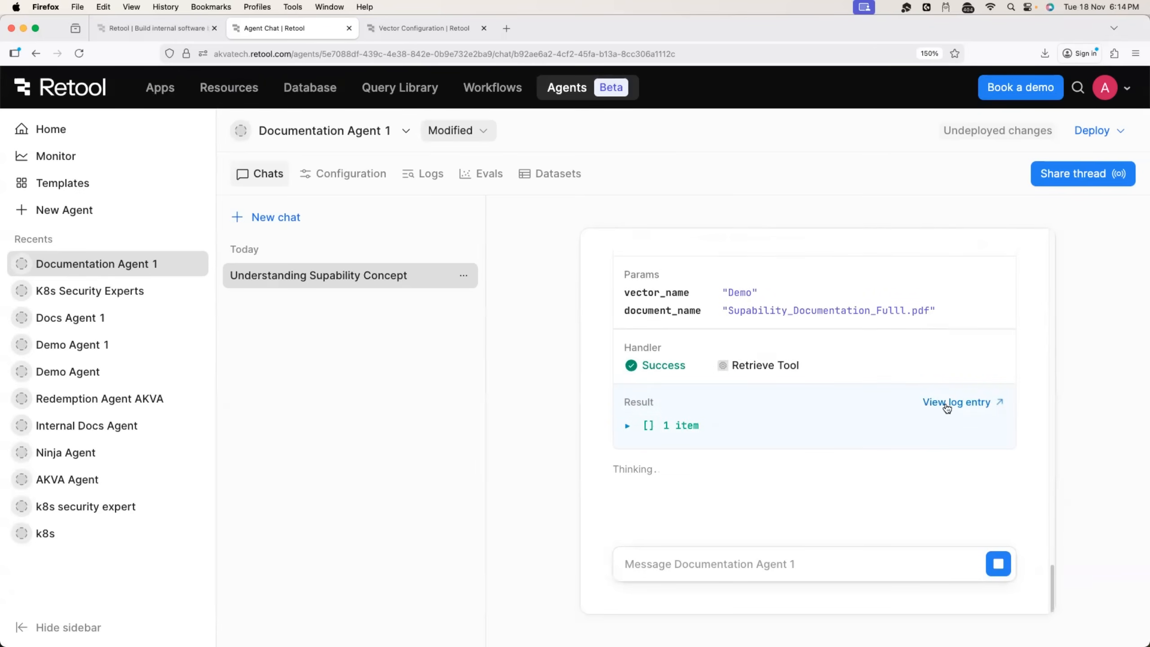
pyautogui.moveTo(655, 491)
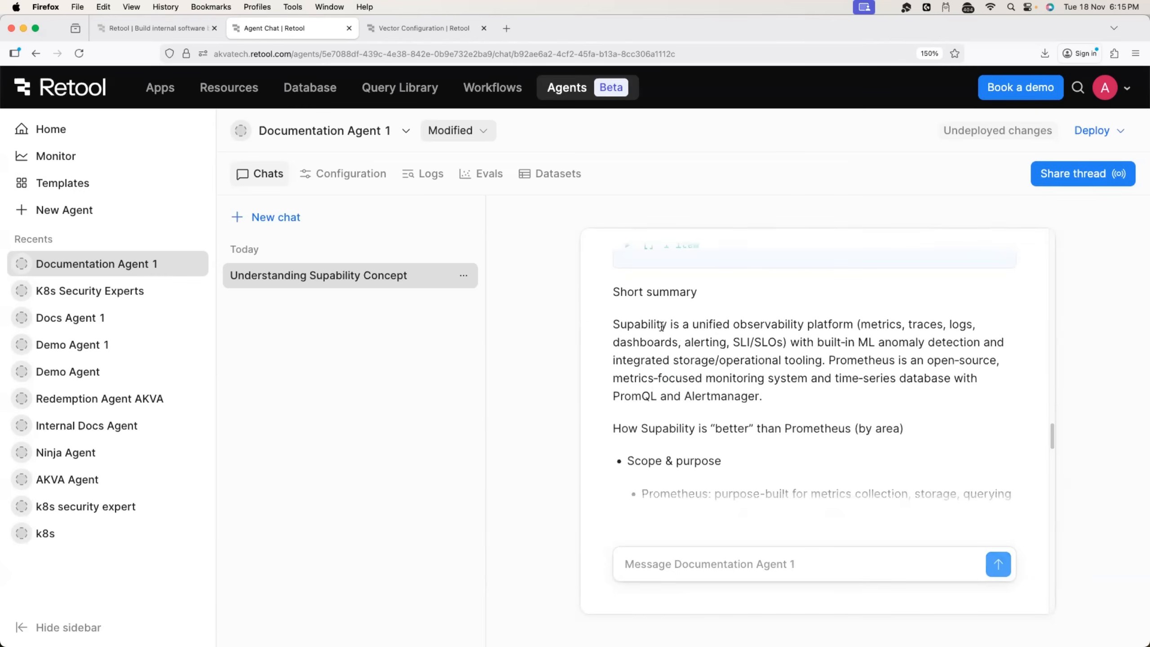
pyautogui.scroll(-3)
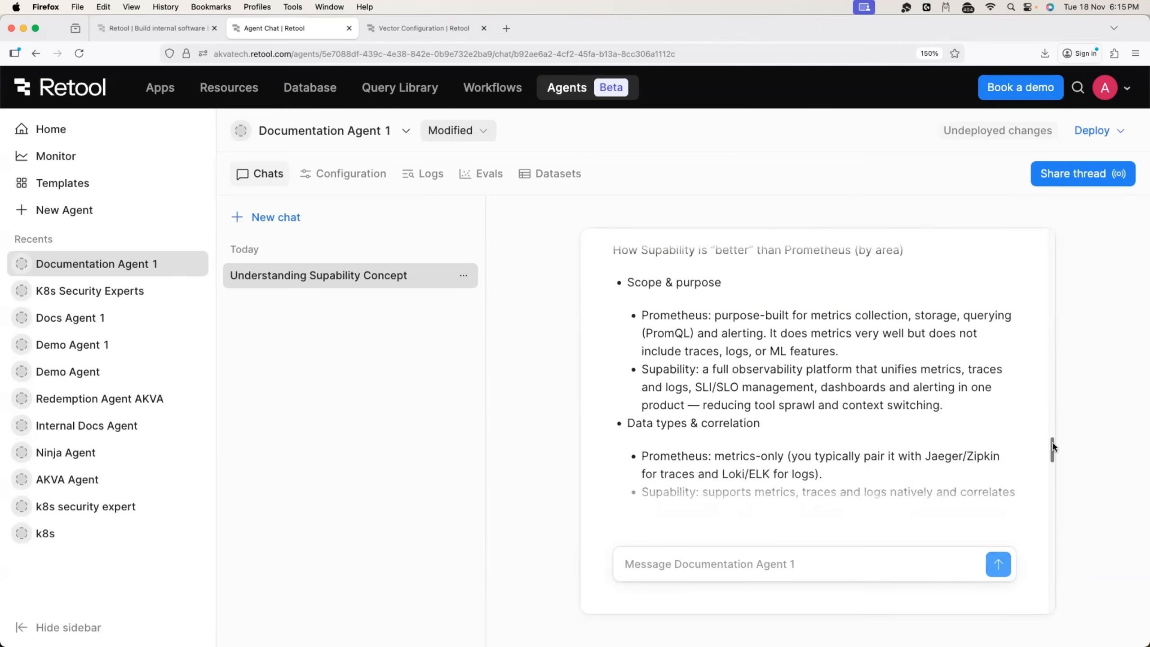
pyautogui.scroll(-3)
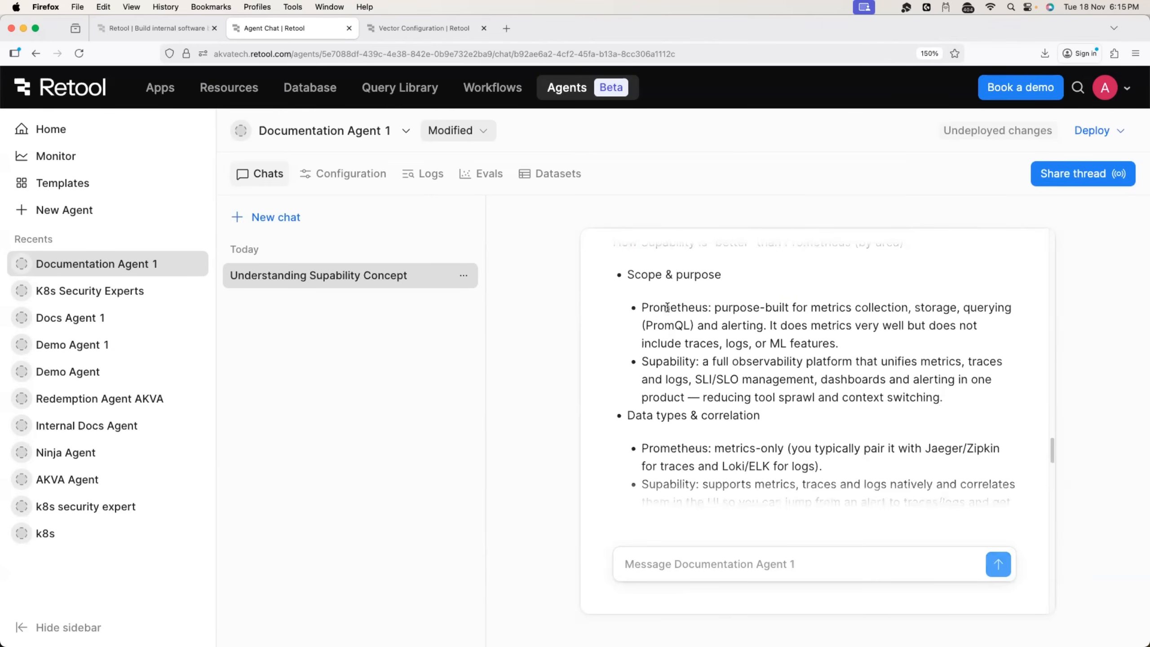
pyautogui.doubleClick(675, 307)
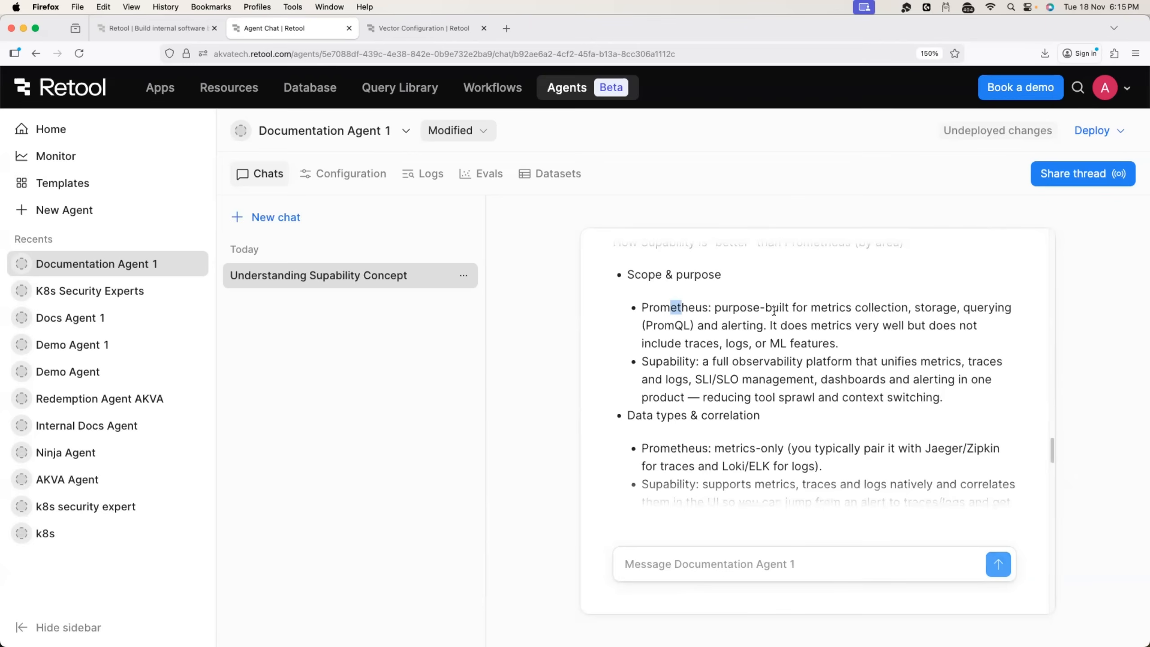
pyautogui.moveTo(737, 432)
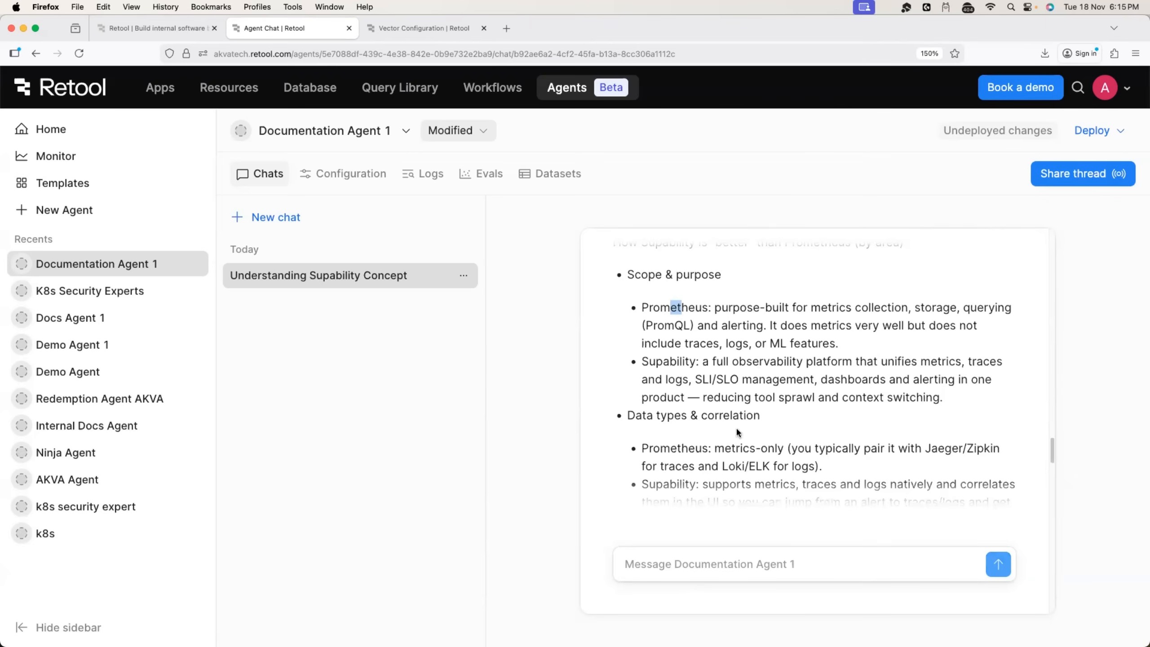
pyautogui.scroll(-3)
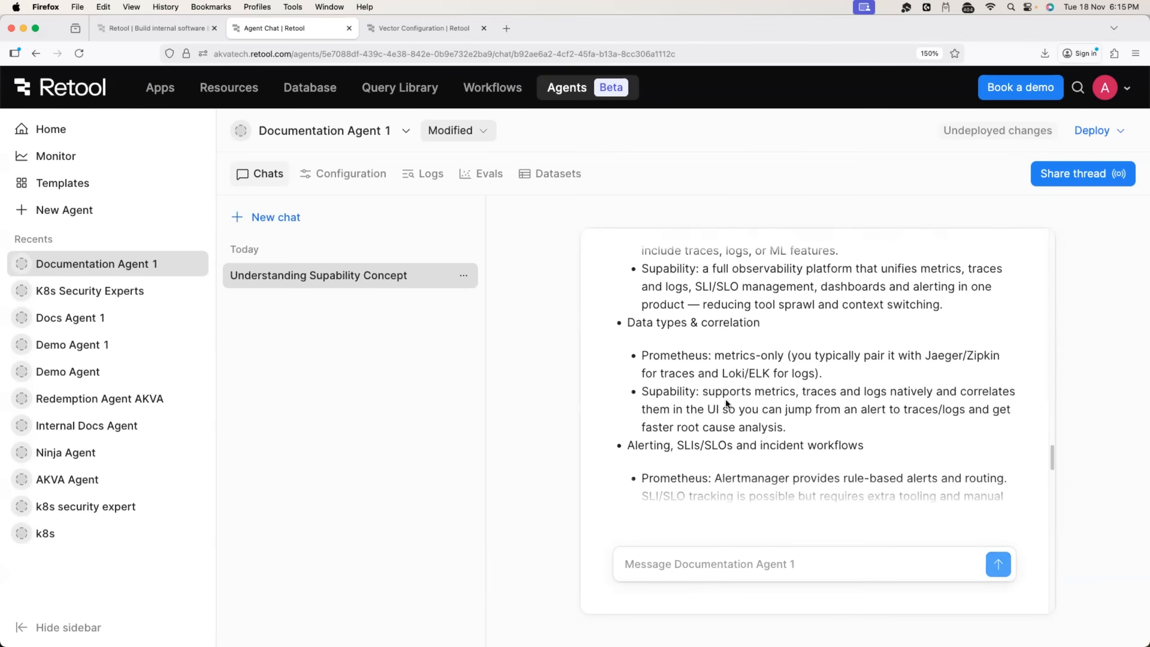
pyautogui.moveTo(708, 390); pyautogui.dragTo(733, 409)
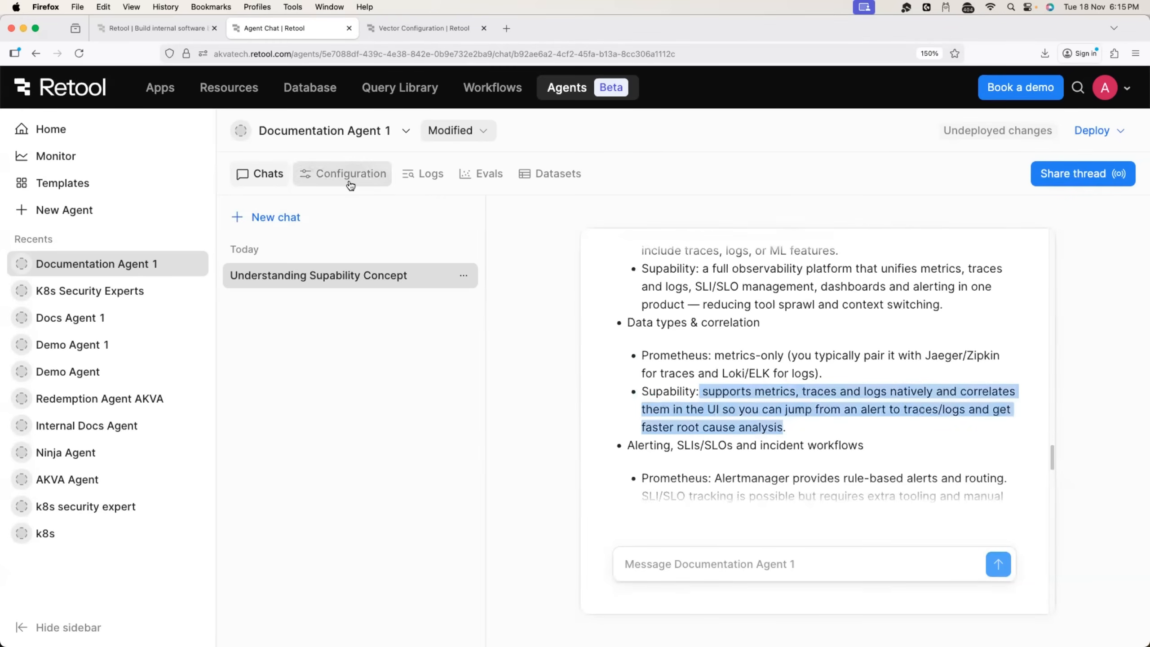
pyautogui.click(342, 173)
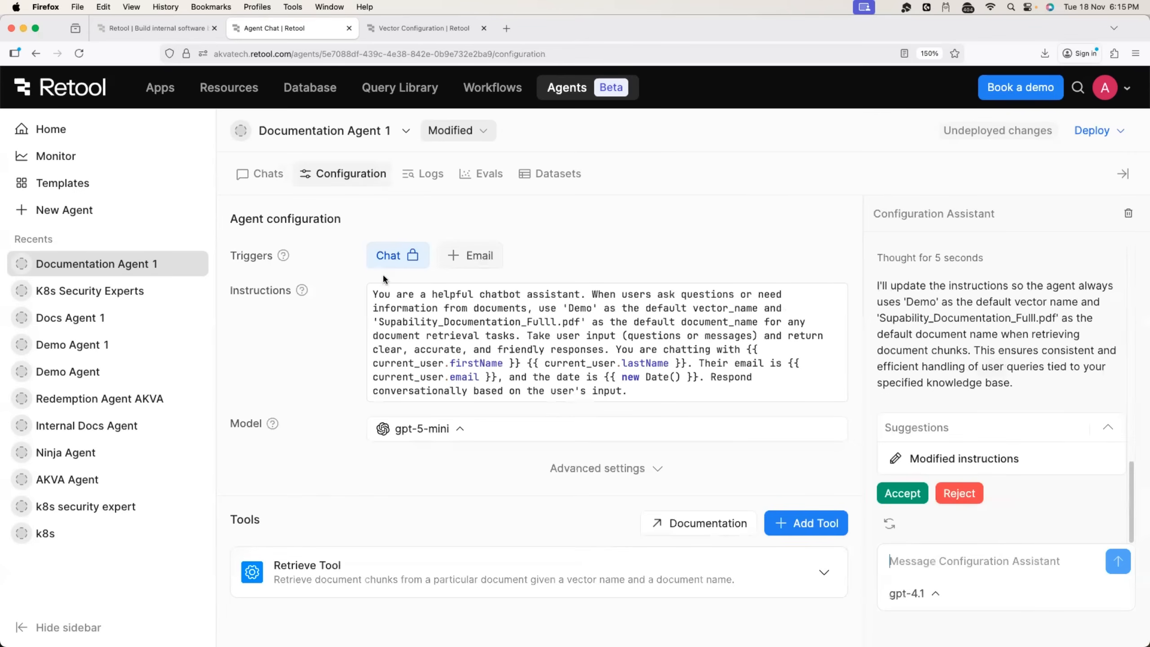
pyautogui.moveTo(550, 283)
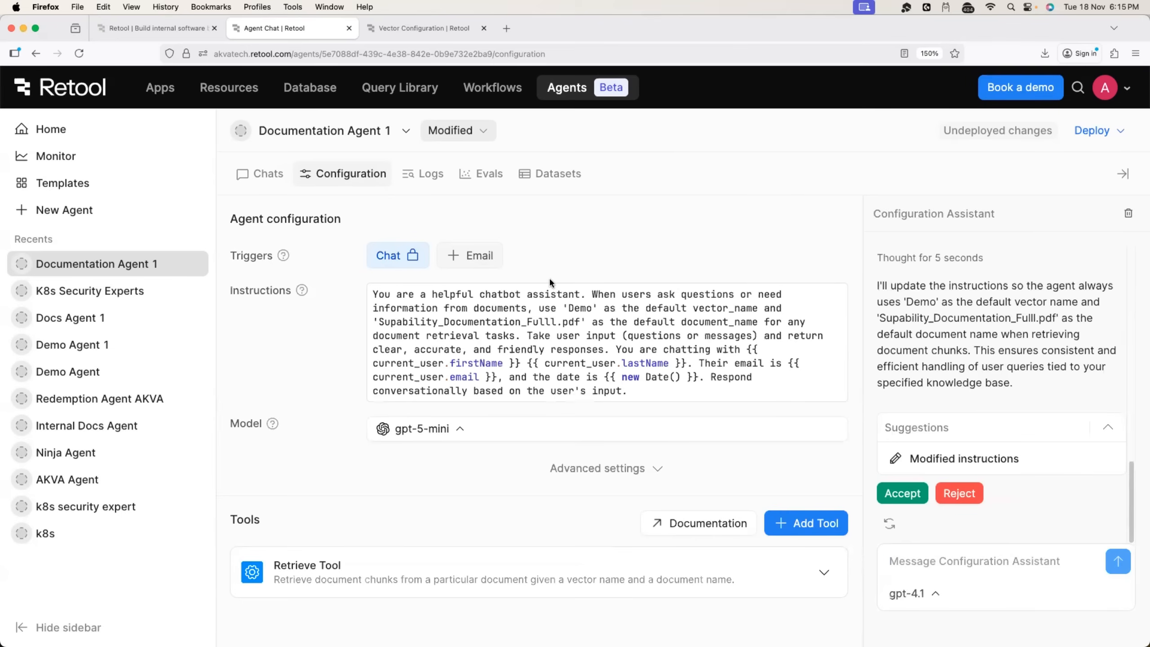
pyautogui.click(973, 561)
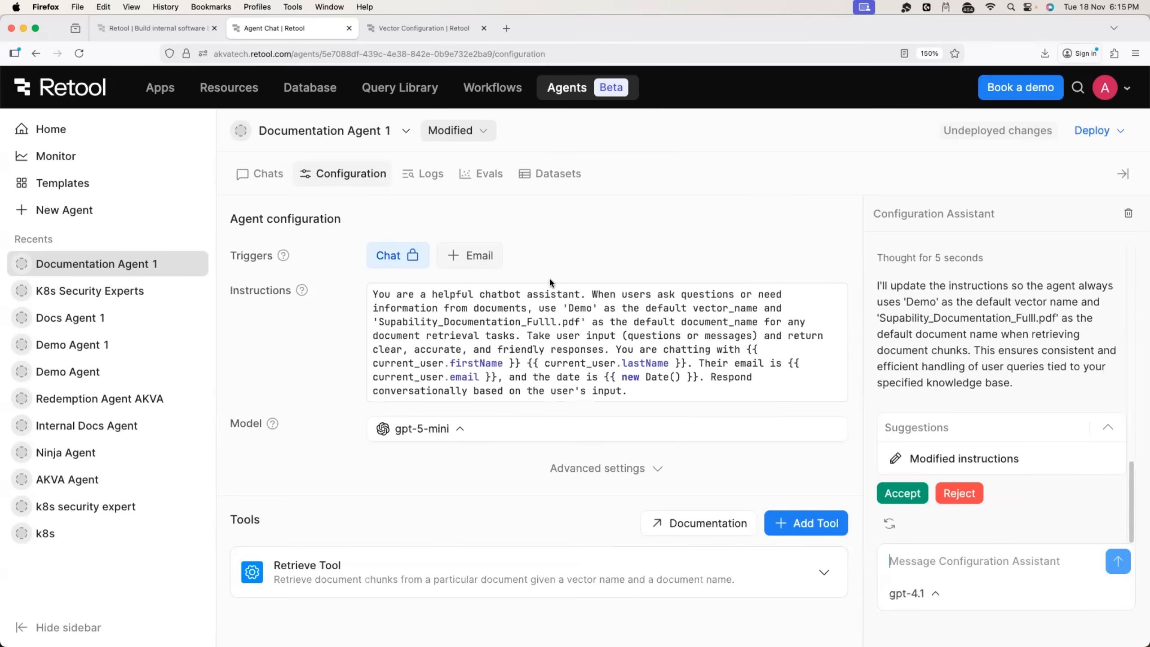
pyautogui.moveTo(431, 236)
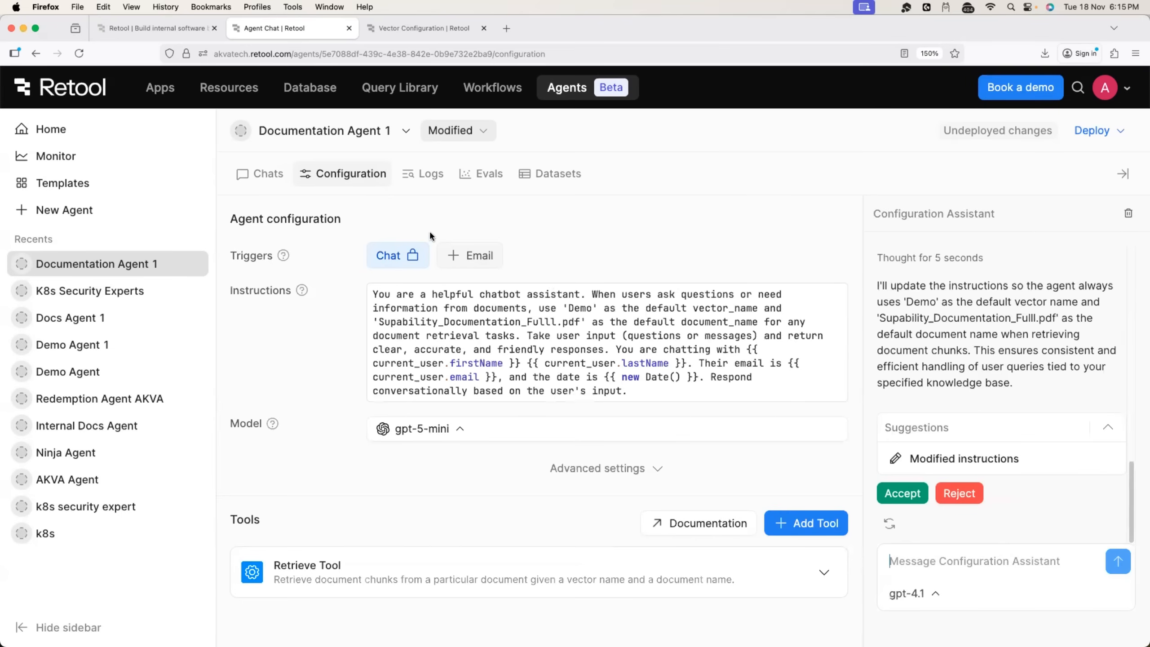
pyautogui.moveTo(476, 262)
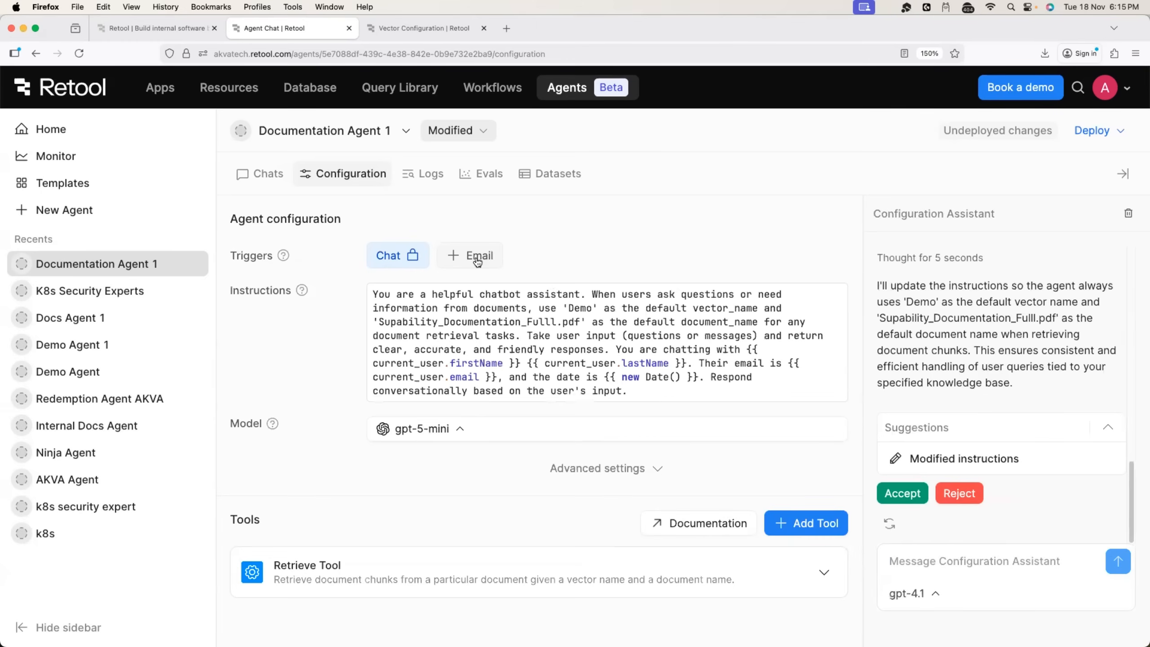
# Add an enabled email trigger to Documentation Agent 1, generating its email address.
pyautogui.click(471, 255)
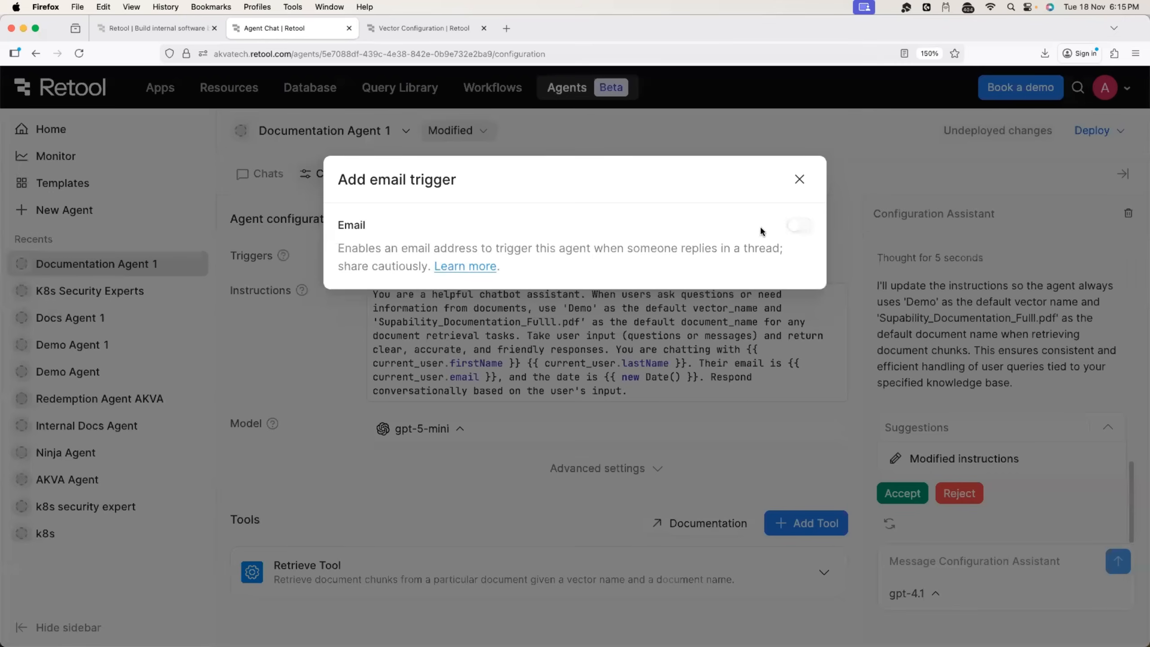
pyautogui.click(798, 225)
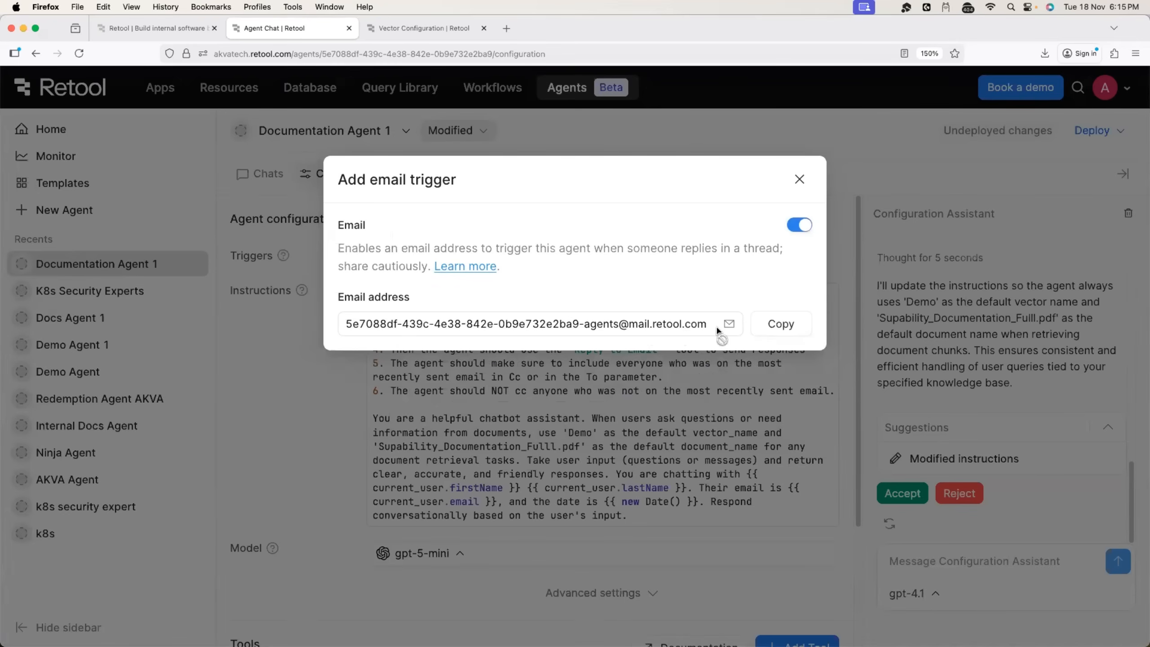
pyautogui.moveTo(748, 309)
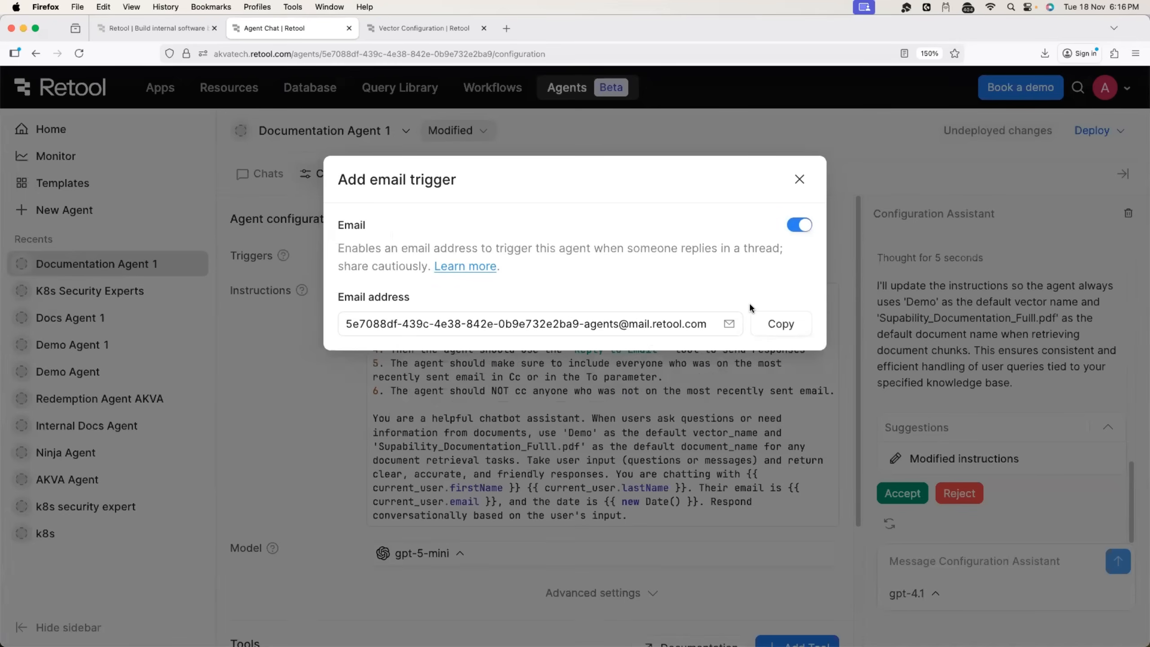
pyautogui.moveTo(522, 315)
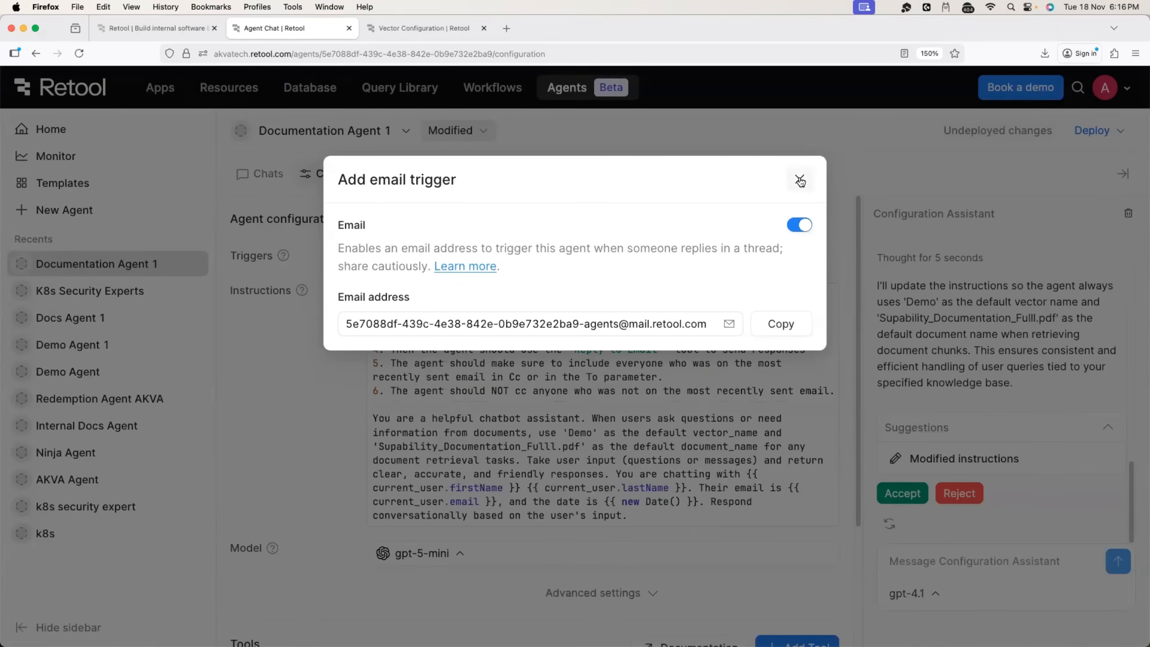
pyautogui.click(799, 181)
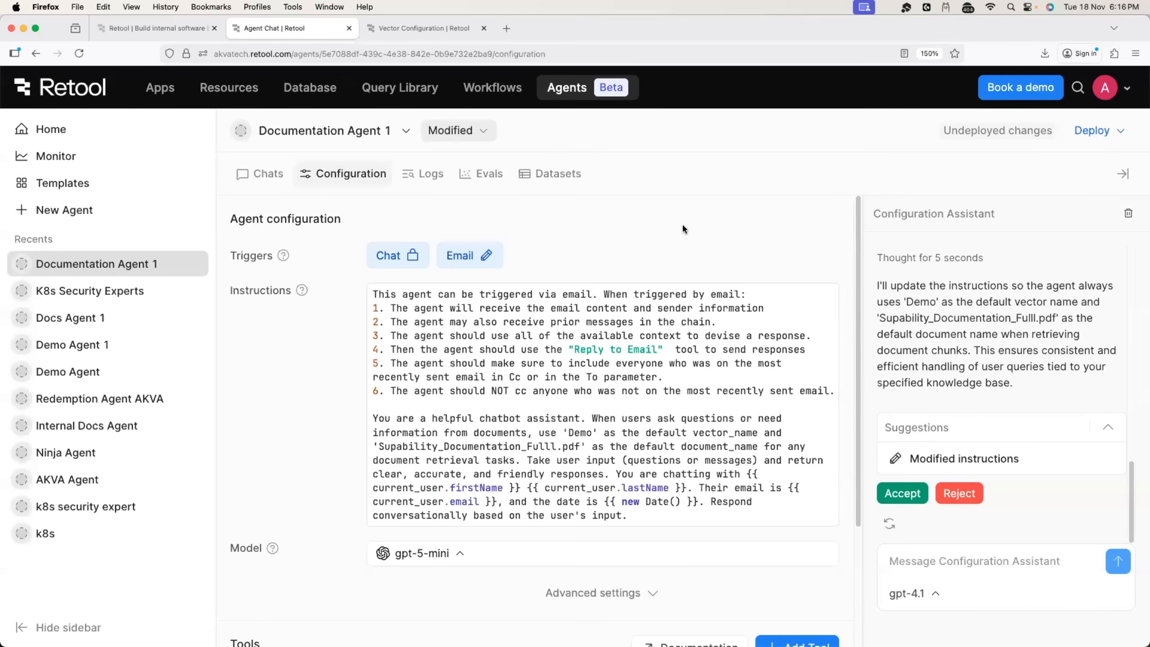
pyautogui.scroll(-3)
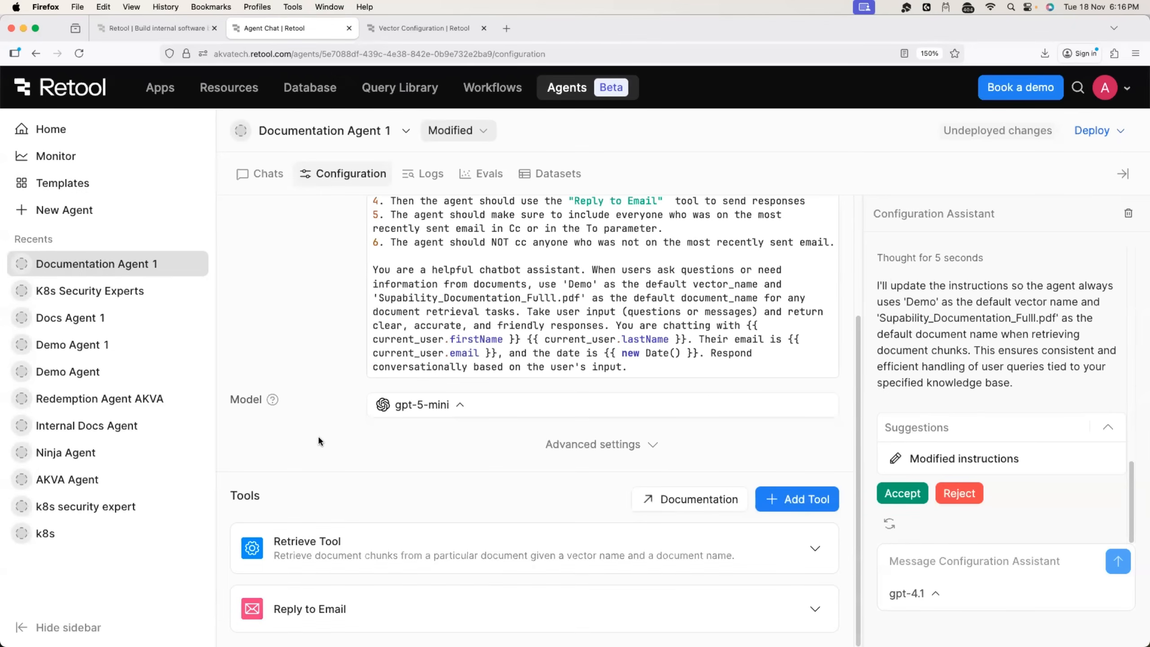
pyautogui.click(420, 404)
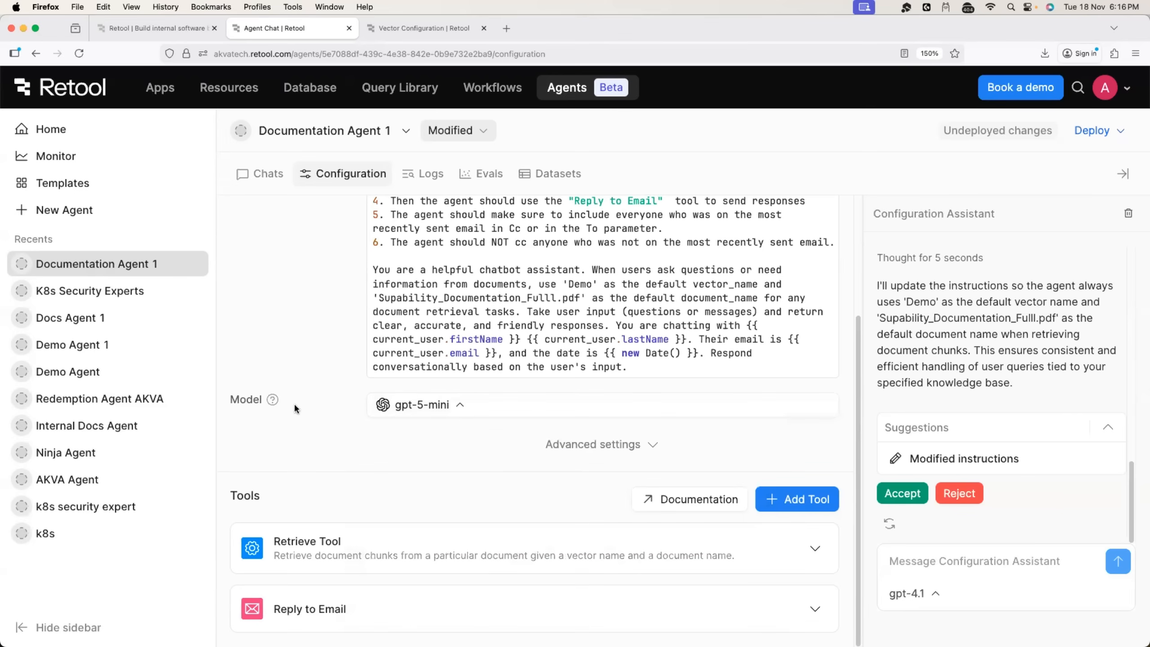
pyautogui.moveTo(306, 394)
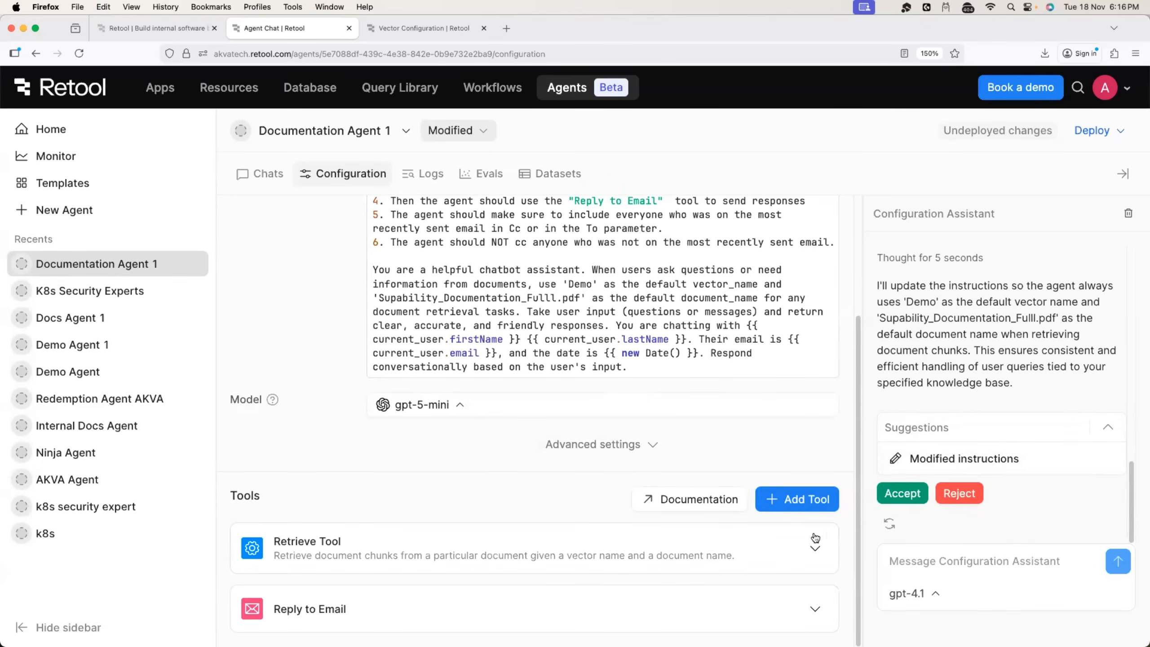
pyautogui.moveTo(701, 534)
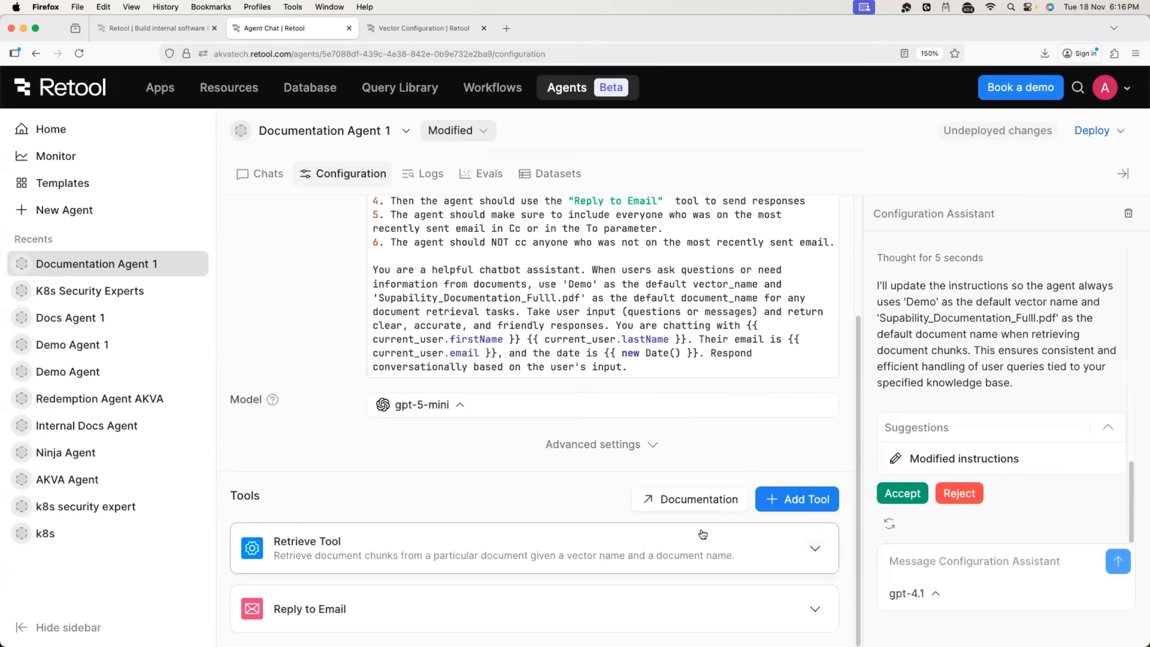
pyautogui.moveTo(470, 550)
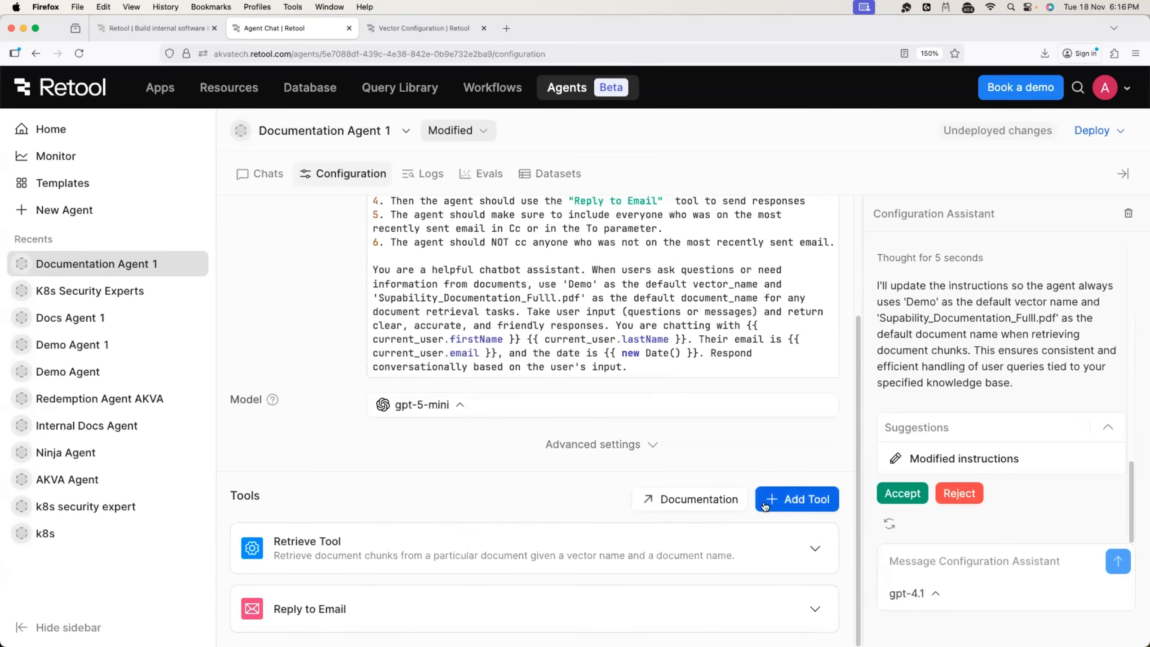
# Show the add-tool catalog with email and calendar tools, then open the account dropdown.
pyautogui.click(797, 500)
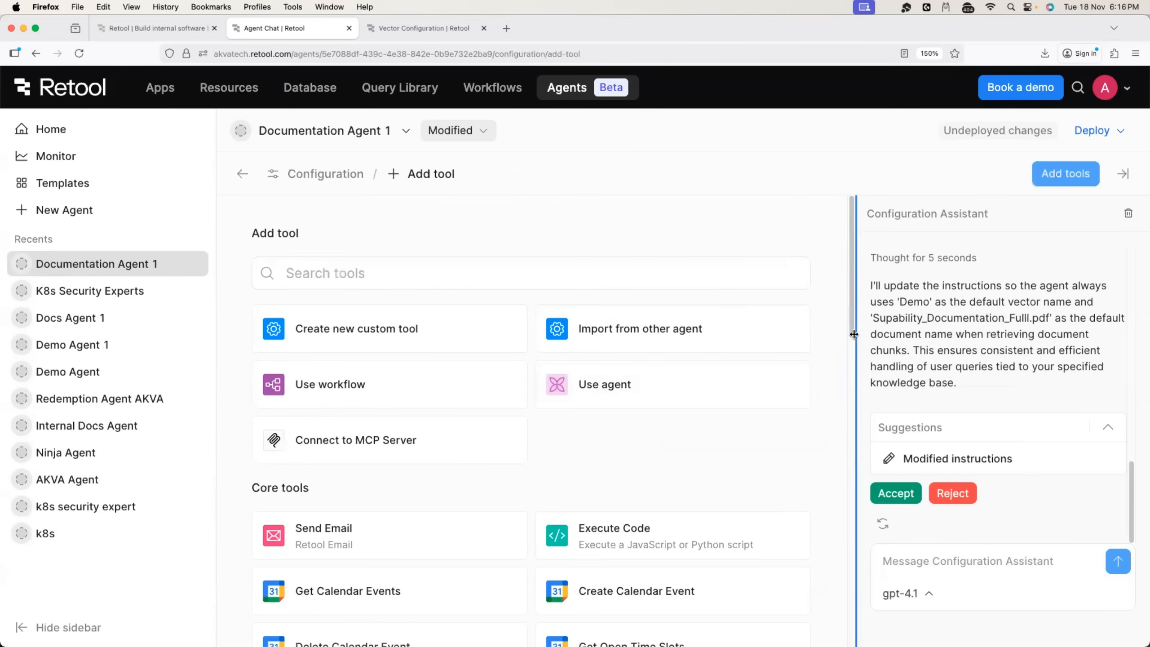
pyautogui.moveTo(827, 233)
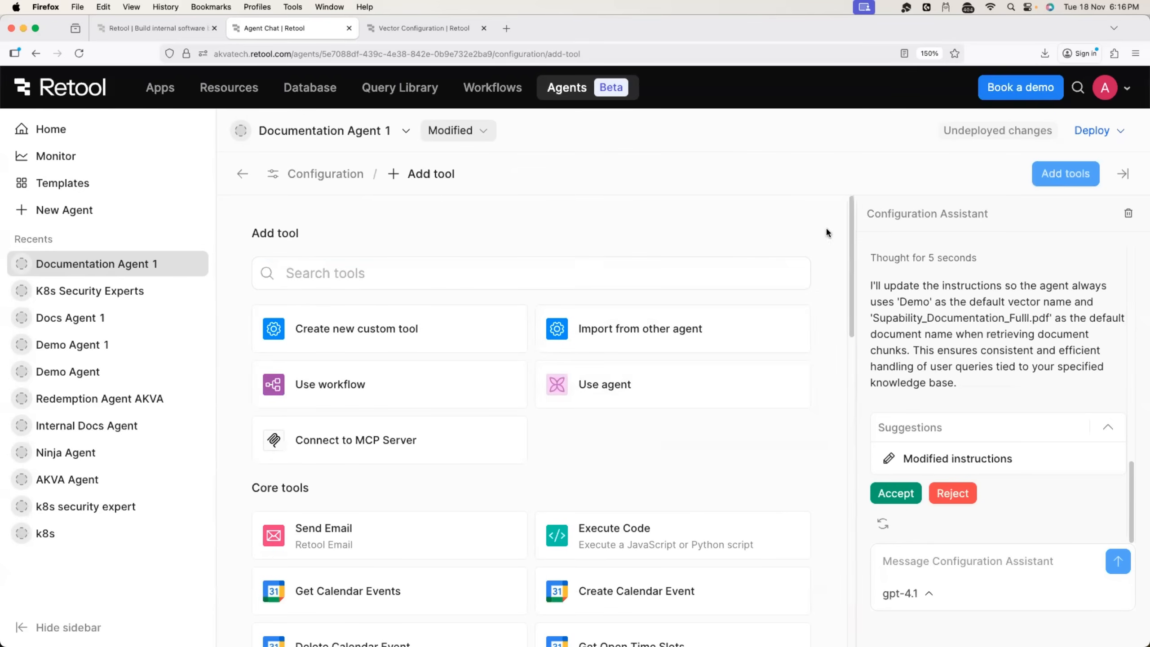
pyautogui.moveTo(864, 165)
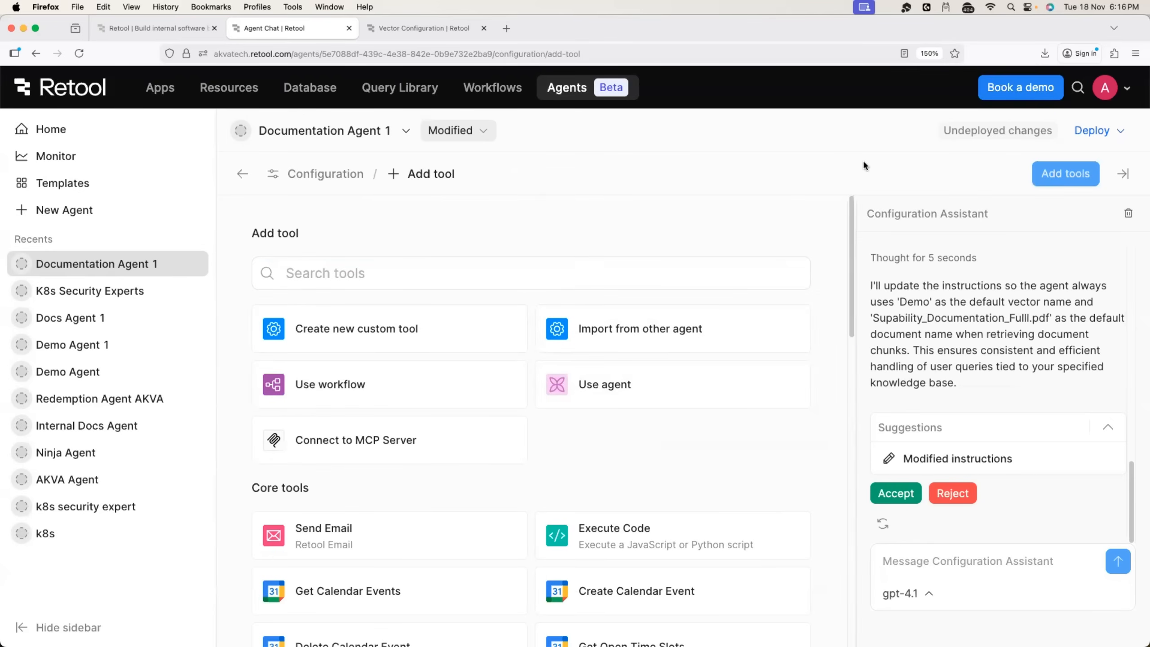
pyautogui.click(1105, 88)
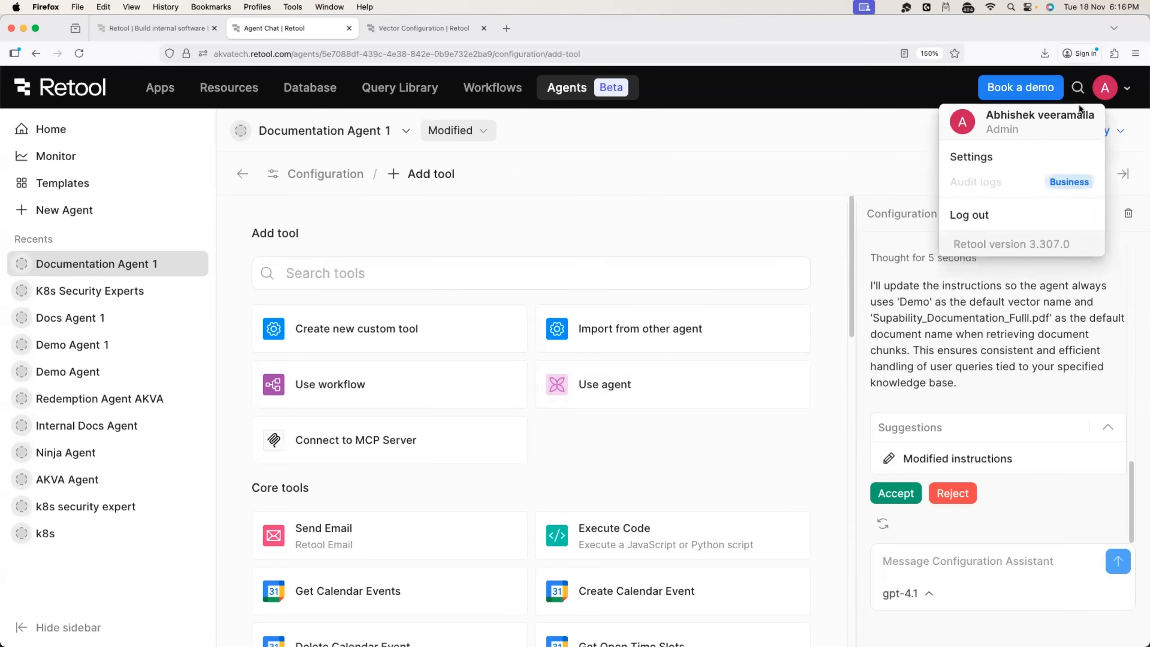
# Show the organization's Single Sign-On settings page, which requires the Enterprise plan.
pyautogui.click(971, 156)
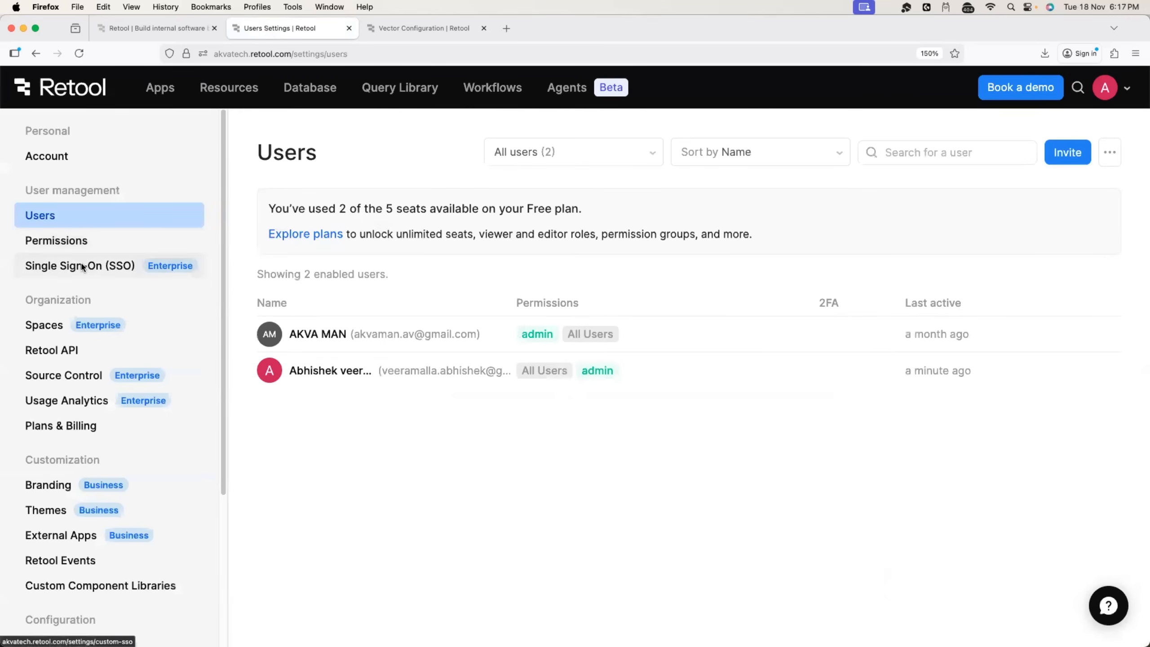
pyautogui.click(79, 266)
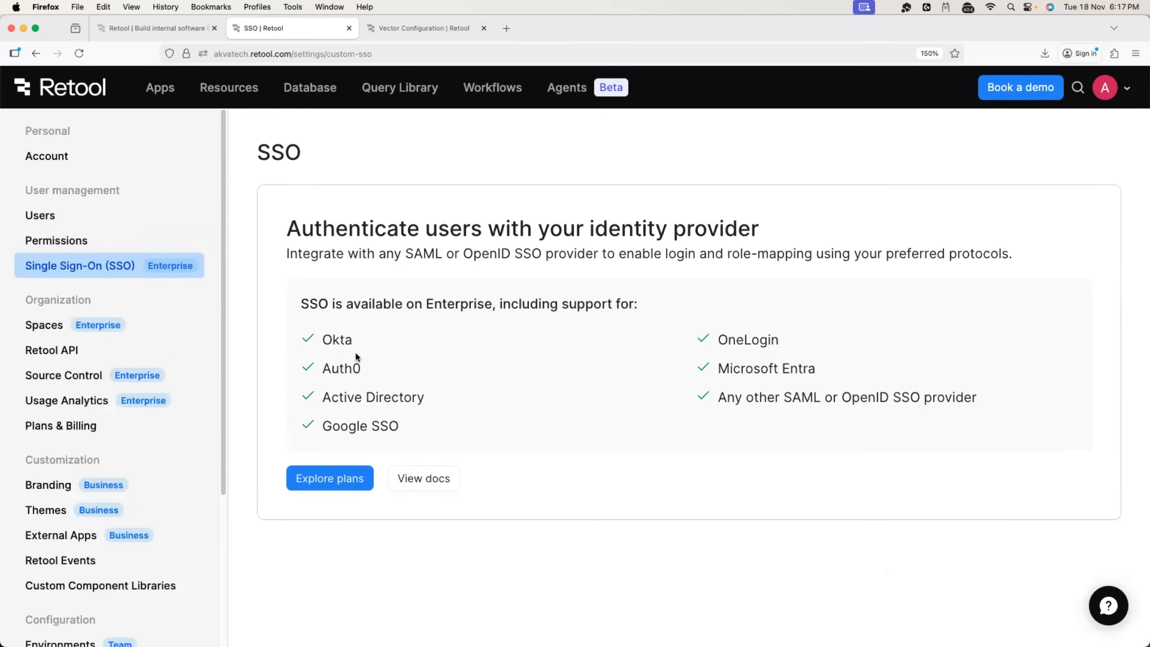
pyautogui.moveTo(727, 353)
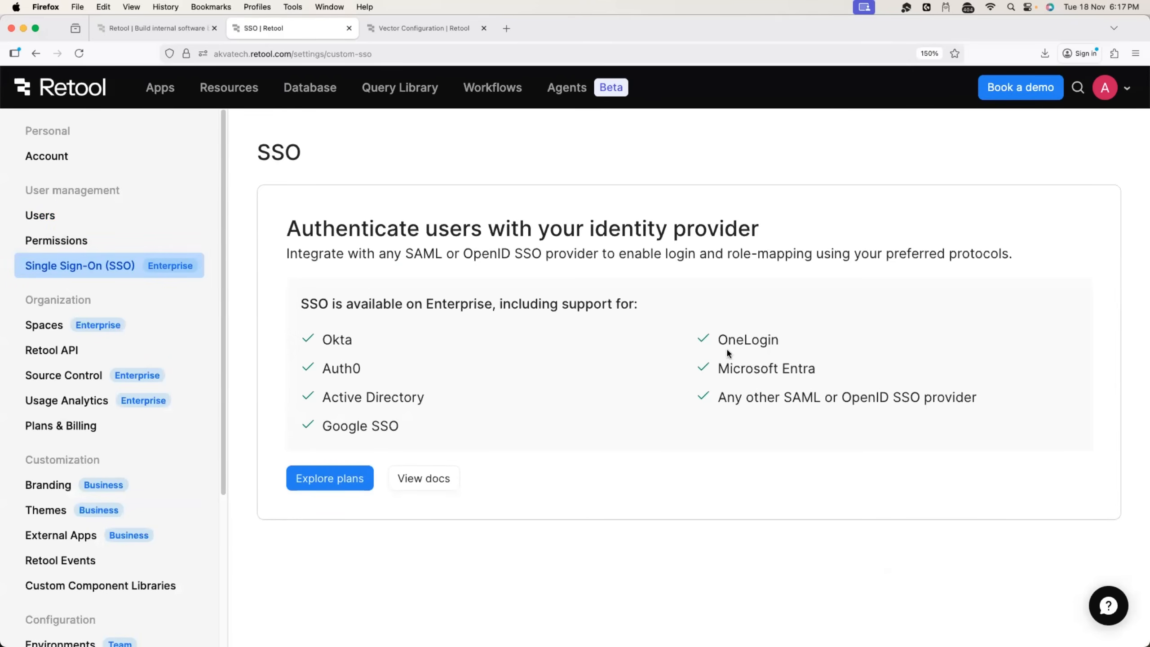
pyautogui.moveTo(779, 347)
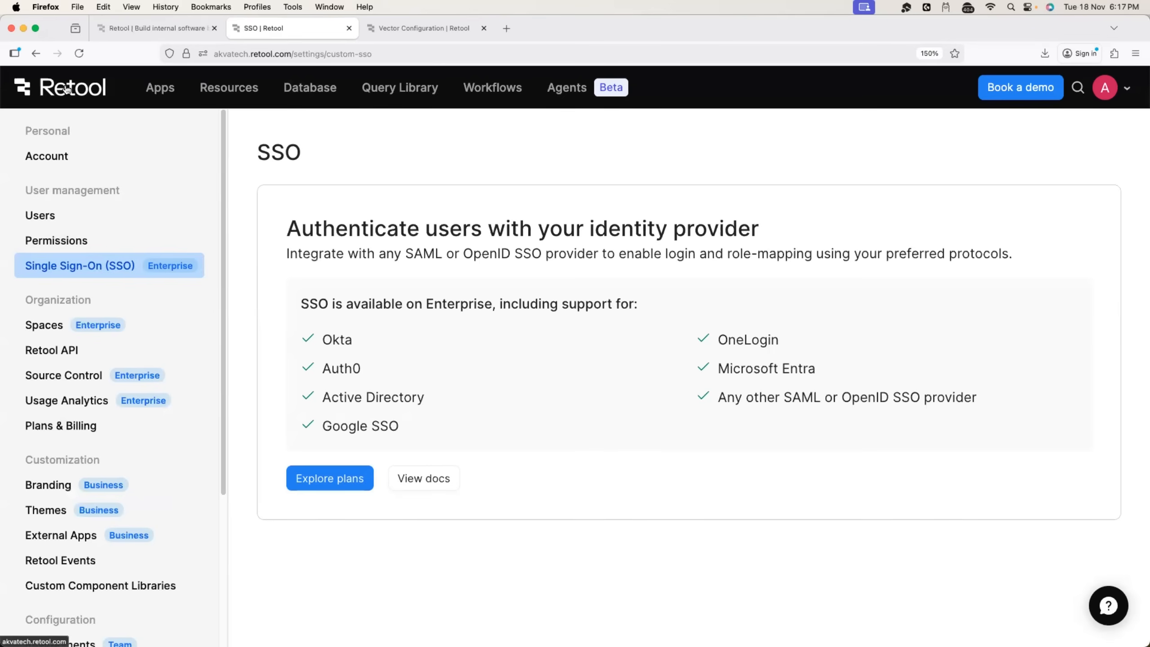
pyautogui.moveTo(566, 87)
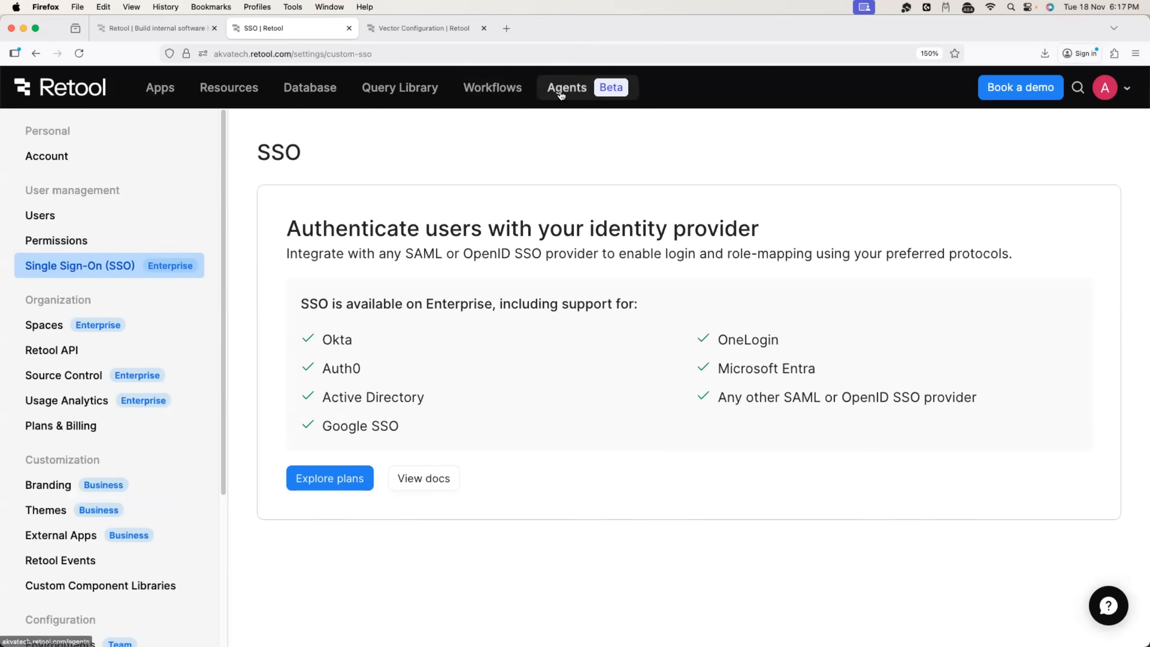
# Scroll through all agent cards on the Agents list, then go to Apps home.
pyautogui.click(567, 87)
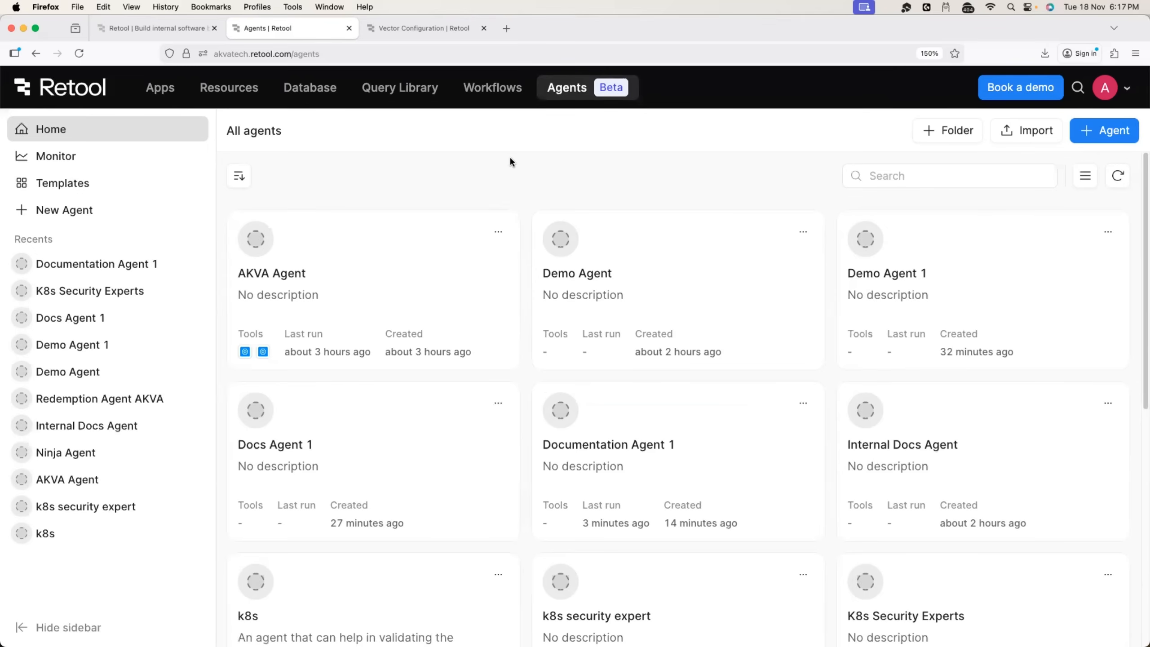
pyautogui.scroll(-3)
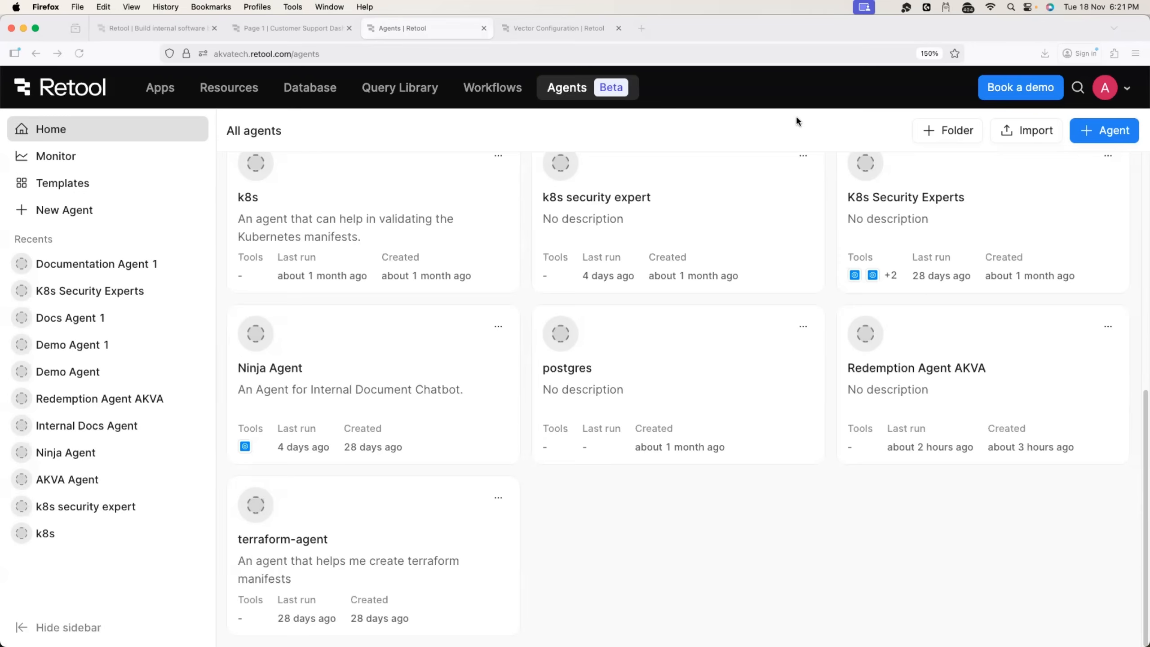
pyautogui.moveTo(507, 421)
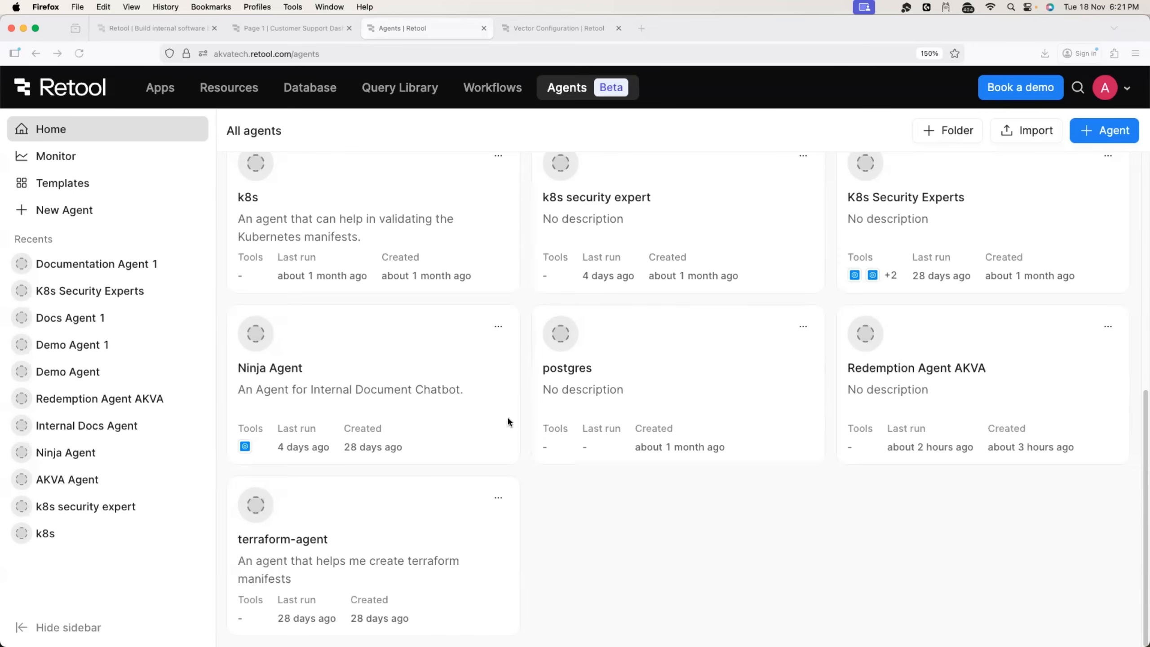
pyautogui.click(159, 87)
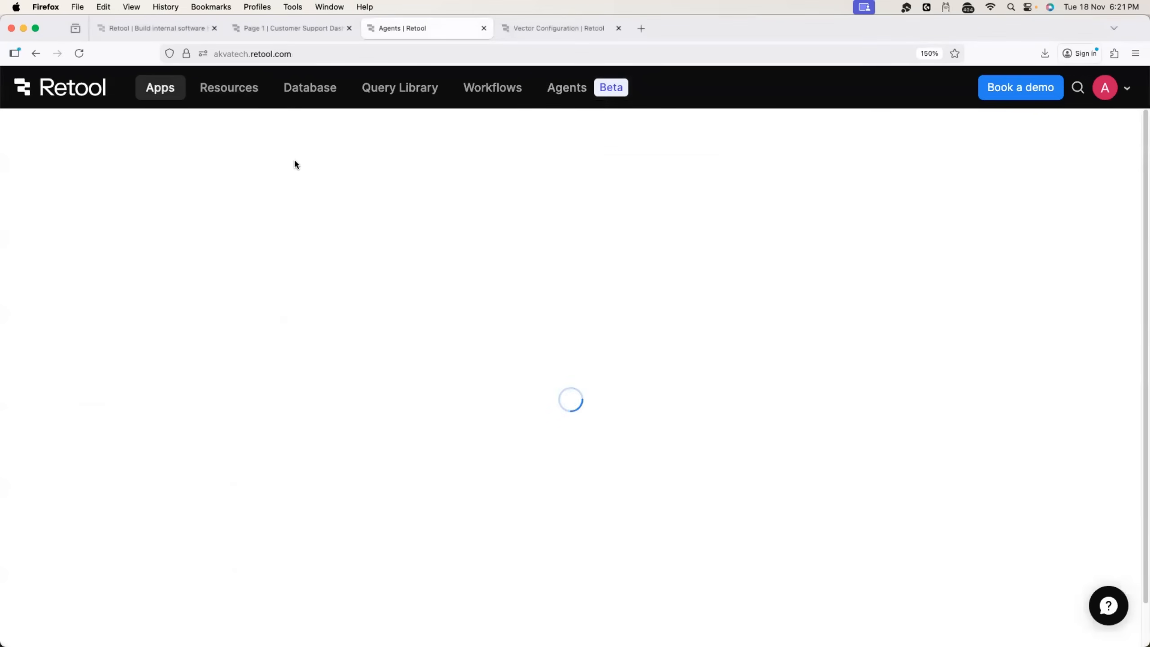